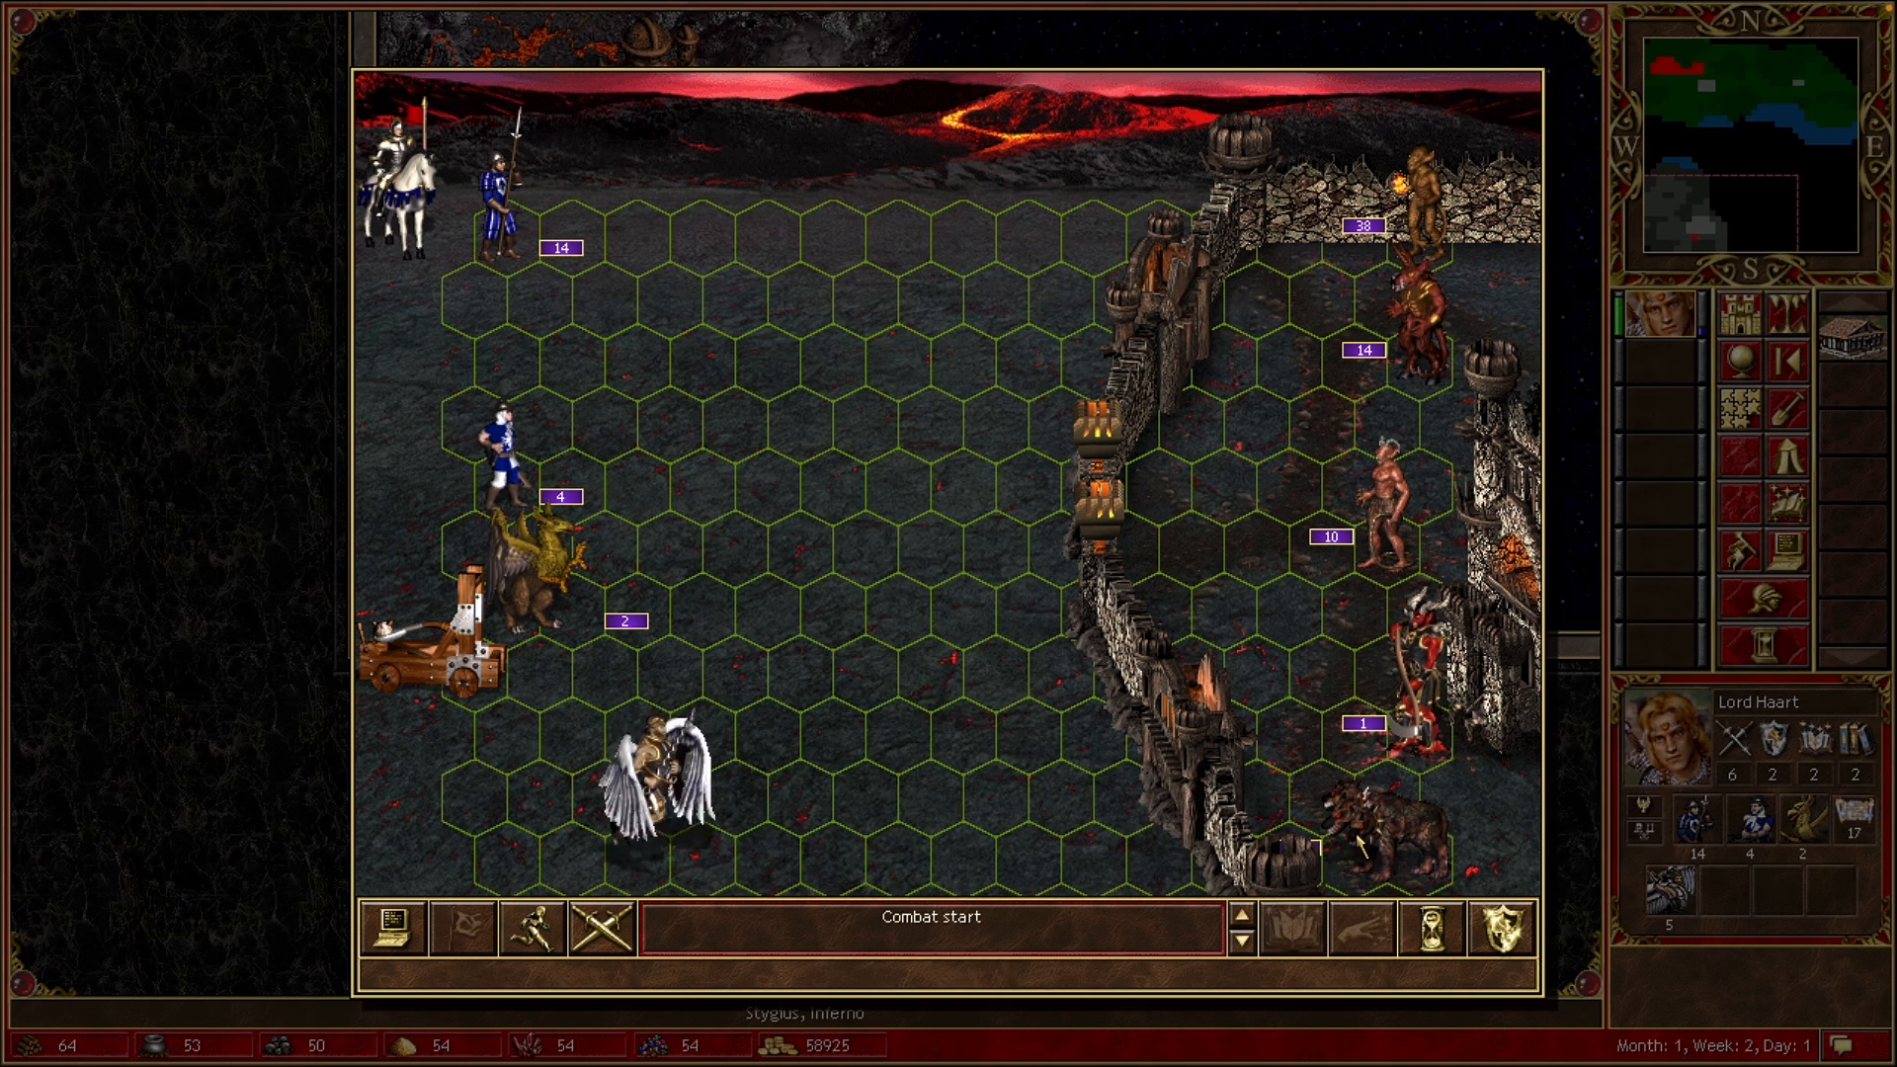
Open the Parallels Desktop 17 free trial link from the video description
click(1379, 835)
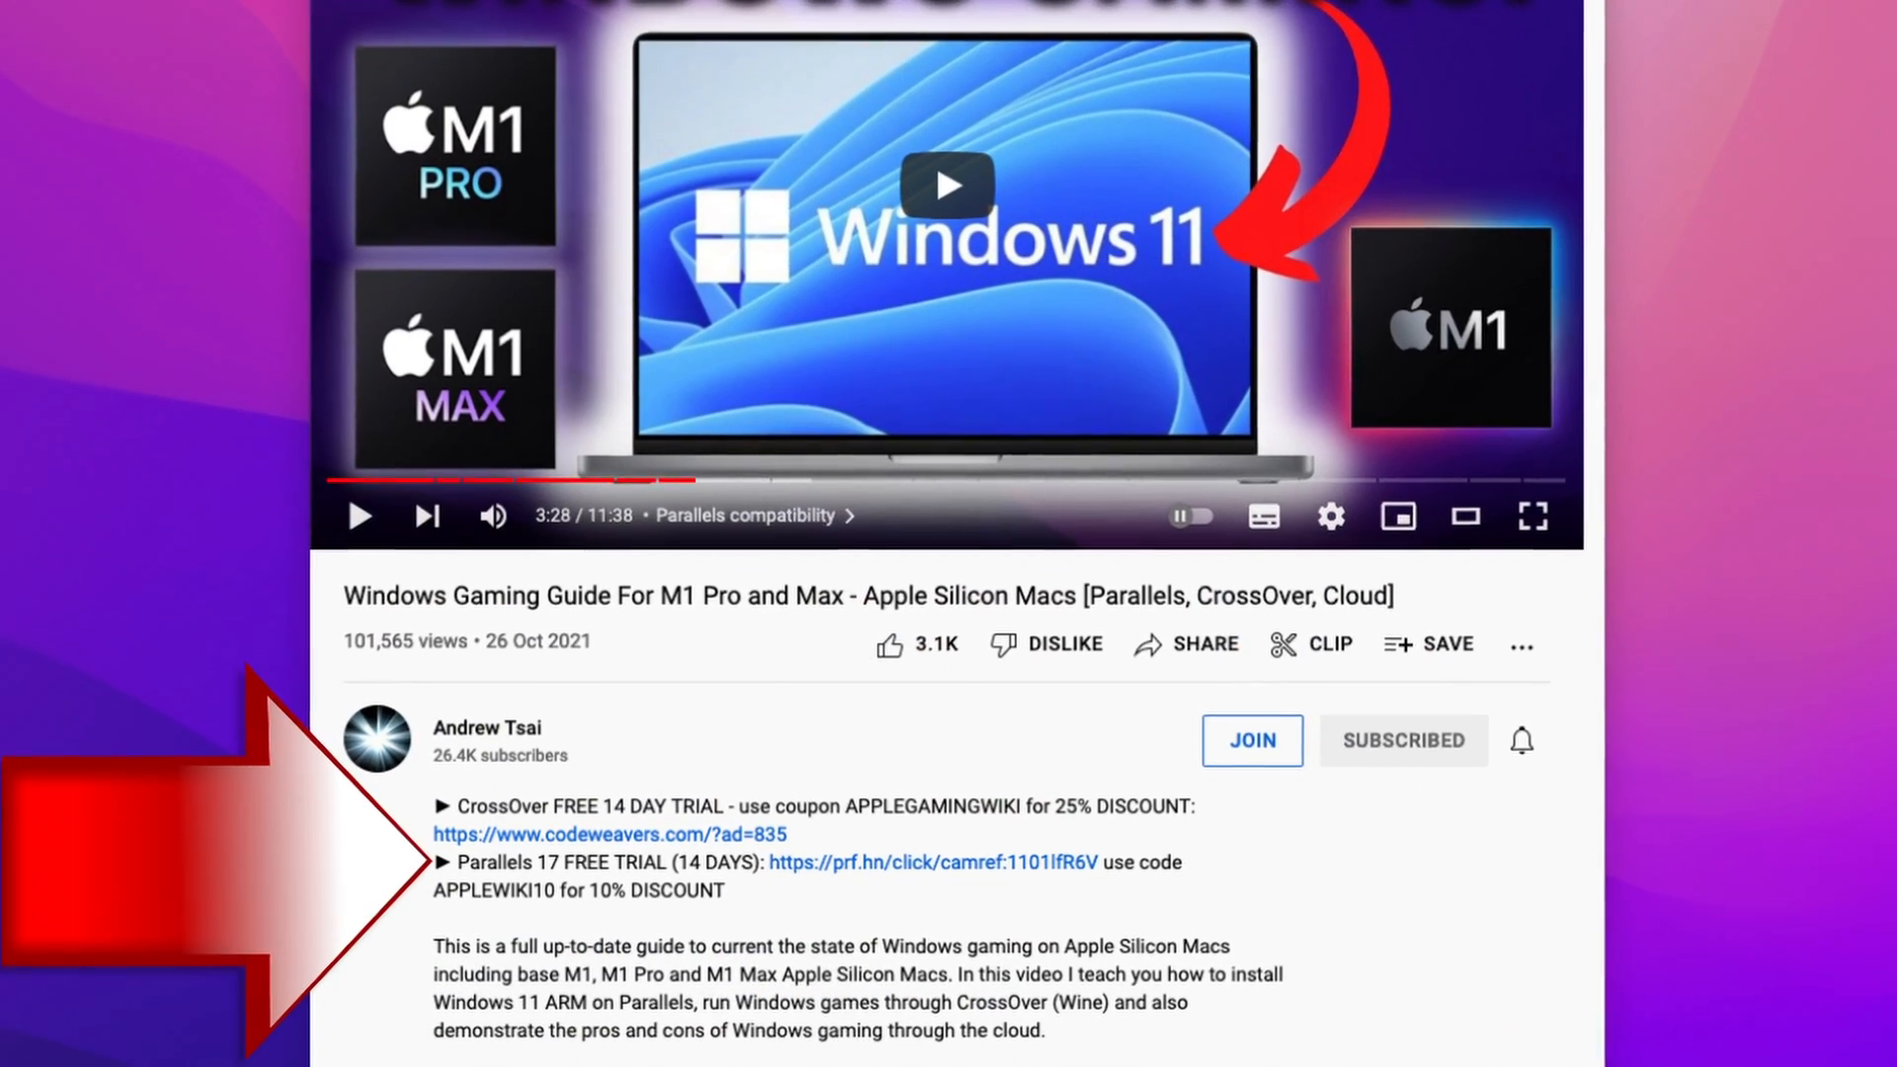
scroll(down, 3)
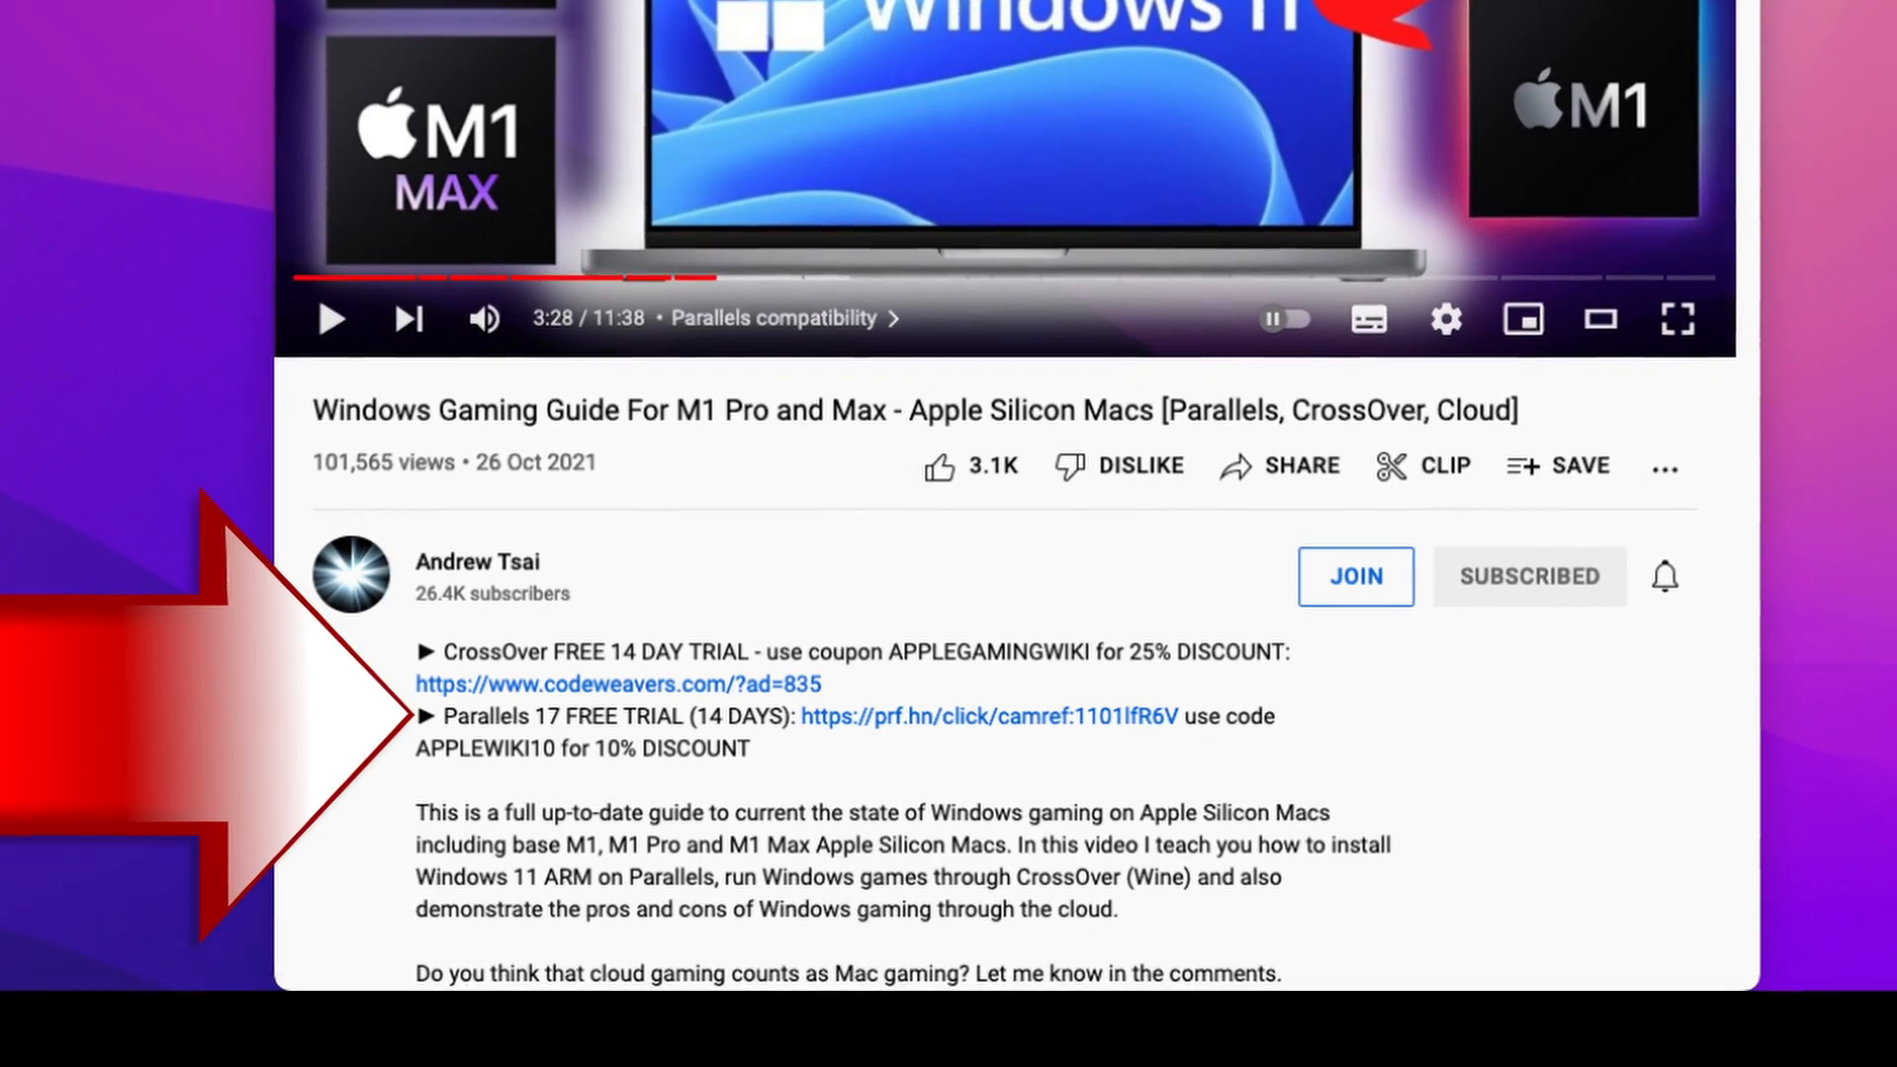
scroll(up, 3)
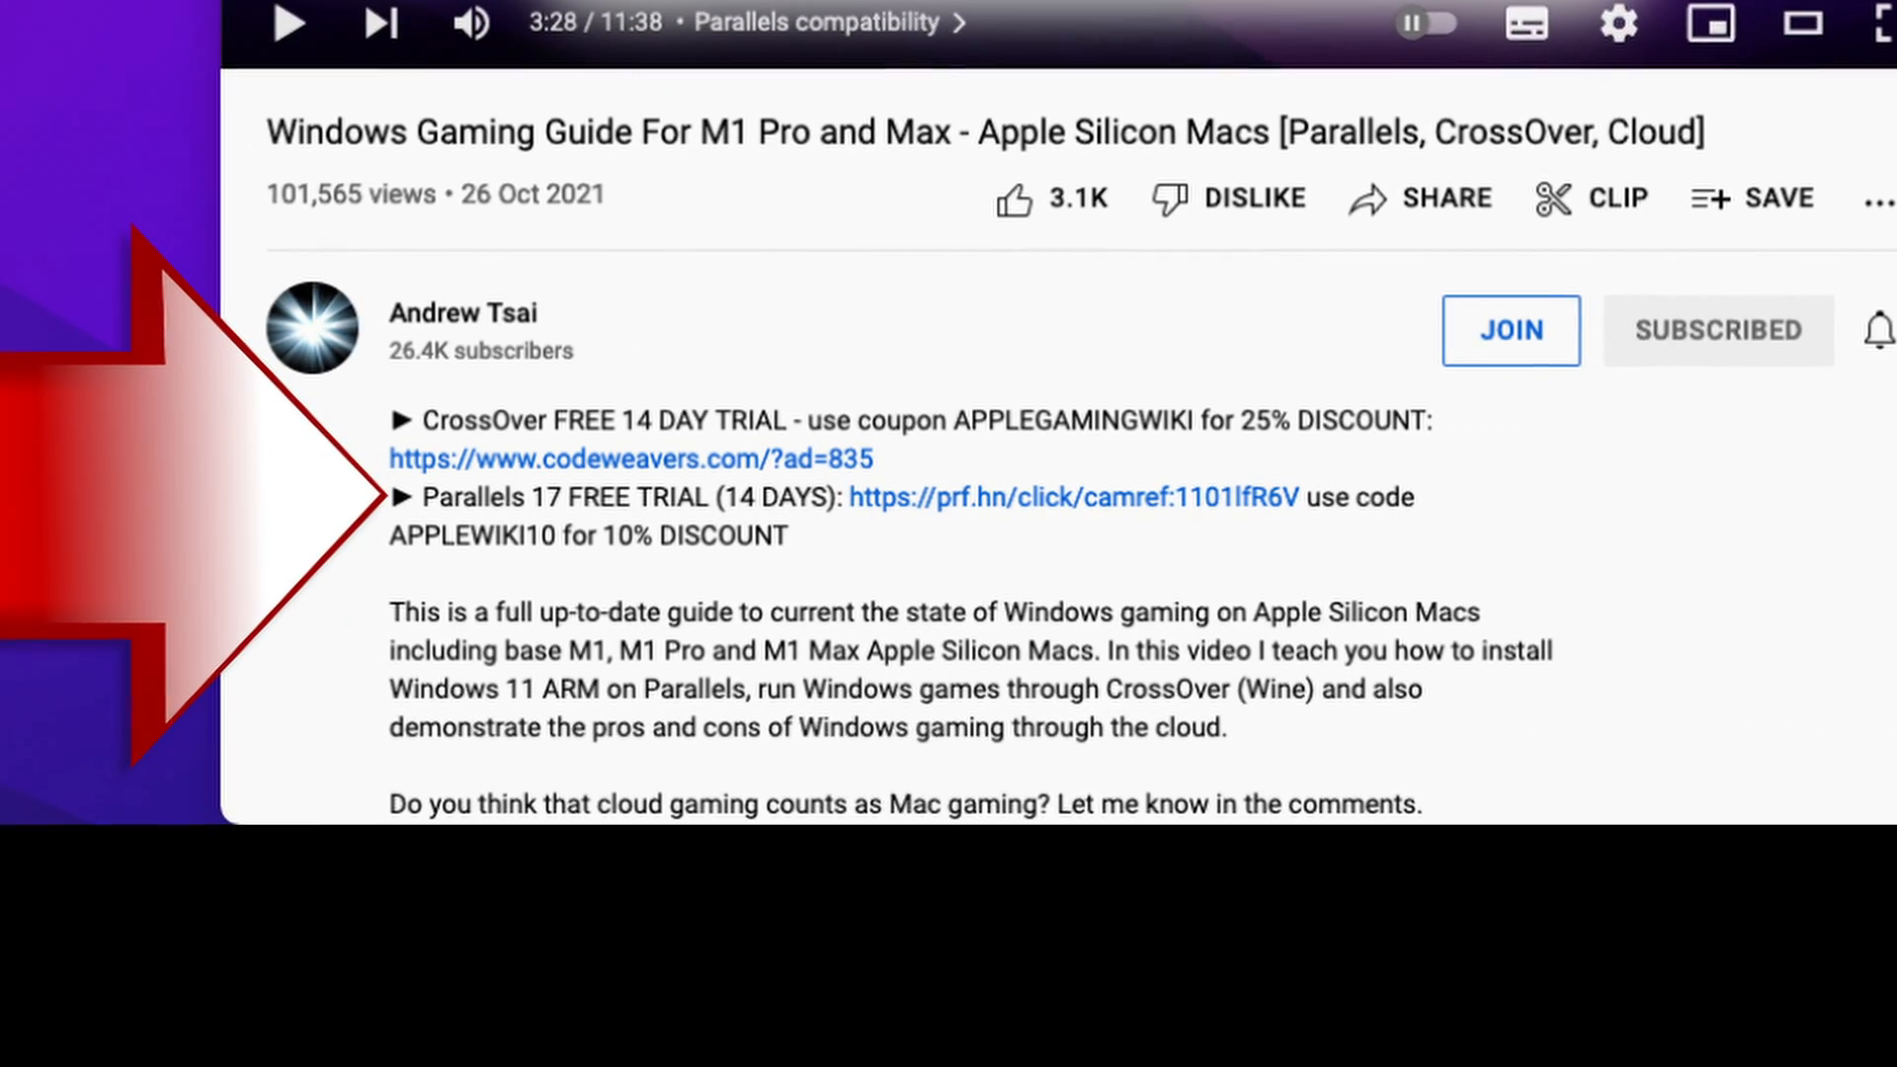
click(1071, 497)
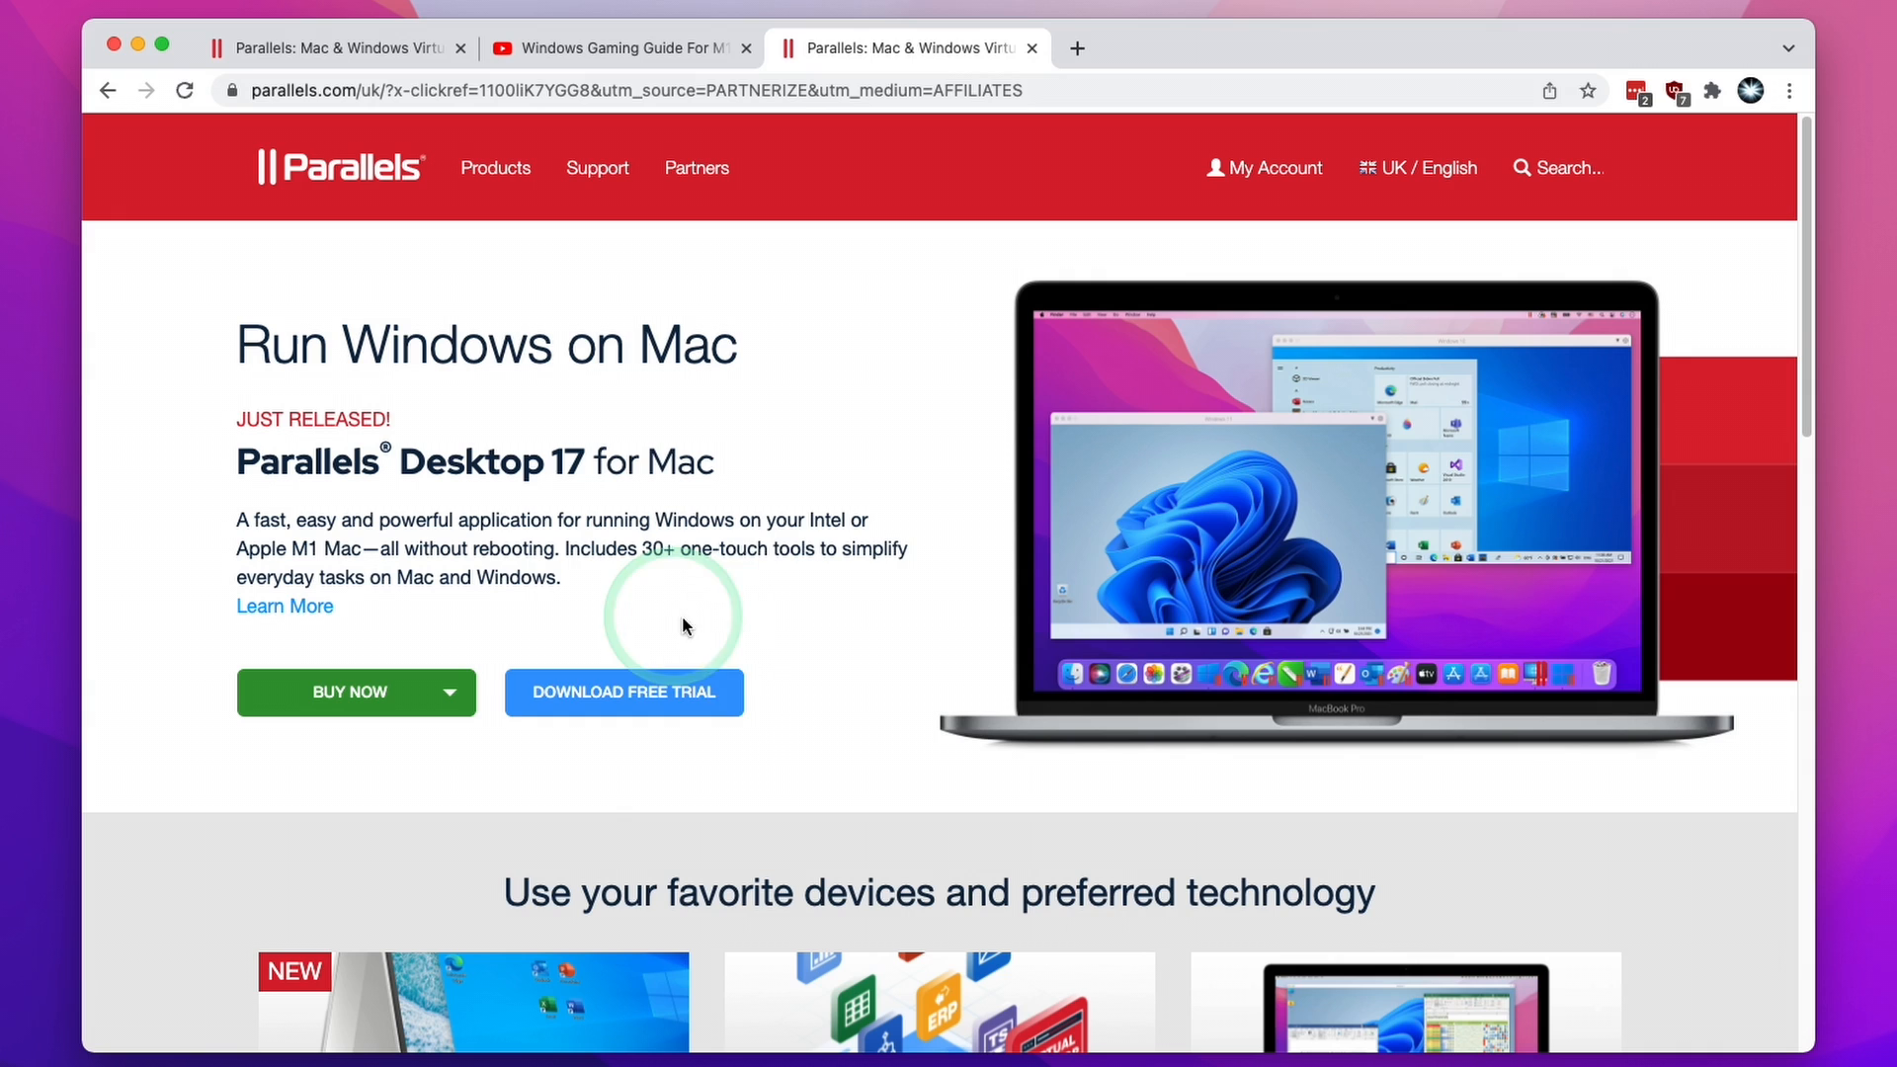
Buy a new Parallels Desktop Pro Edition license with coupon APPLEWIKI10 applied
click(449, 691)
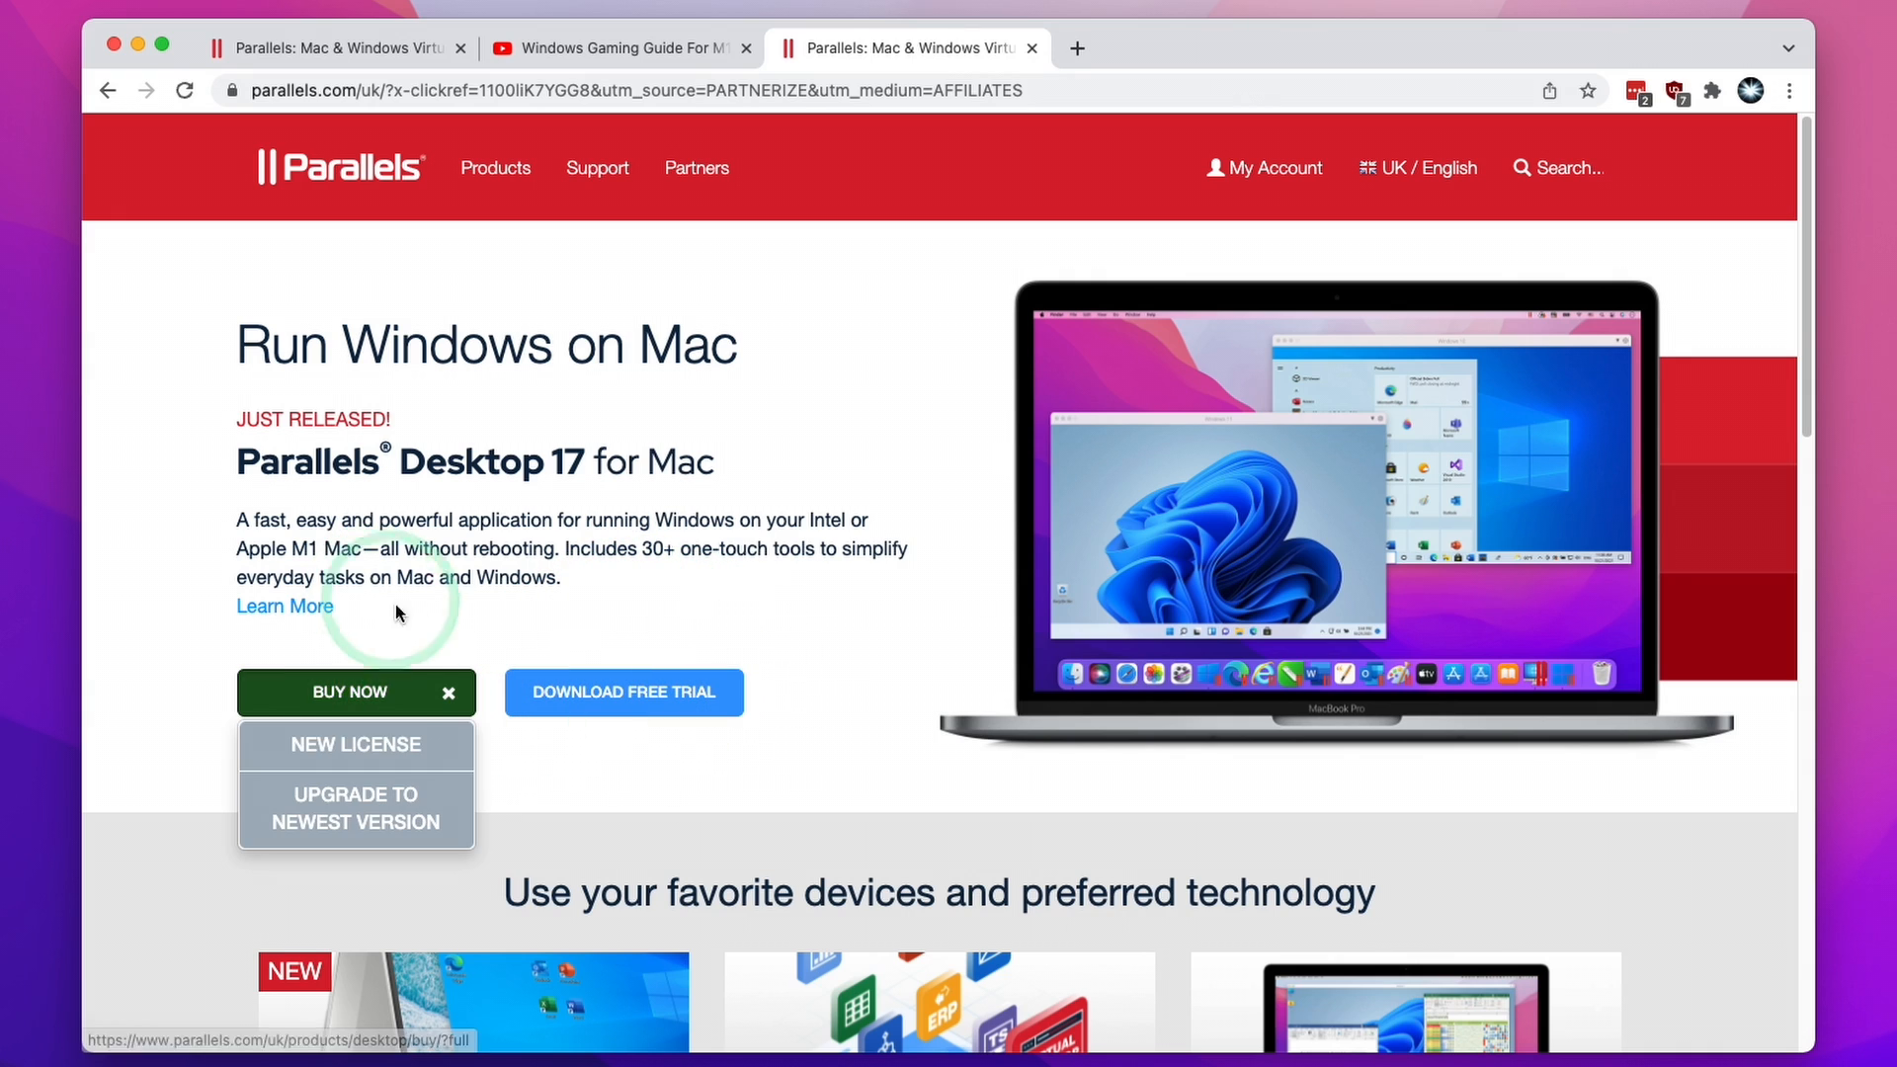
click(356, 743)
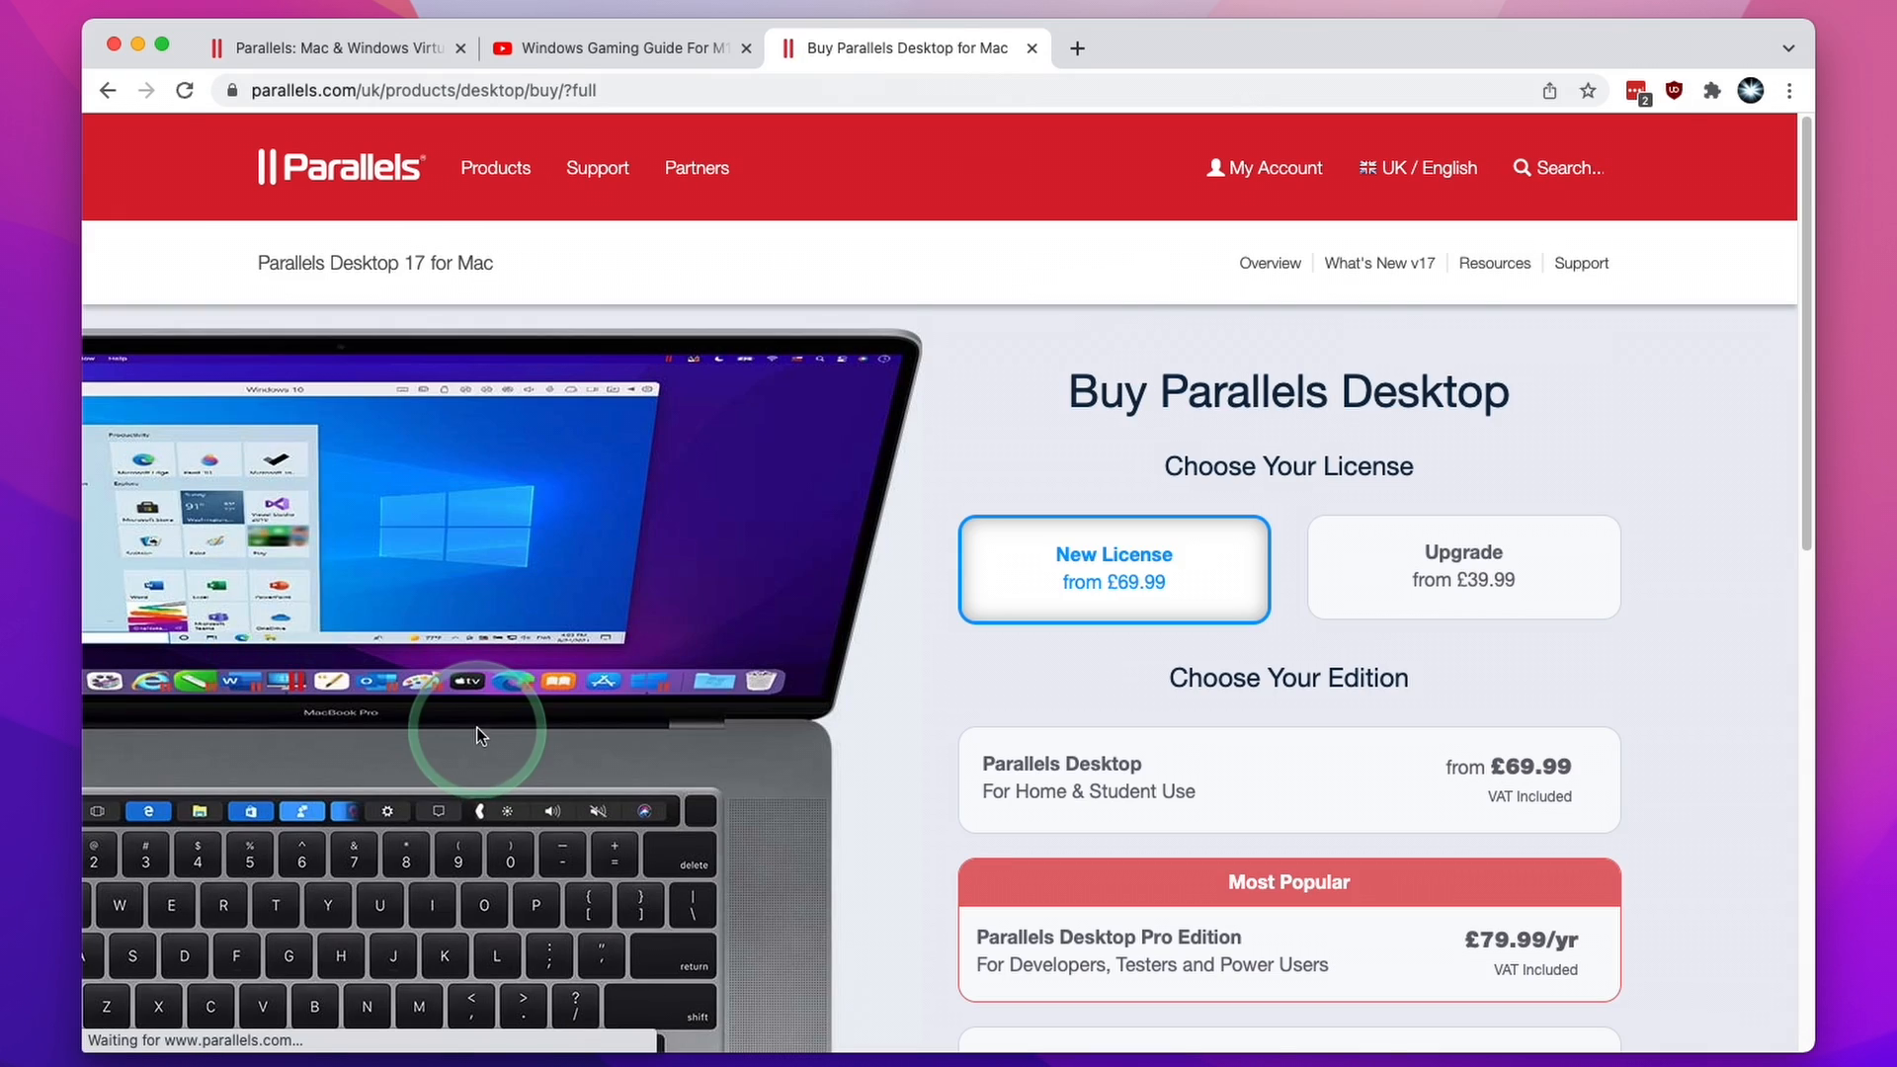
scroll(down, 3)
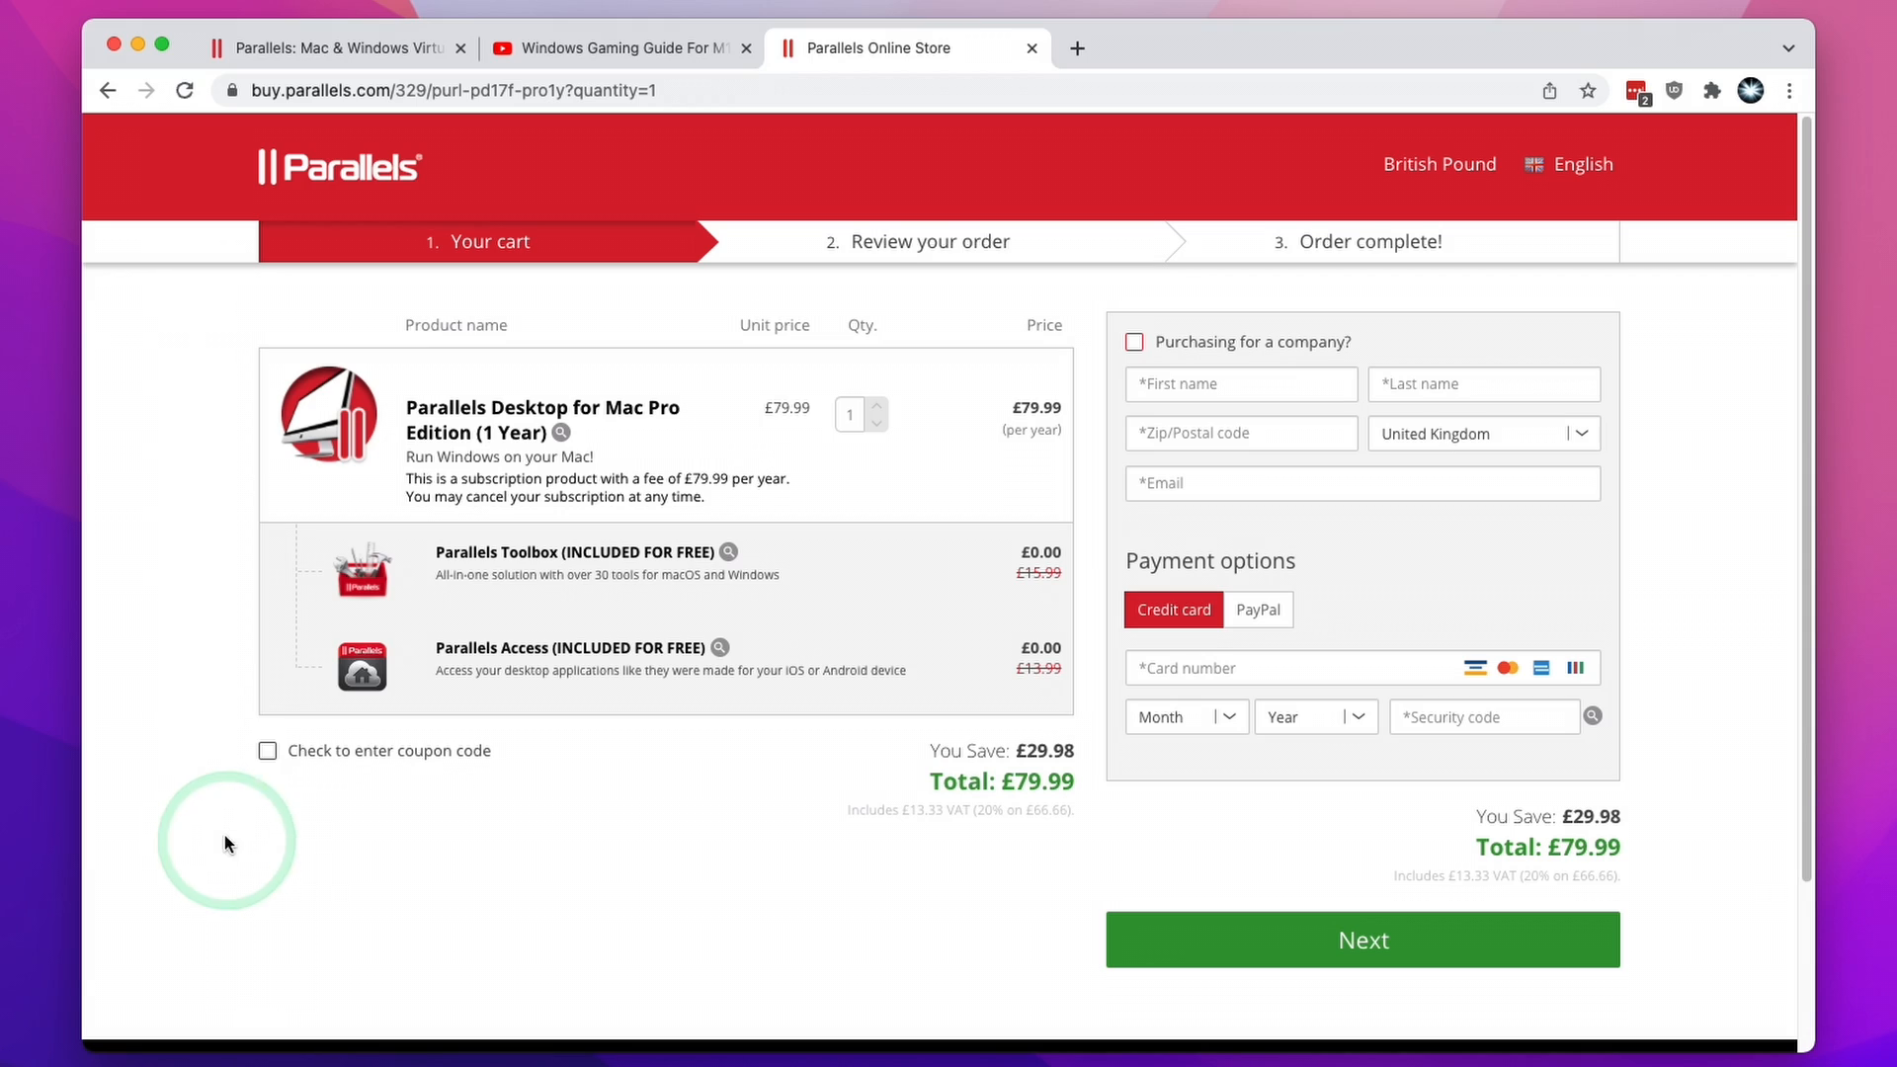
mouse_move(268, 756)
text(APPLEWIKI10)
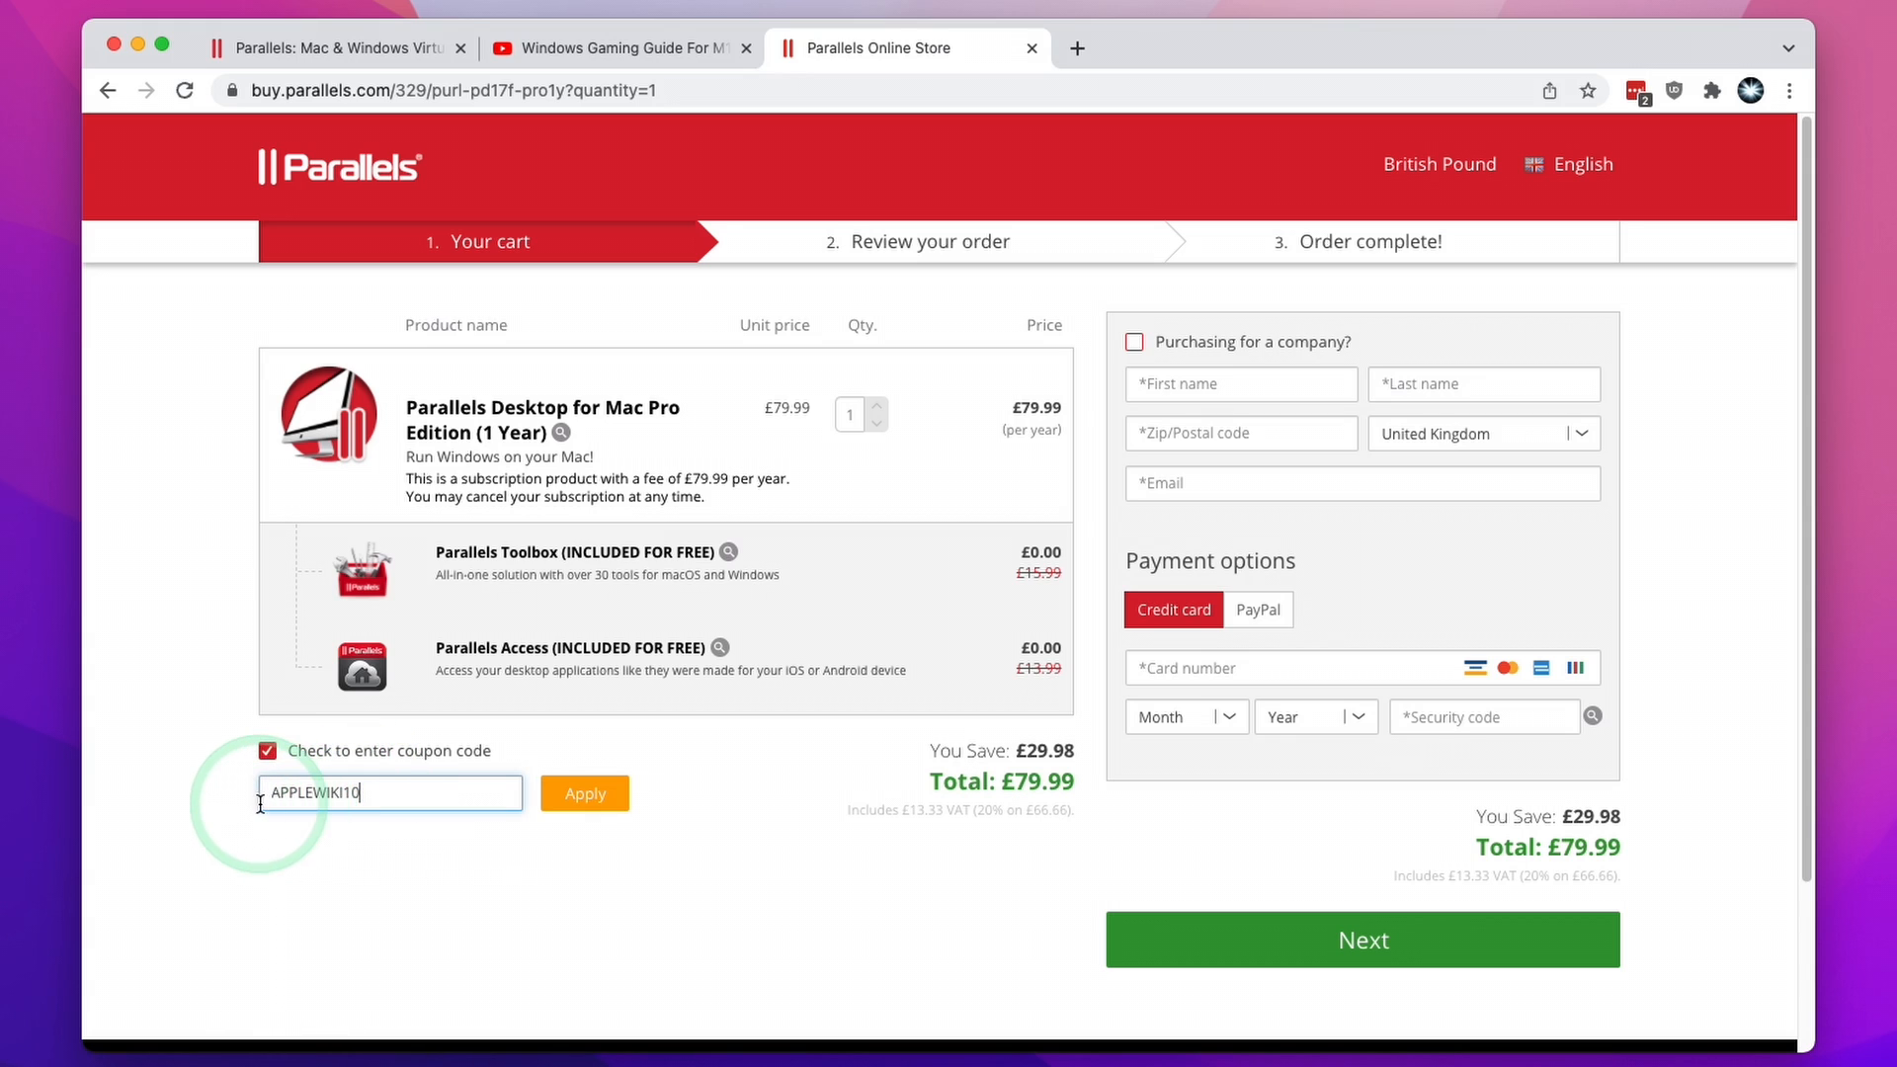
click(584, 794)
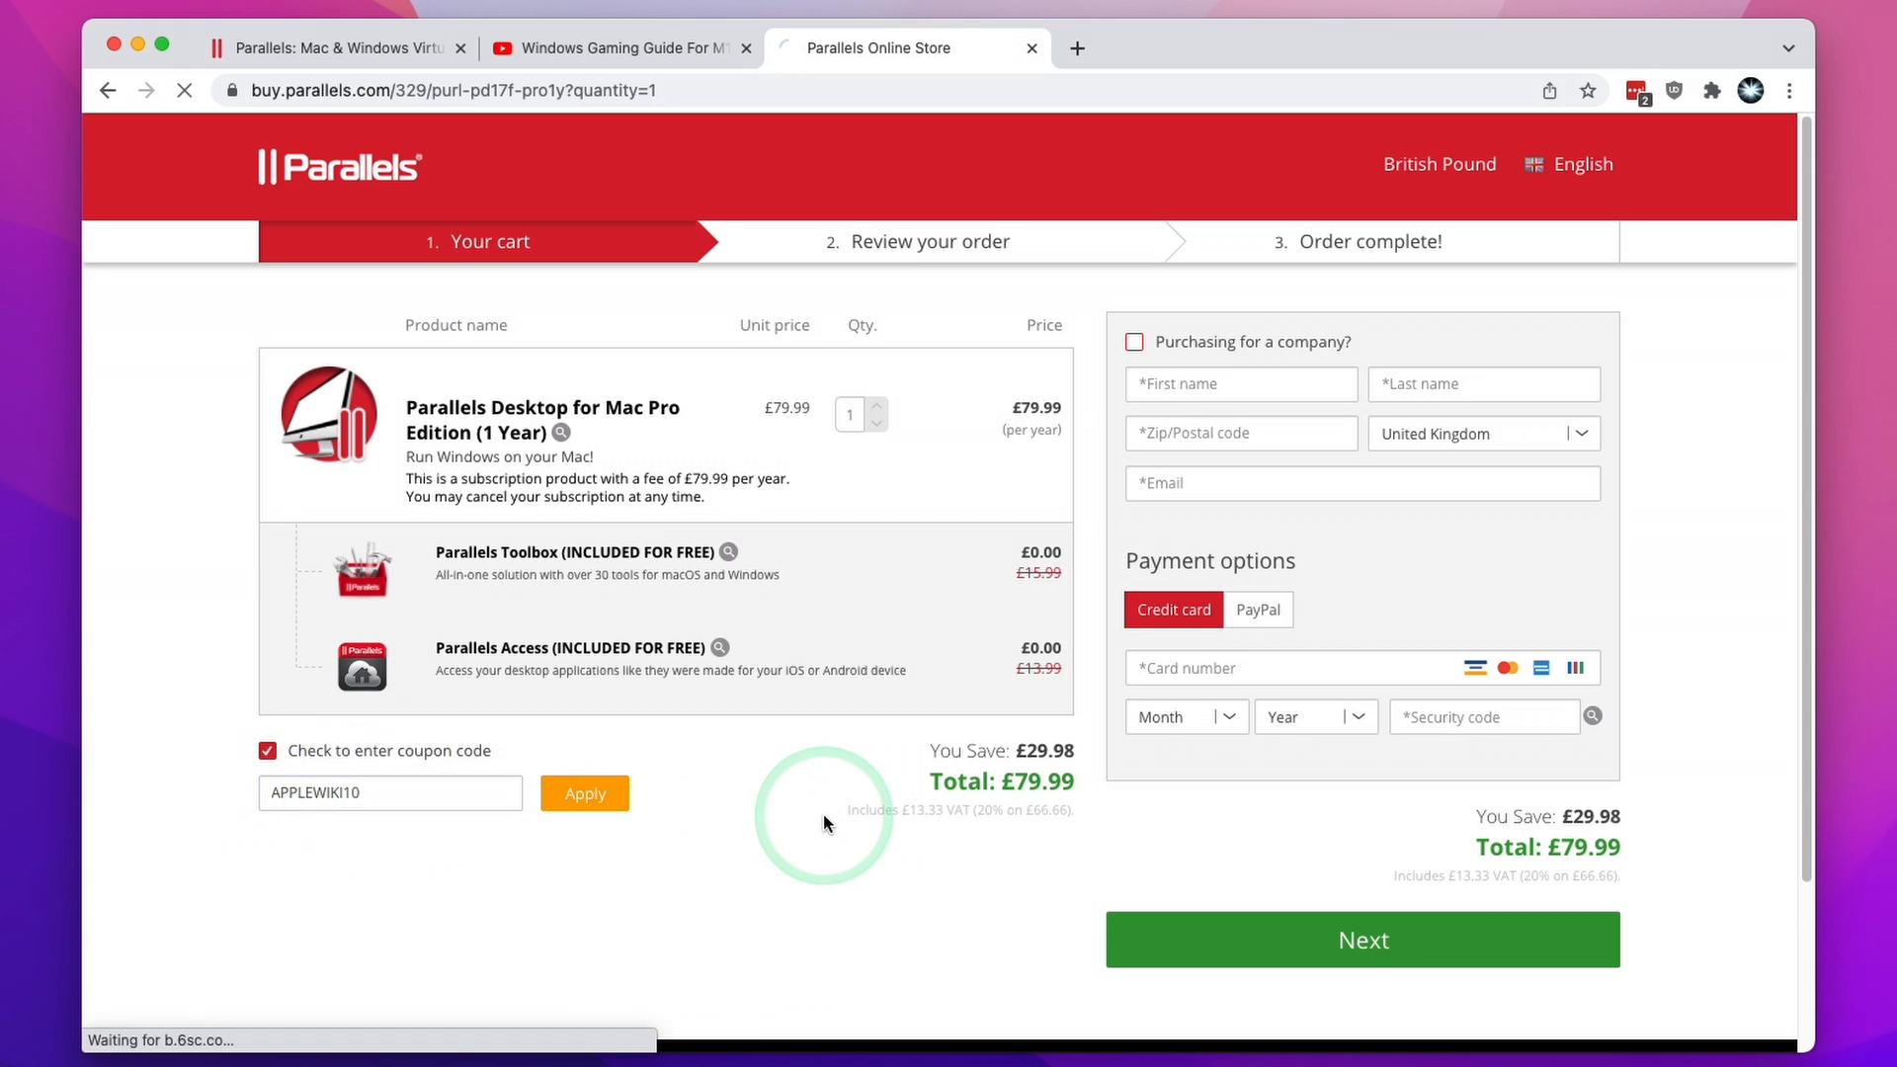
click(584, 793)
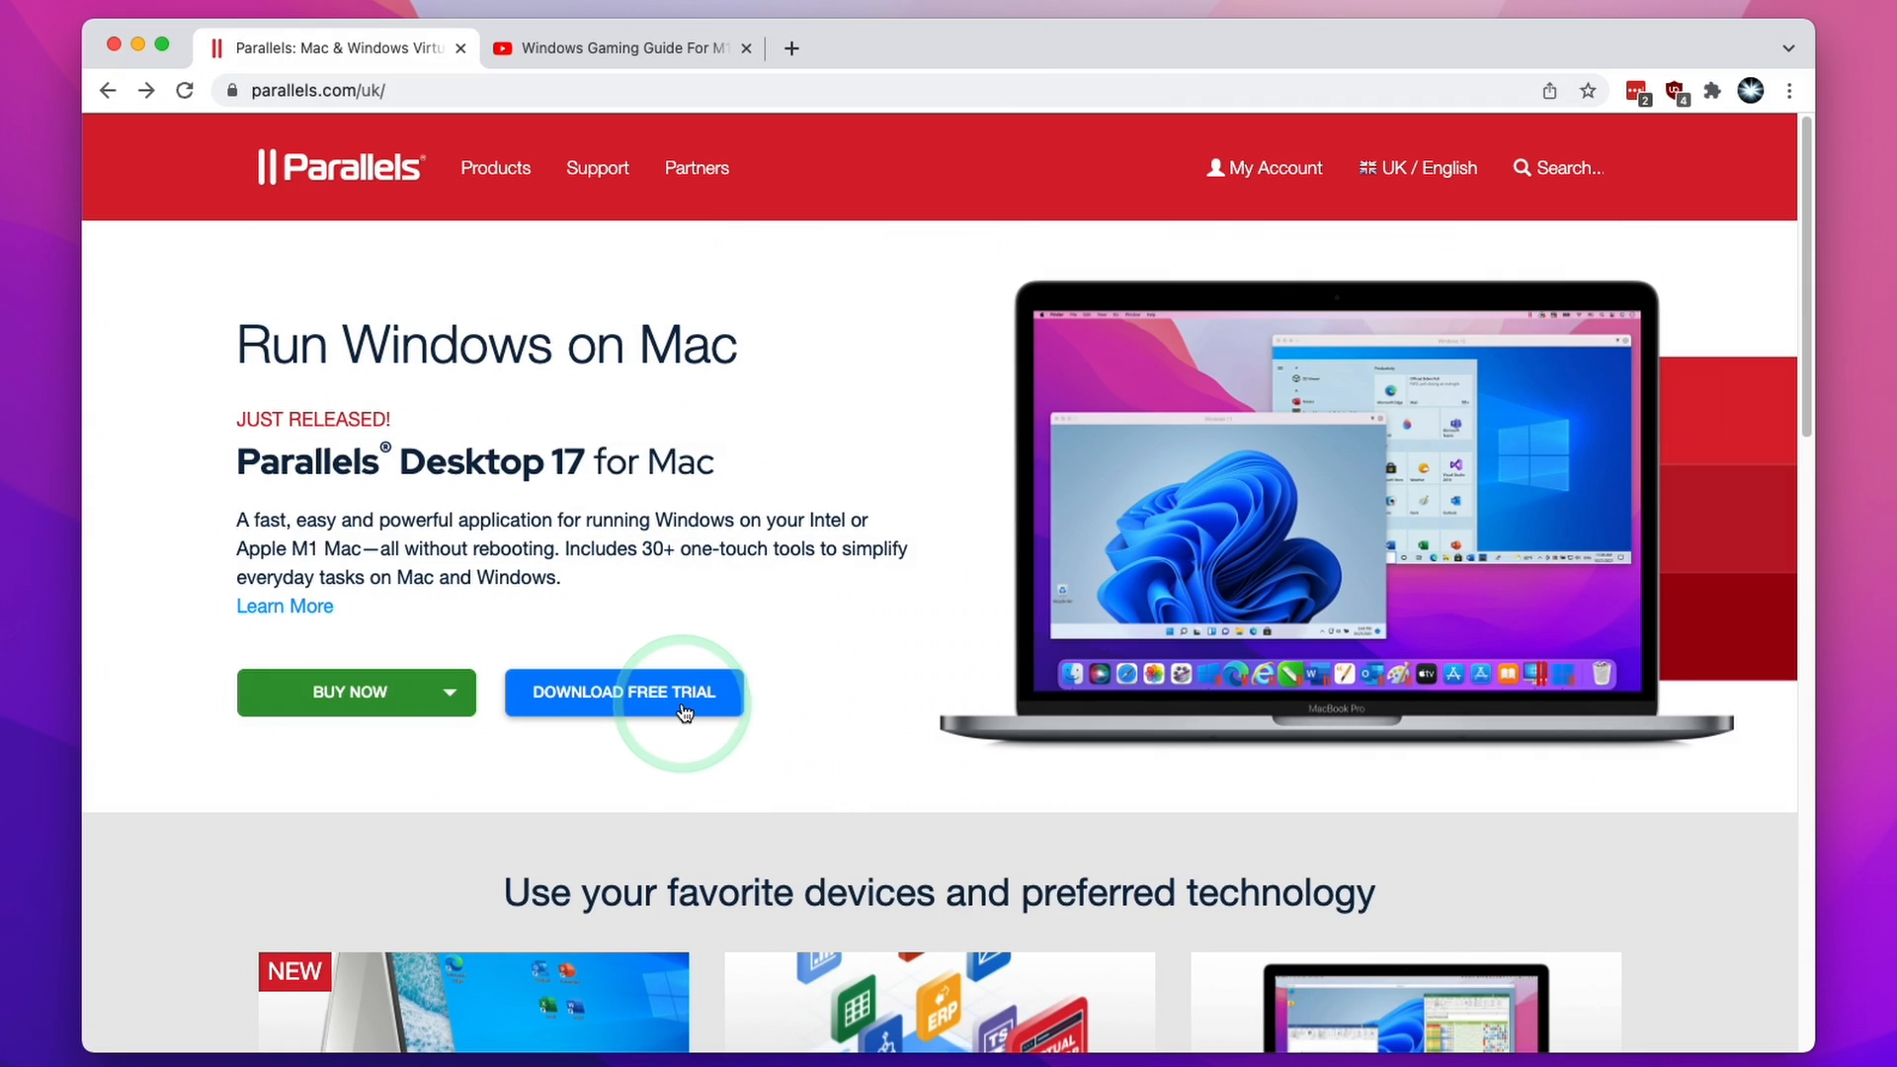
Download the Parallels Desktop 17 free trial installer and dismiss the thank-you message
click(624, 692)
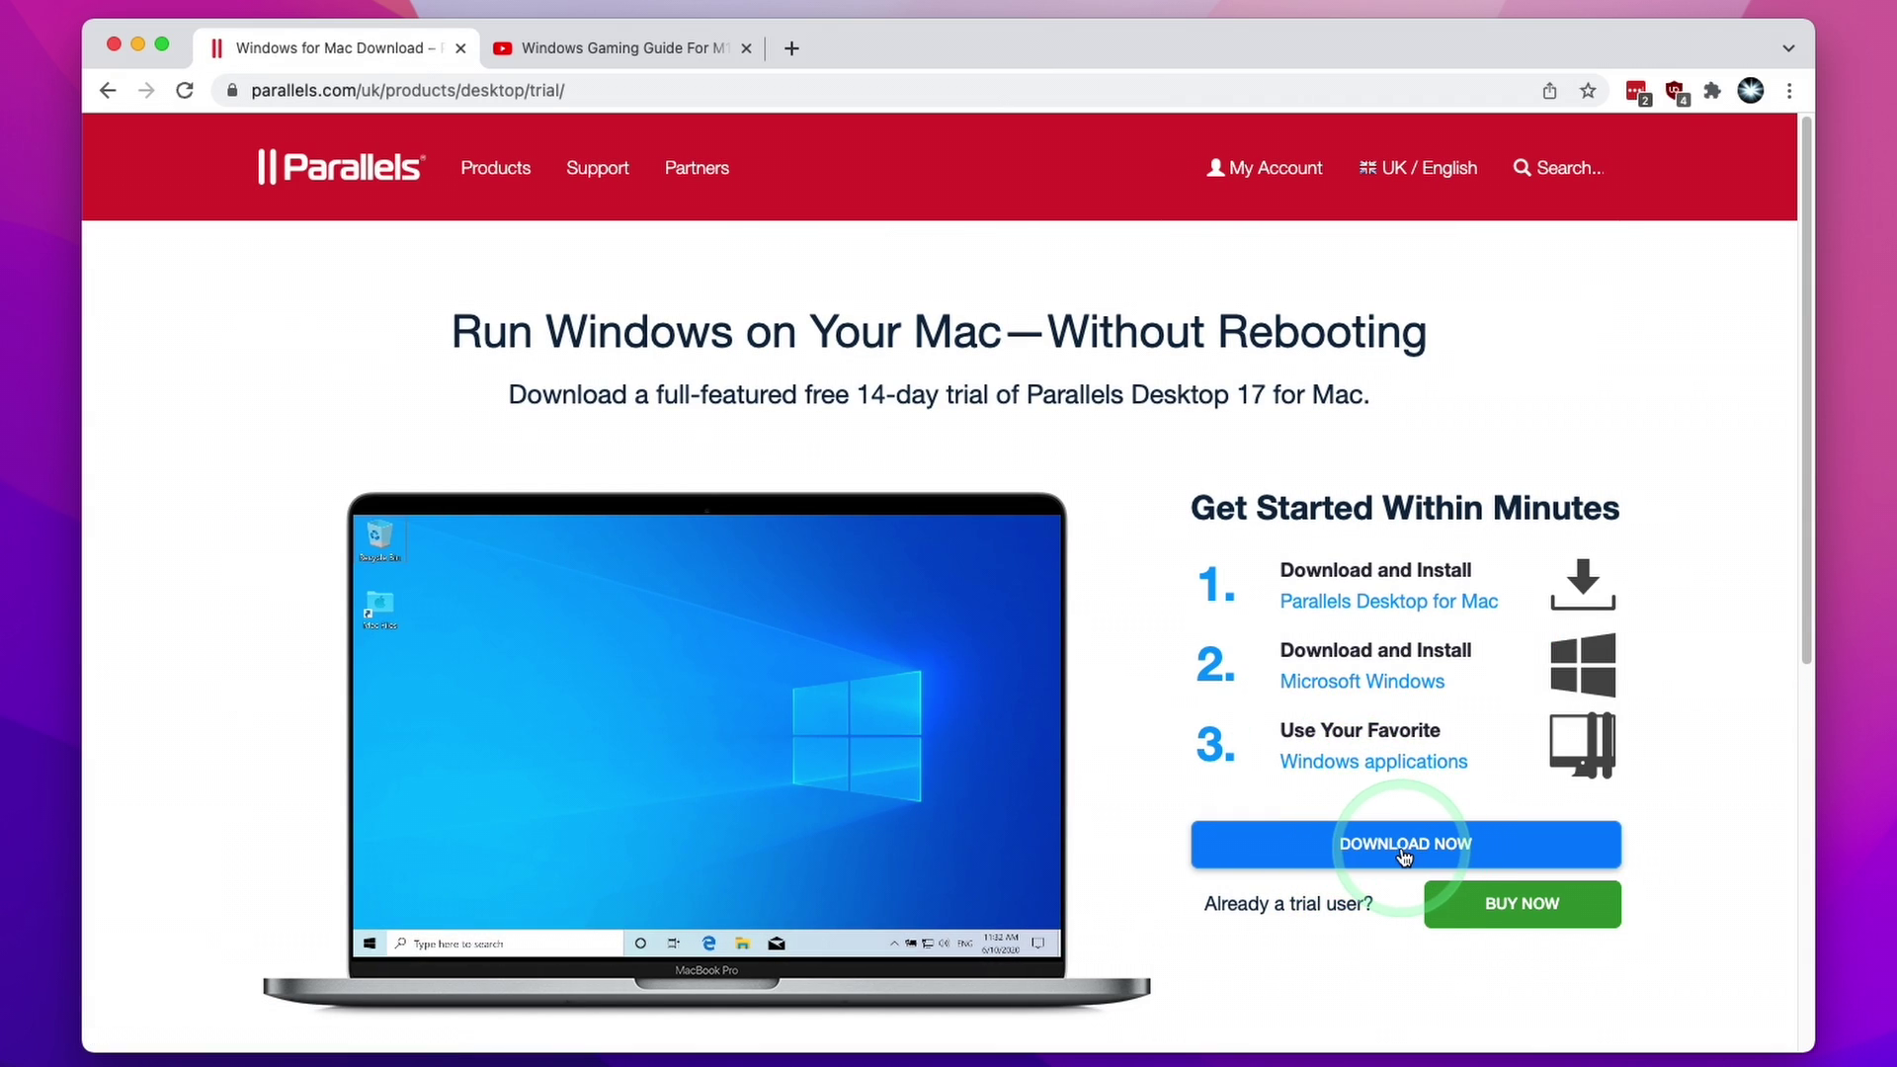
click(1403, 843)
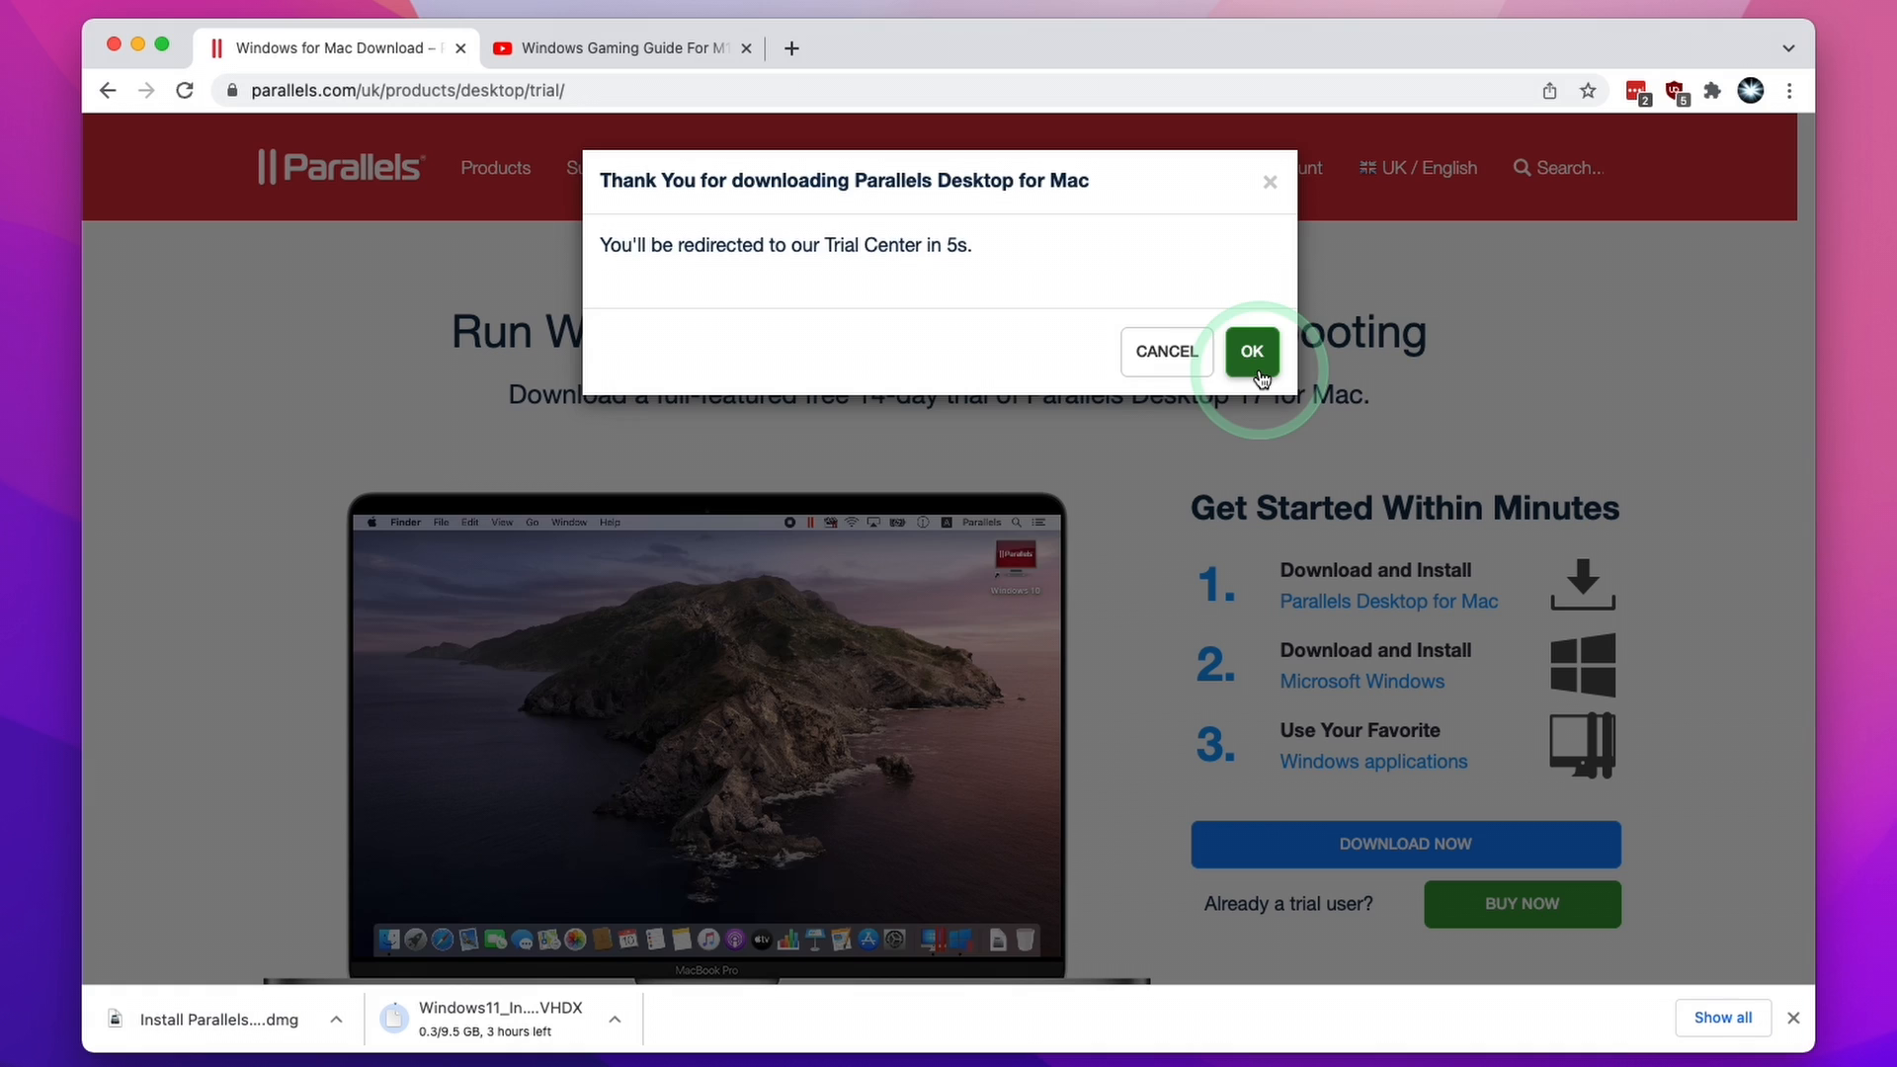
click(1251, 352)
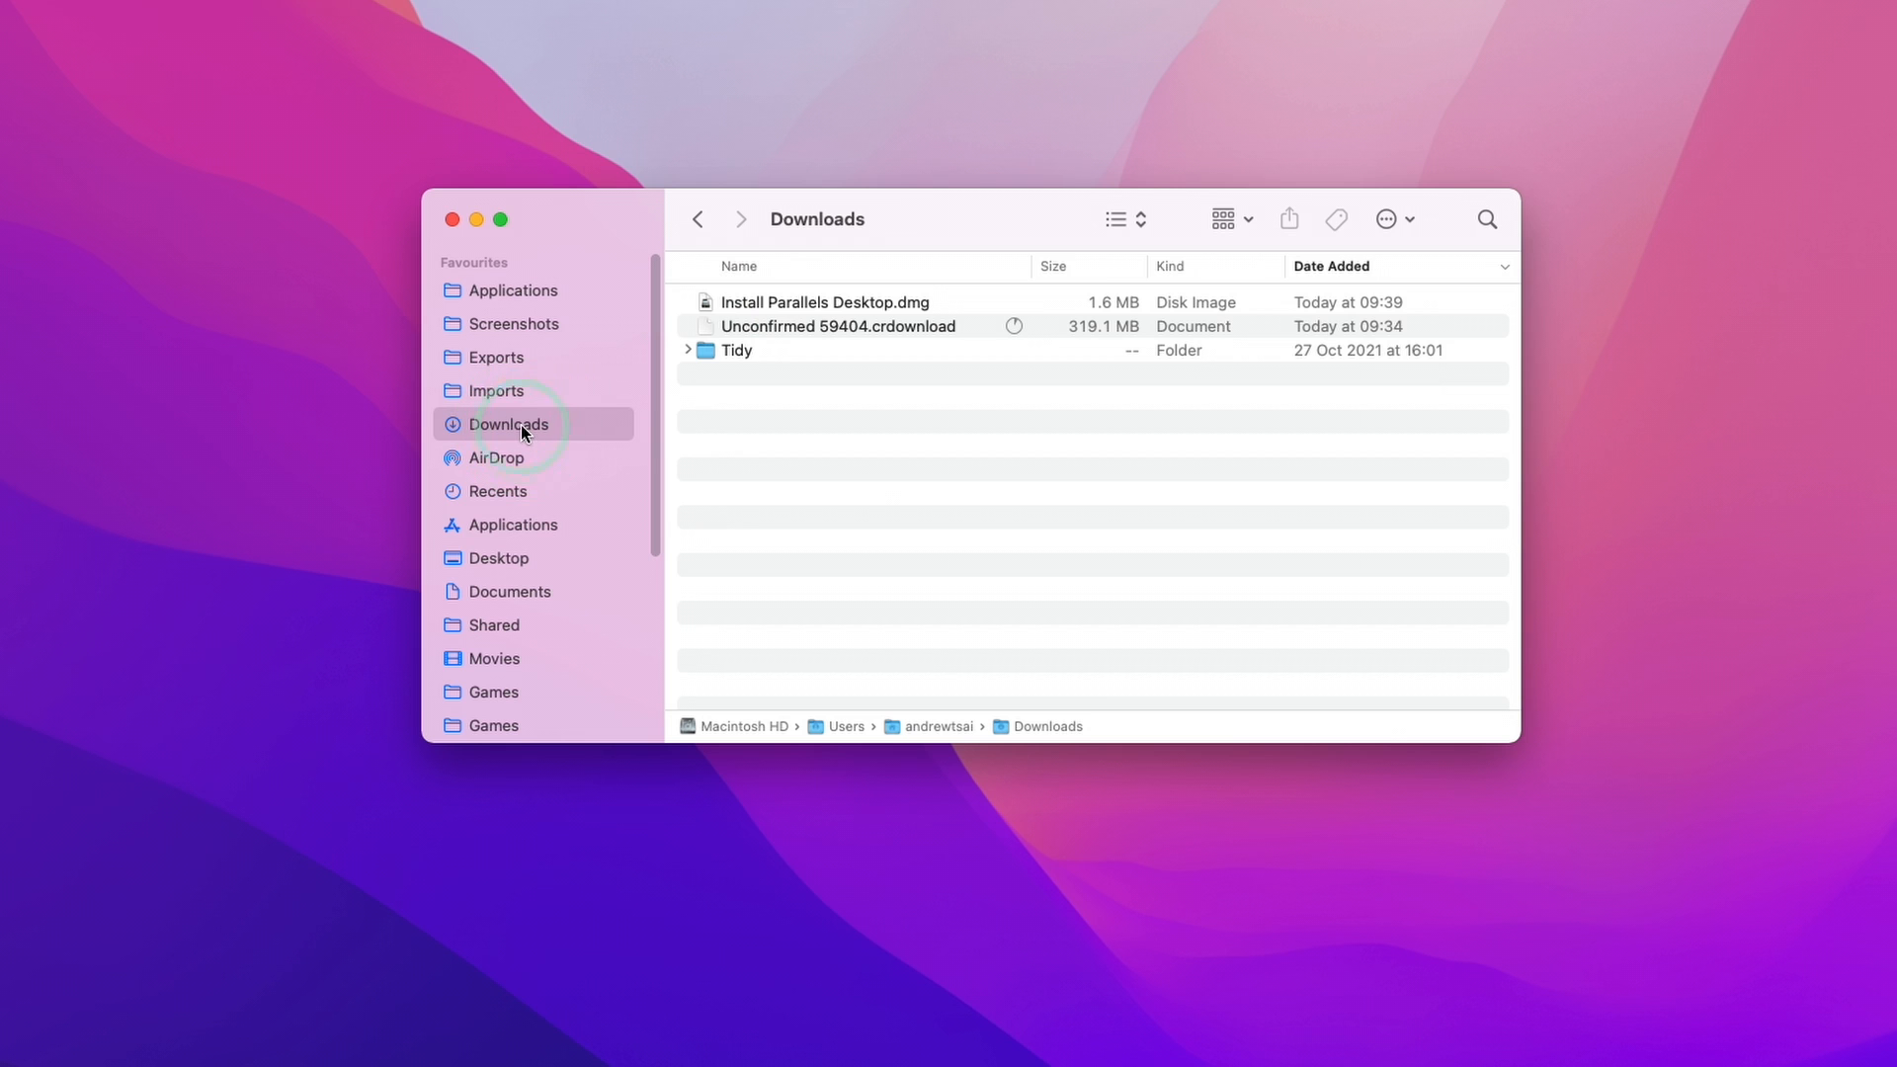
Open Install Parallels Desktop.dmg from Downloads and allow it to run
click(838, 325)
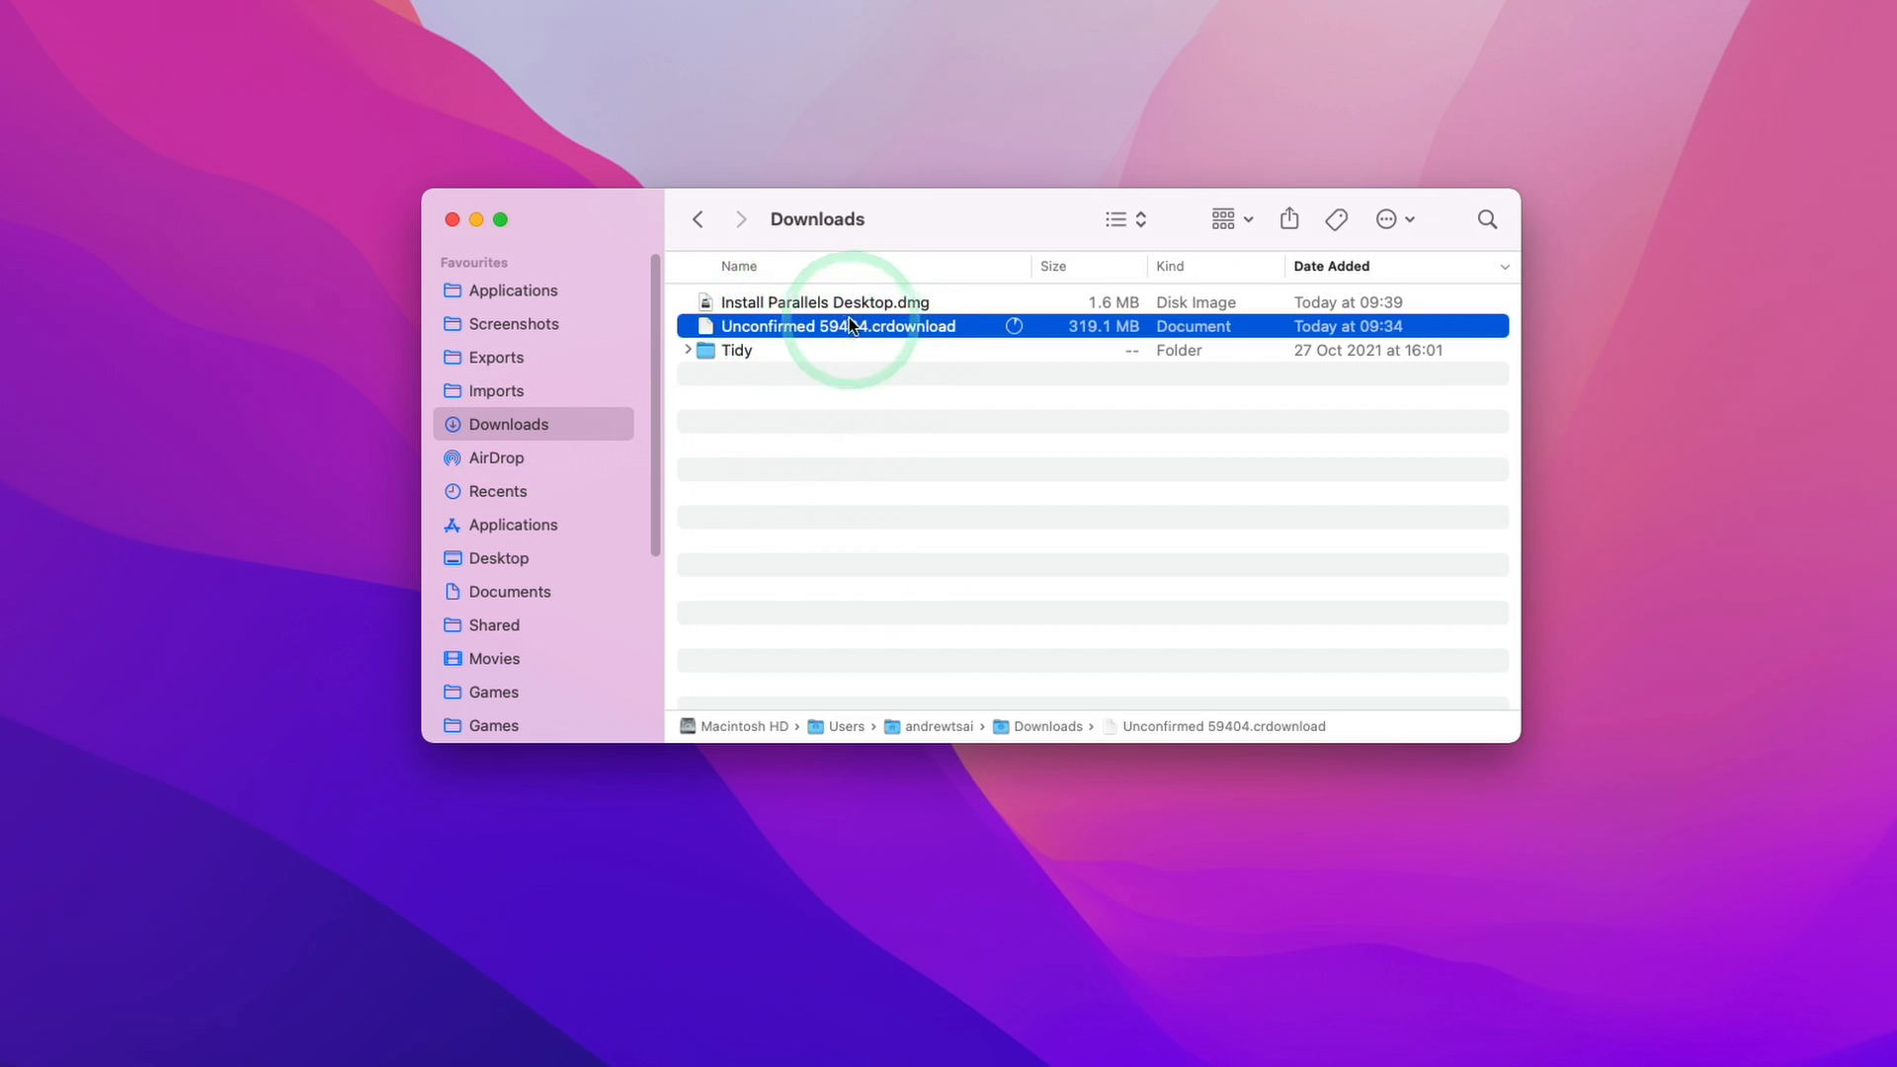
click(825, 301)
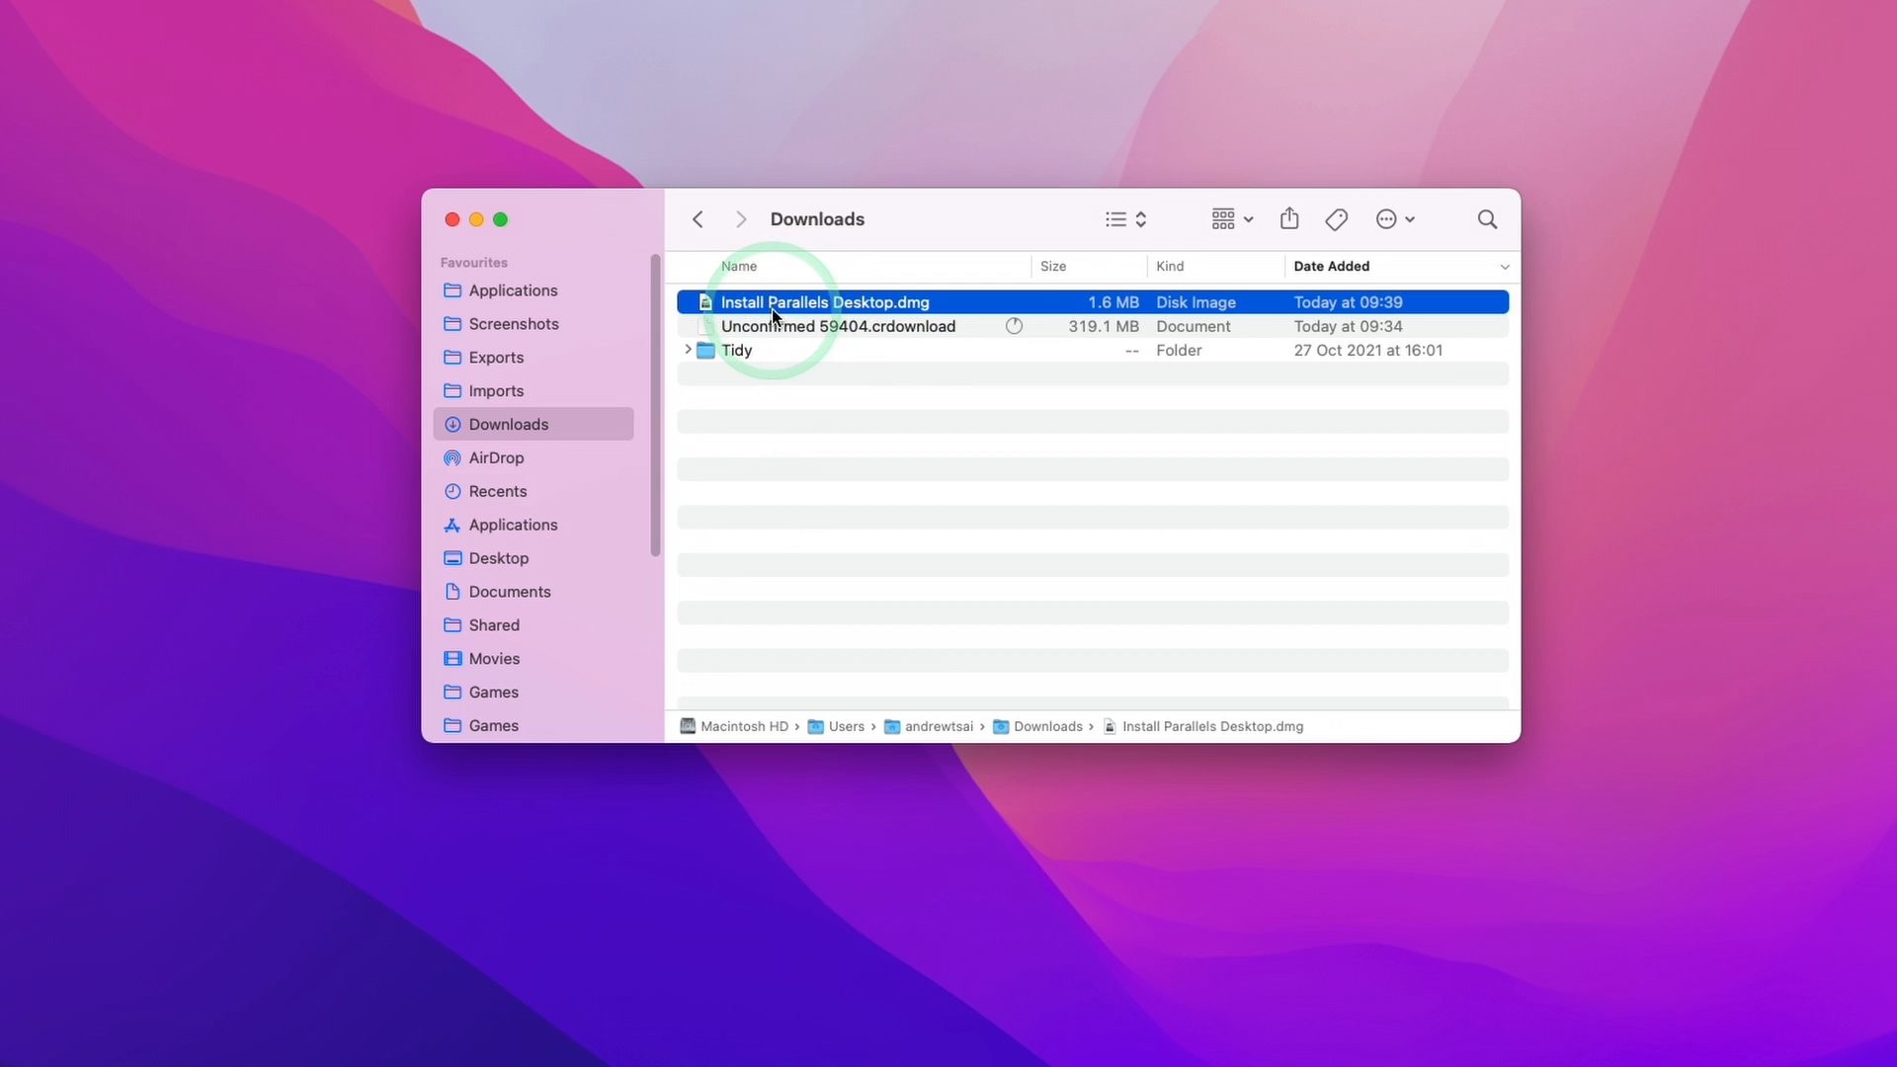
mouse_move(788, 313)
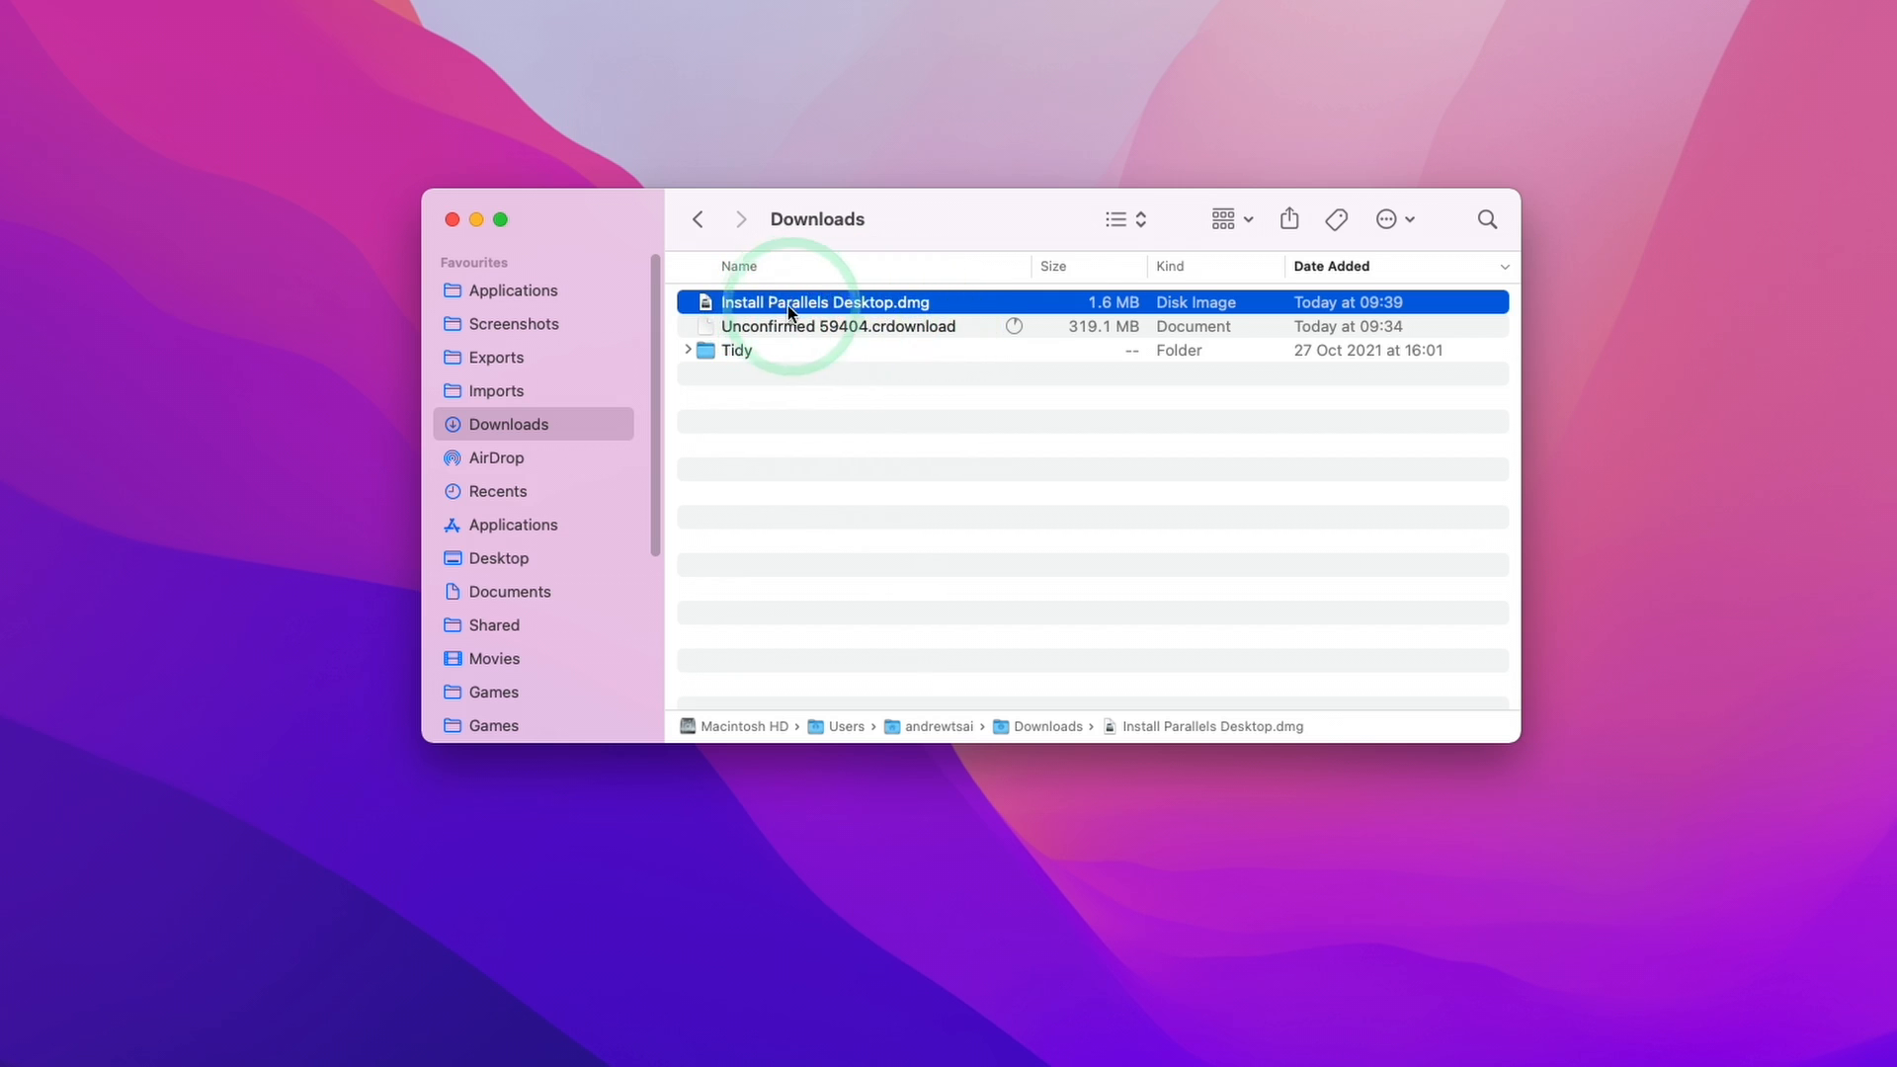
mouse_move(1062, 355)
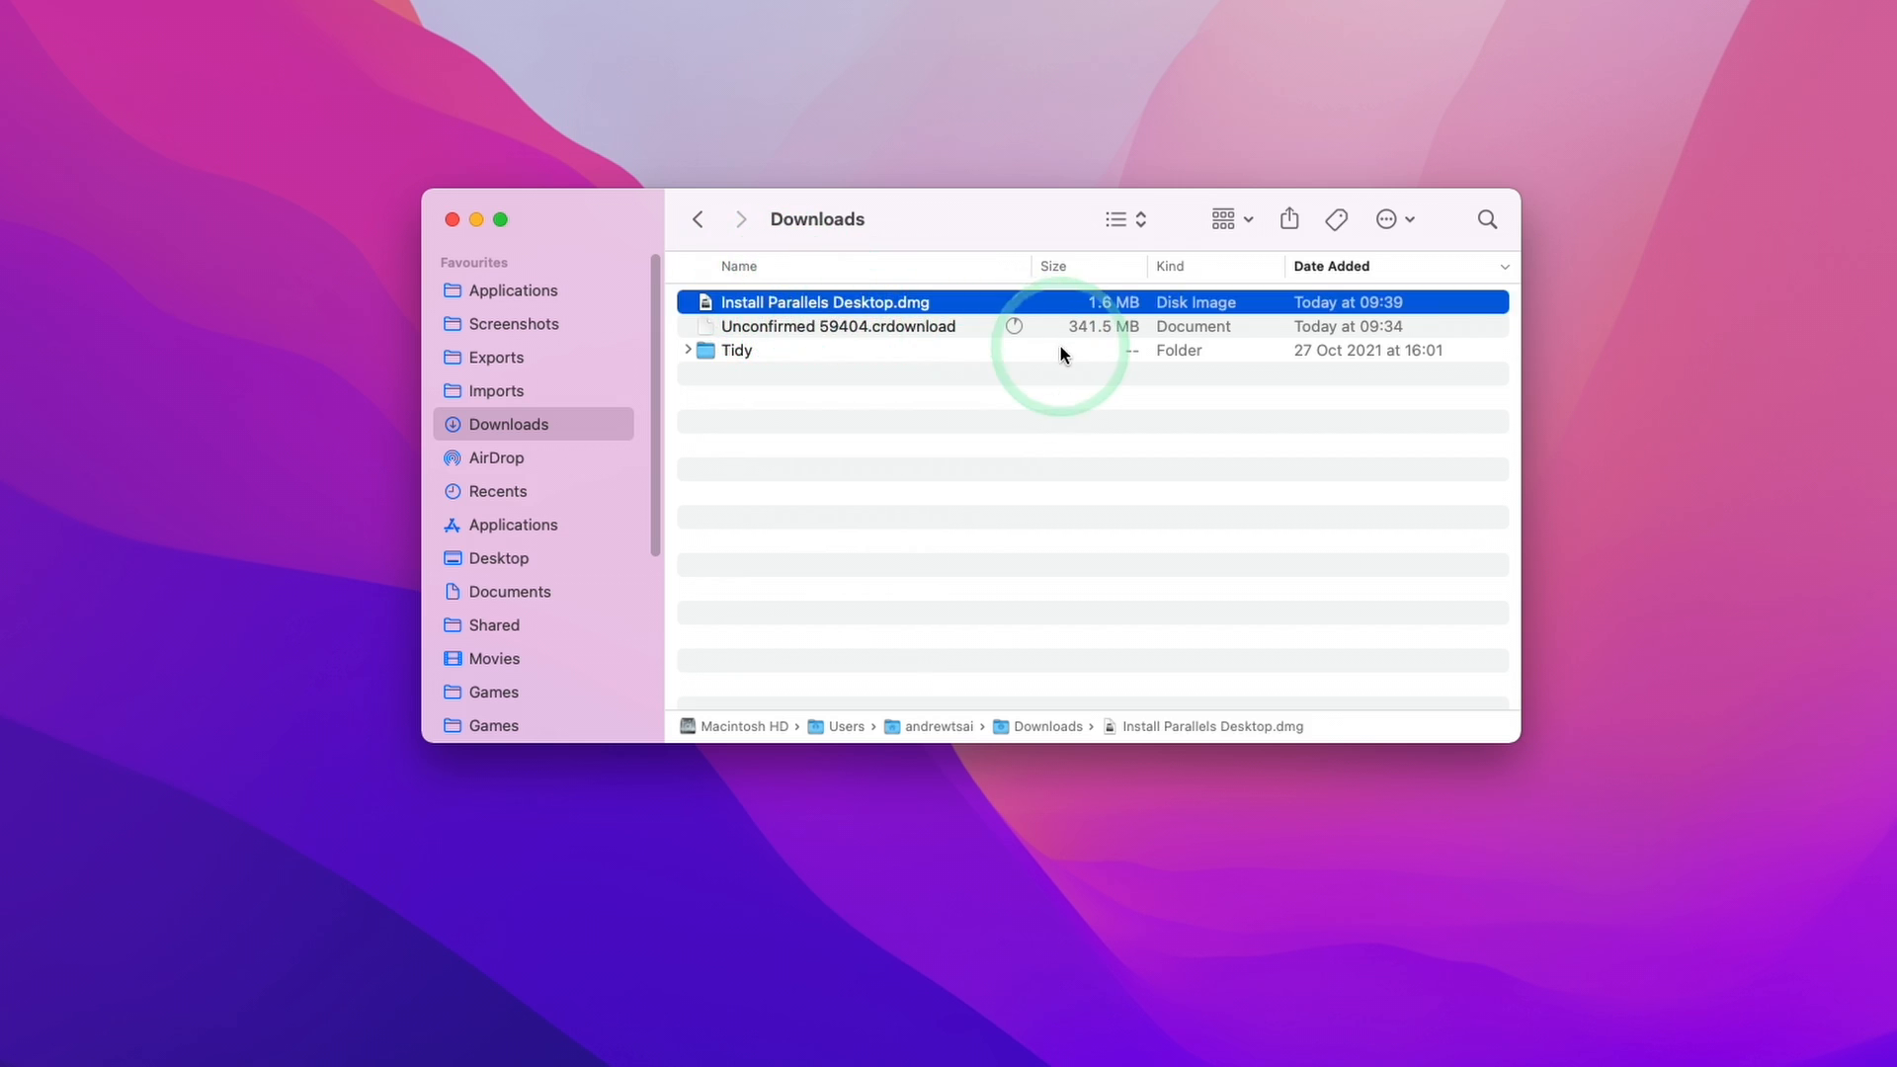
double_click(825, 303)
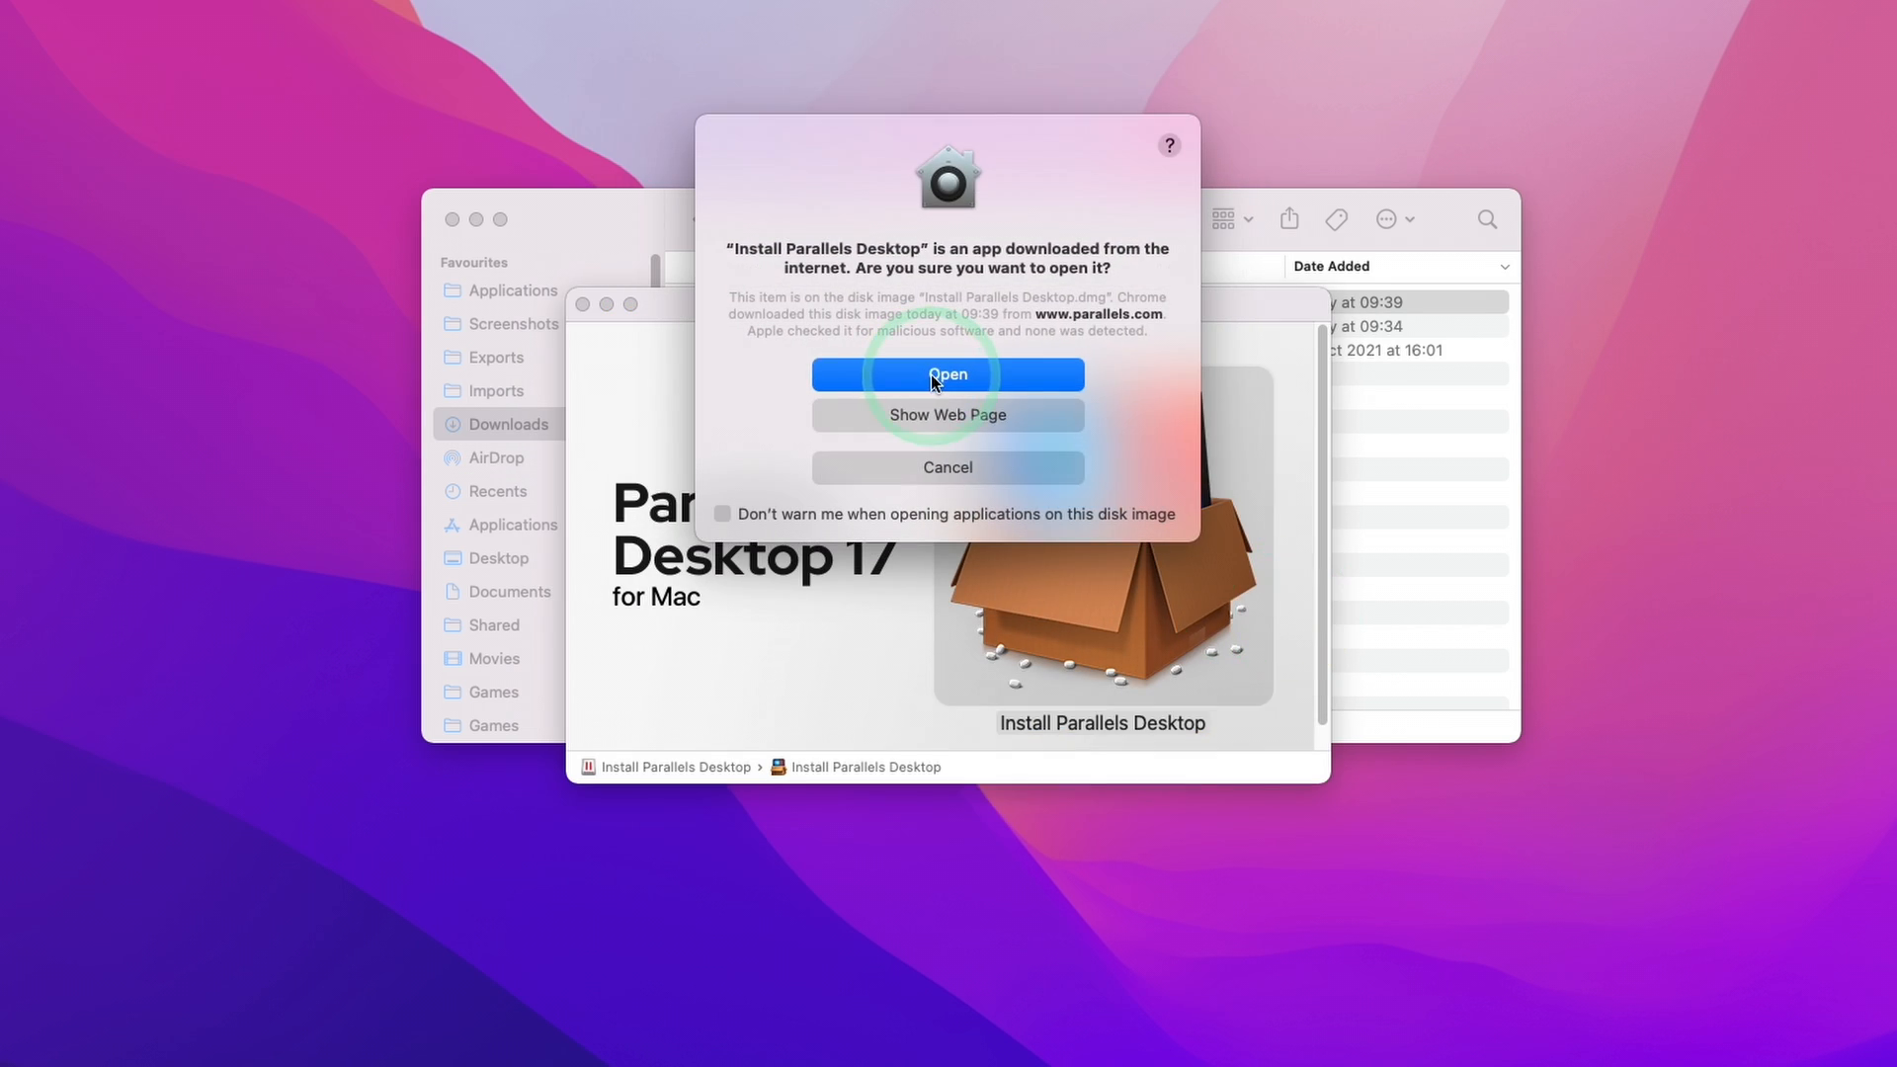
click(948, 373)
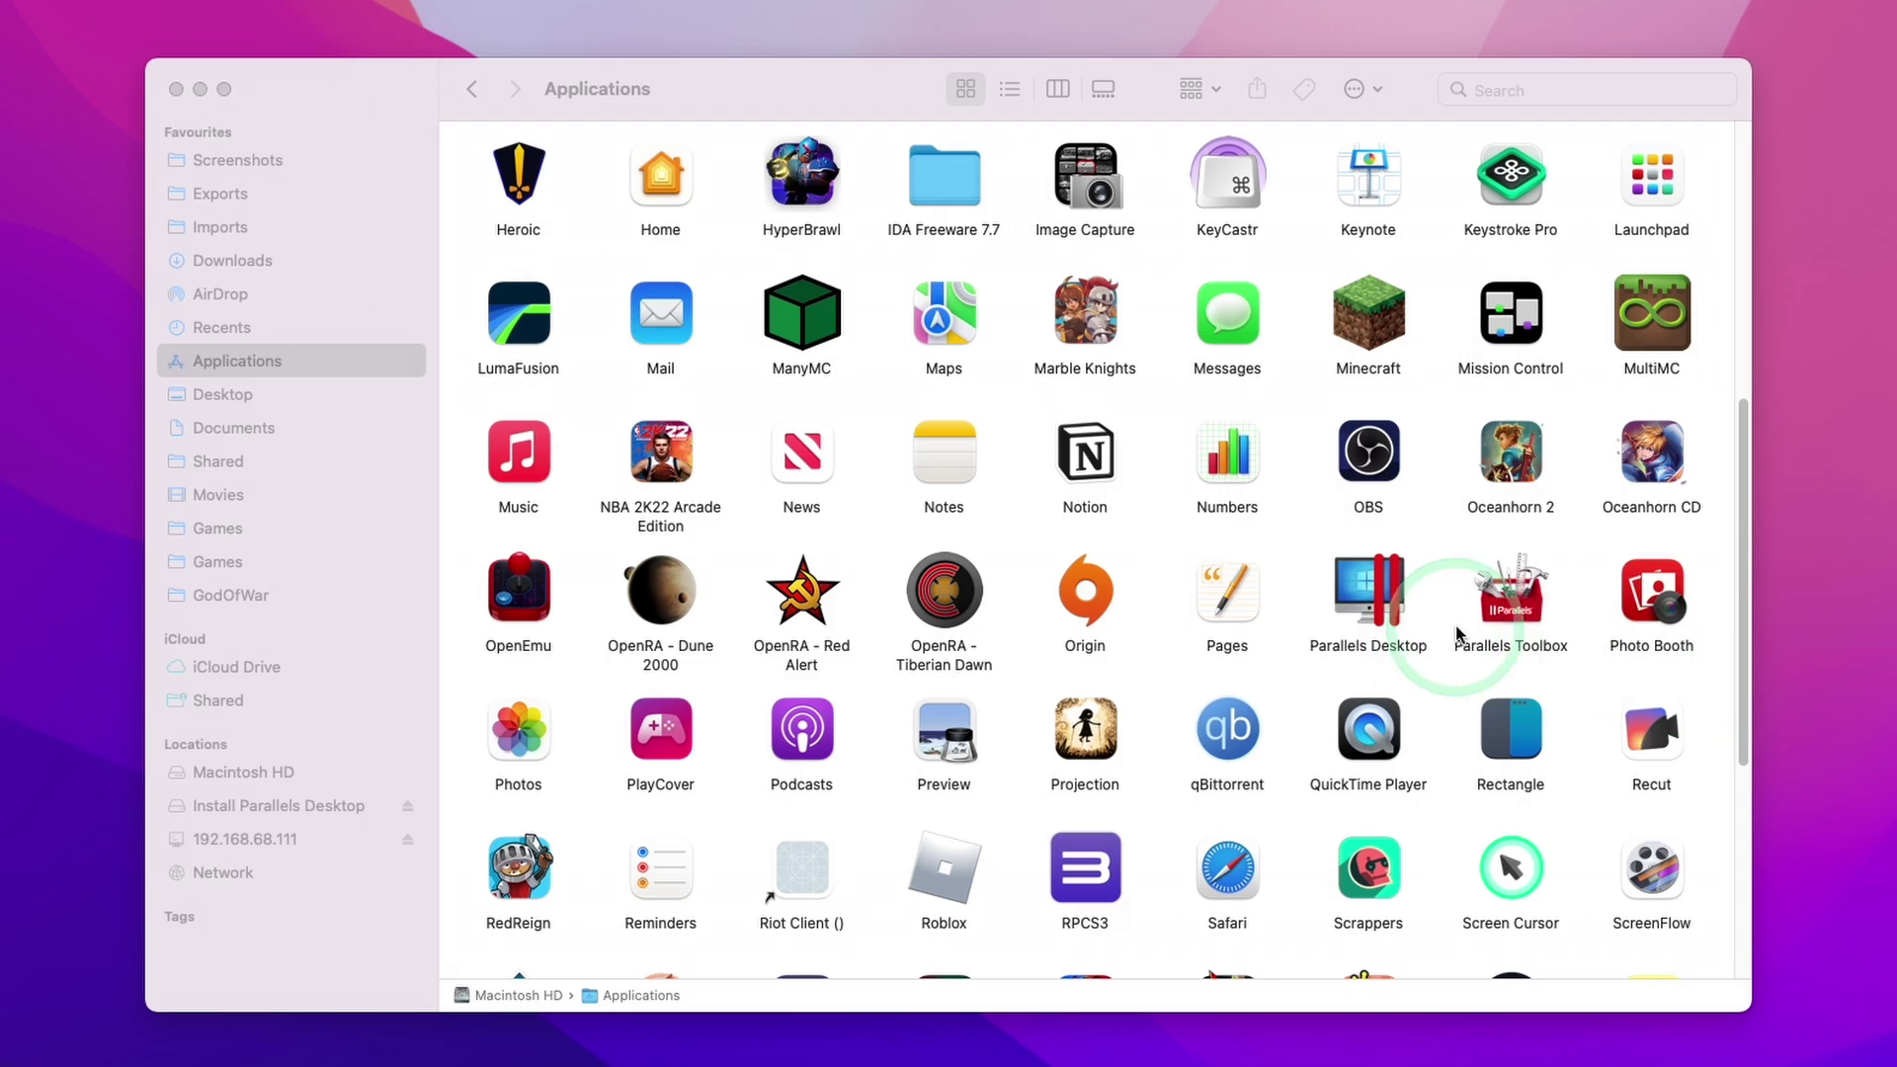
Launch Parallels Desktop from Applications and close the Finder window
click(1368, 587)
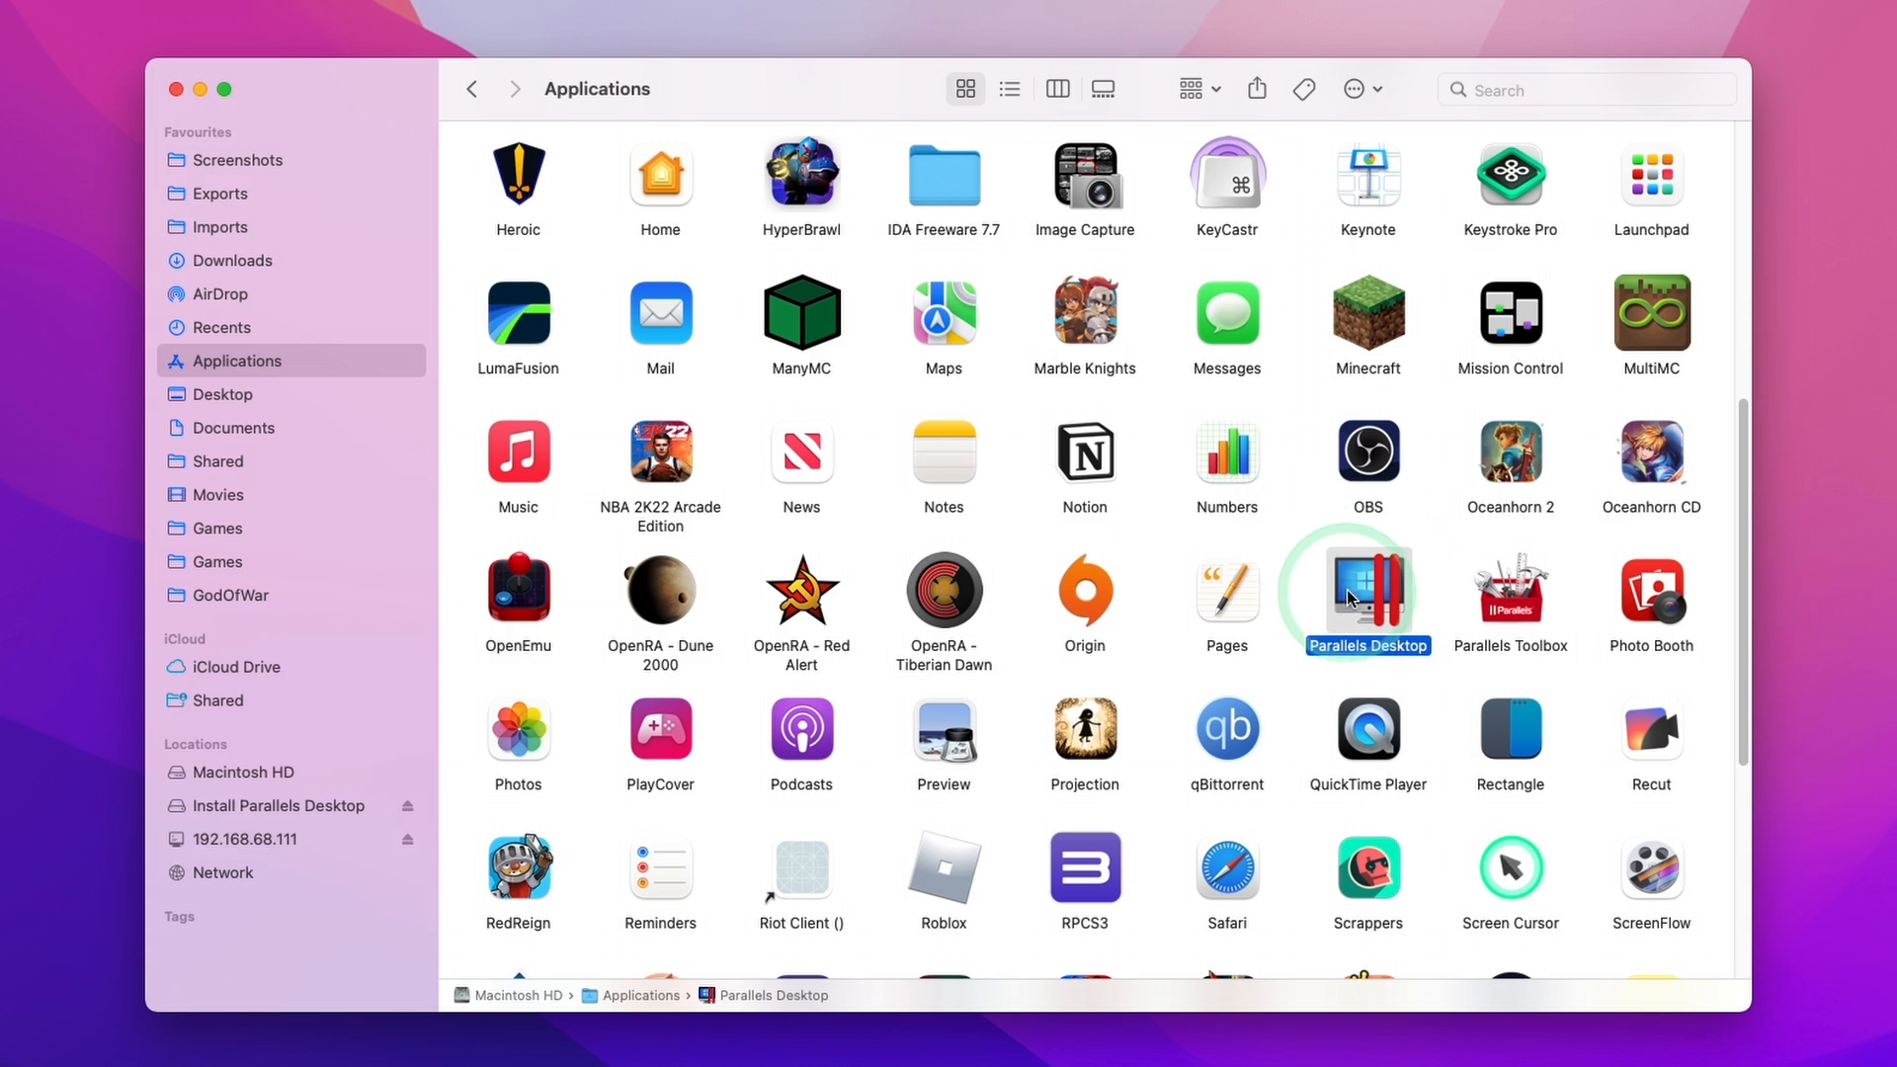
double_click(1368, 591)
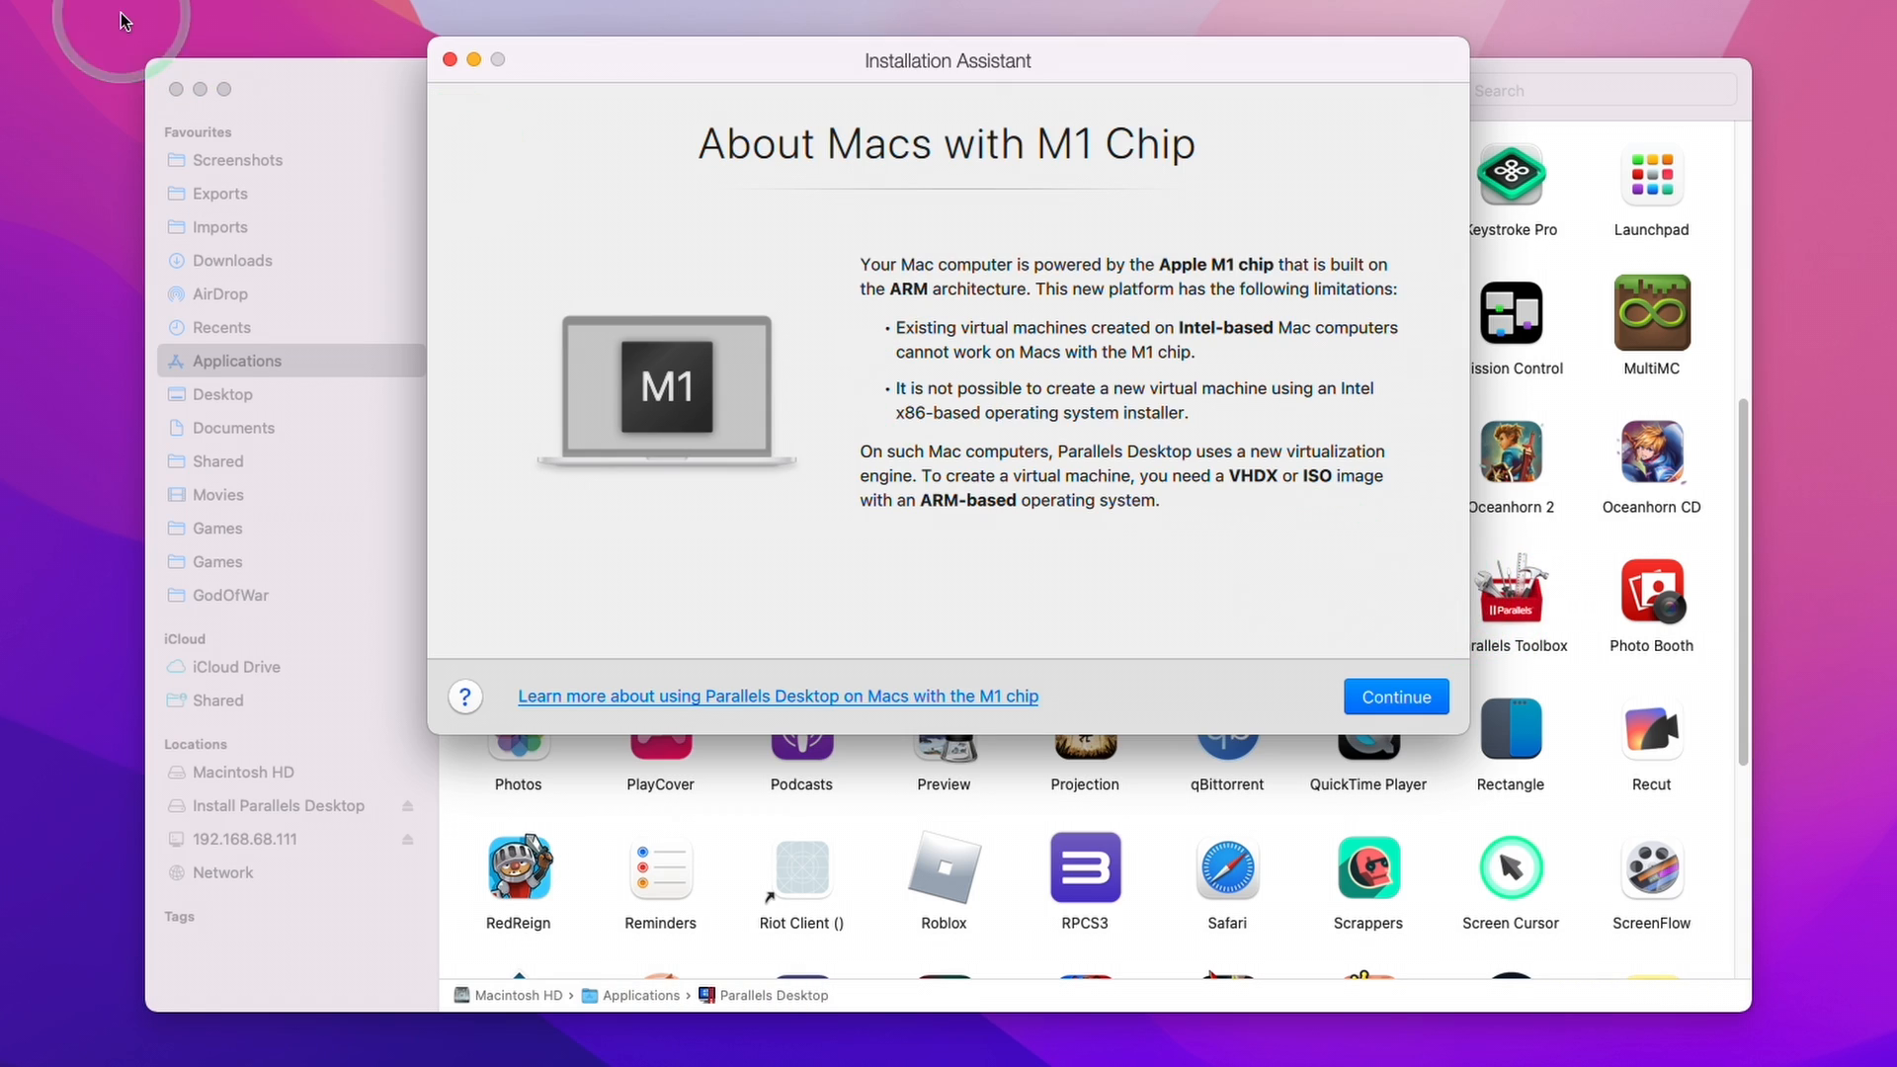
mouse_move(212, 96)
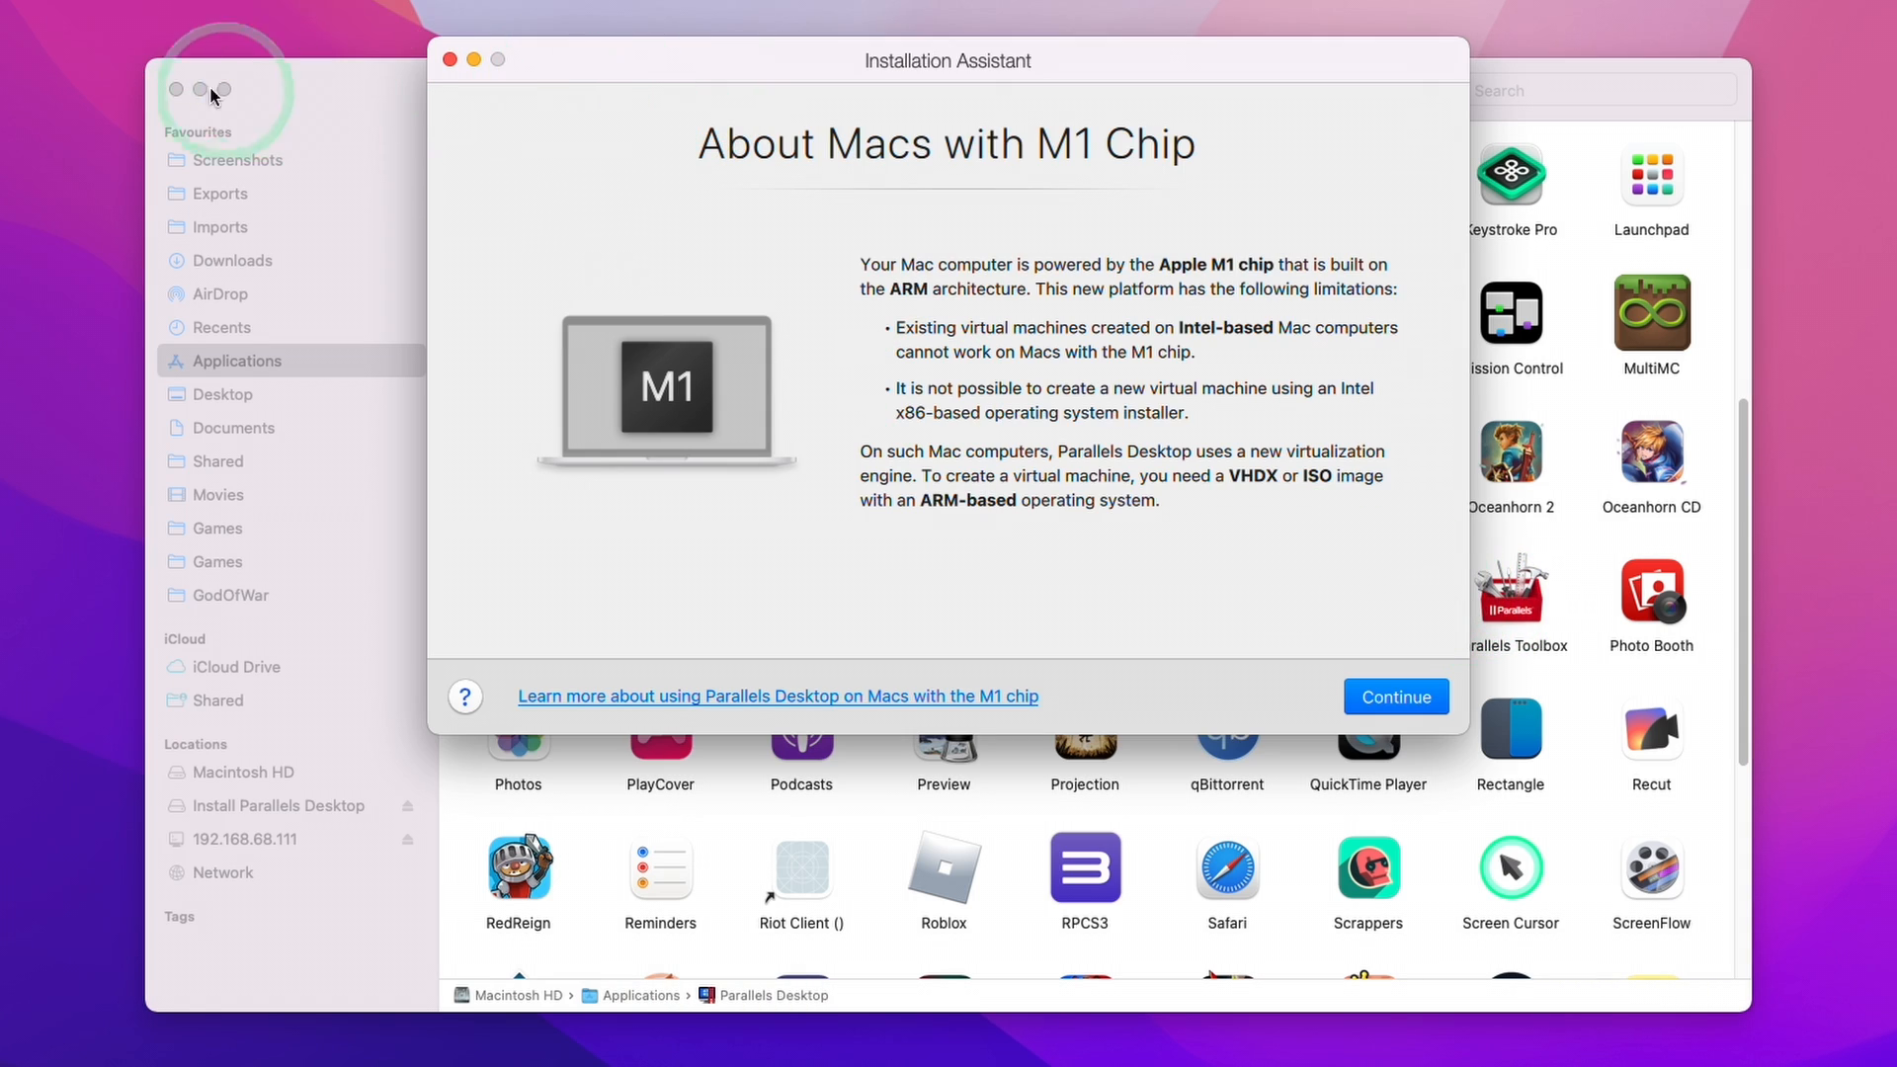
click(1394, 697)
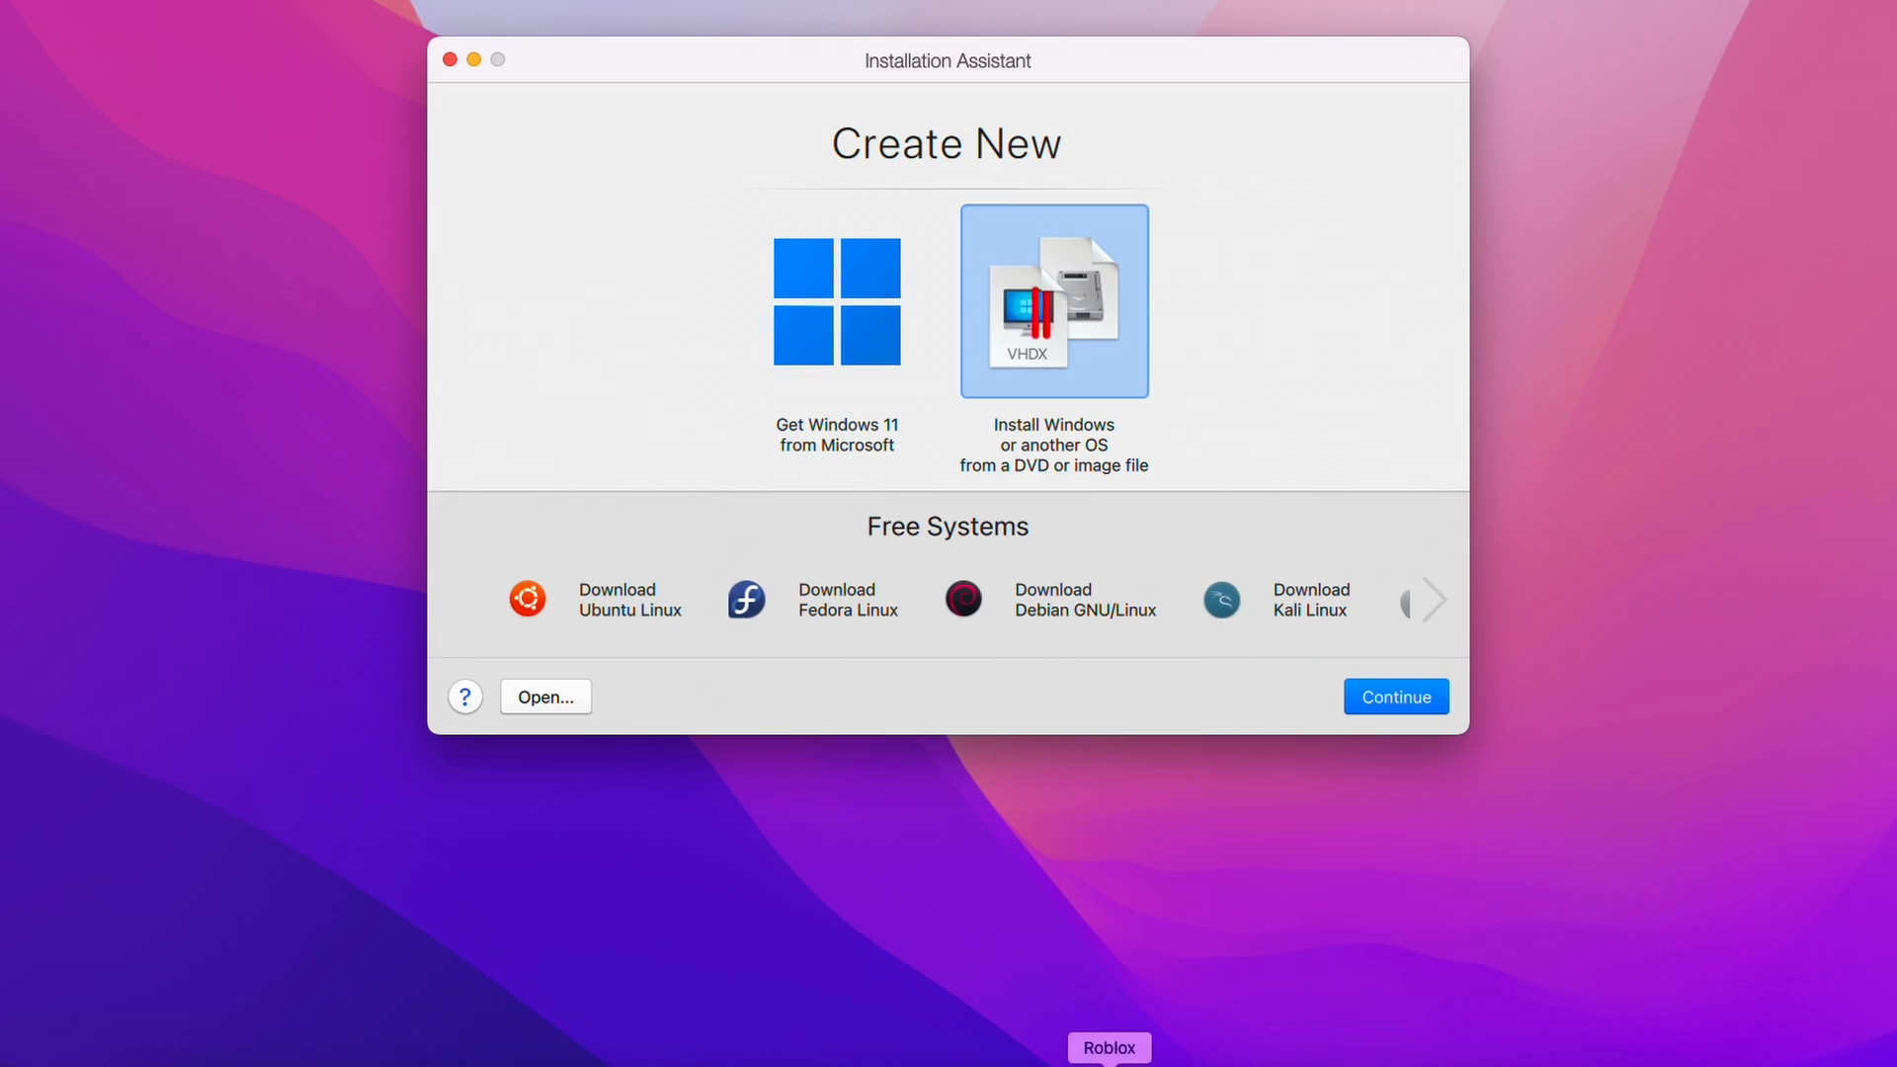
Choose 'Get Windows 11 from Microsoft' in the Installation Assistant and continue
click(836, 300)
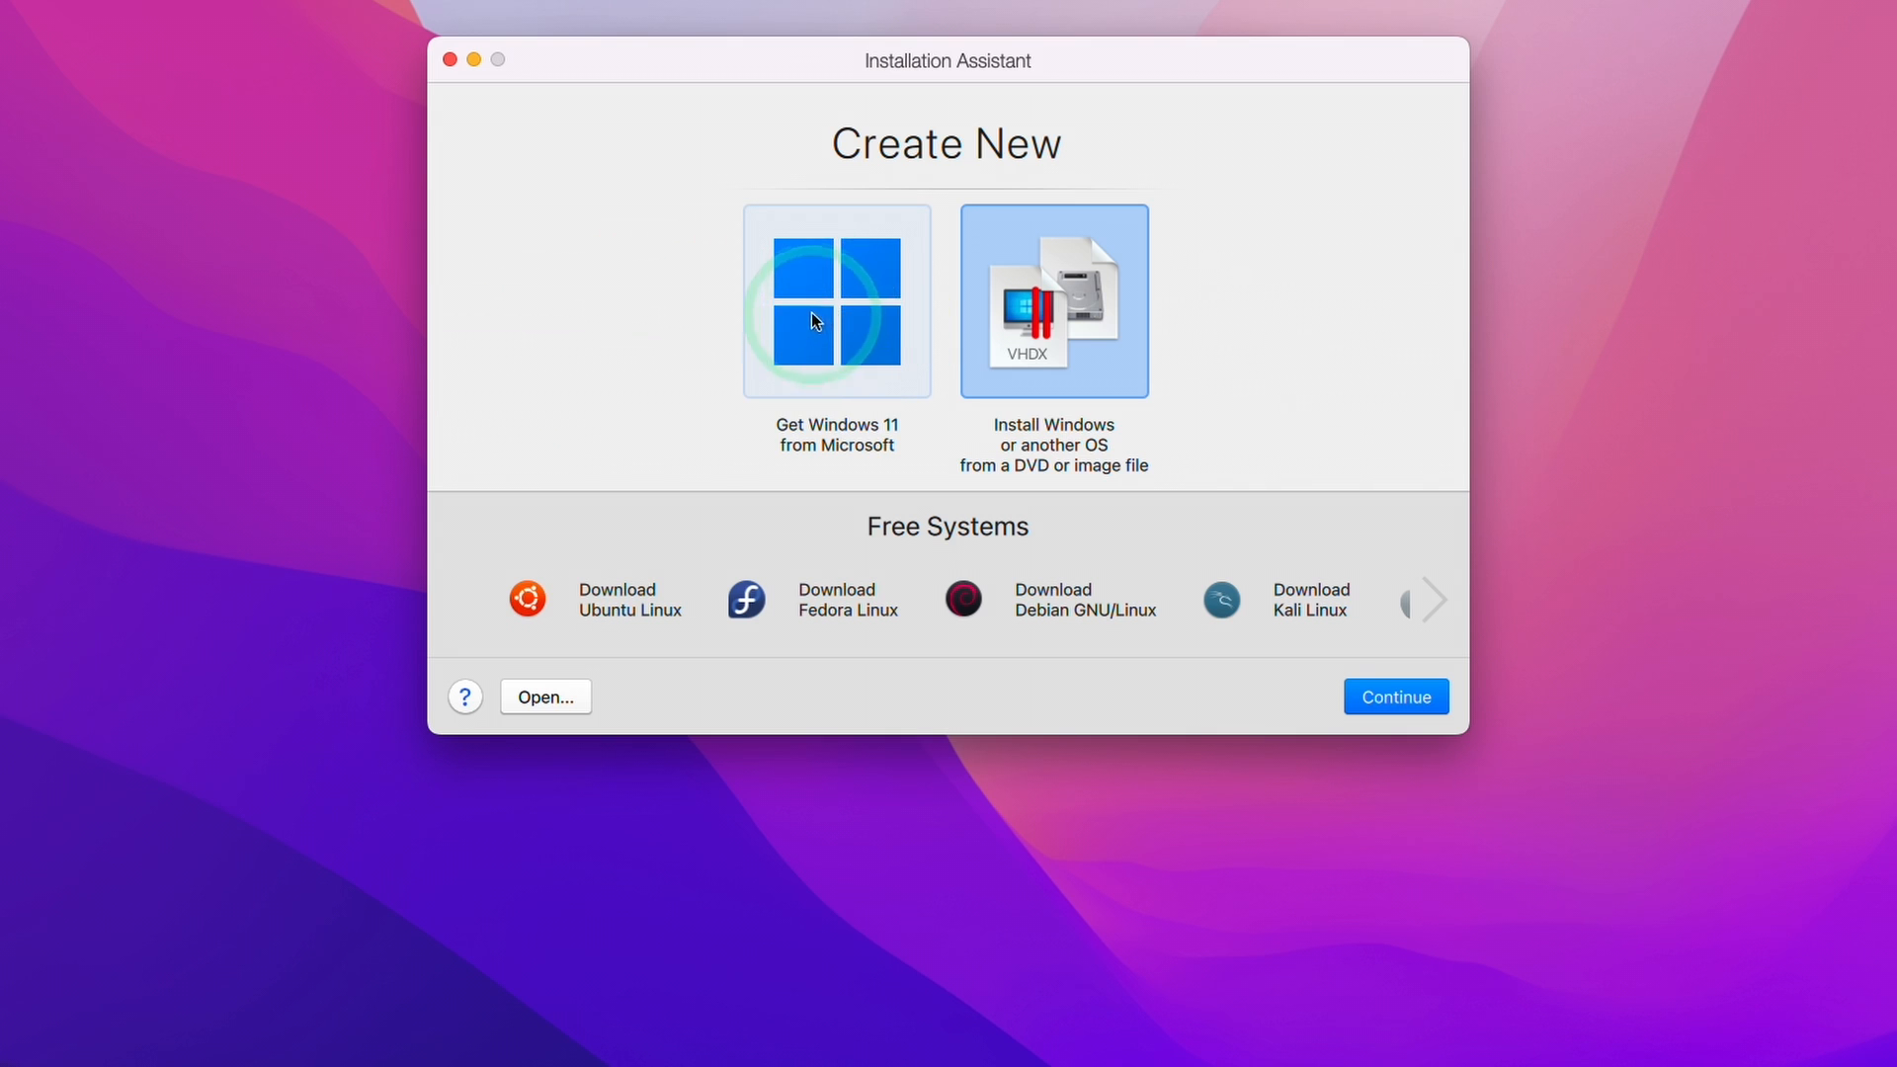
click(835, 301)
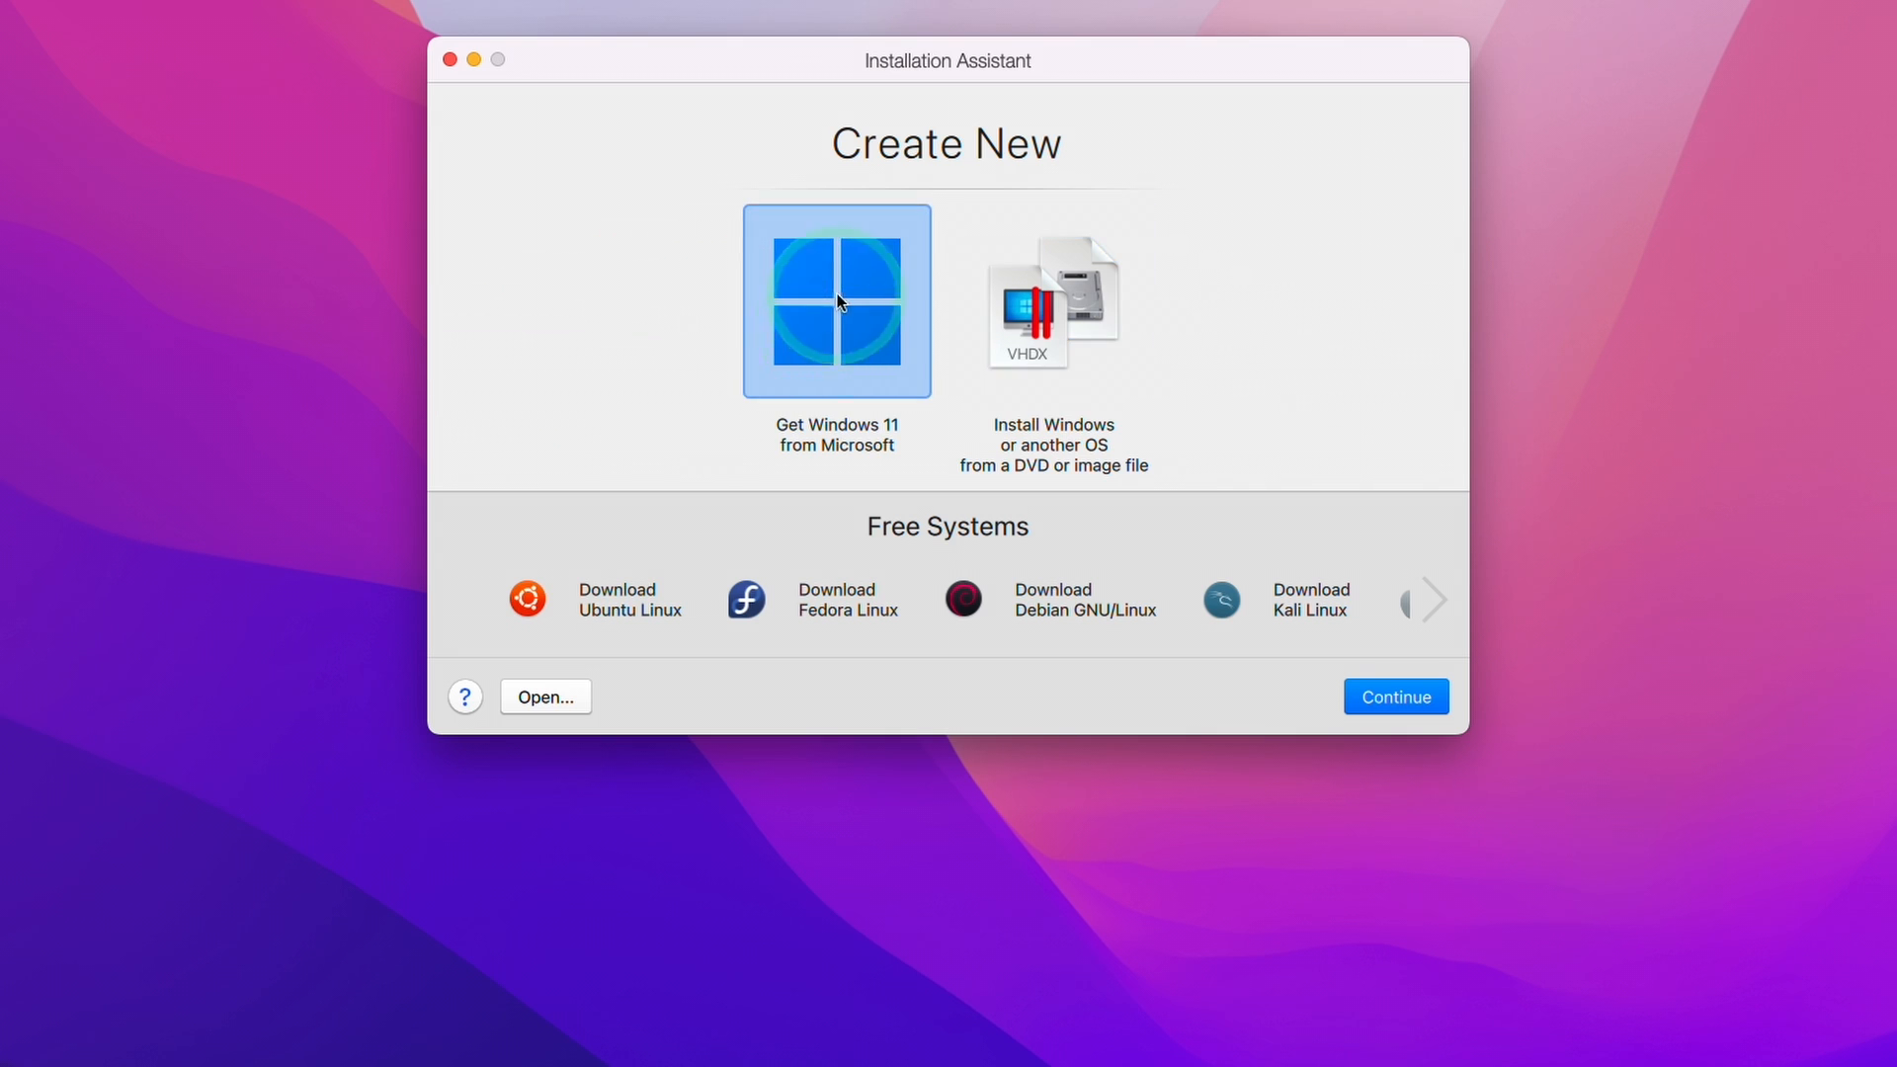
click(1392, 695)
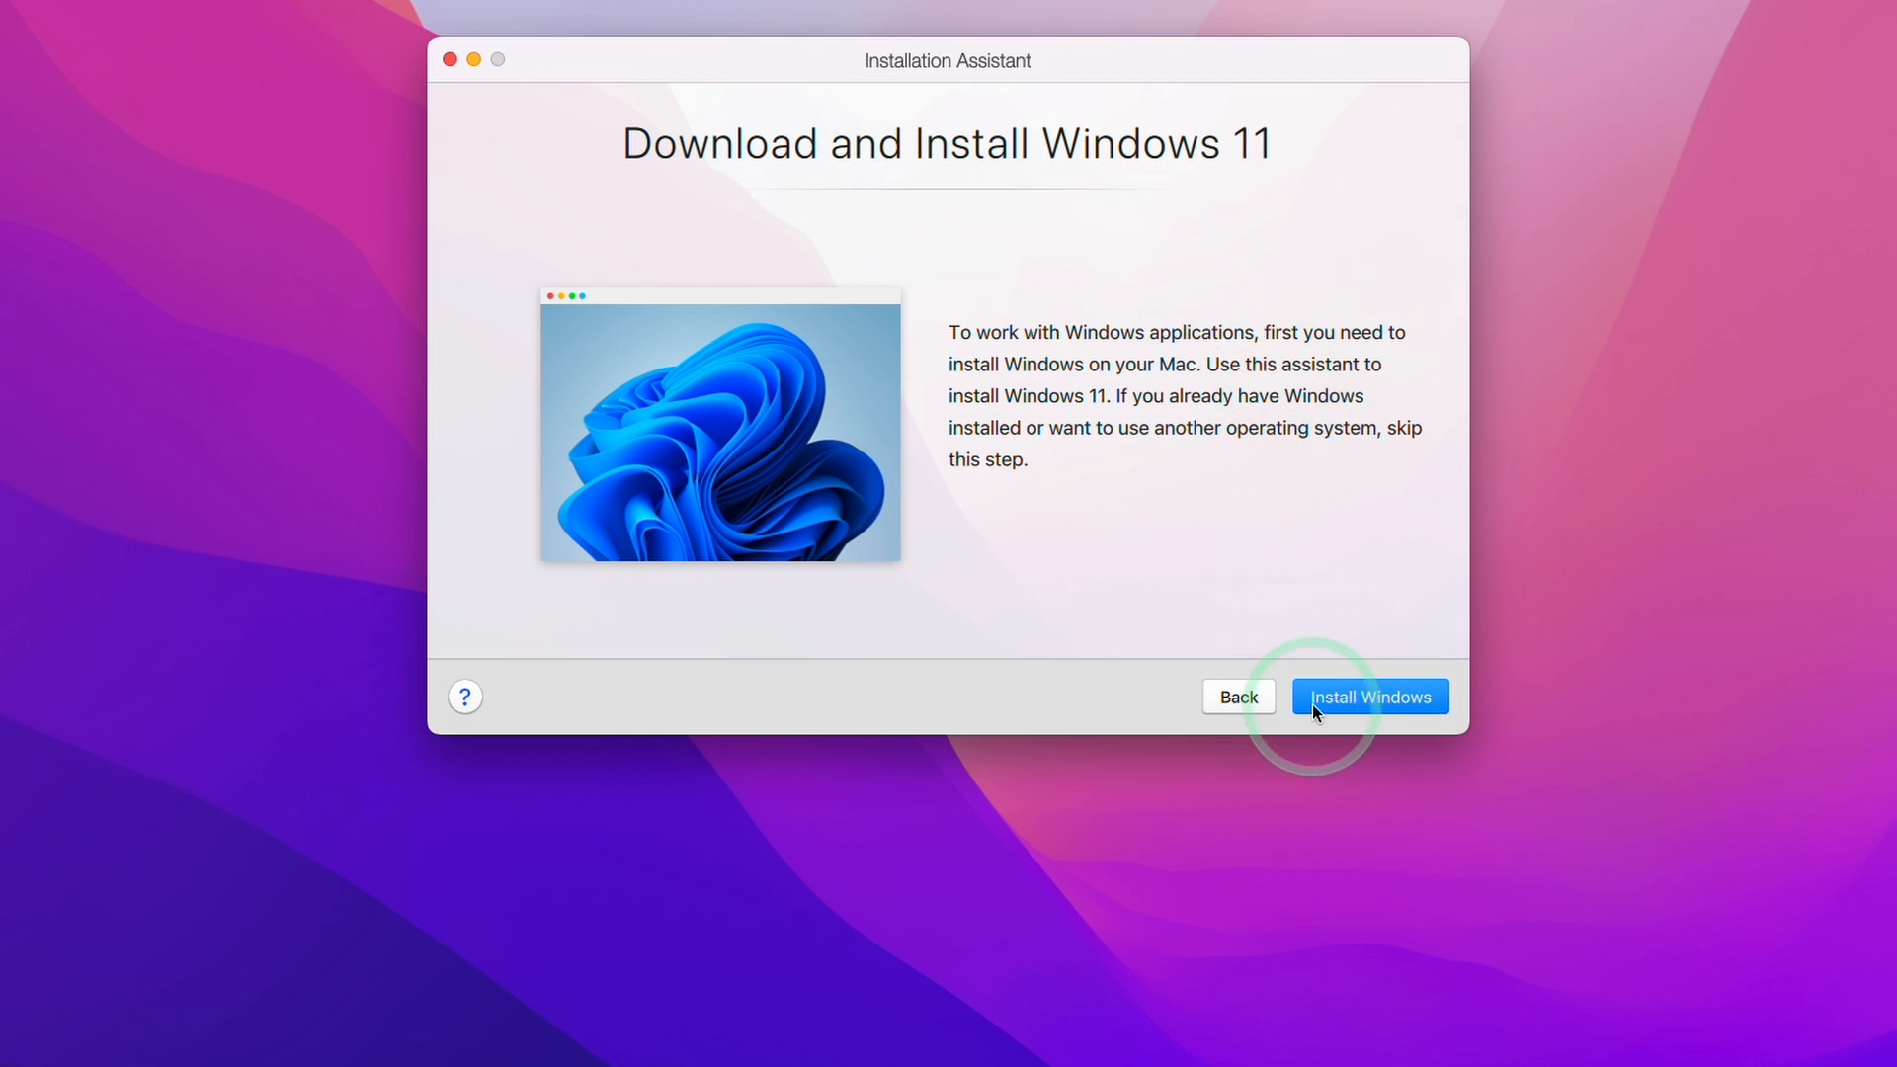
Start downloading and installing Windows 11 into the new virtual machine
click(1368, 697)
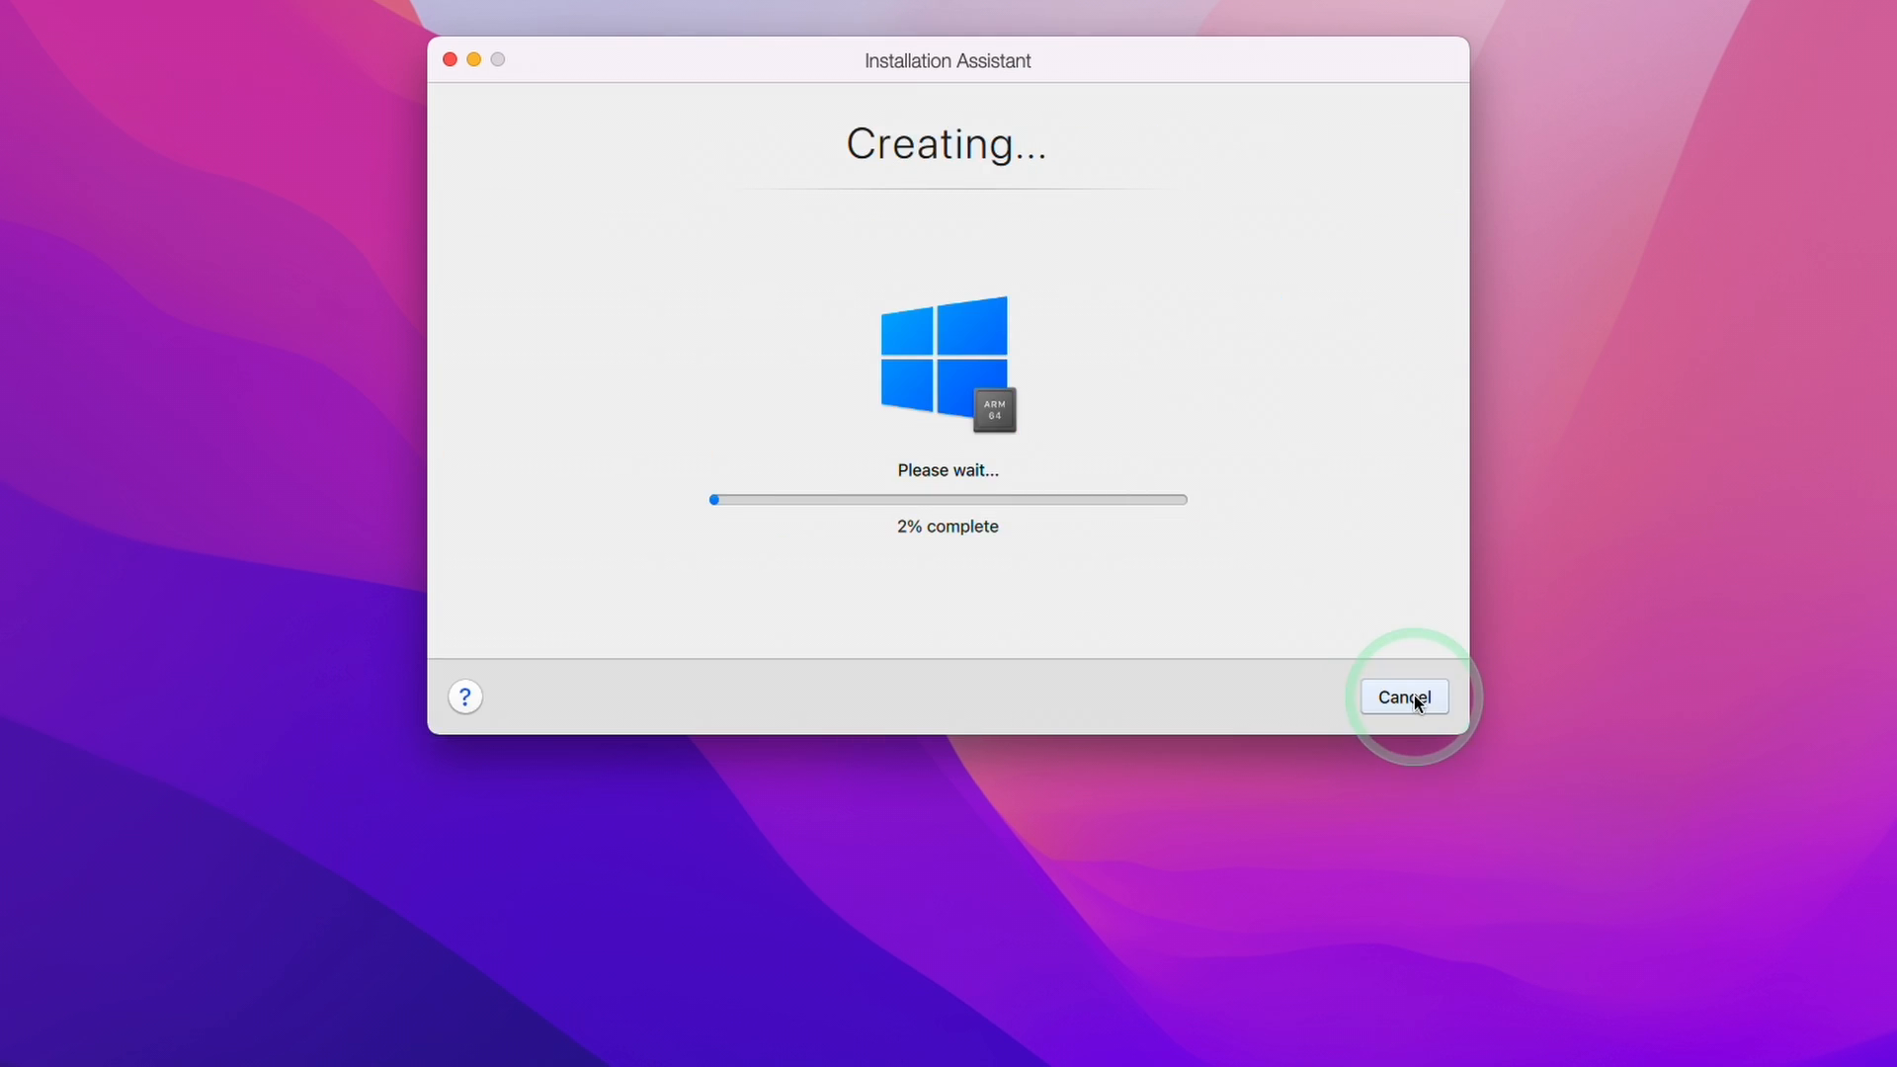
mouse_move(1391, 625)
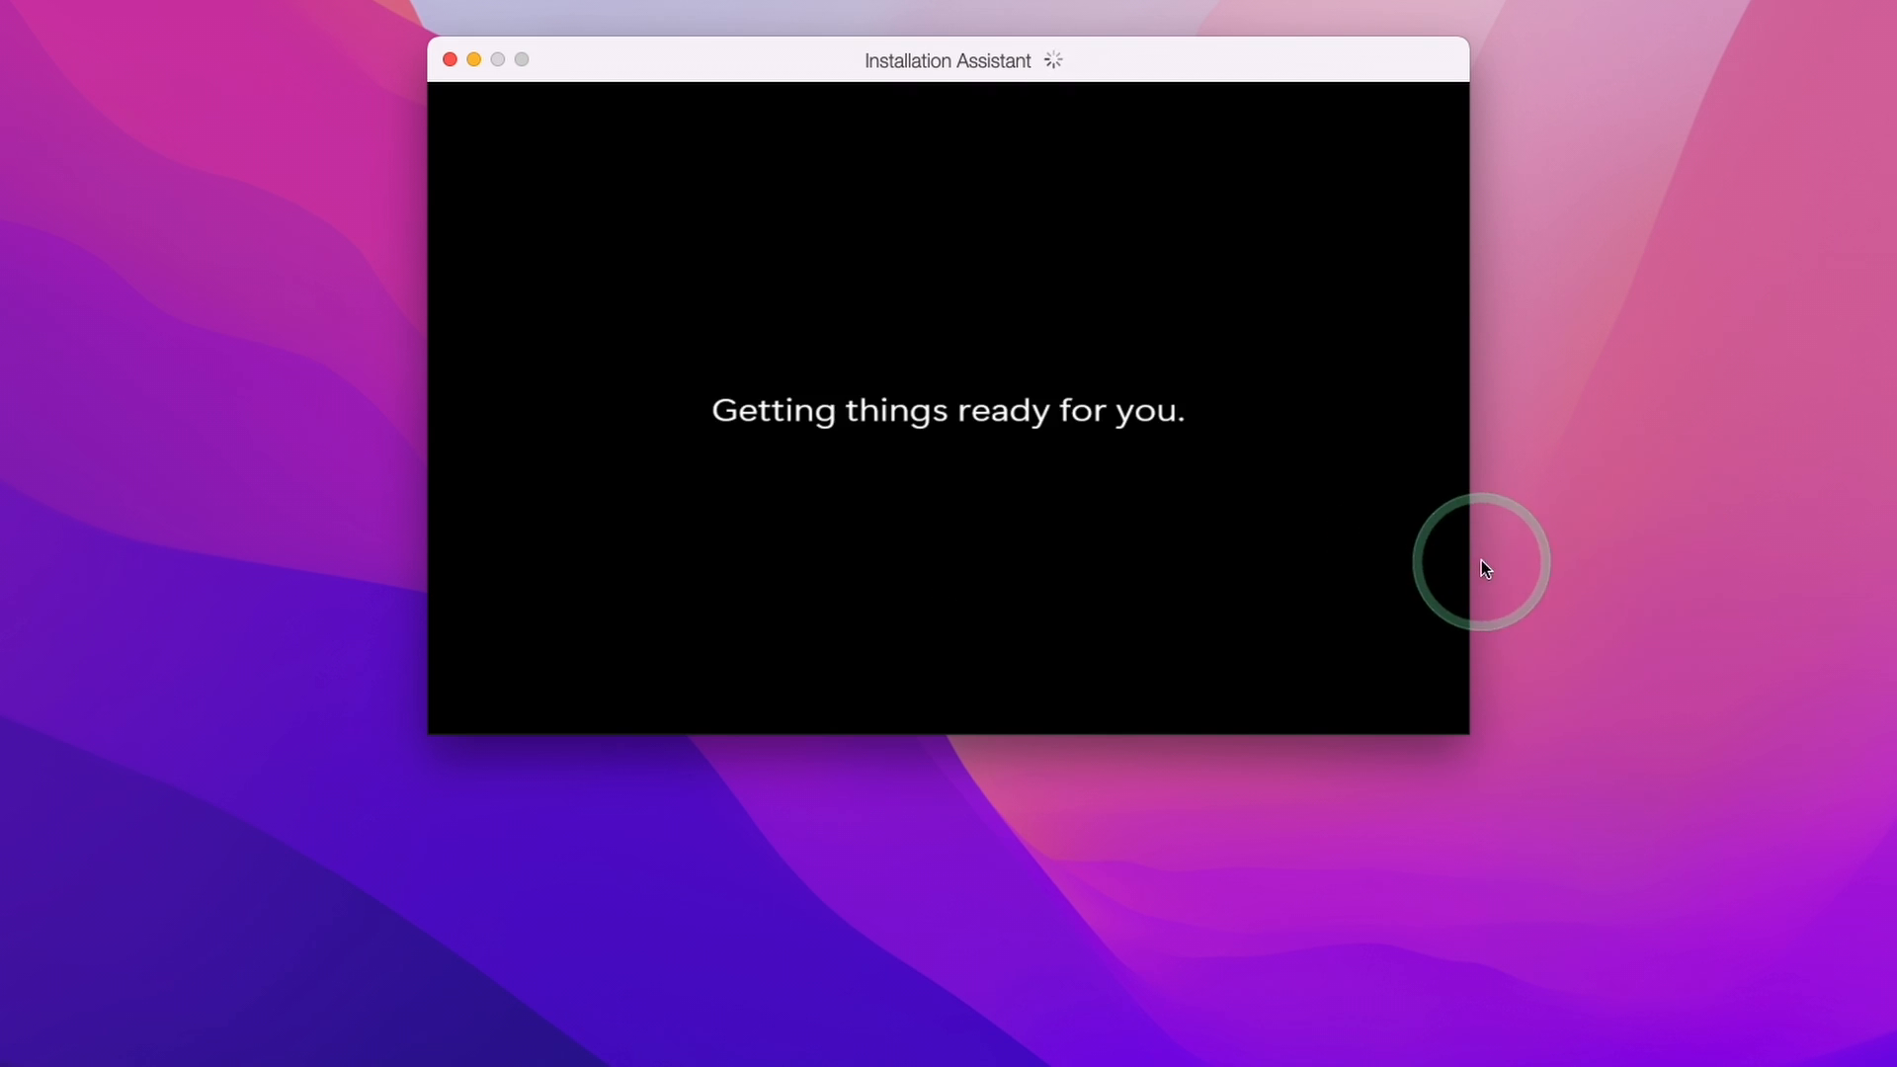
mouse_move(1654, 667)
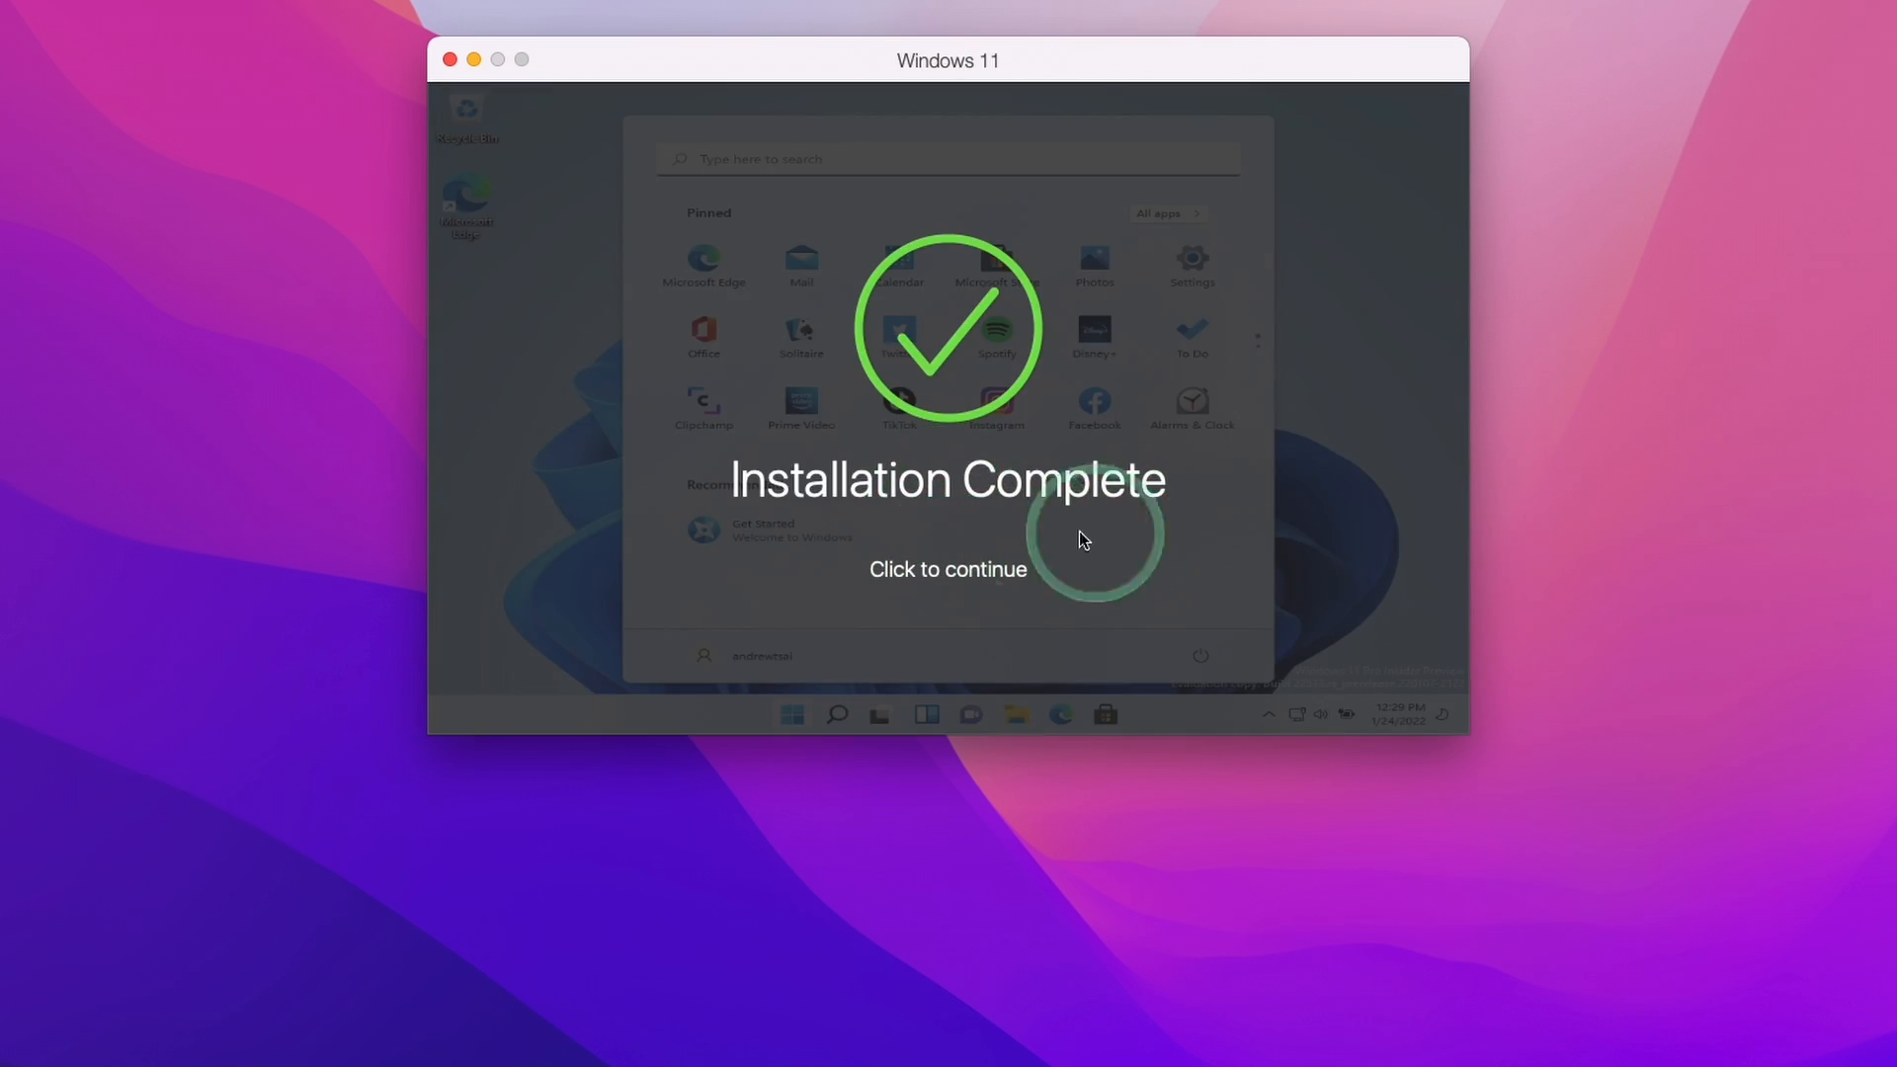
Dismiss the Installation Complete screen to enter the running Windows 11 VM
click(947, 569)
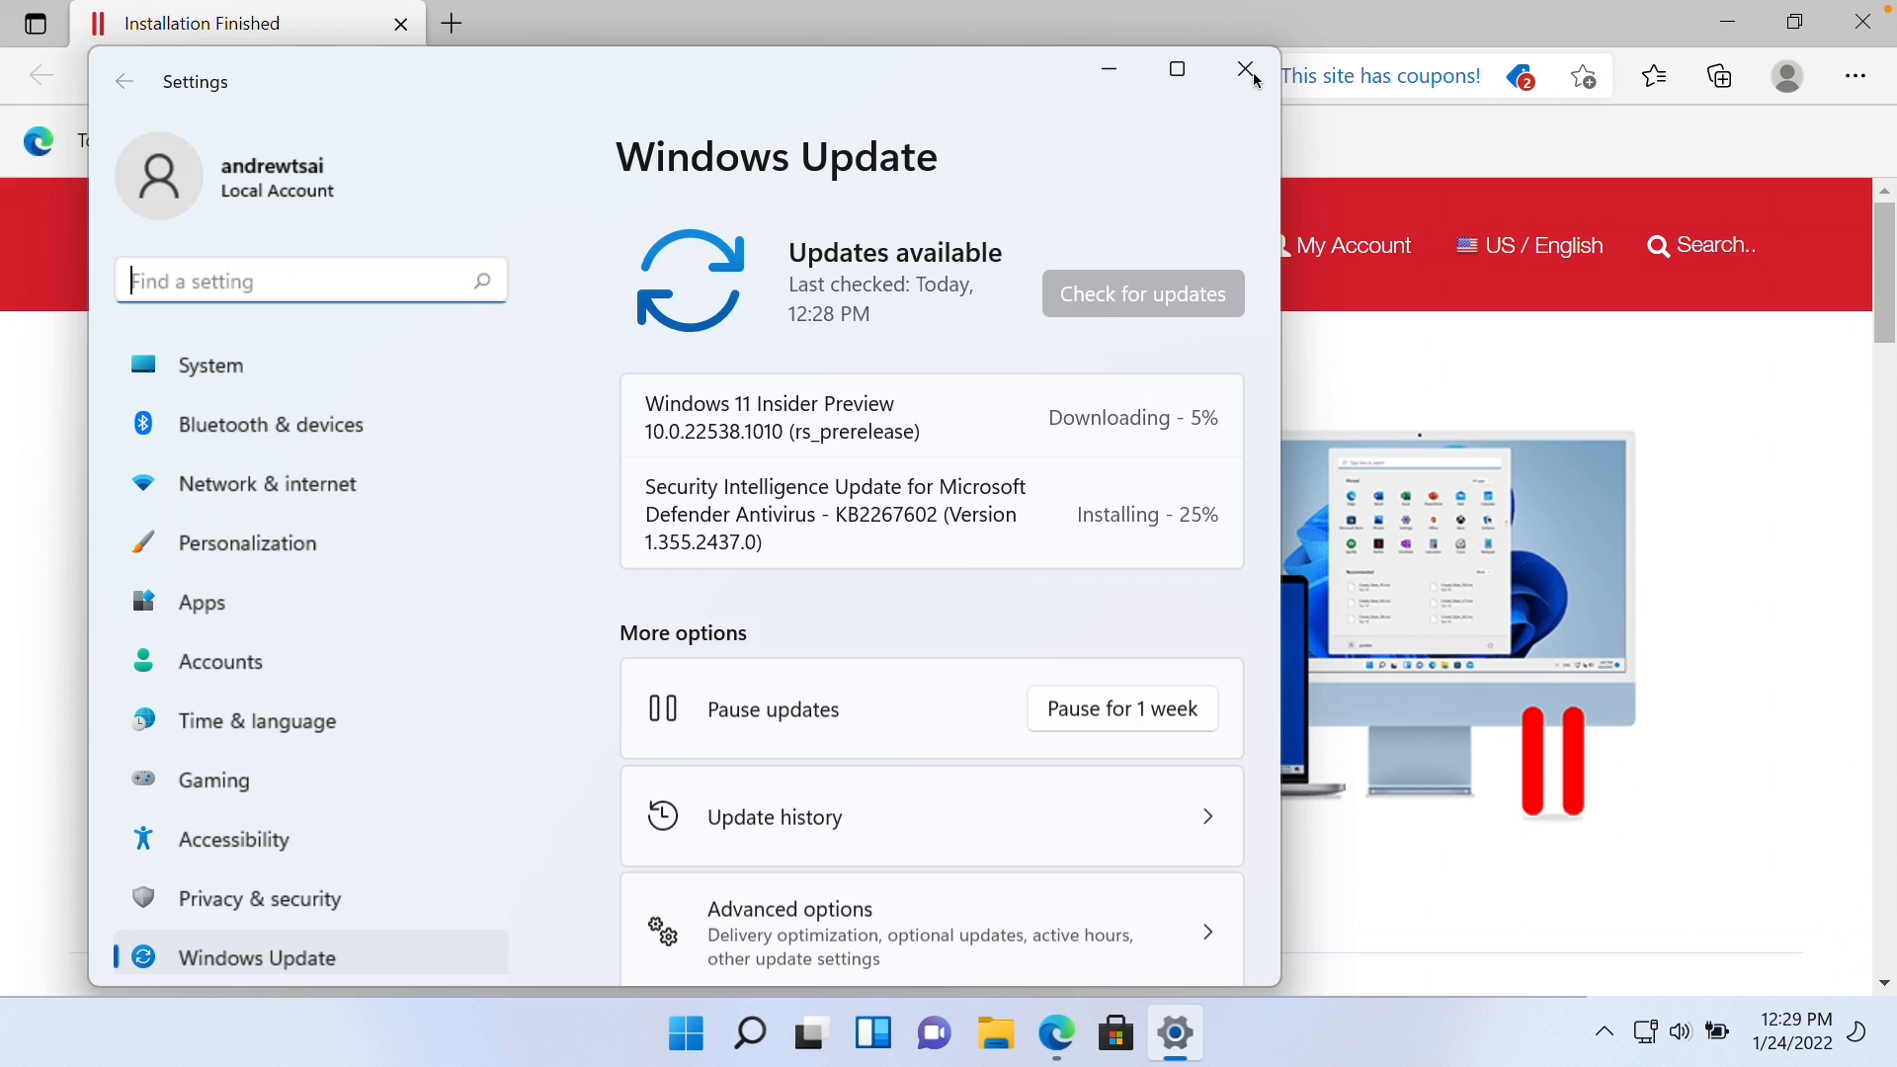
mouse_move(779, 108)
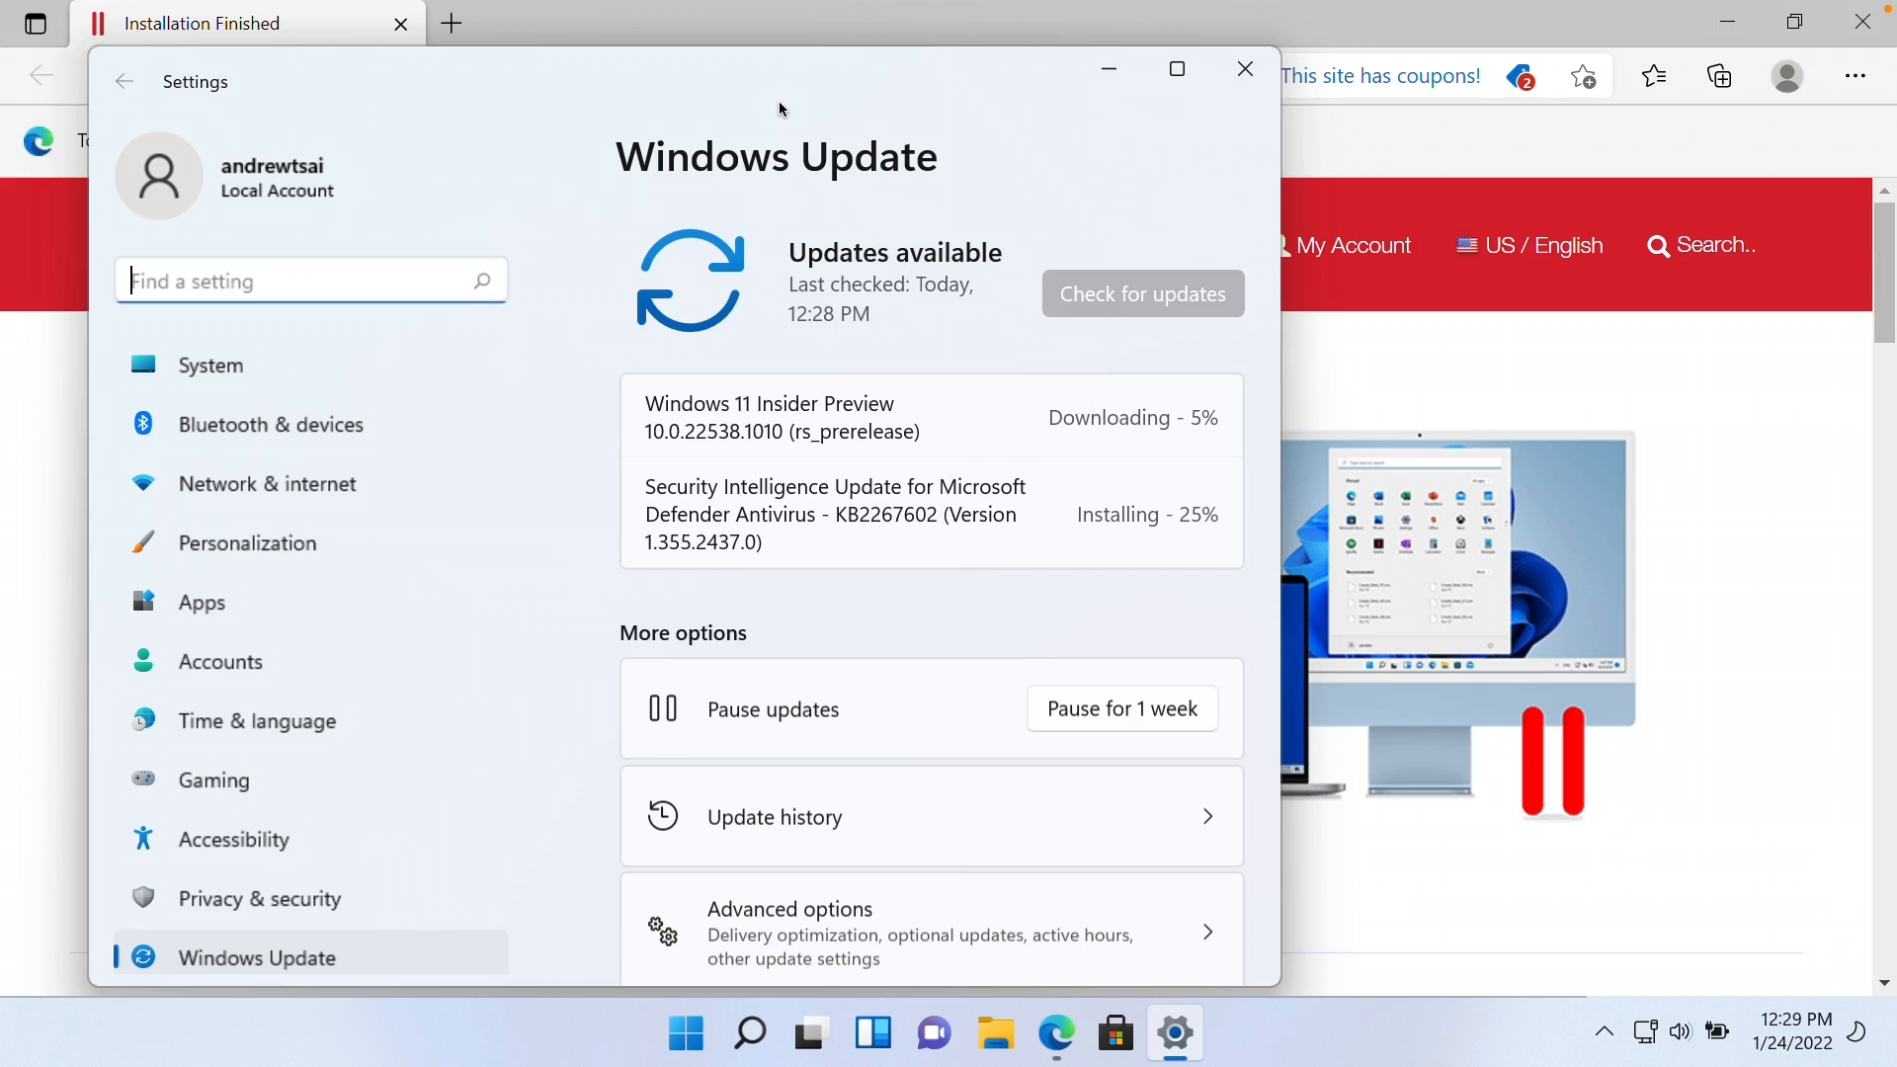
mouse_move(997, 490)
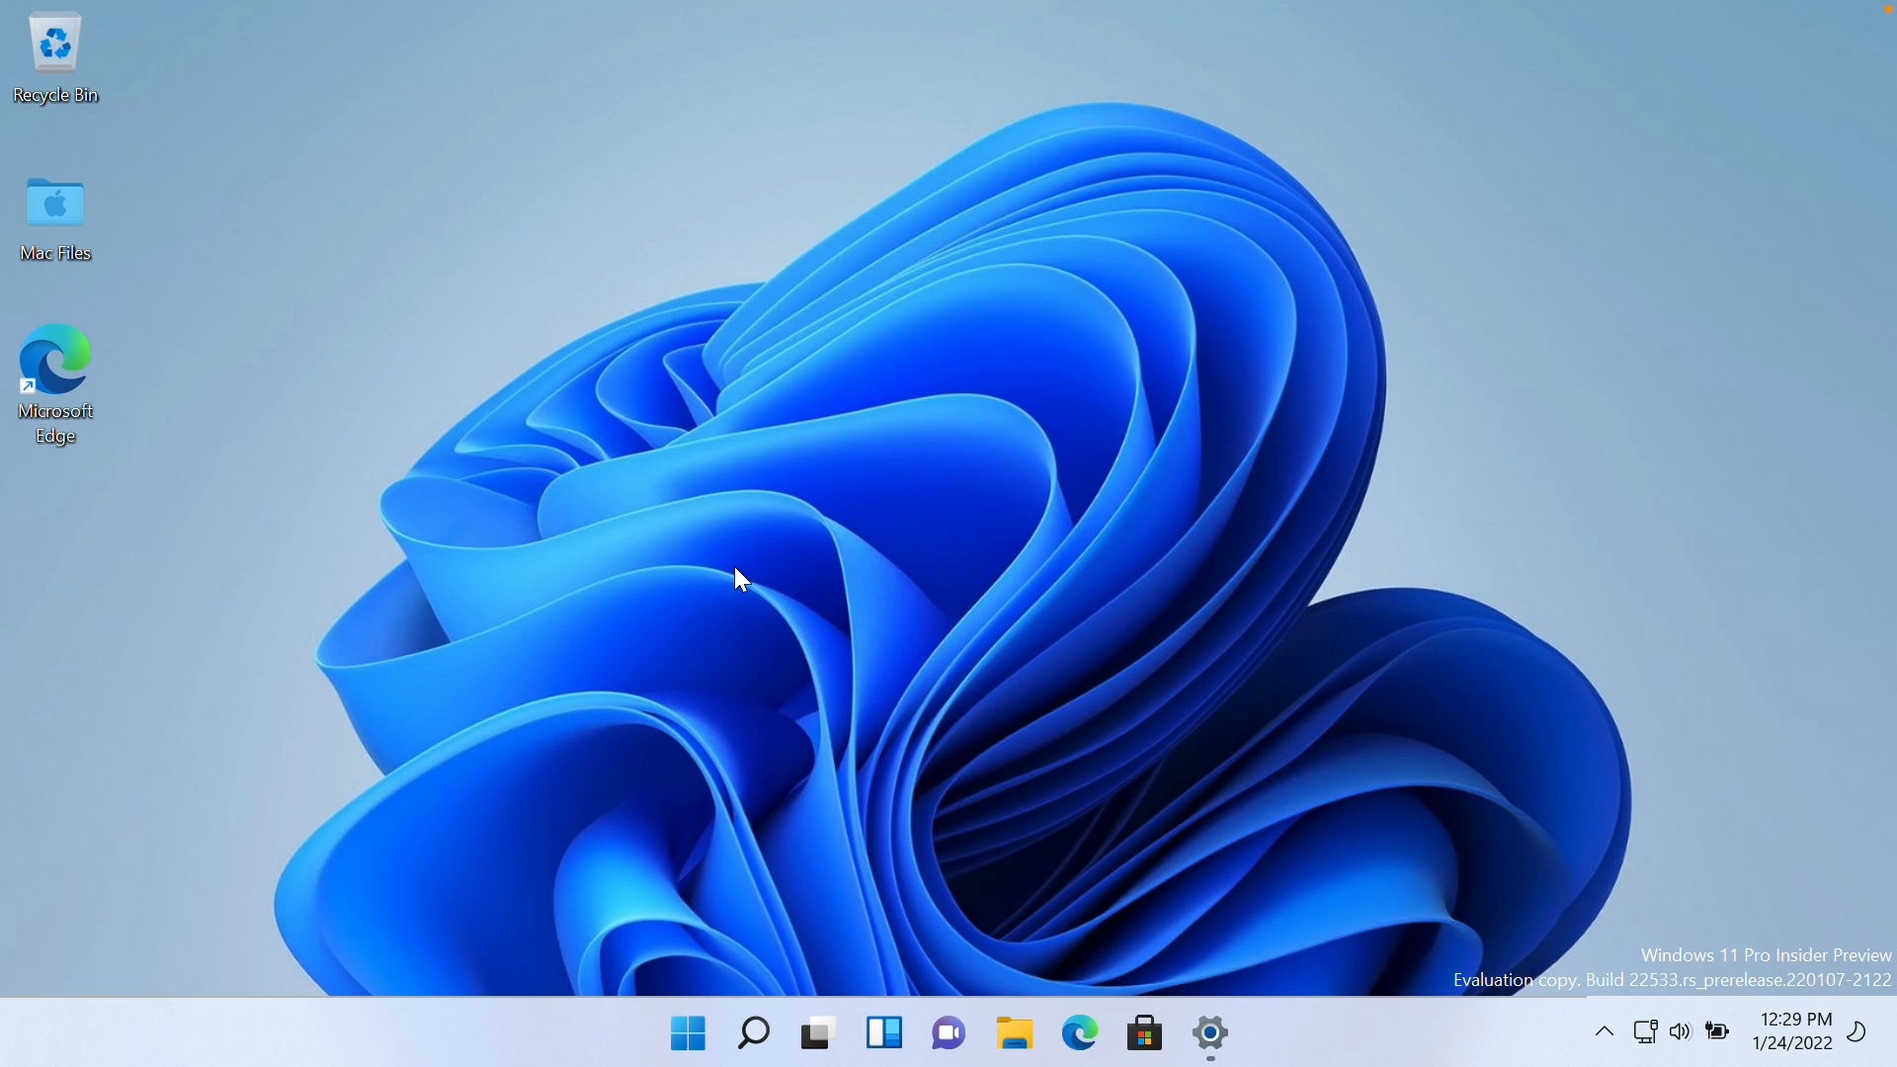
Change the Windows 11 display scale to 100% in Display settings
click(1209, 1032)
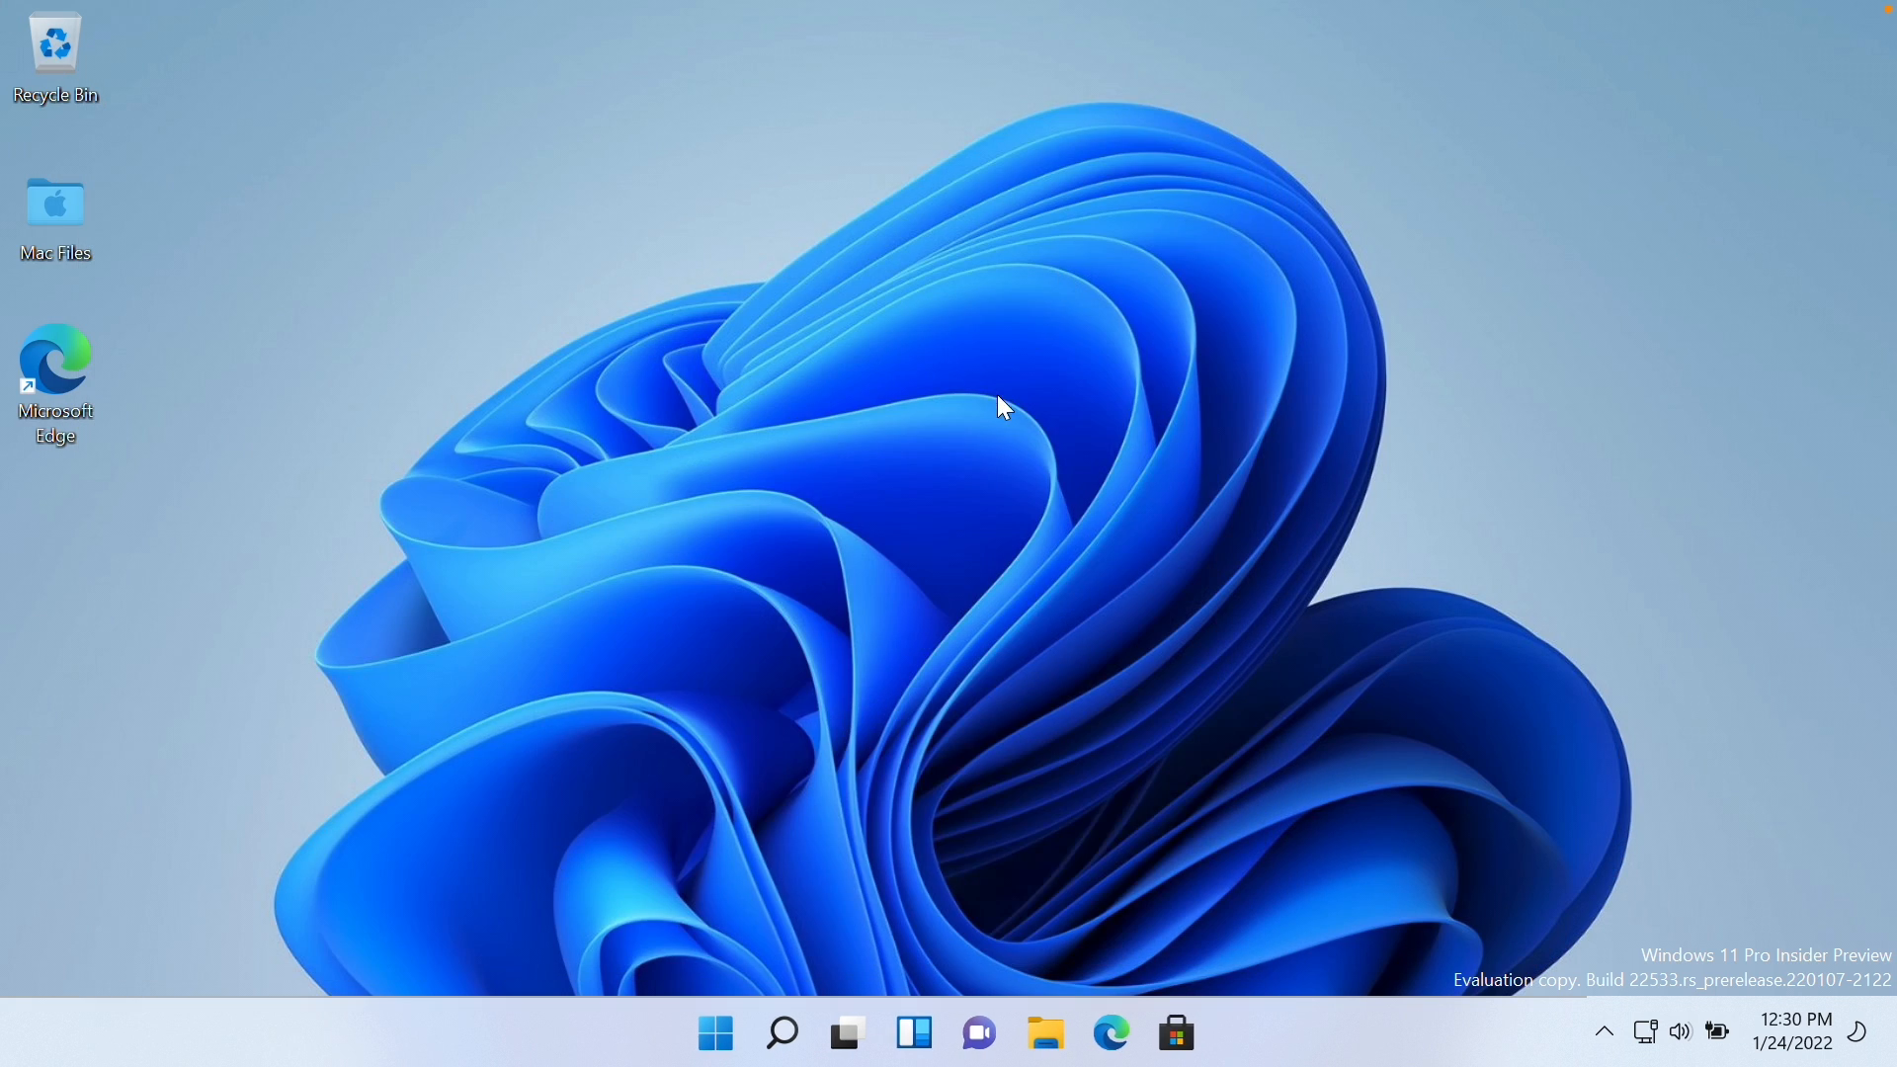
right_click(1002, 406)
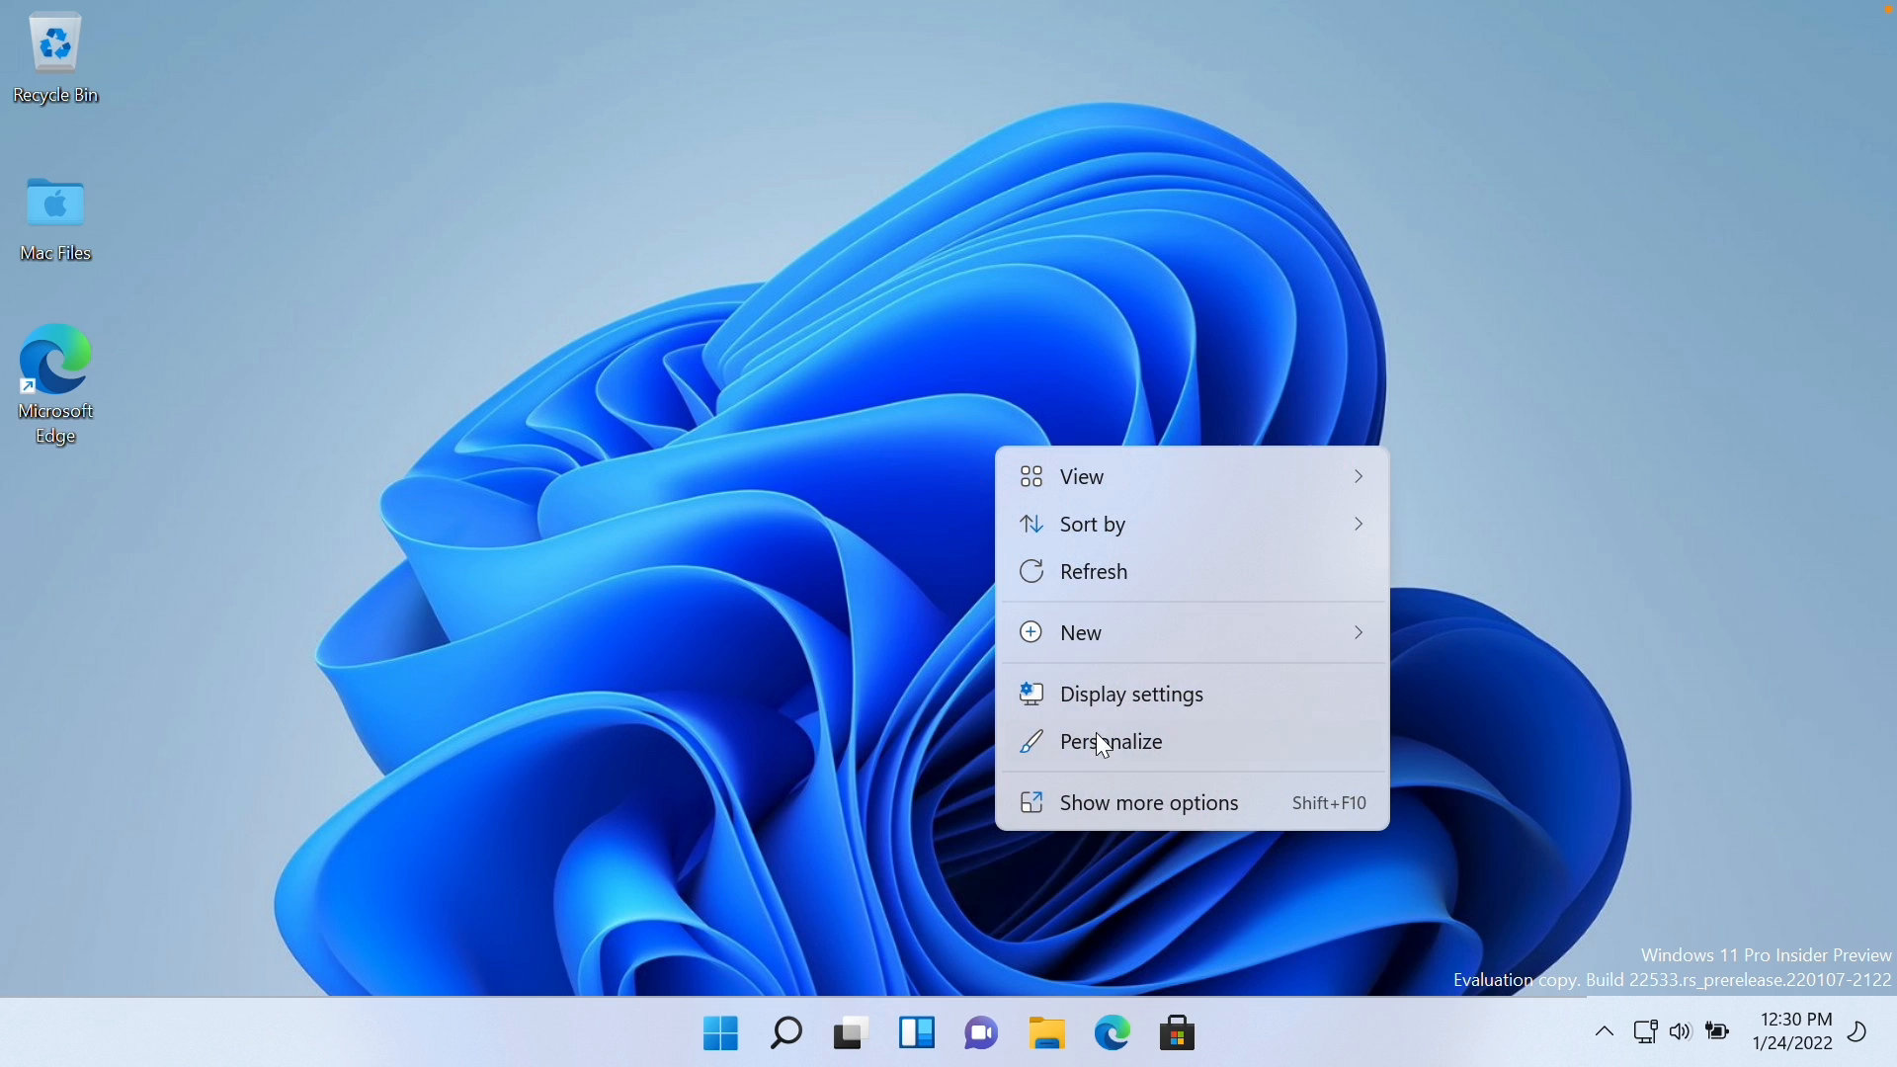
click(1130, 694)
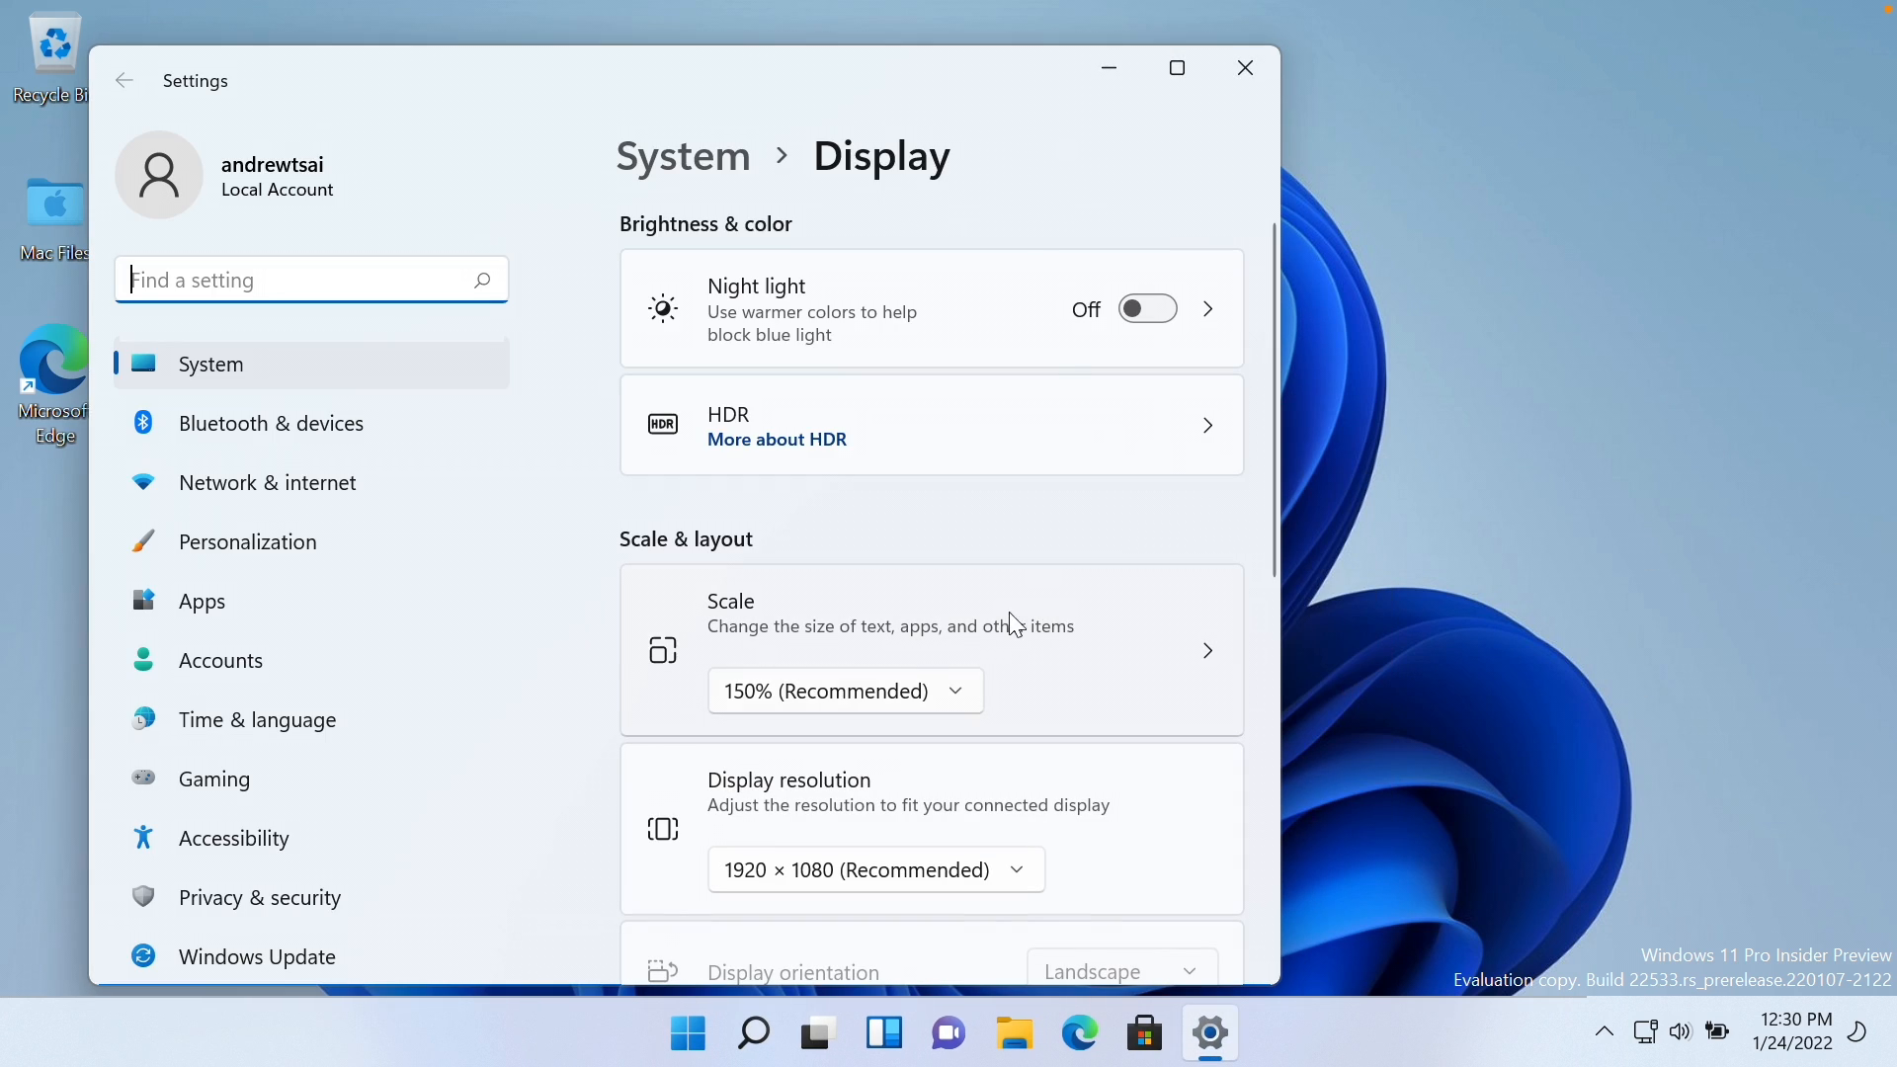
mouse_move(868, 707)
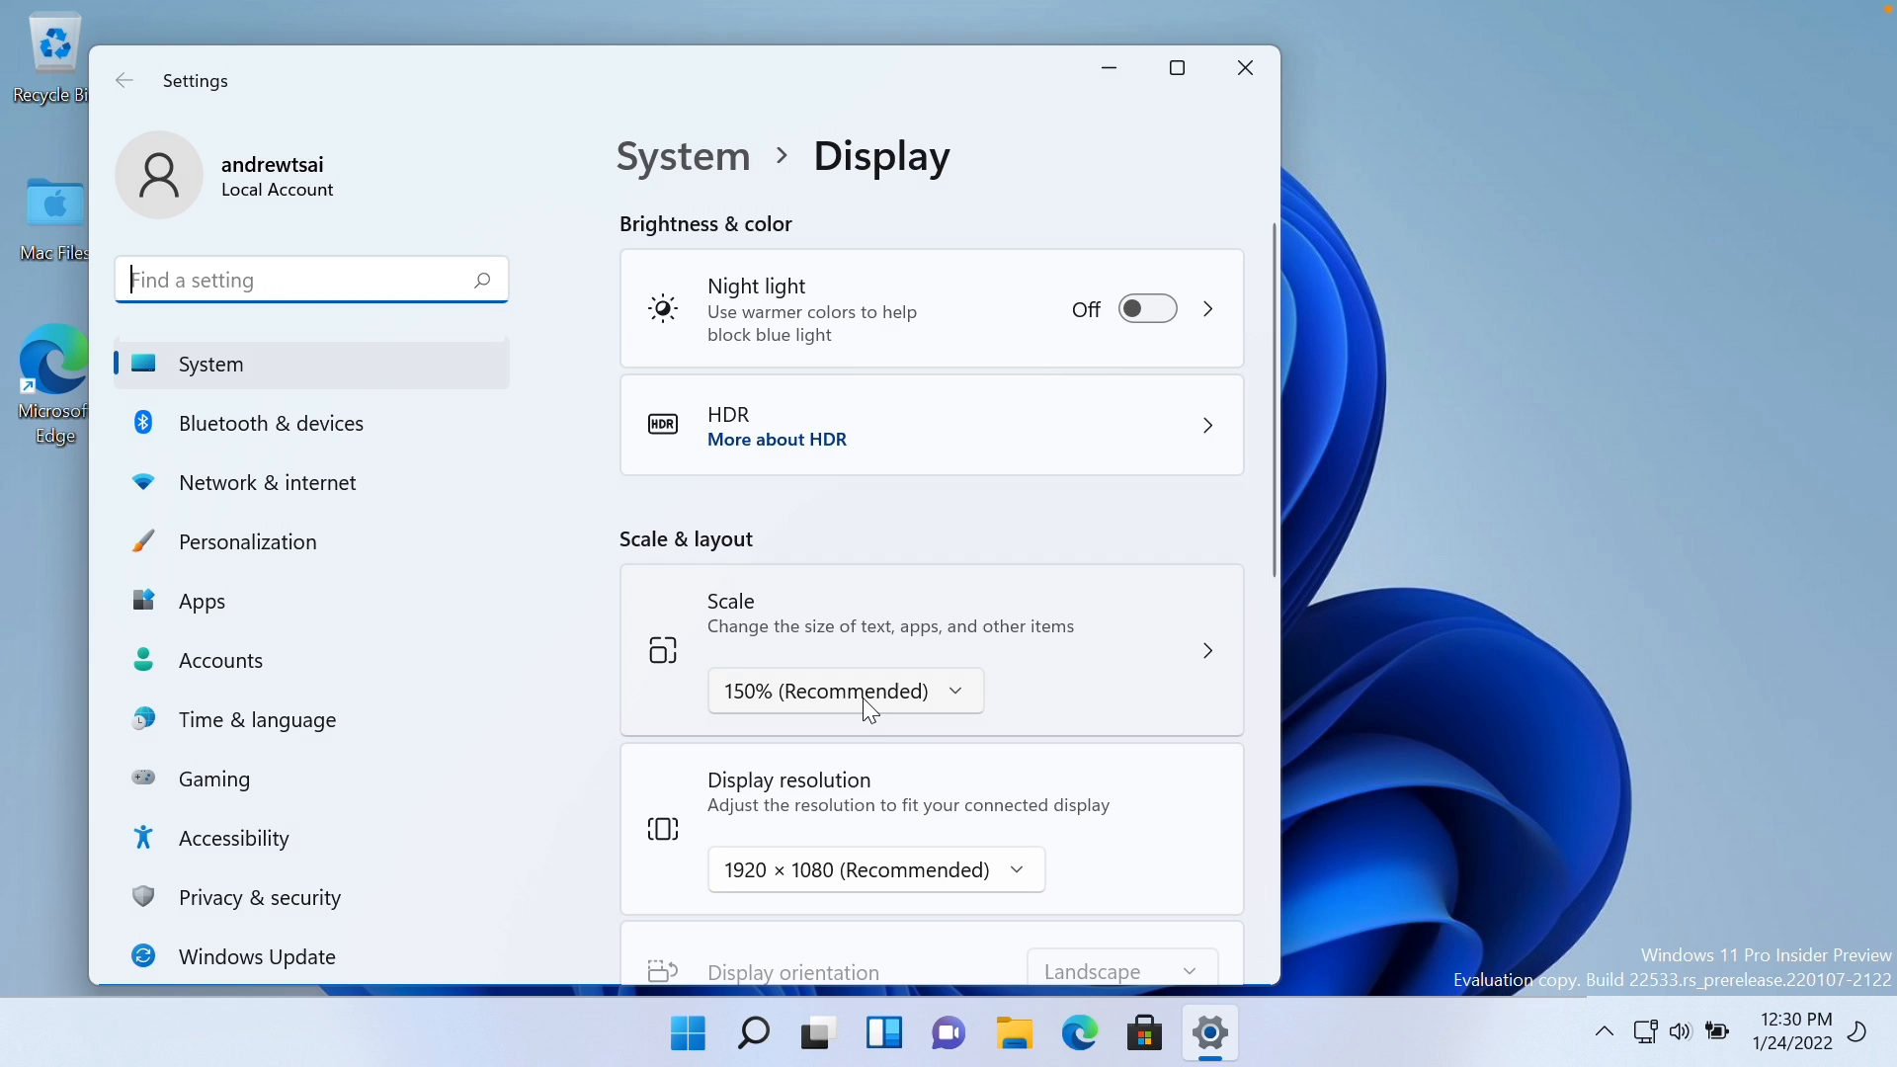
click(845, 691)
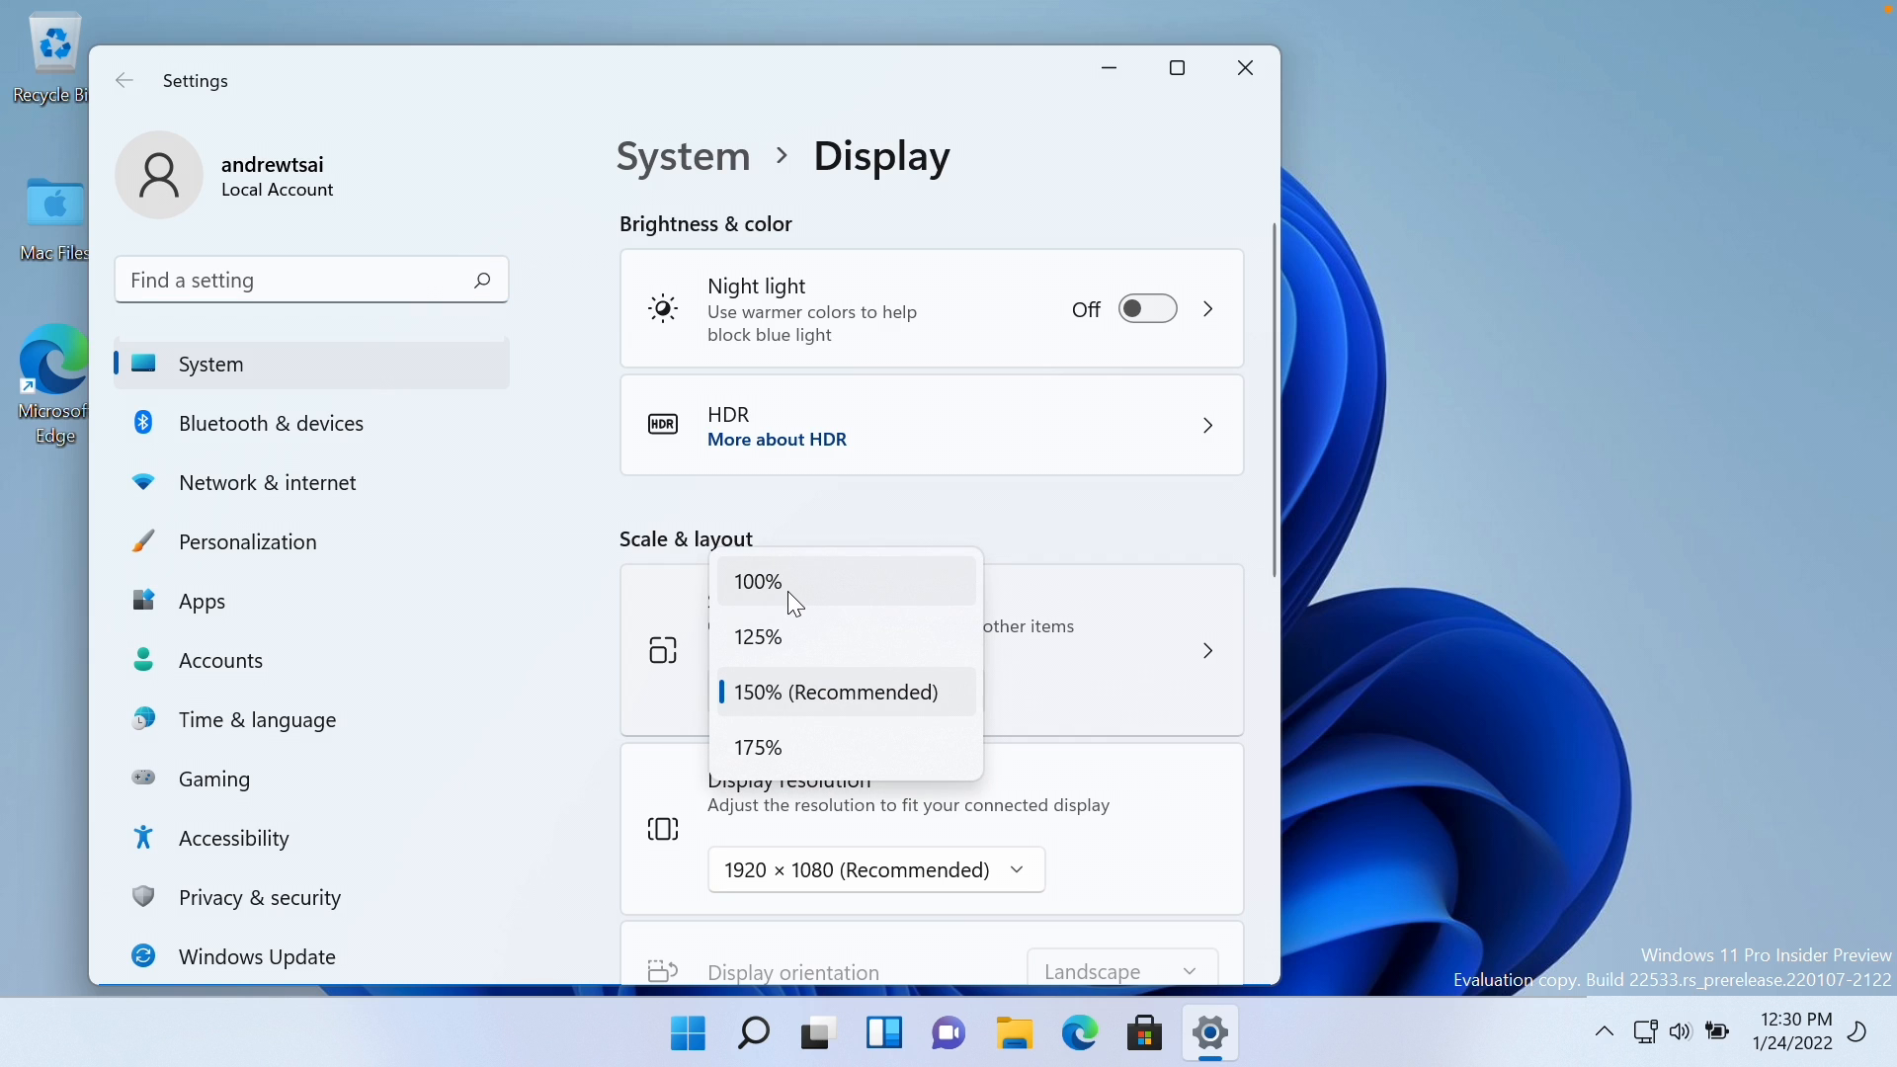
click(756, 581)
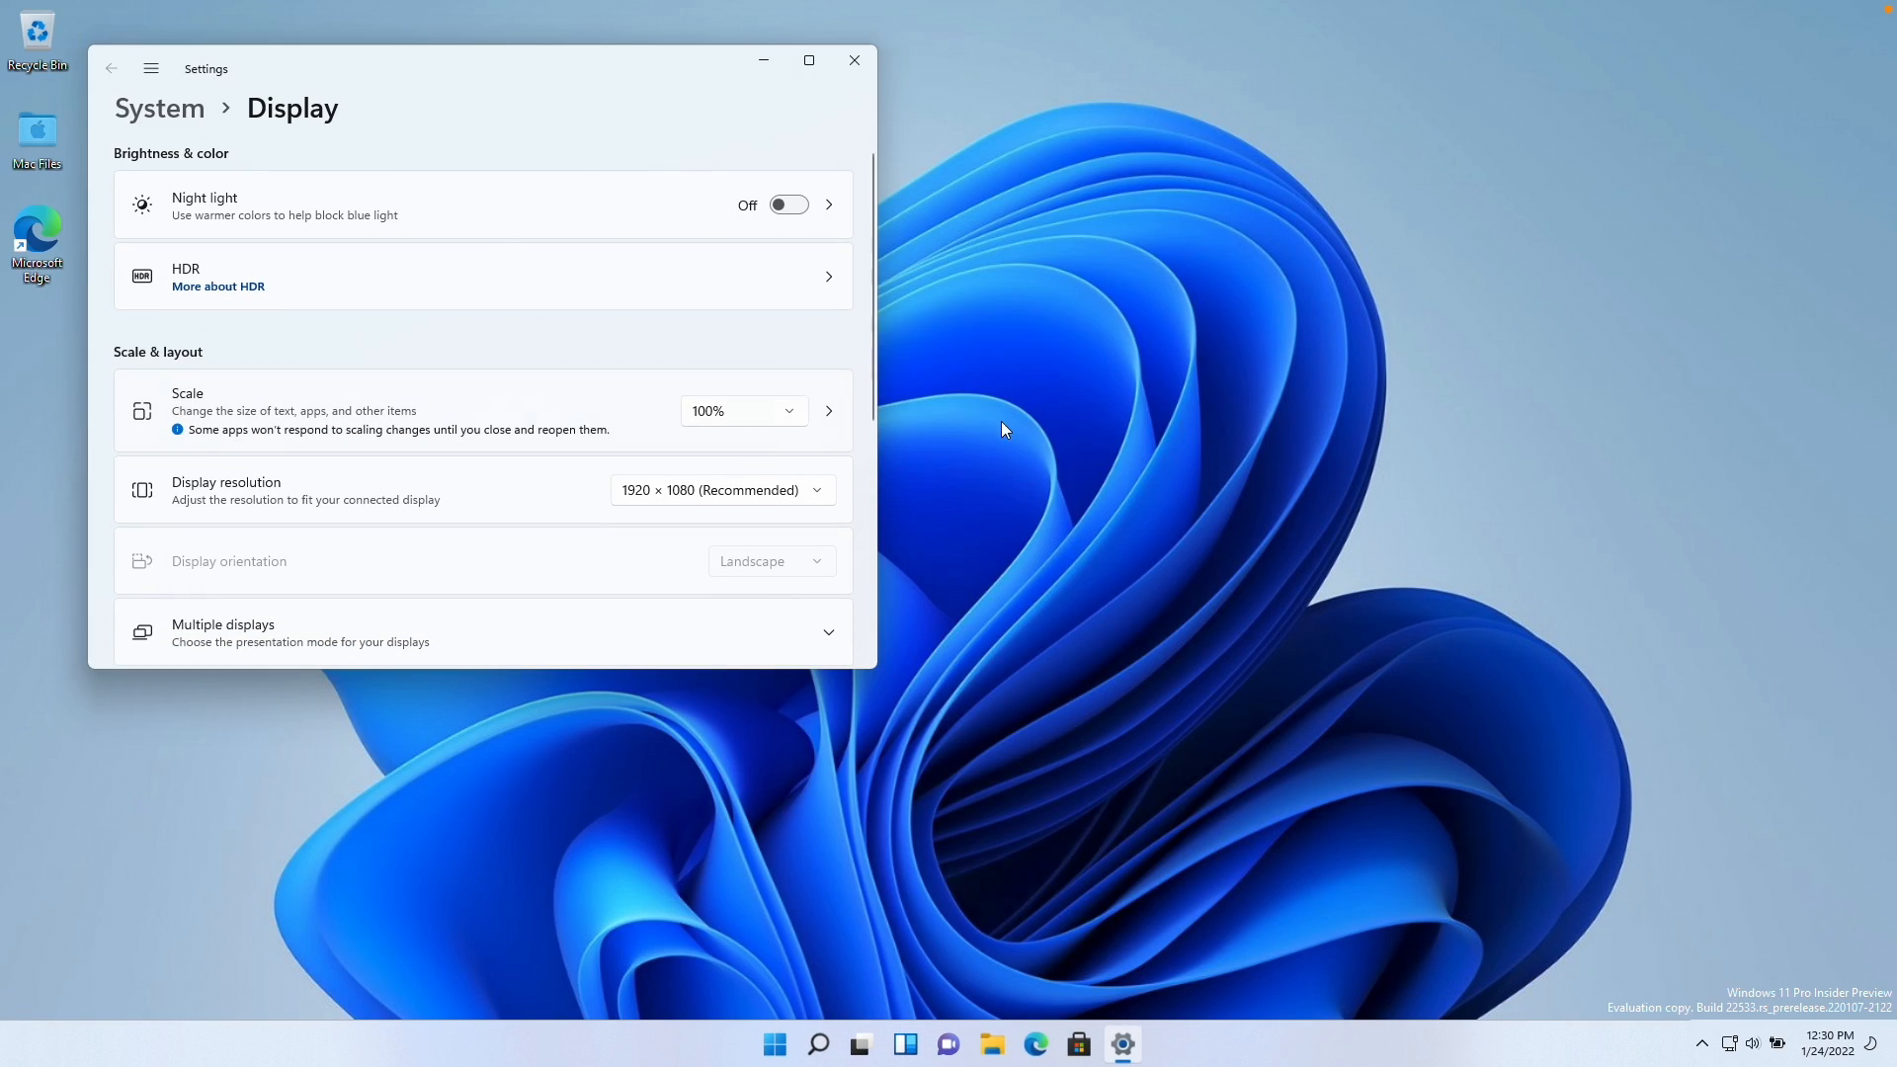
mouse_move(751, 272)
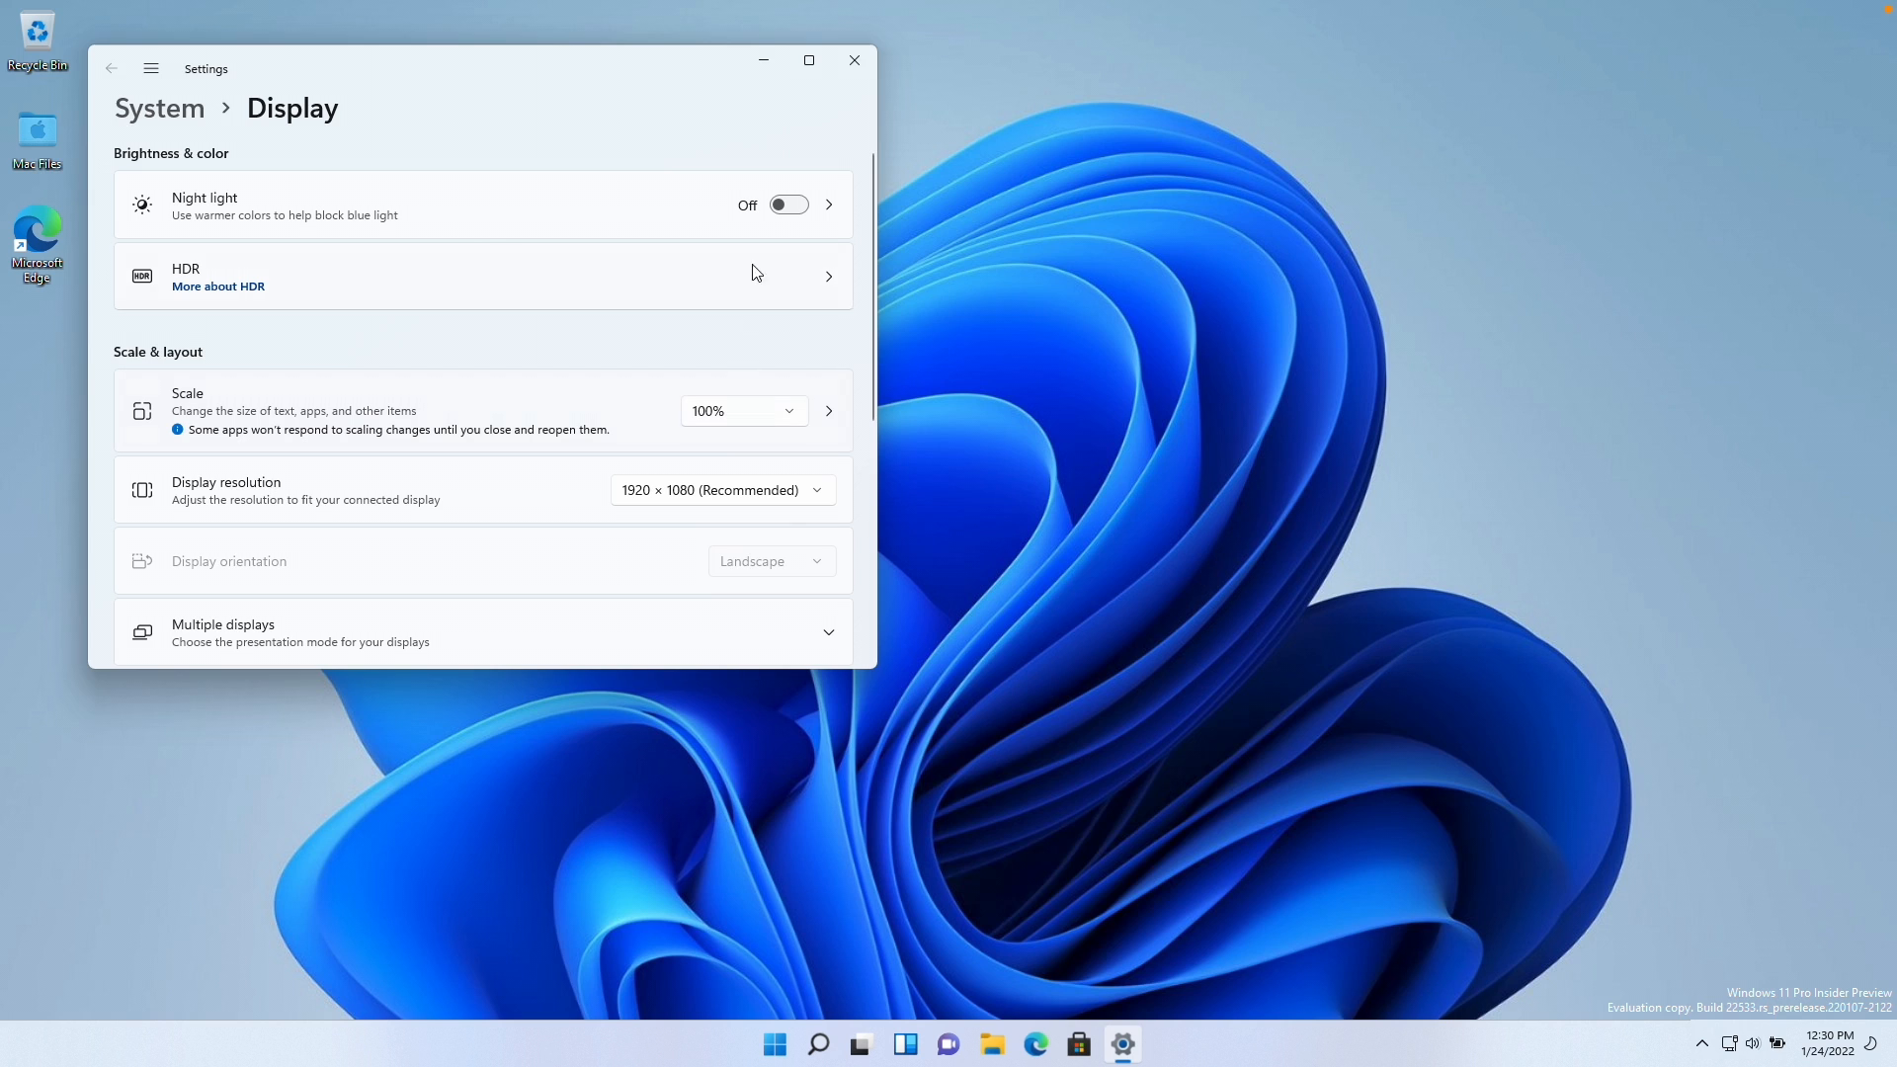
Browse the GOG.com Heroes of Might and Magic 3: Complete store page
click(1033, 1043)
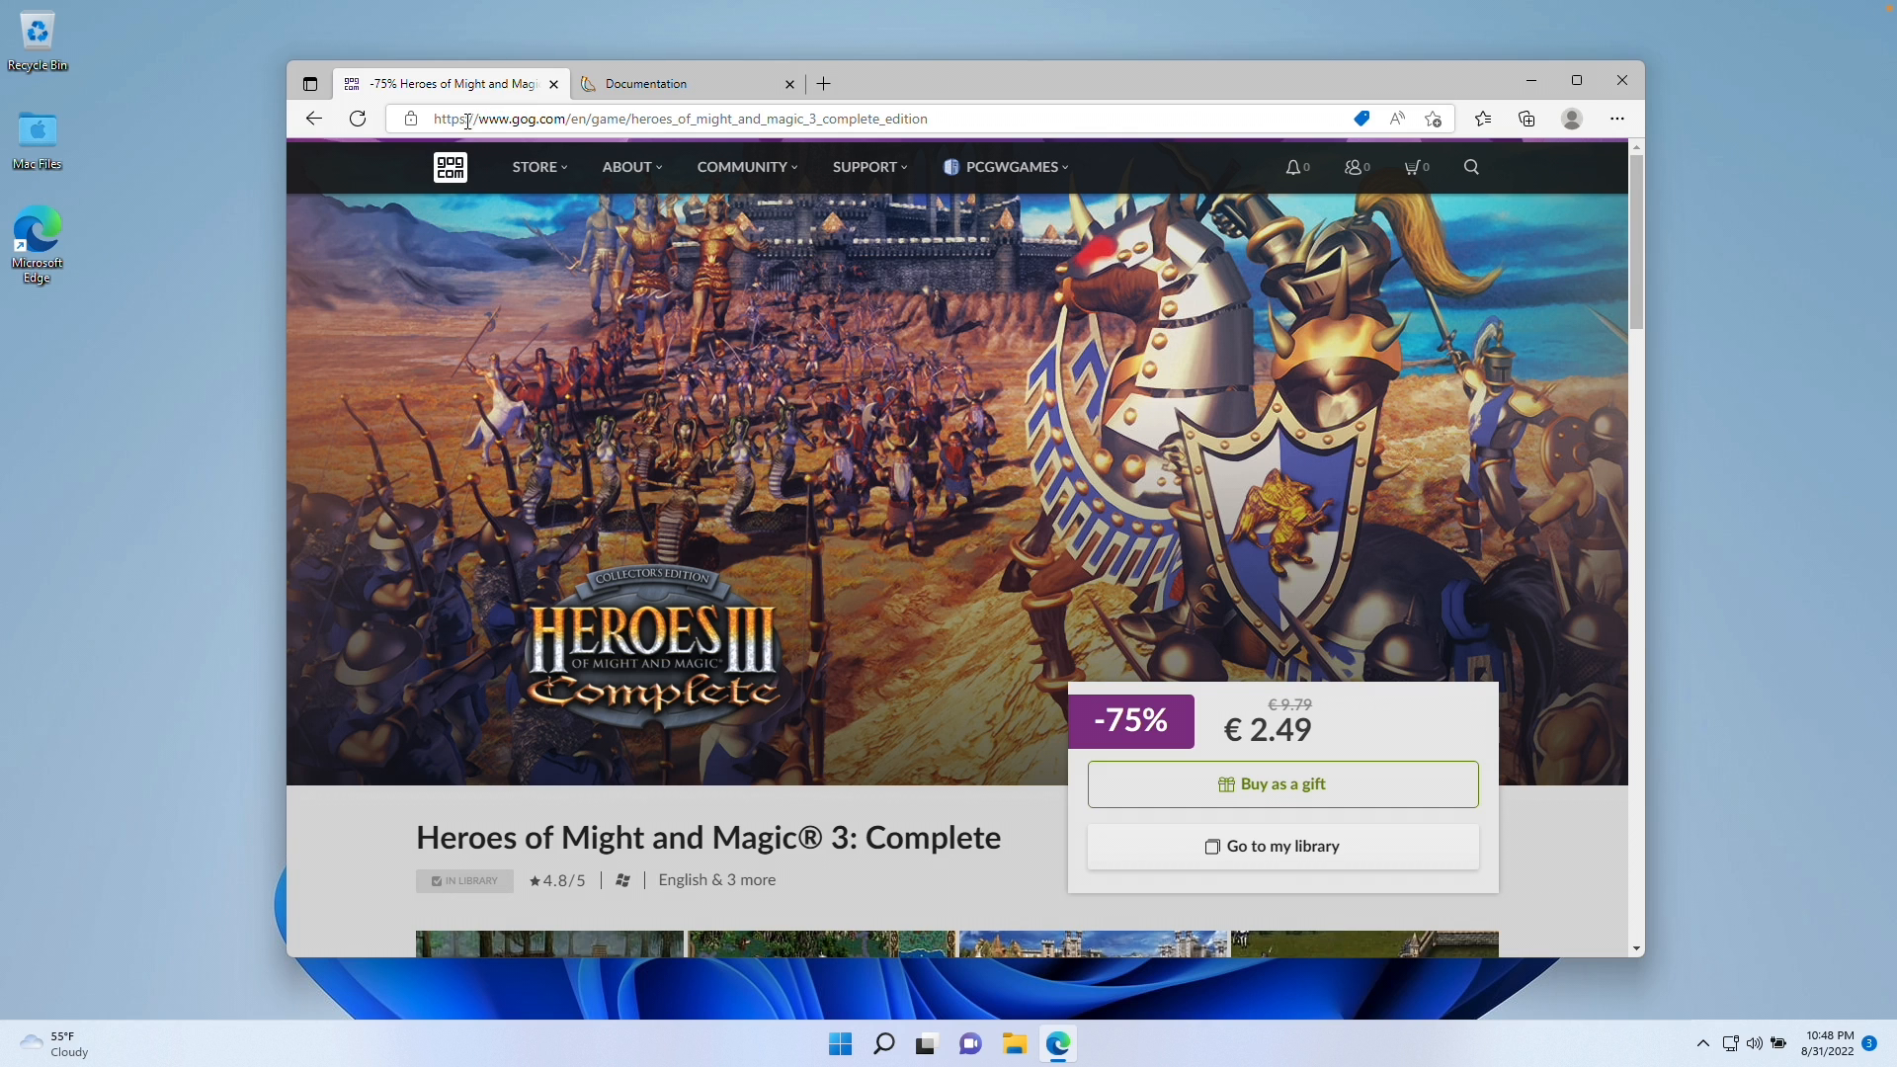
mouse_move(1435, 145)
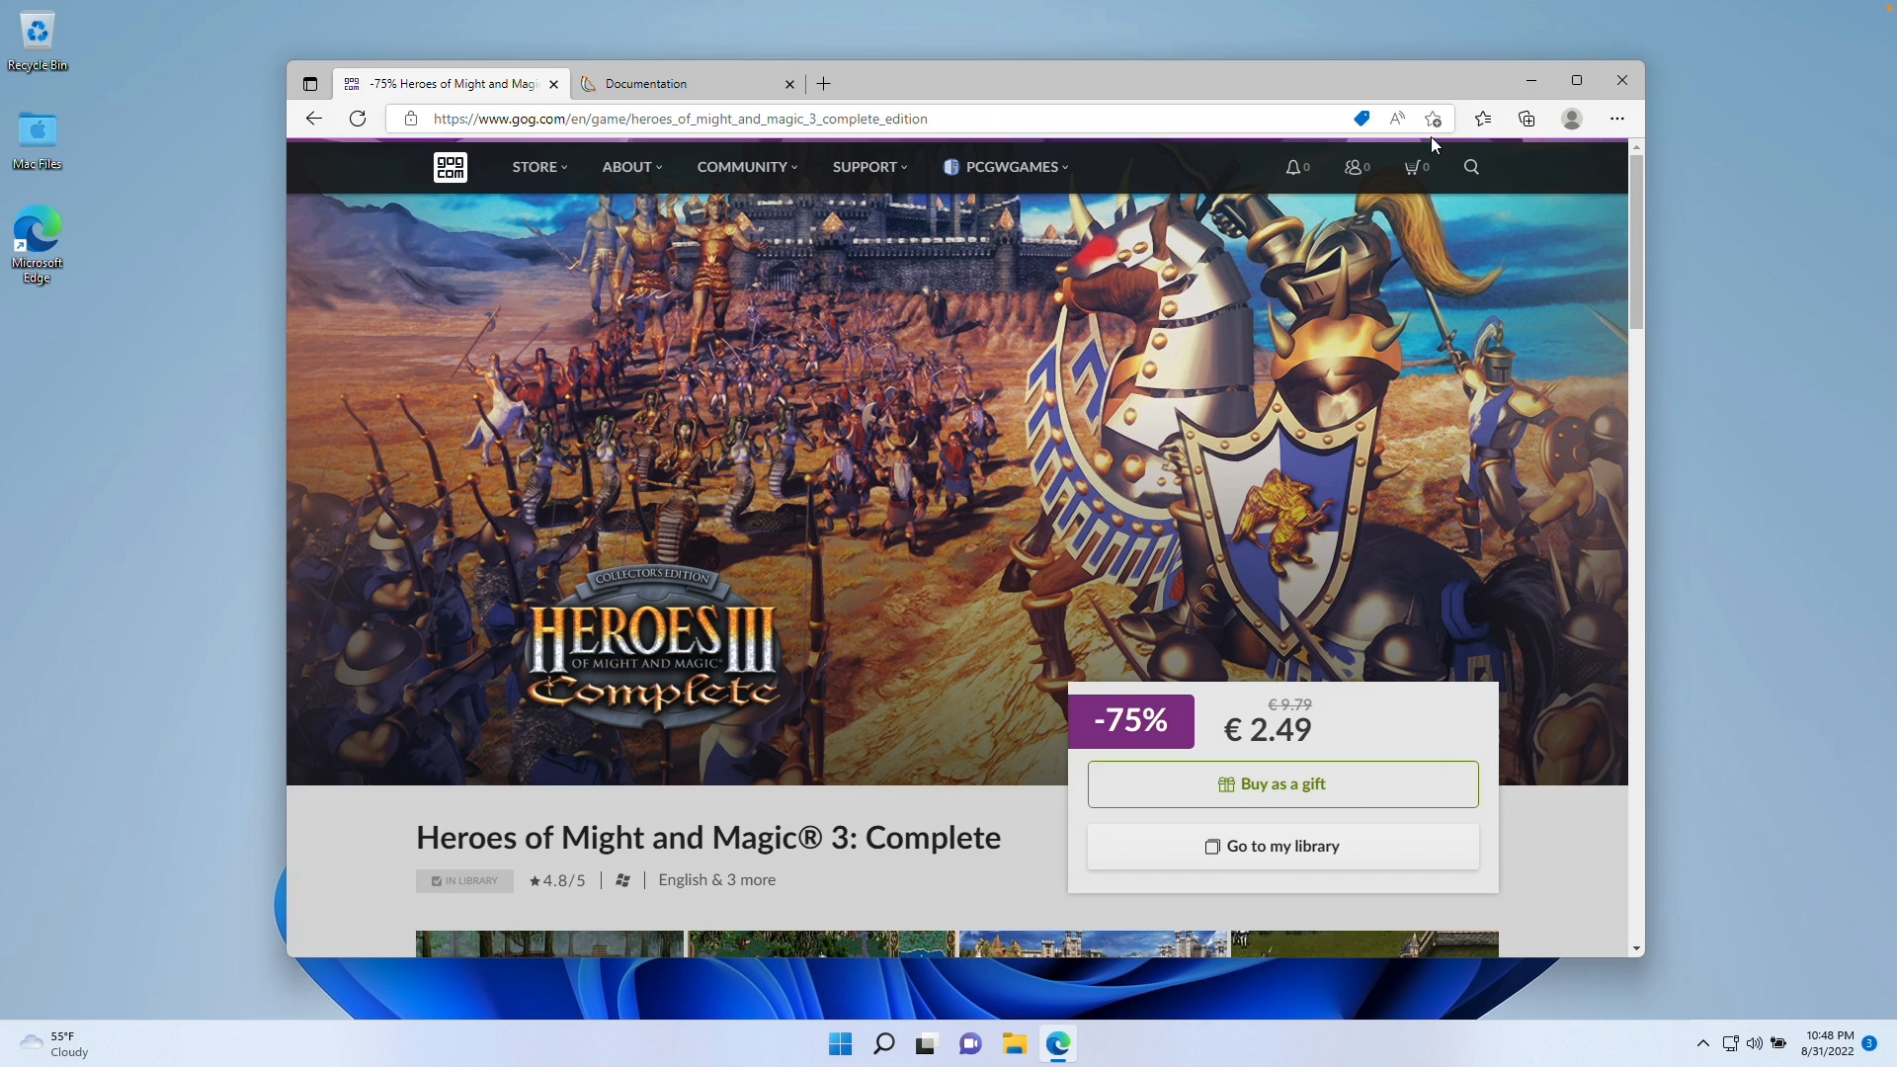
mouse_move(1639, 215)
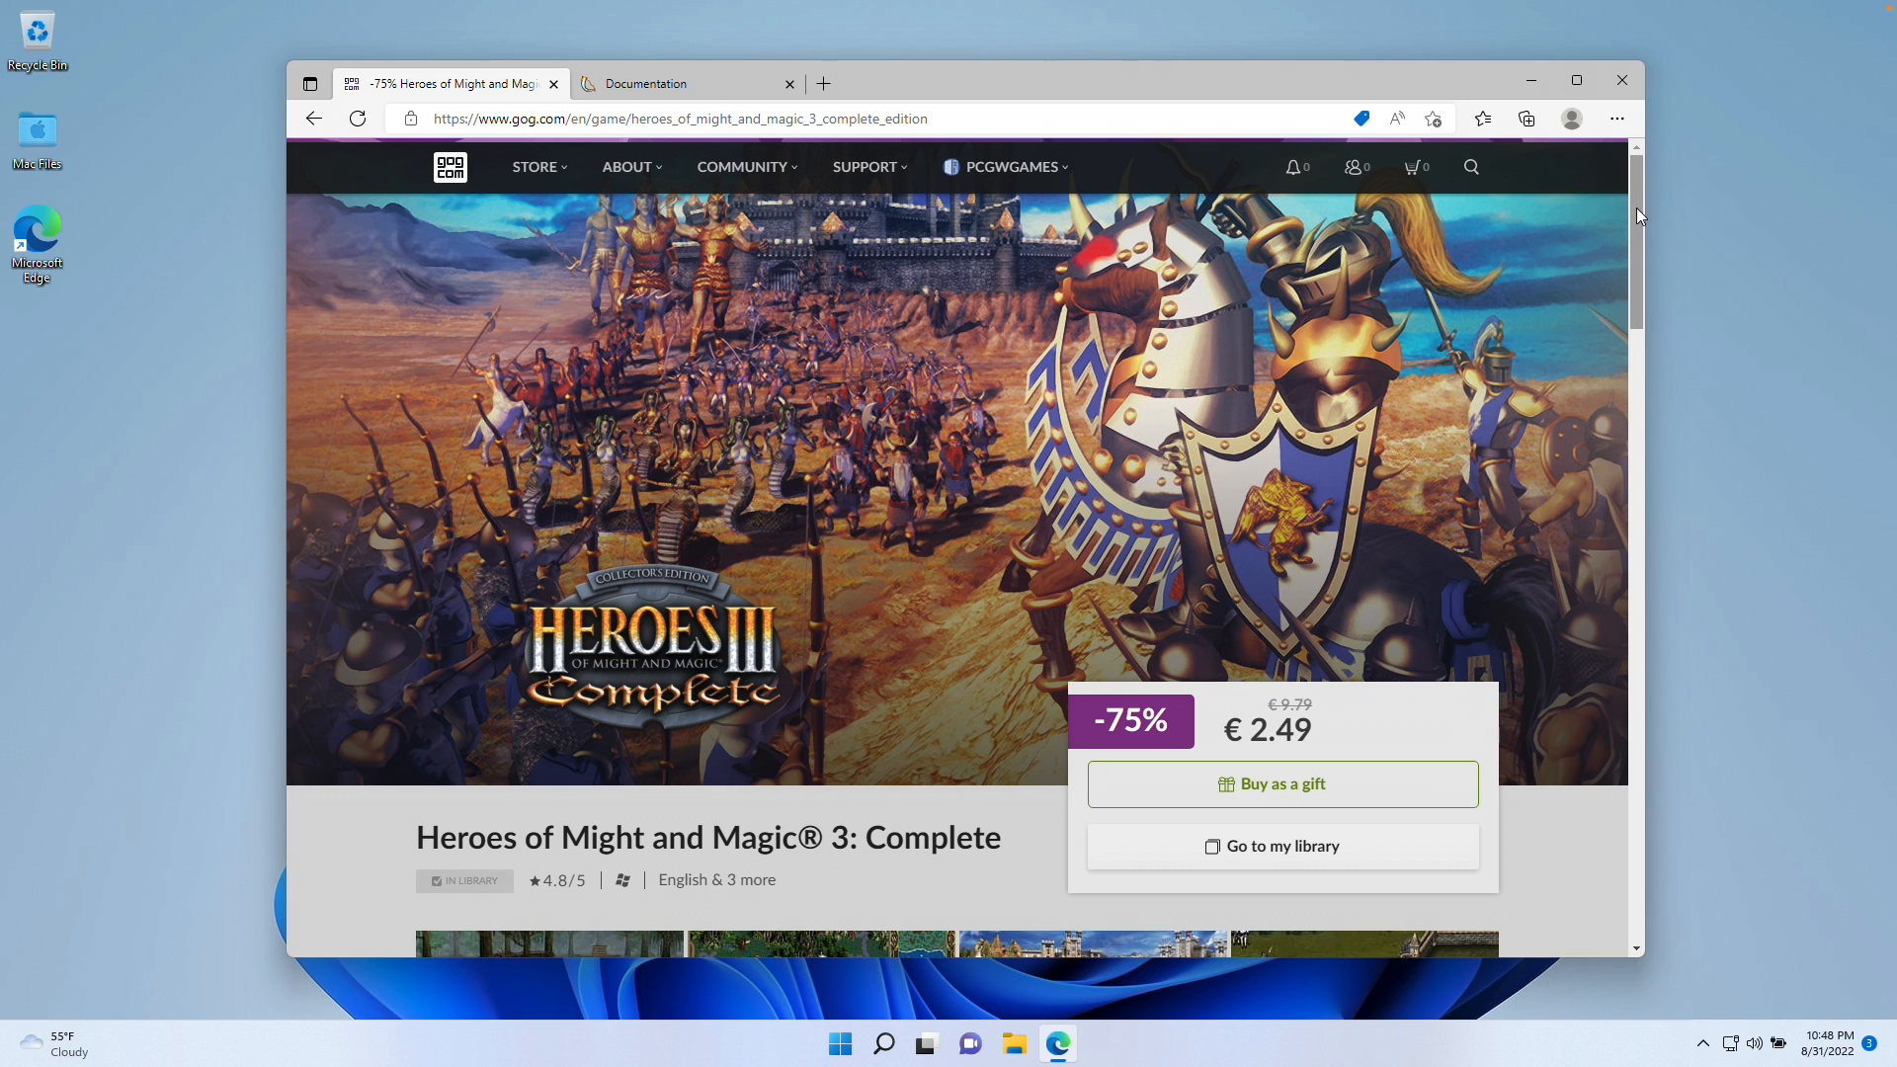
scroll(down, 3)
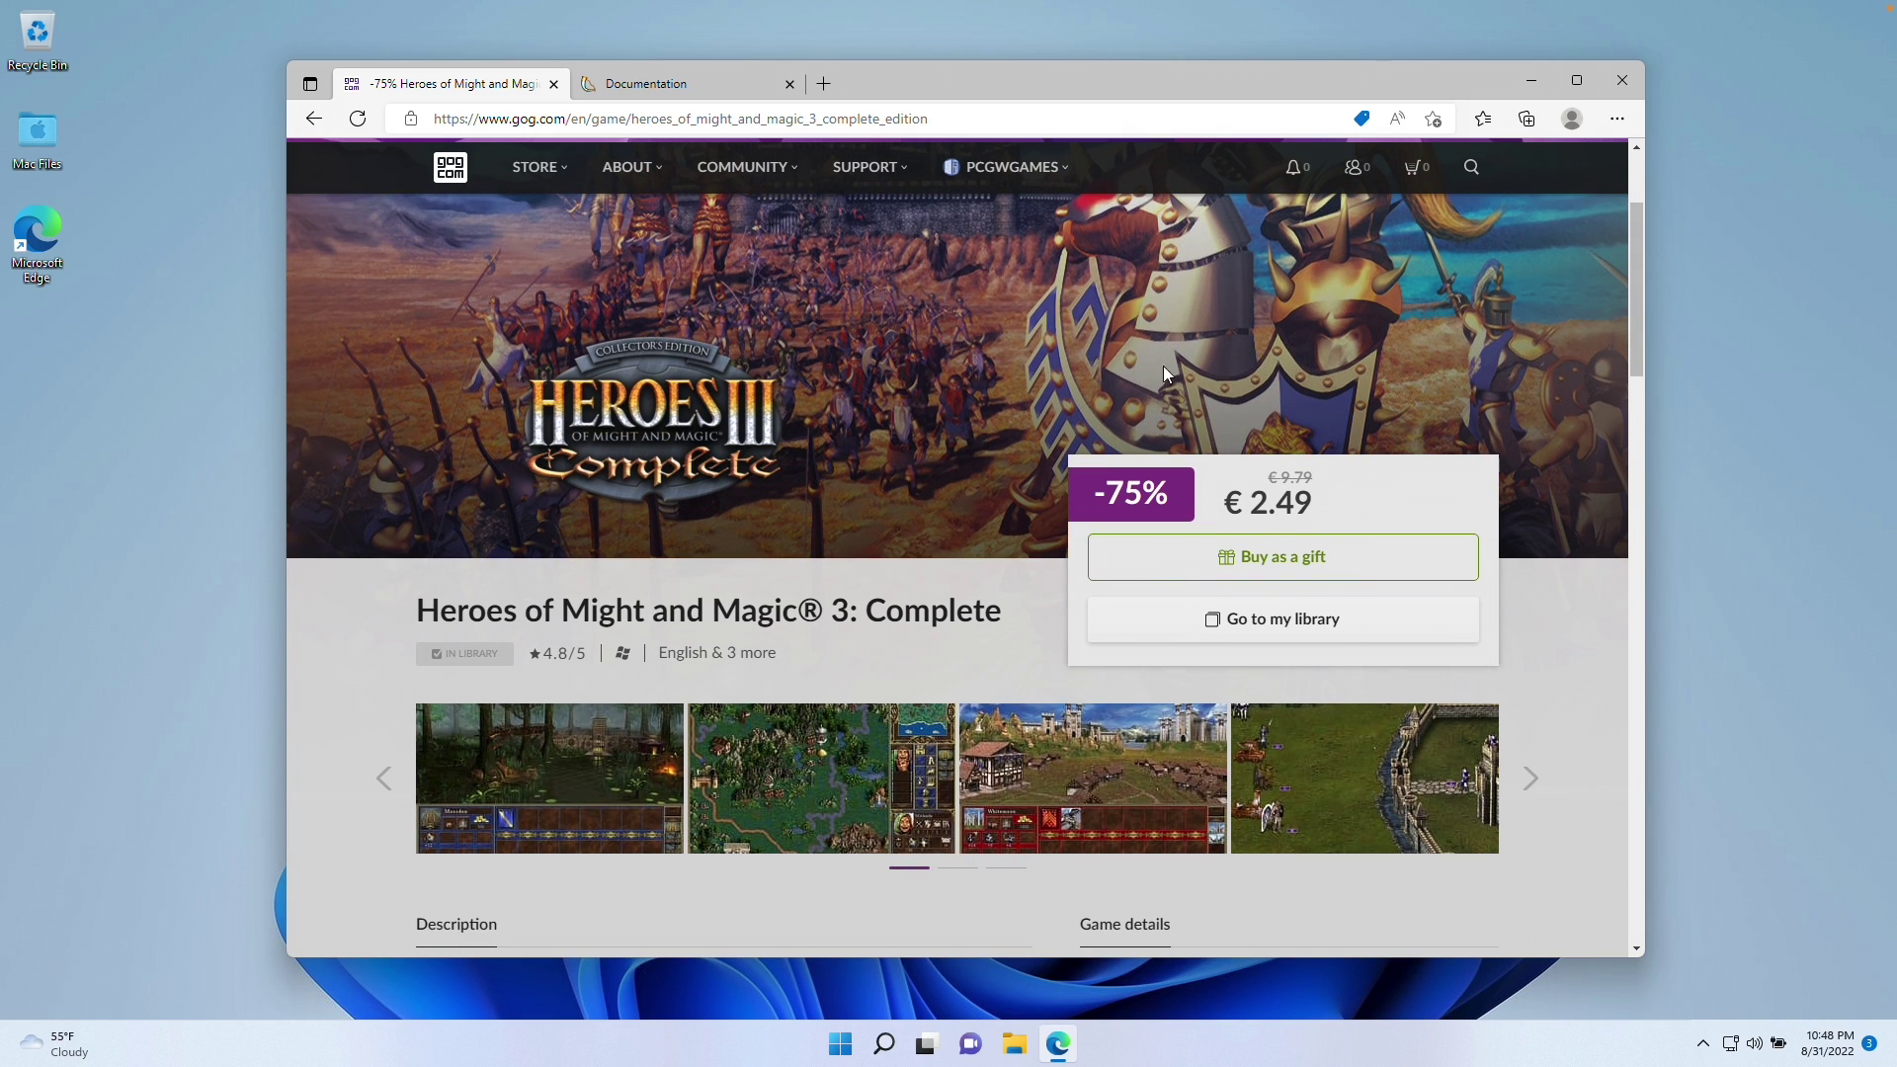
mouse_move(608, 497)
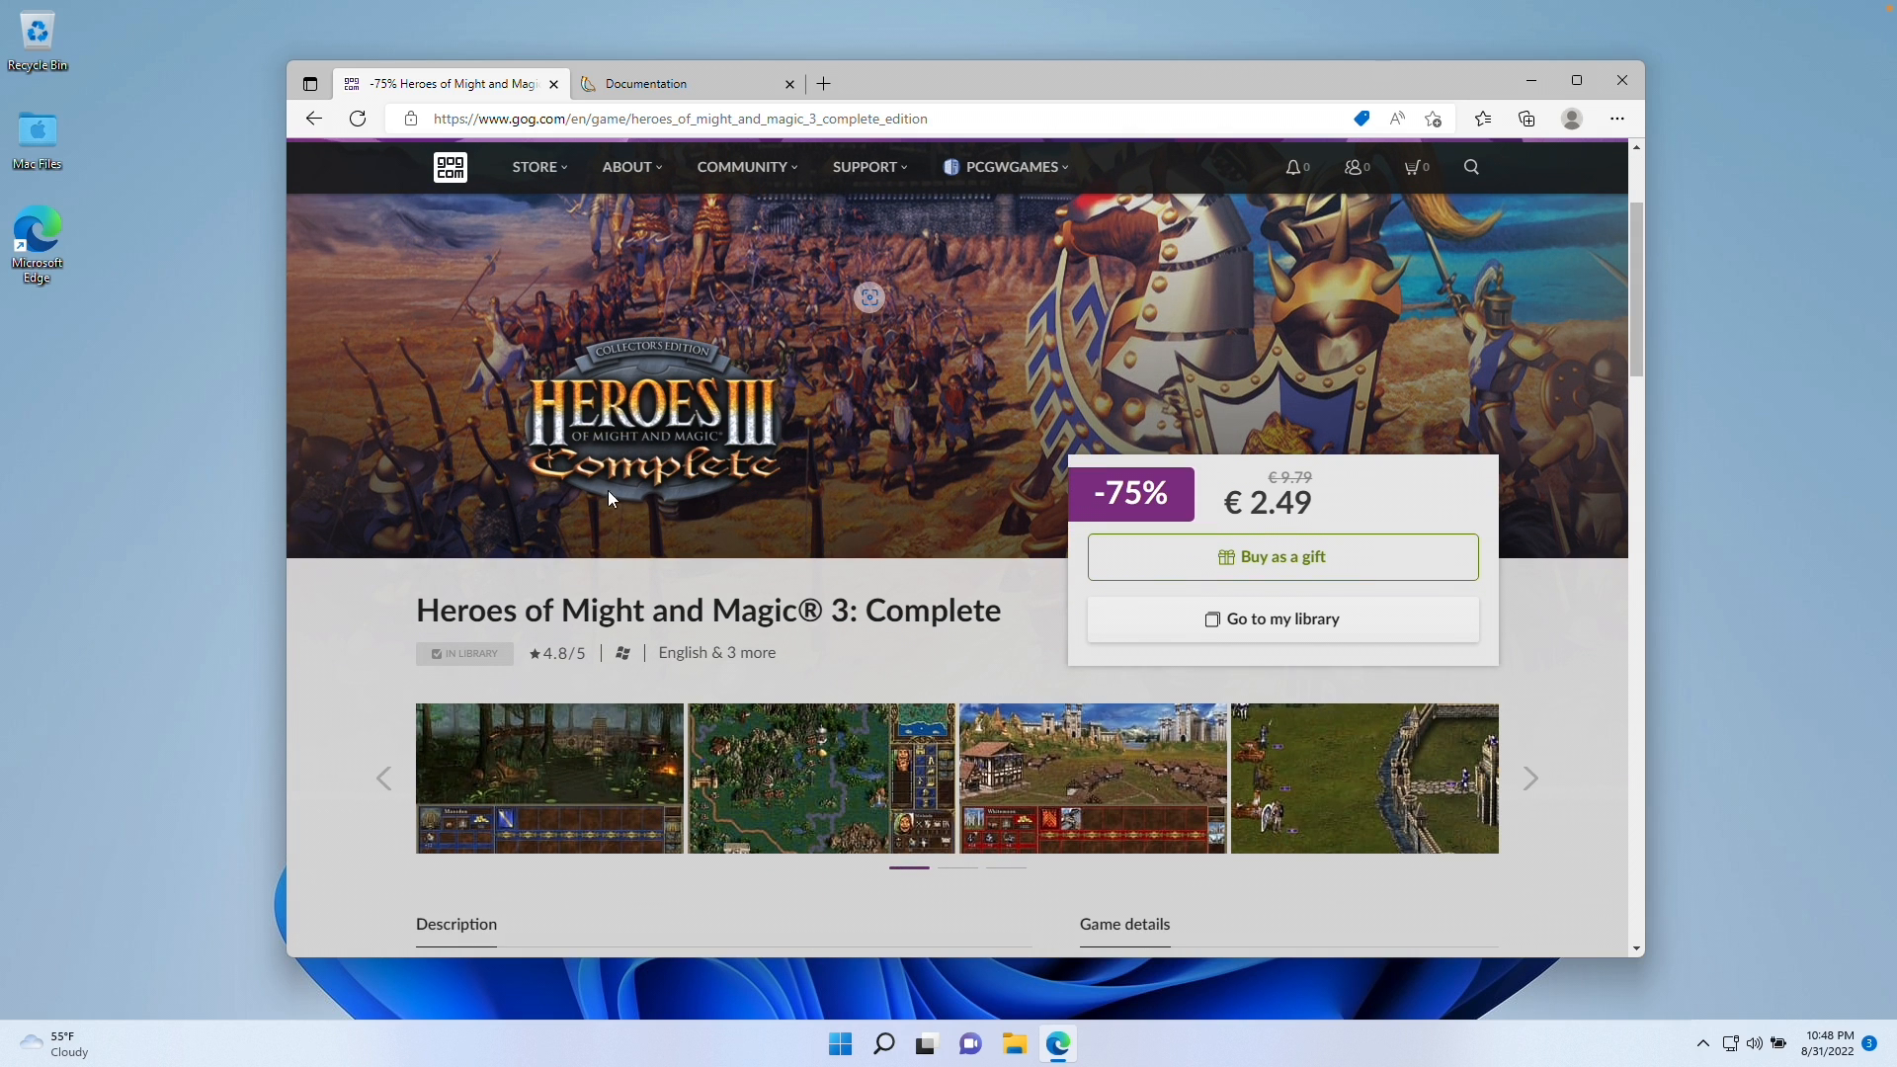
mouse_move(581, 439)
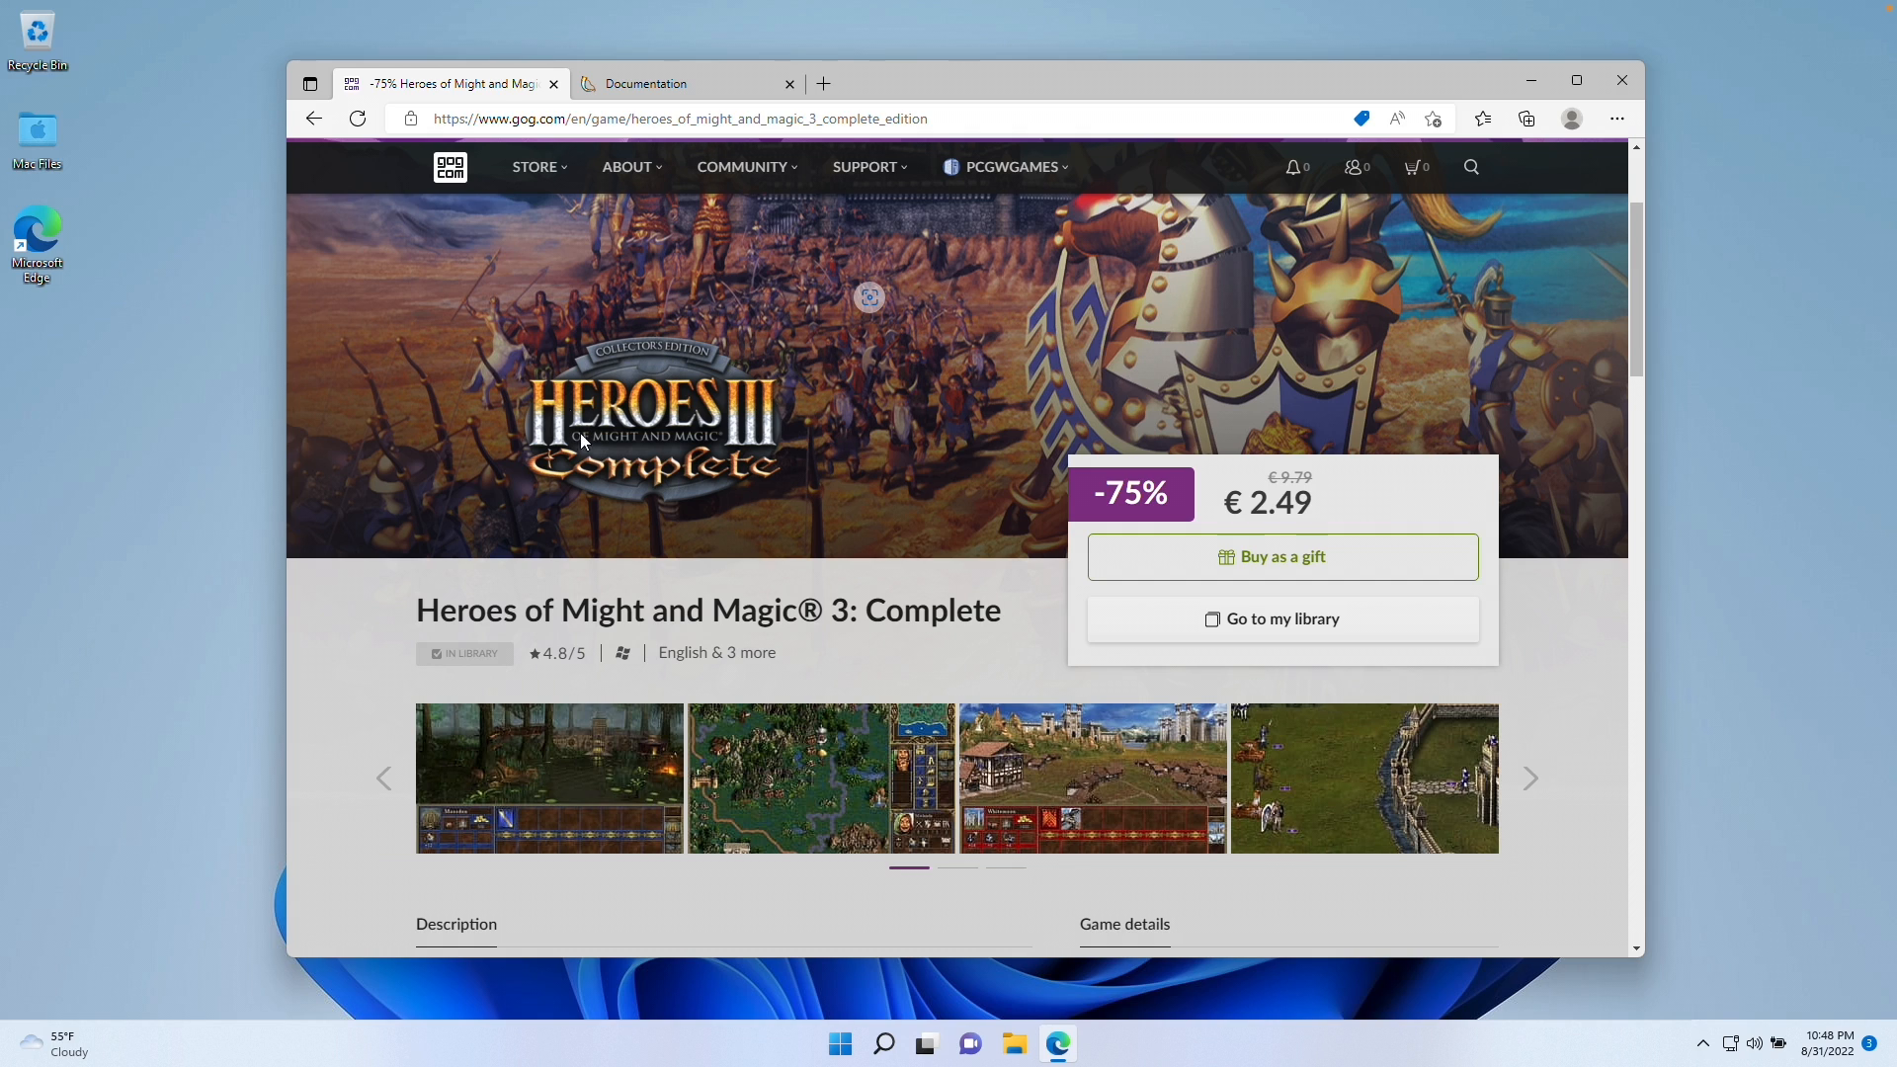
mouse_move(721, 520)
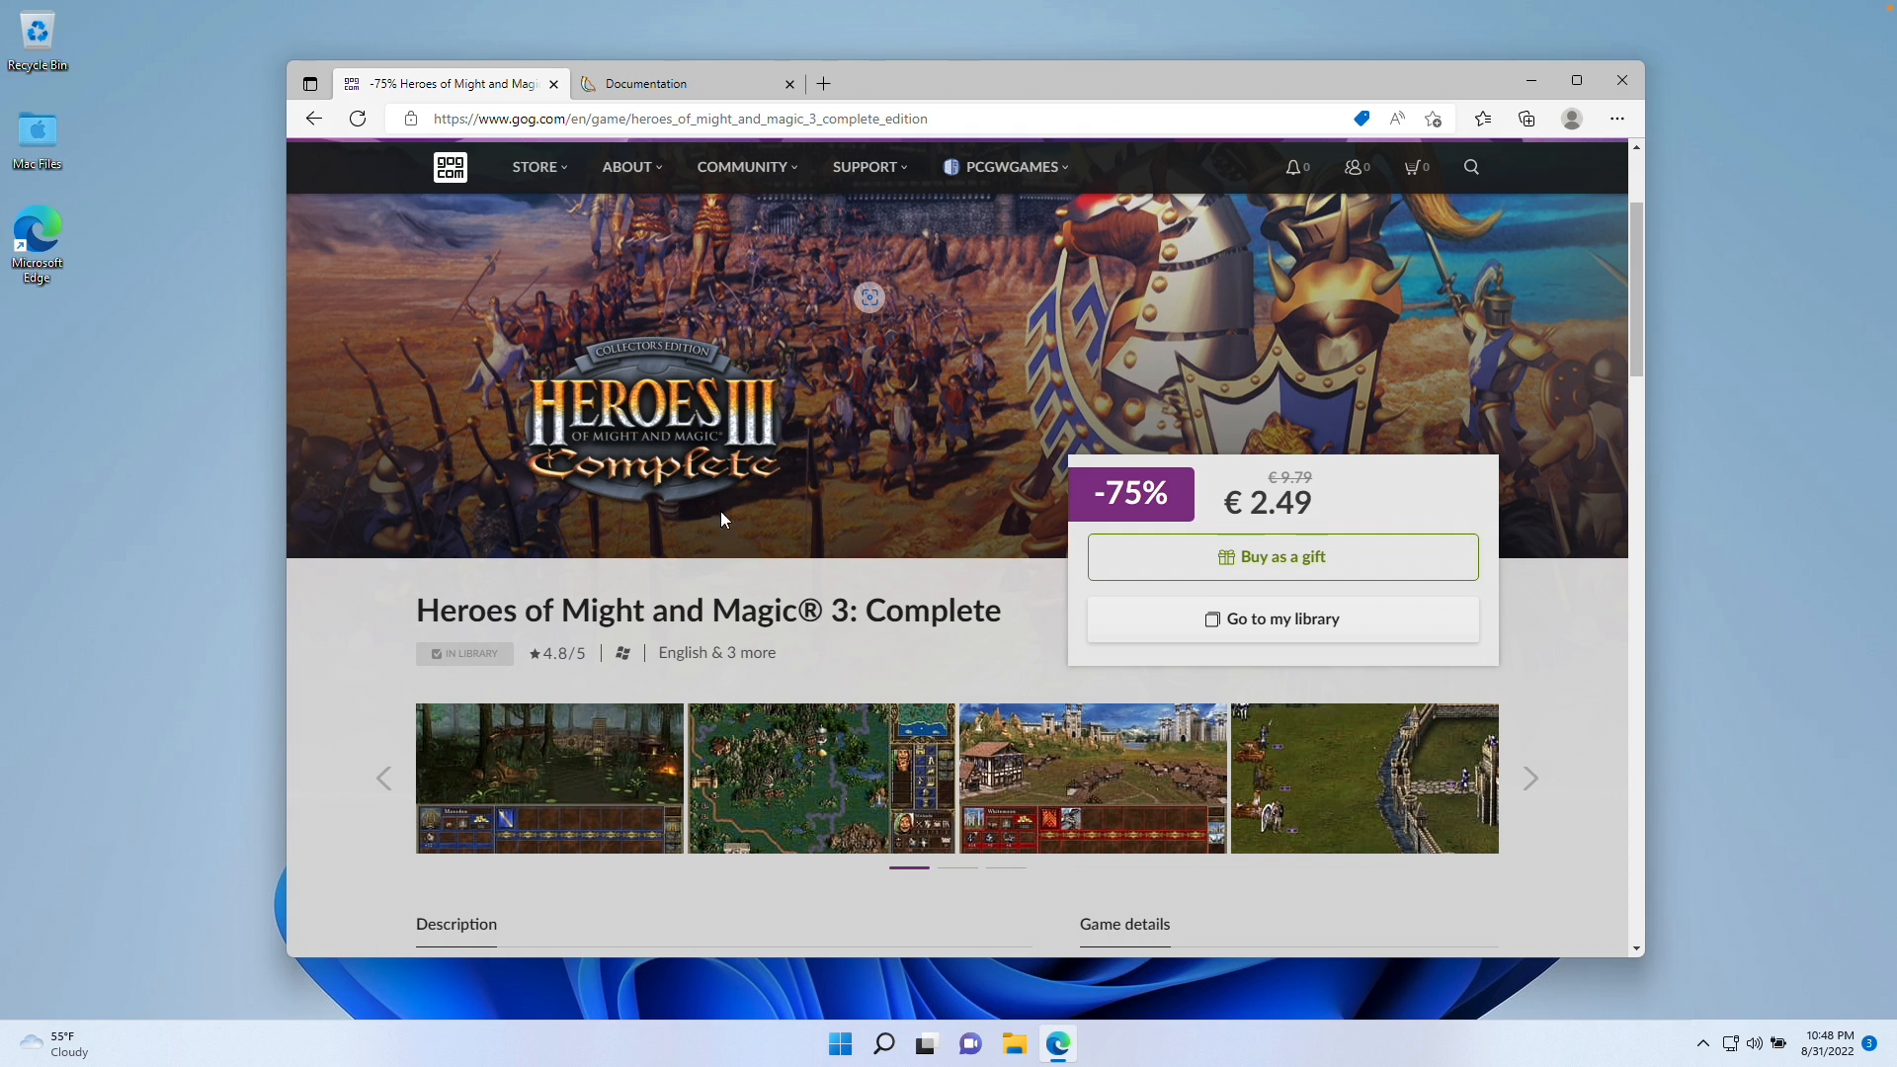
mouse_move(639, 522)
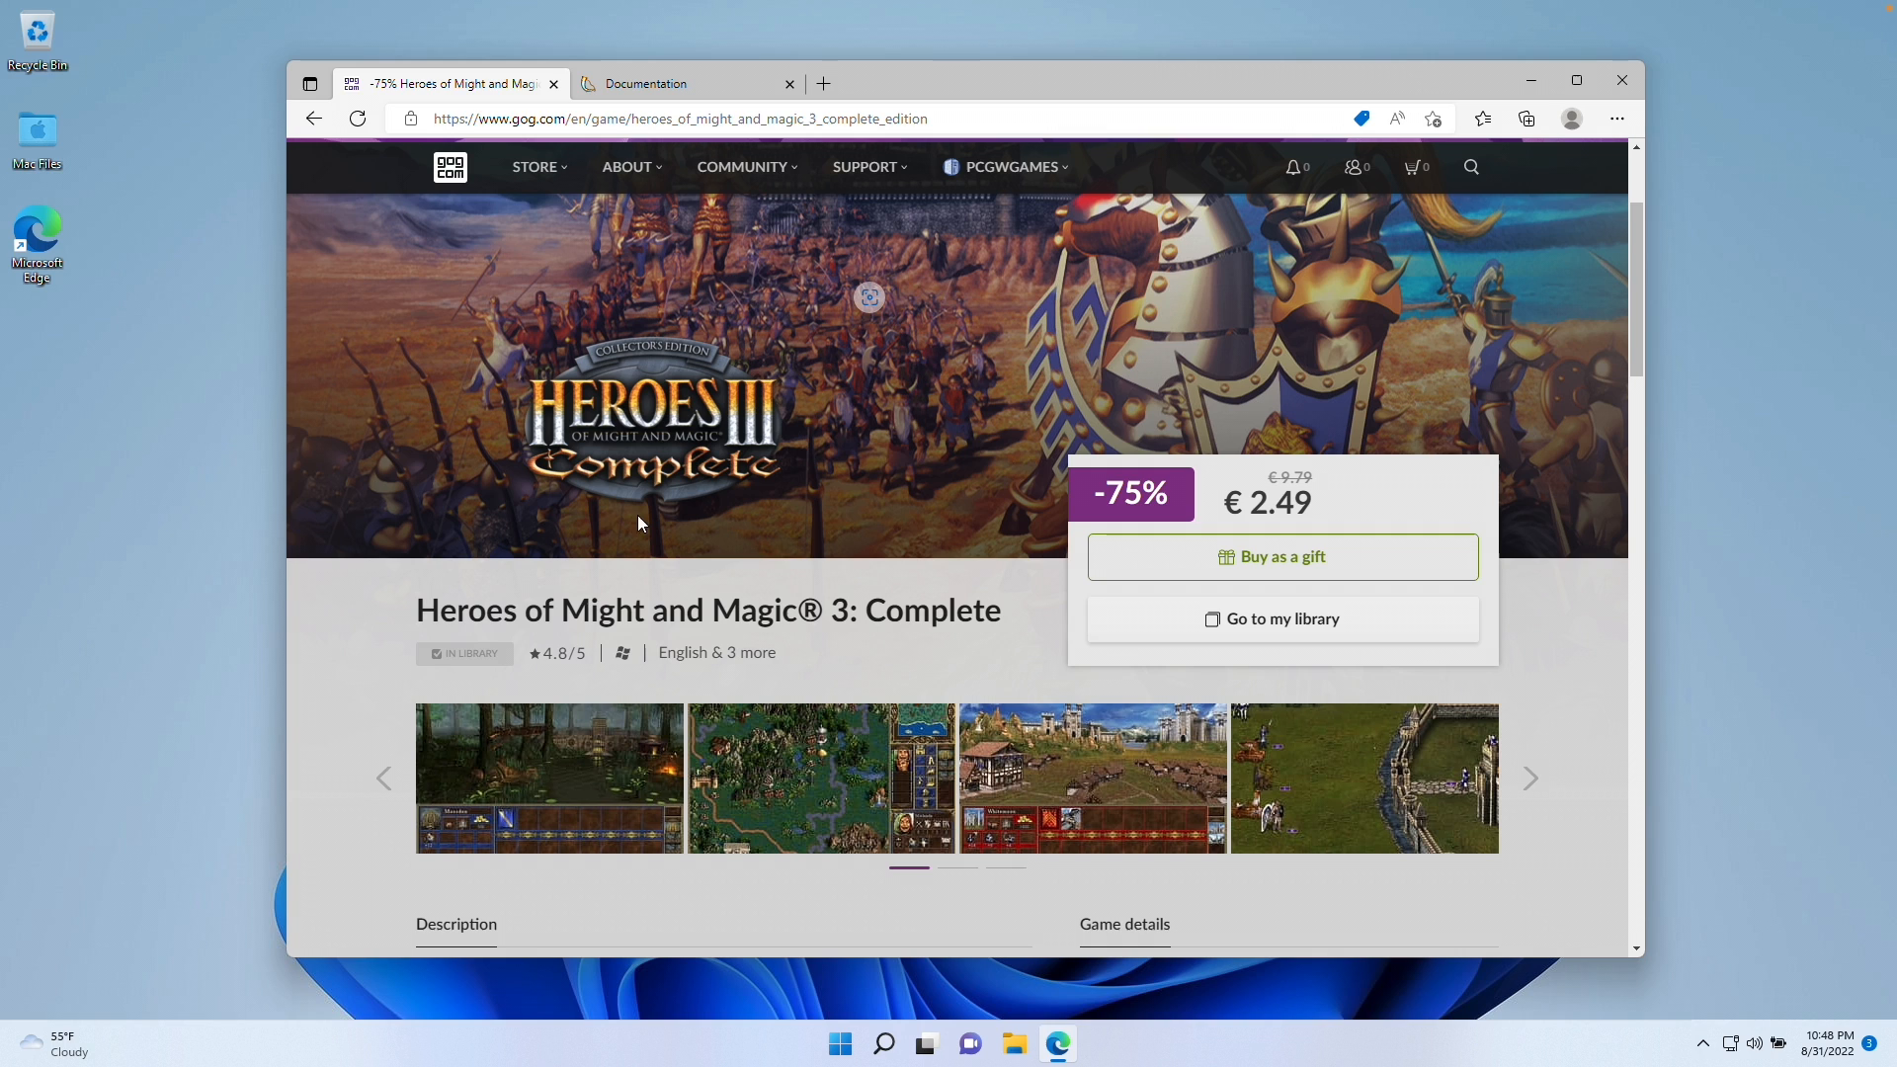
mouse_move(932, 615)
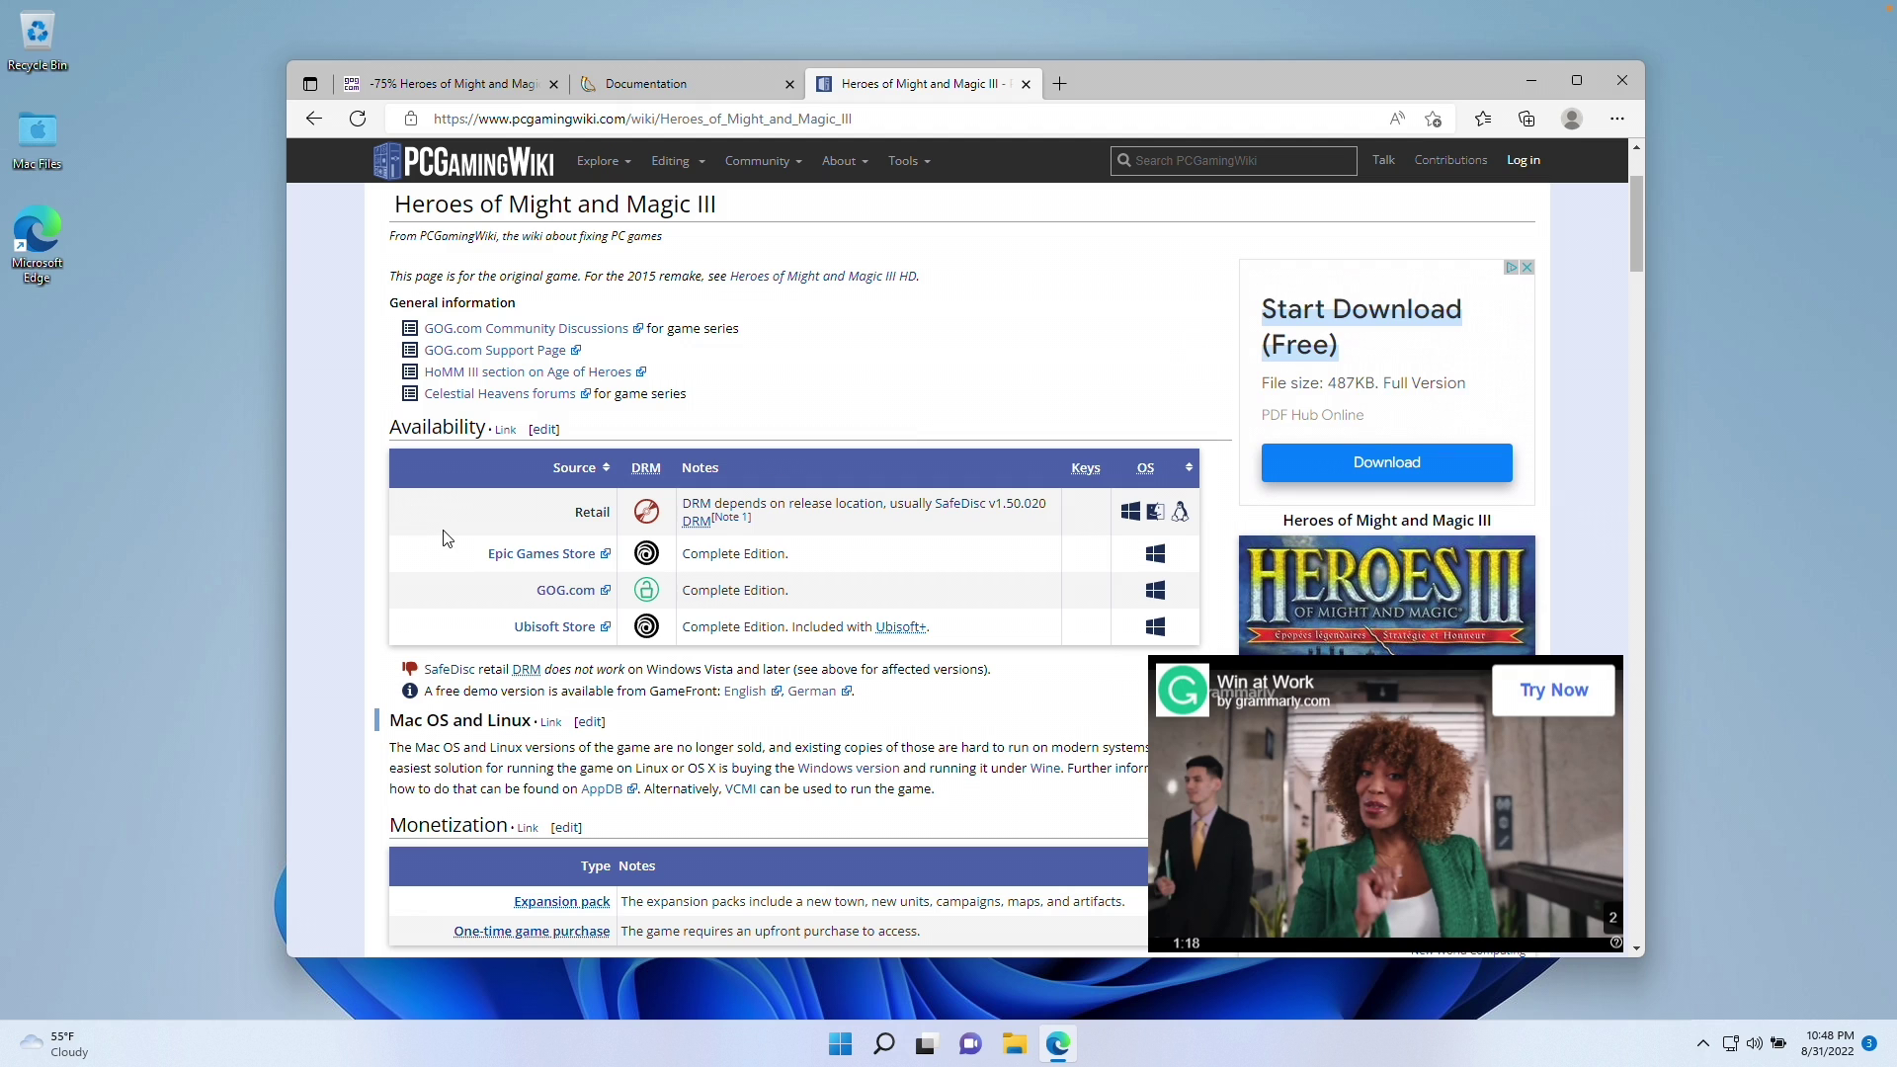
mouse_move(481, 571)
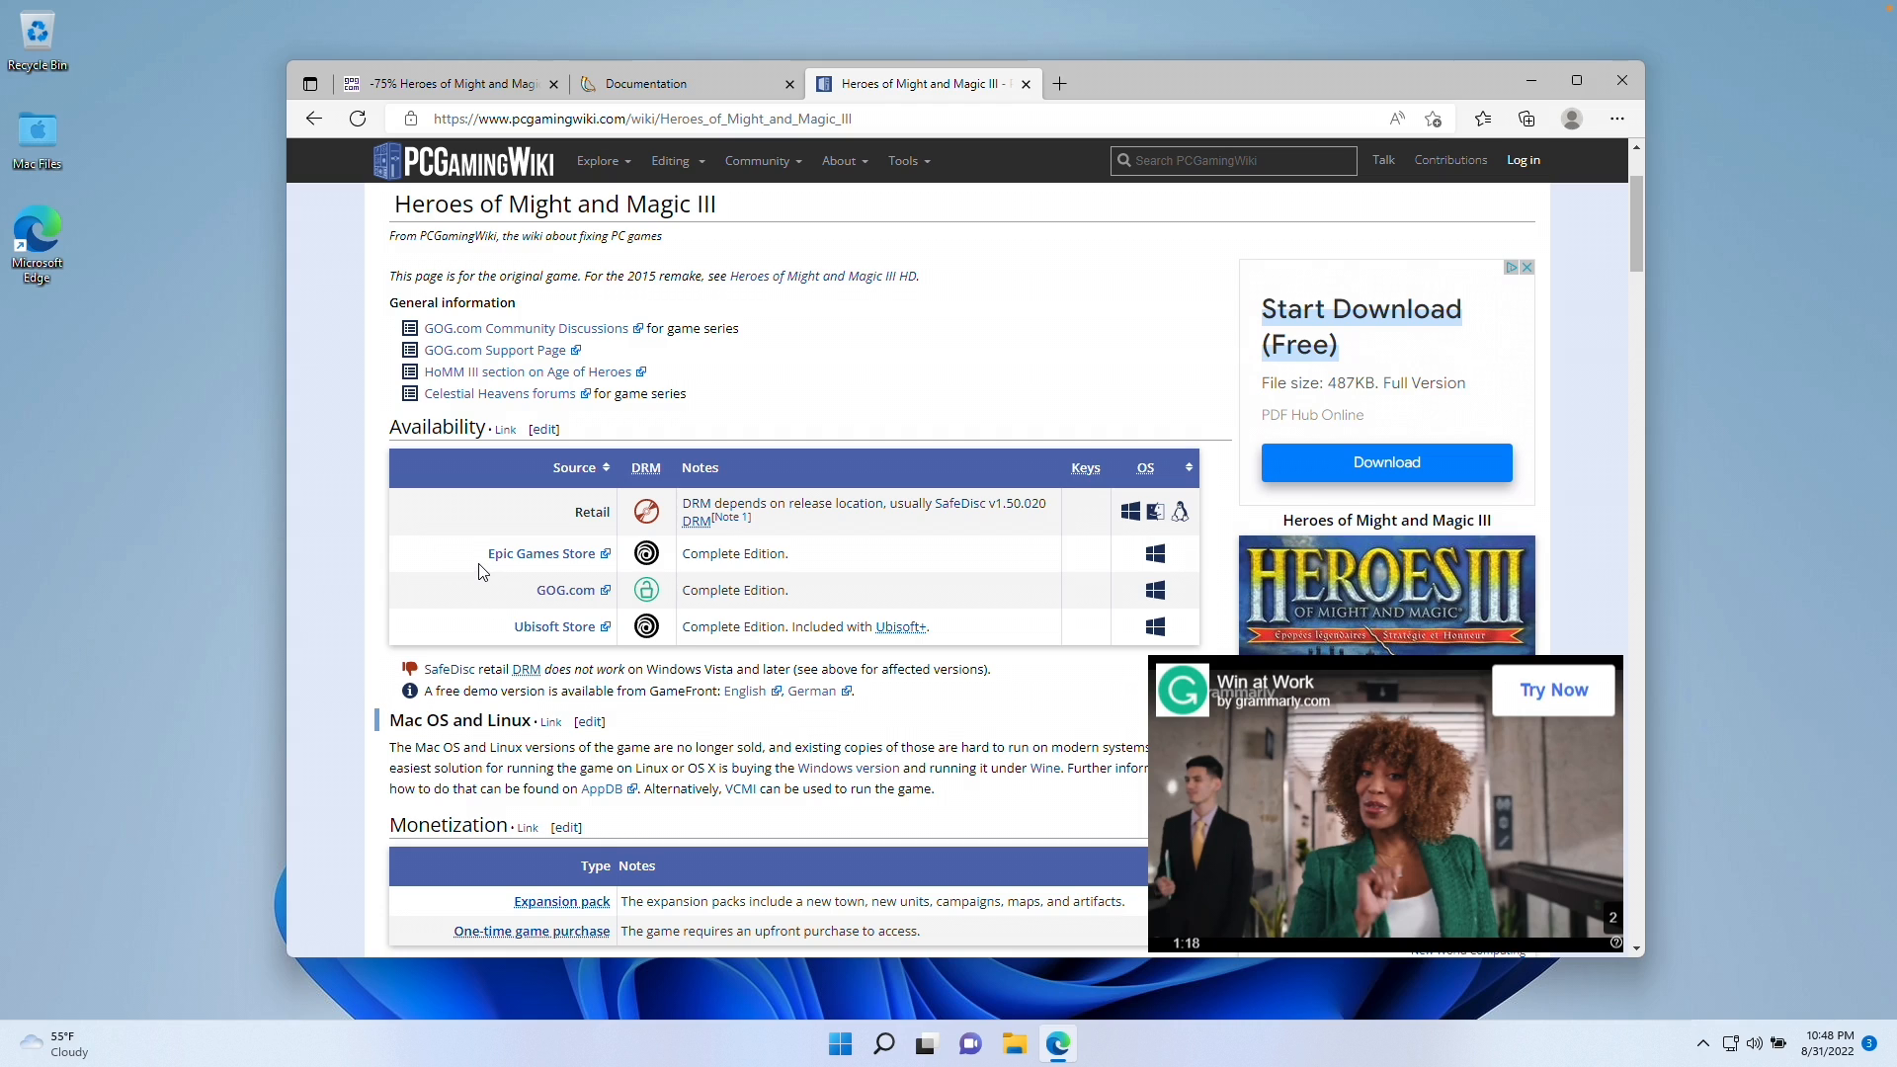
mouse_move(729, 571)
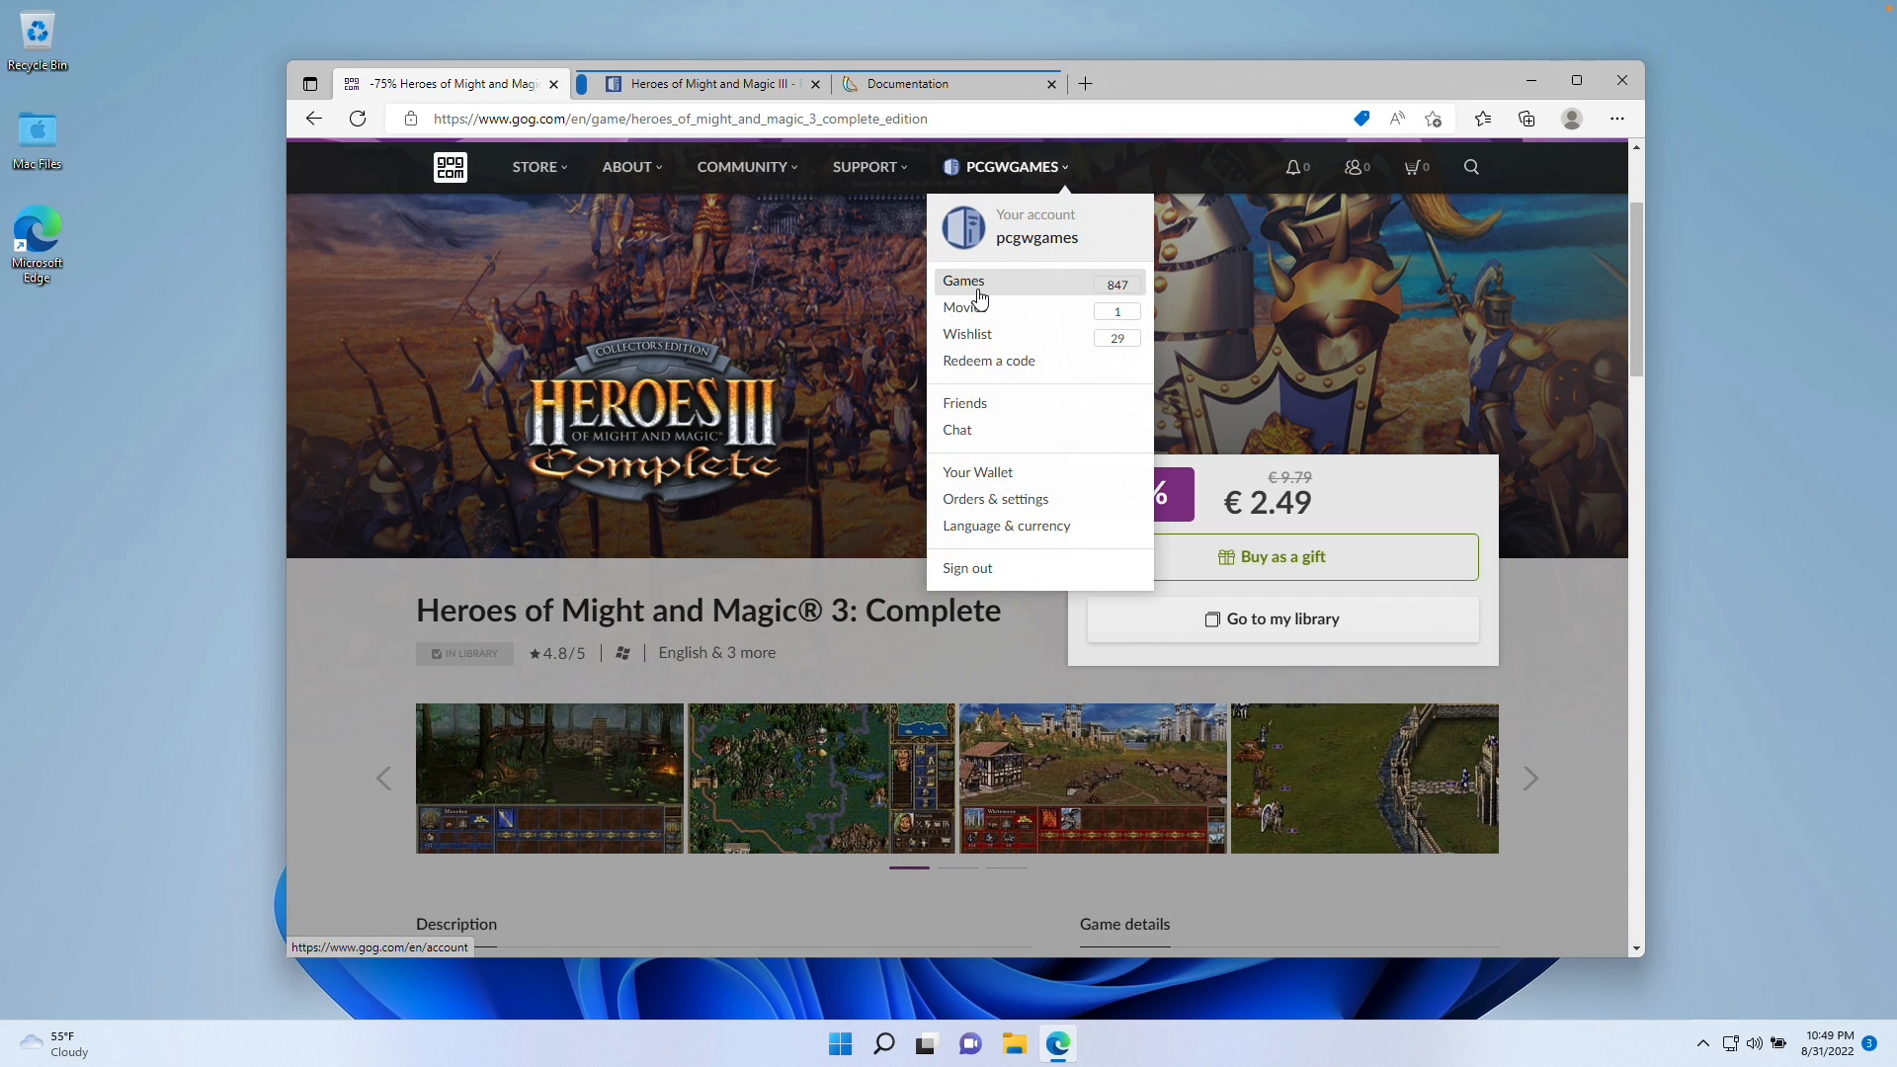
Open the Heroes of Might and Magic 3: Complete entry from the GOG library
click(963, 280)
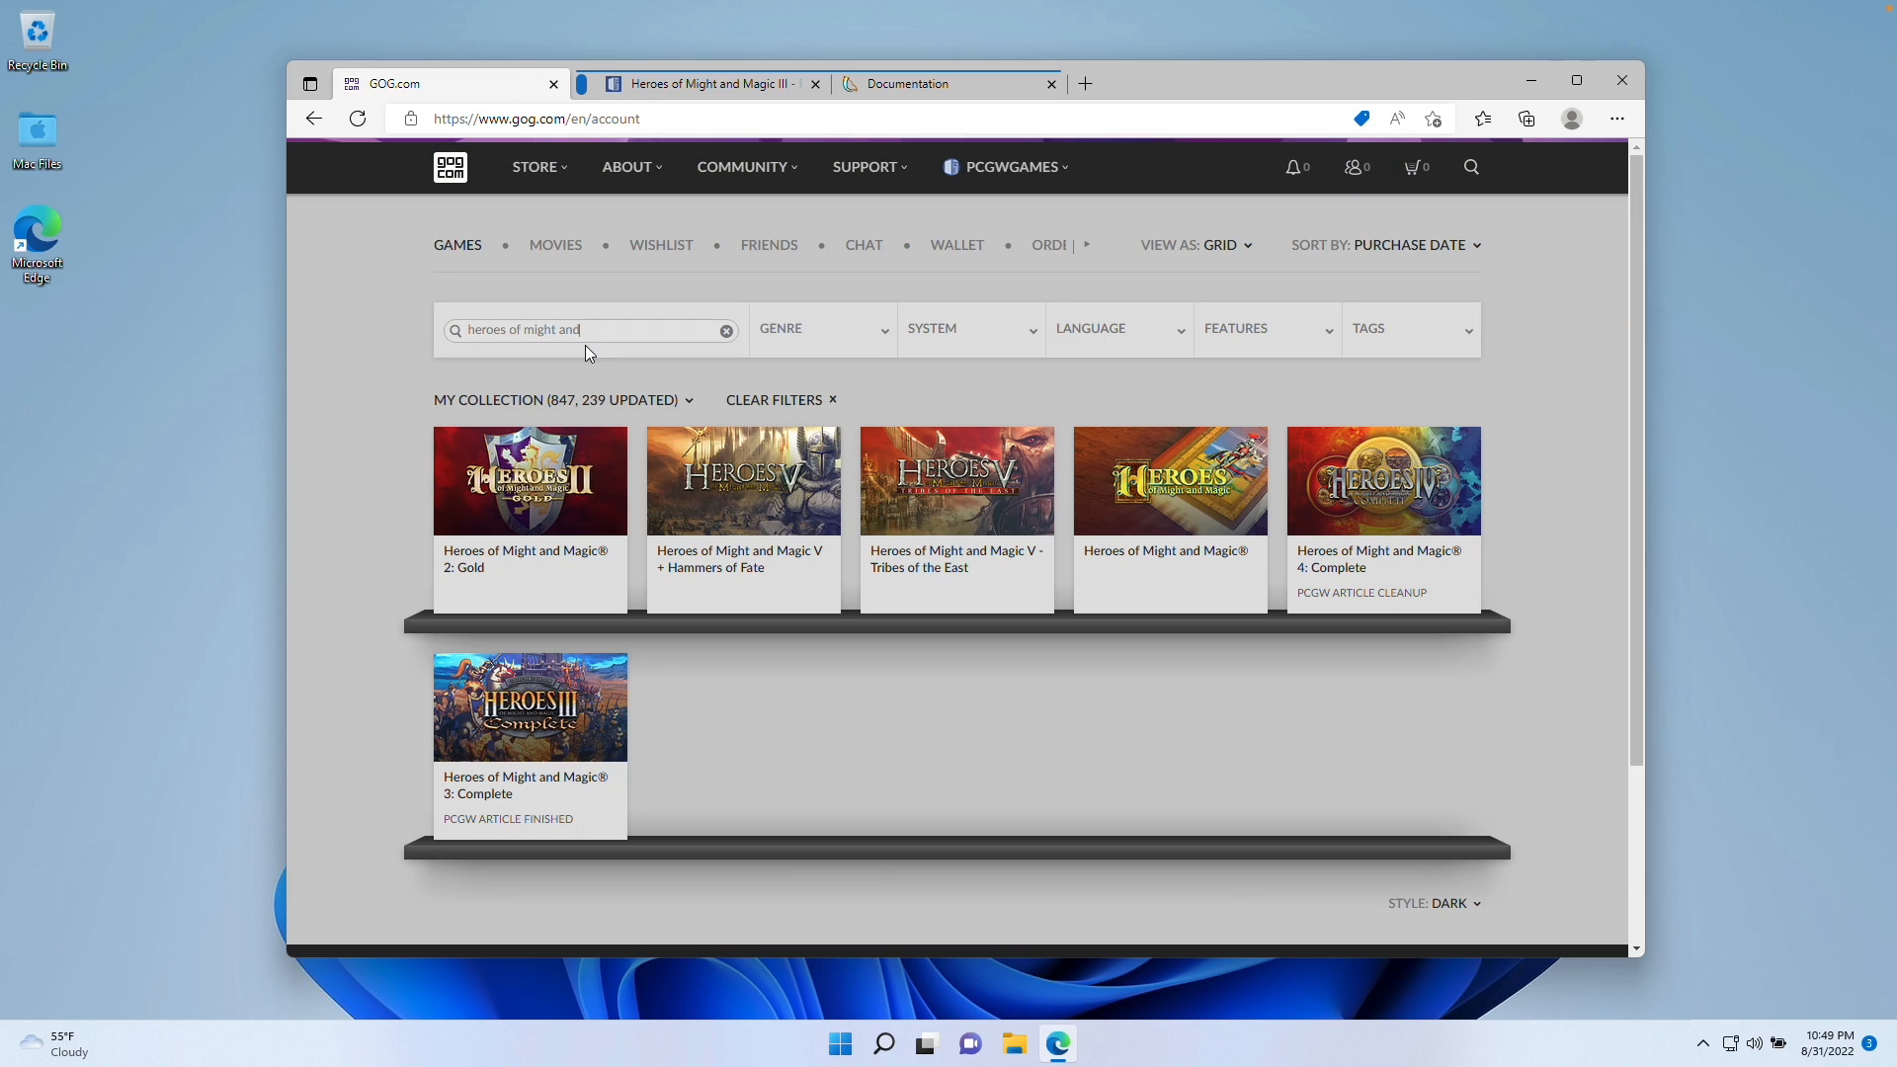
mouse_move(575, 800)
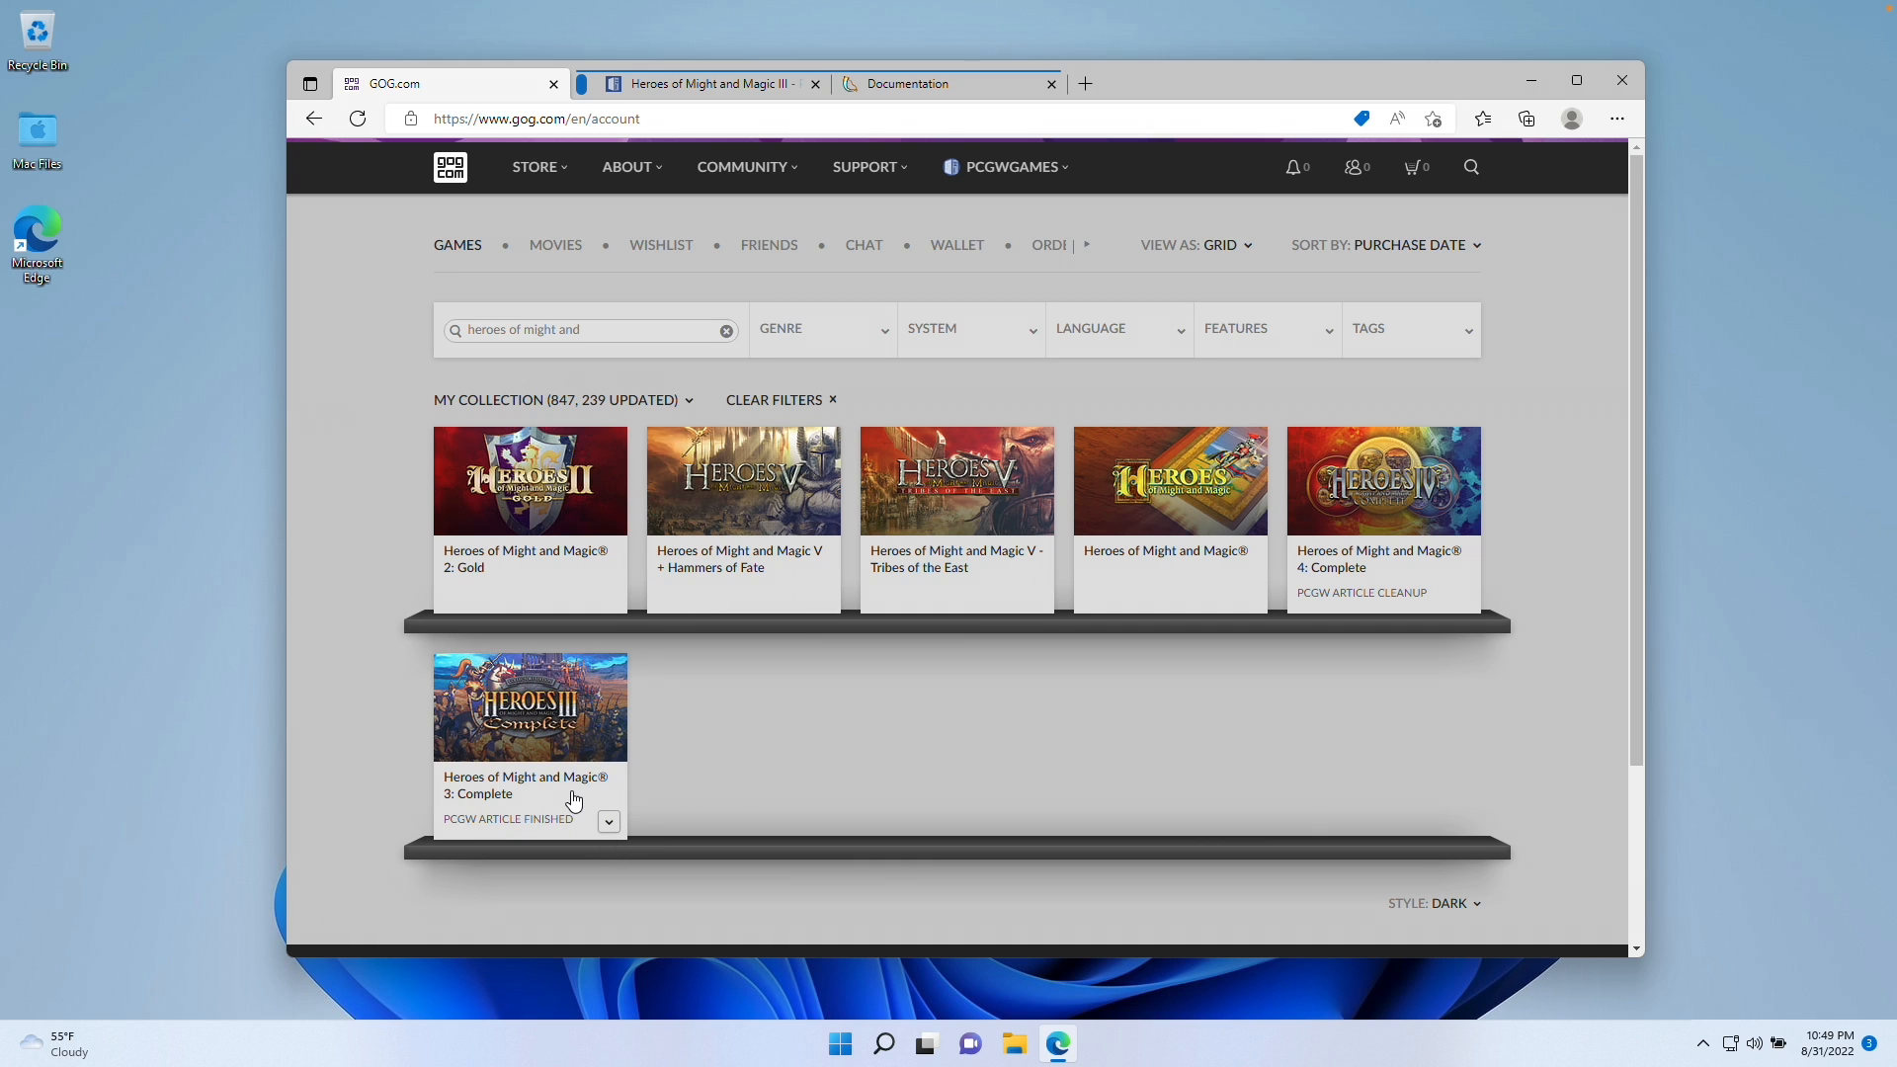
click(529, 707)
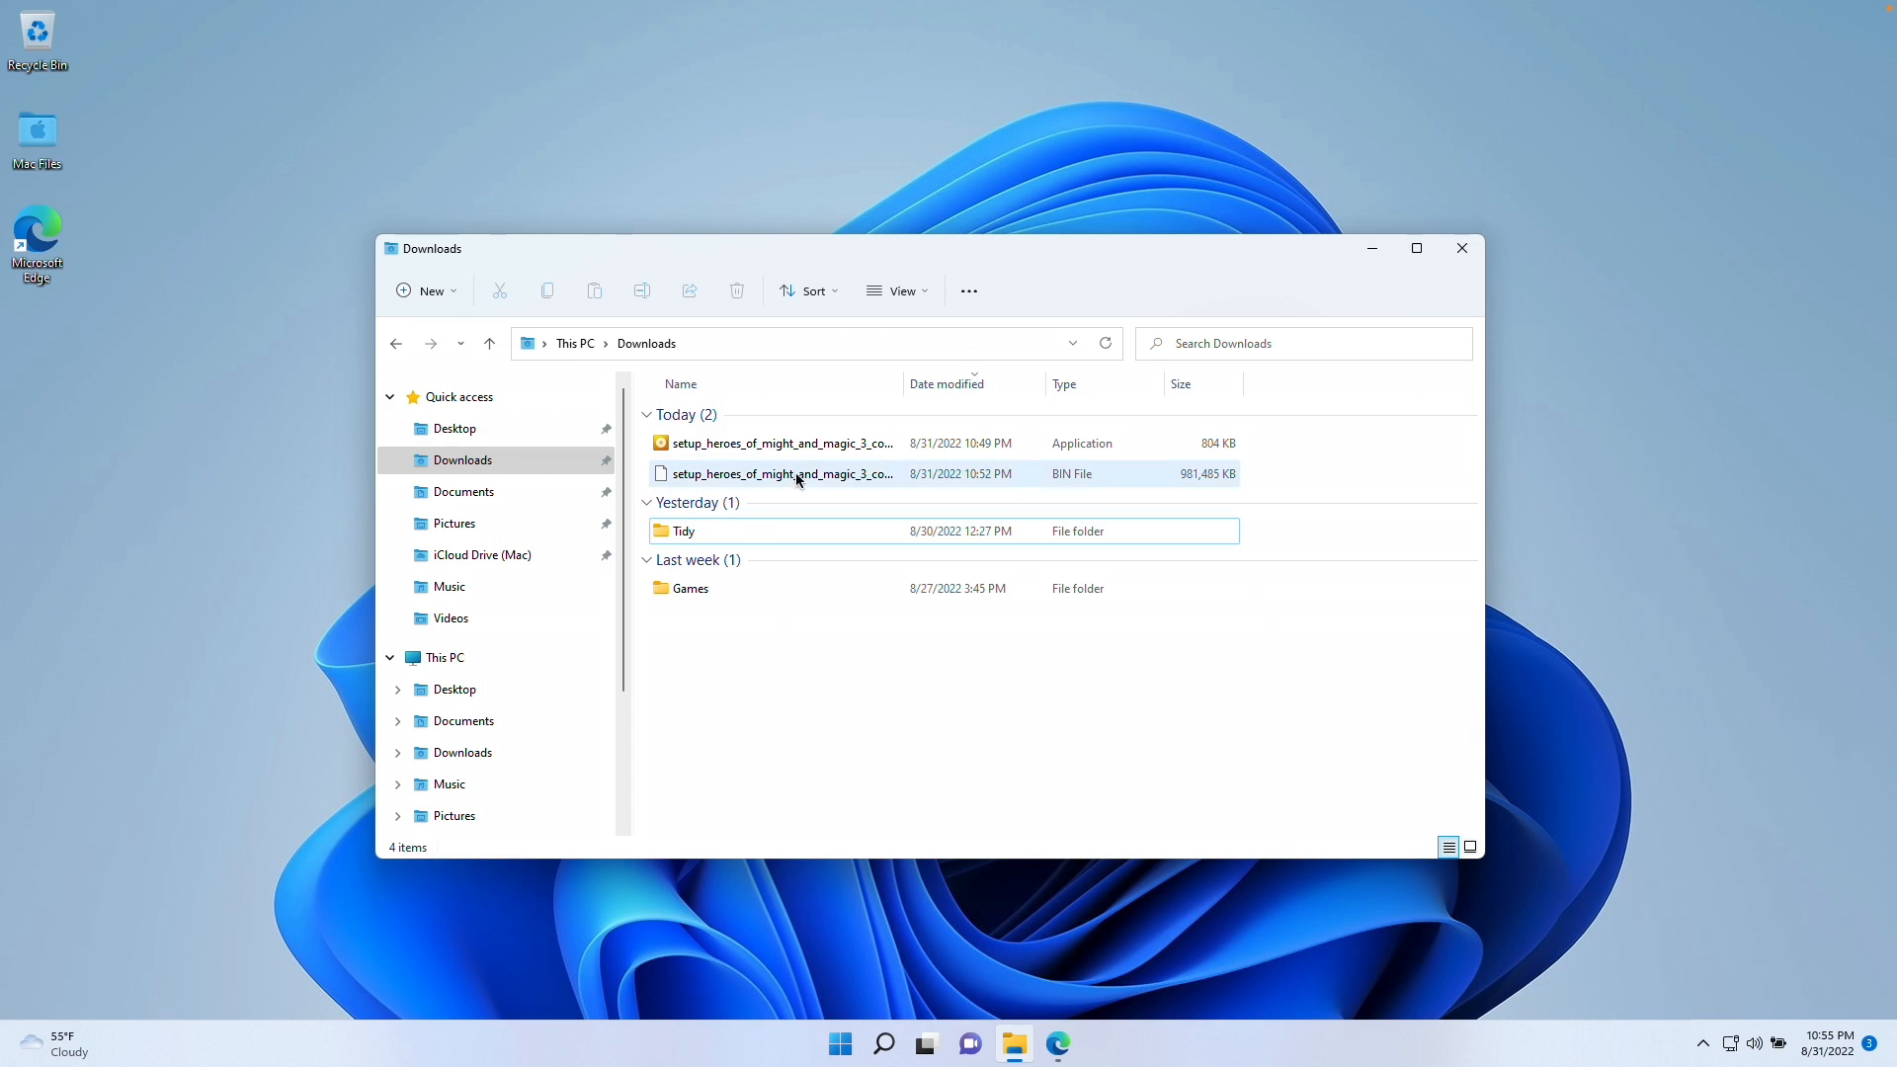
Run setup_heroes_of_might_and_magic_3 from Downloads and install Heroes of Might and Magic 3: Complete
click(783, 443)
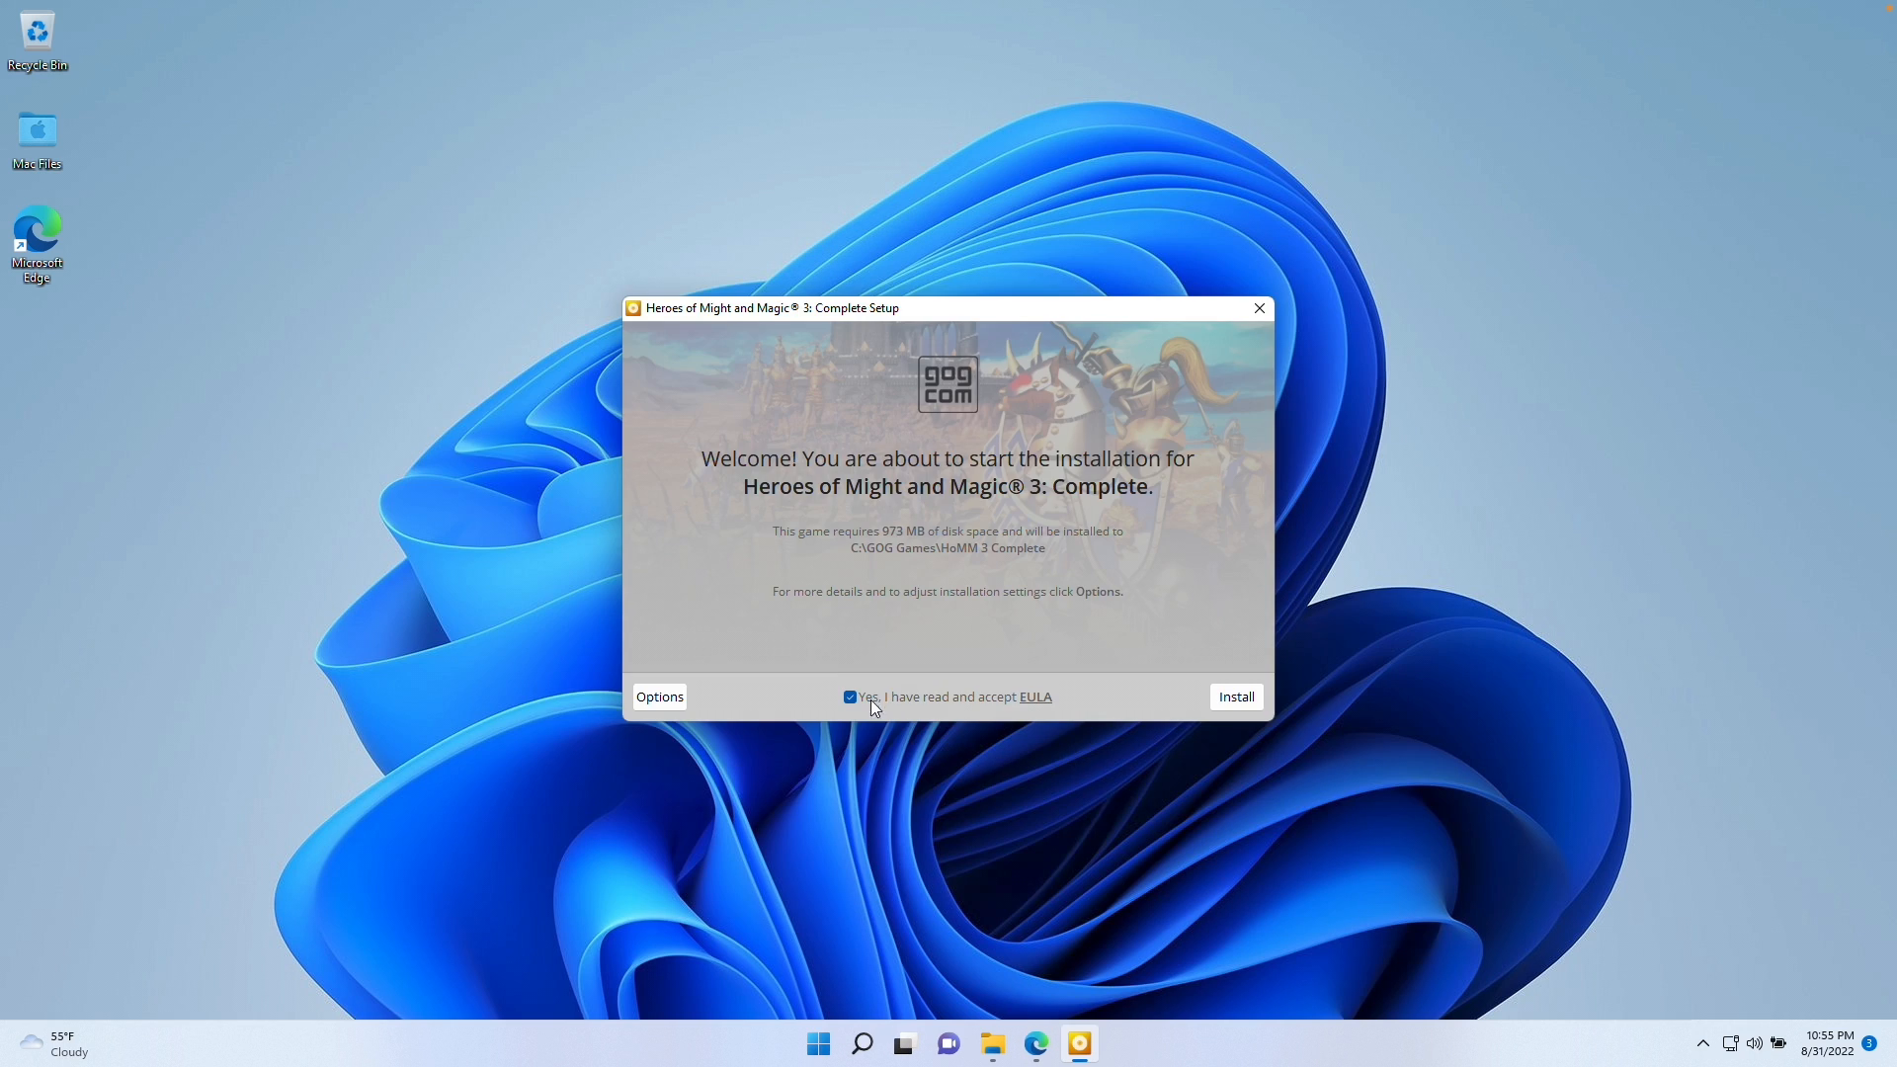
click(1235, 695)
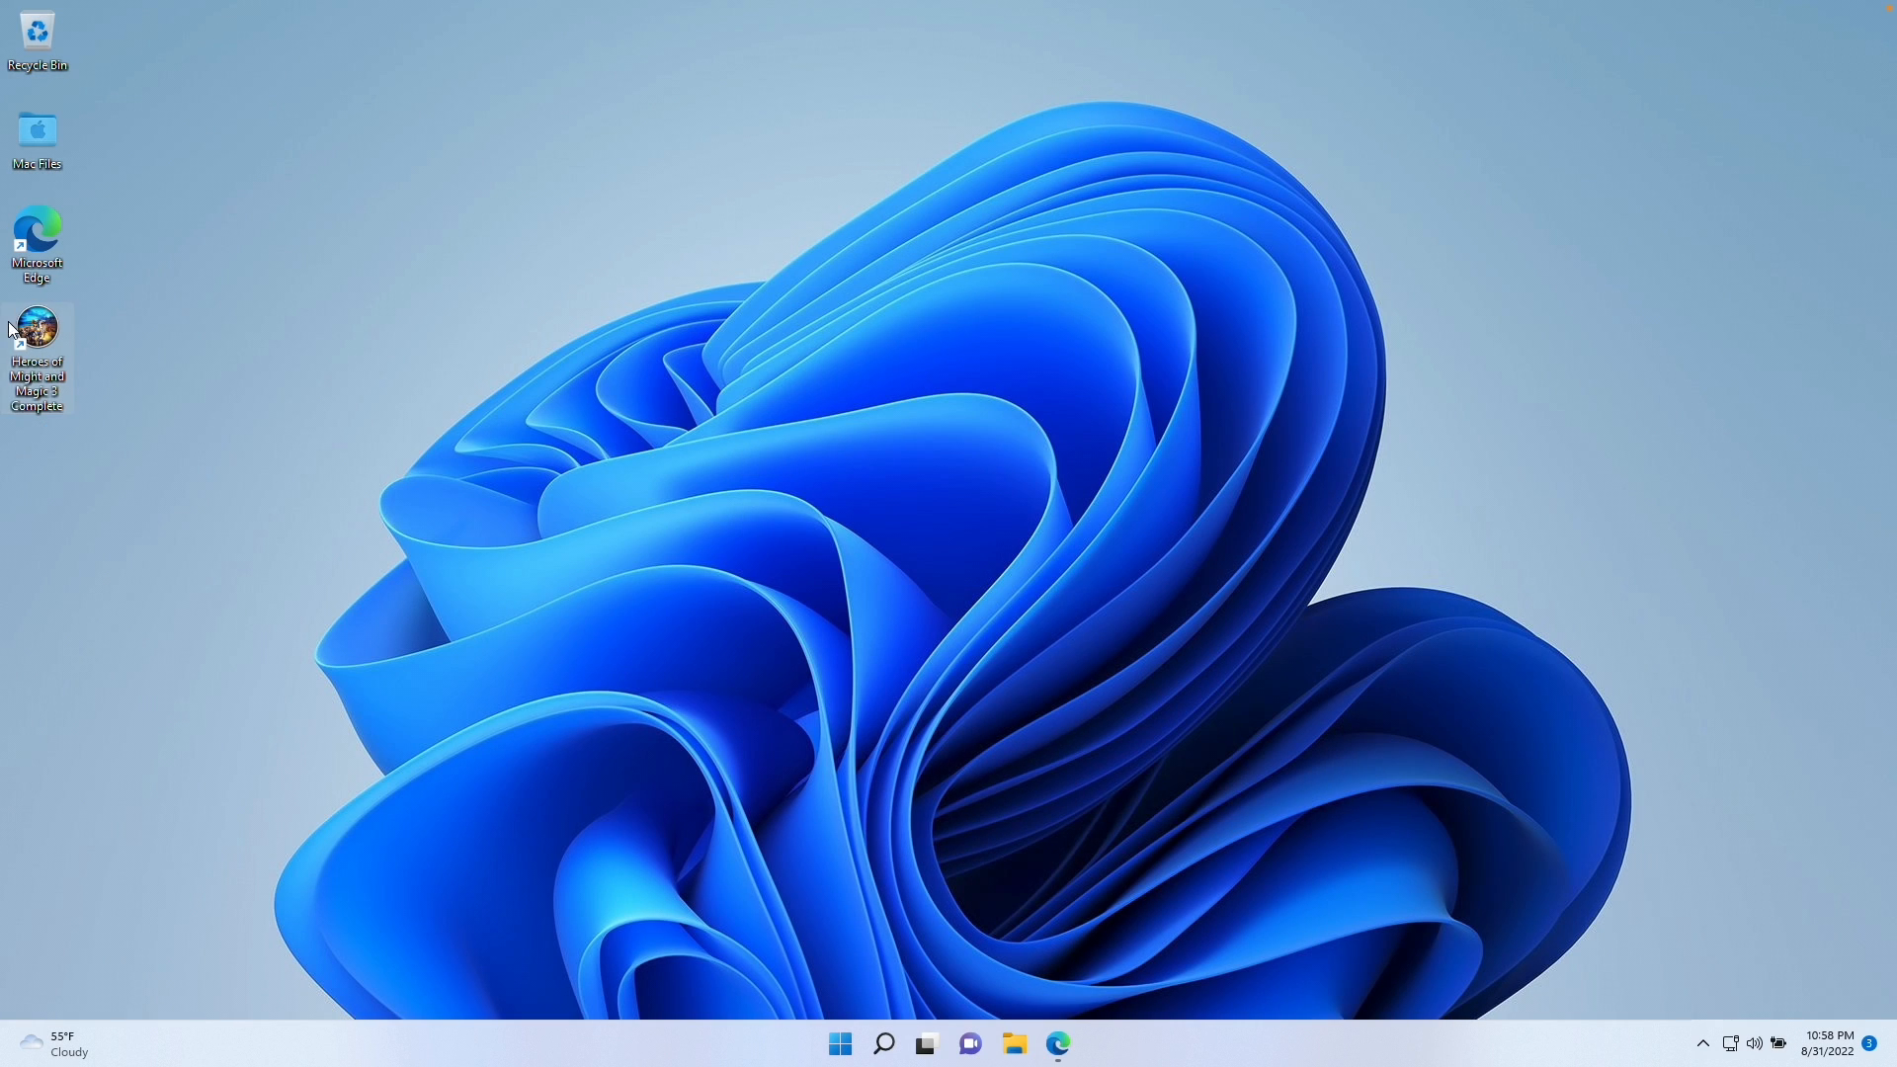
Try launching the downloaded file and close the 'This app can't run on your PC' warning
double_click(37, 330)
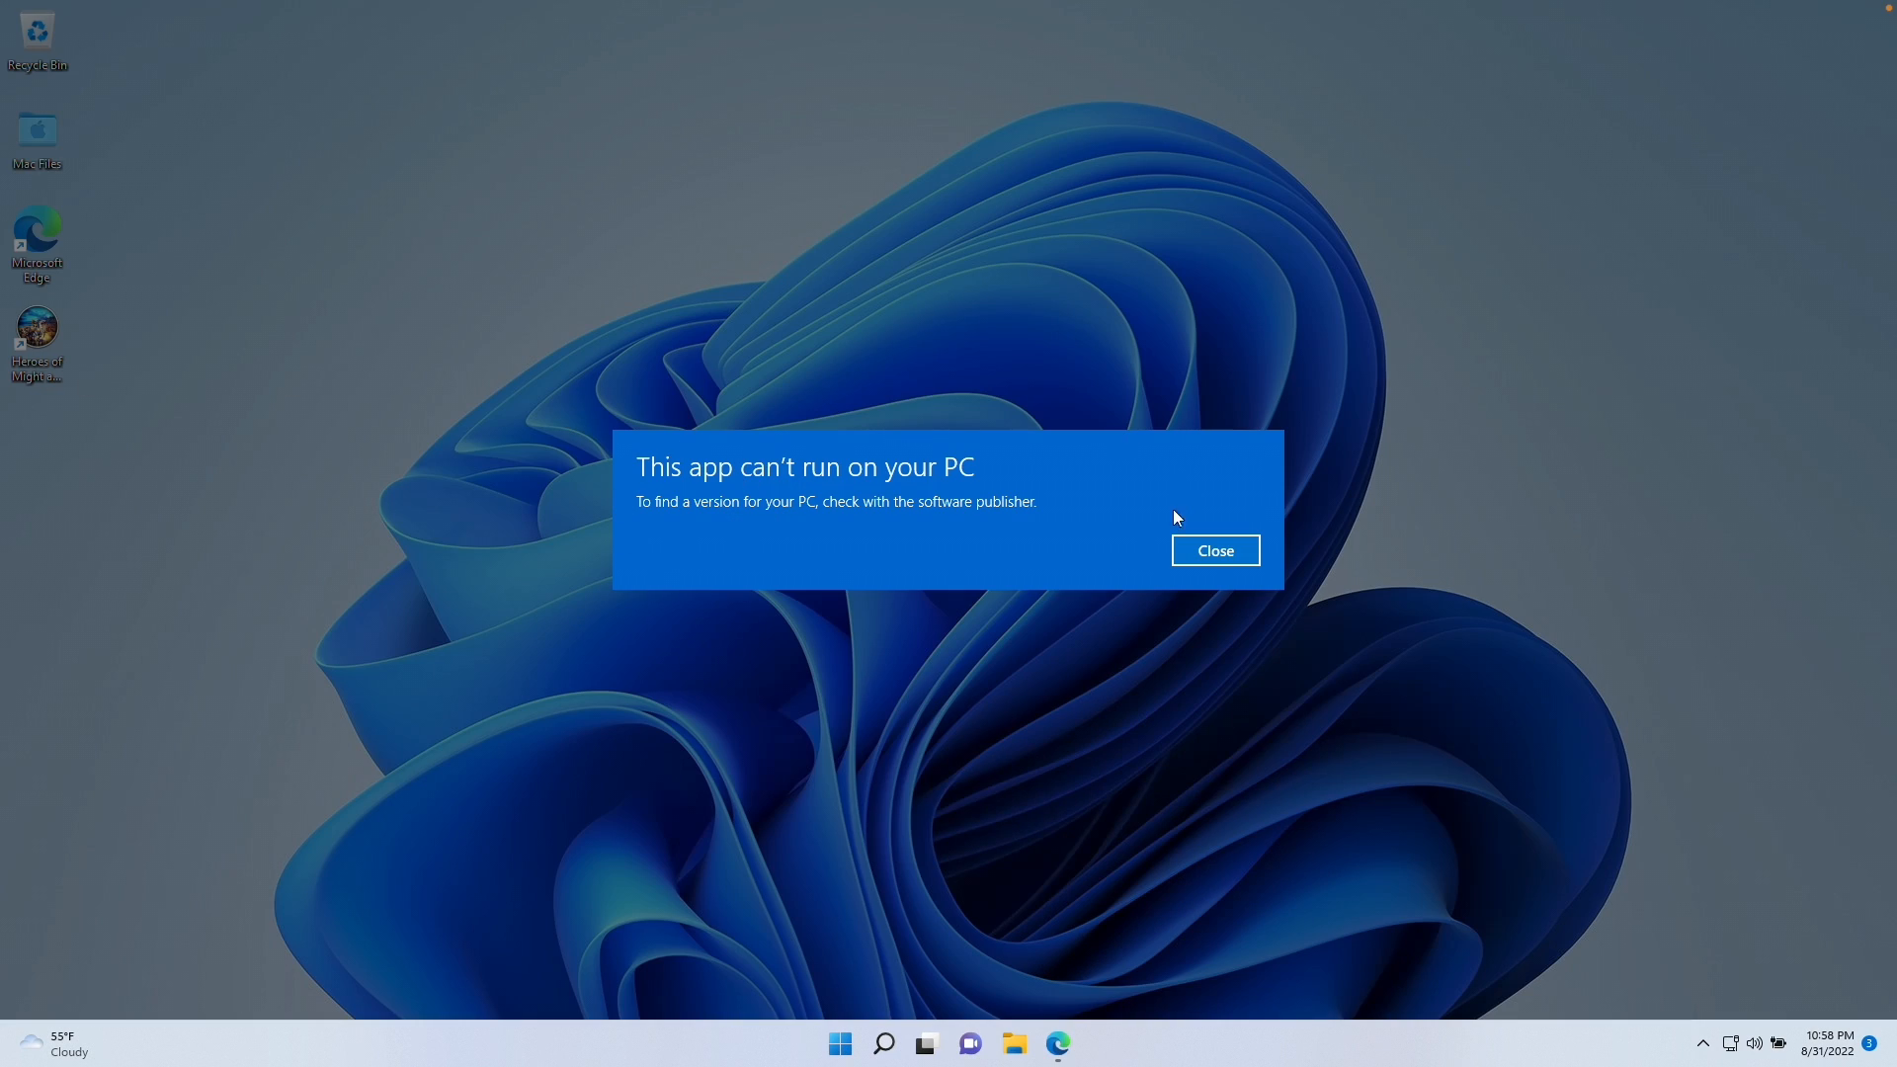
mouse_move(688, 462)
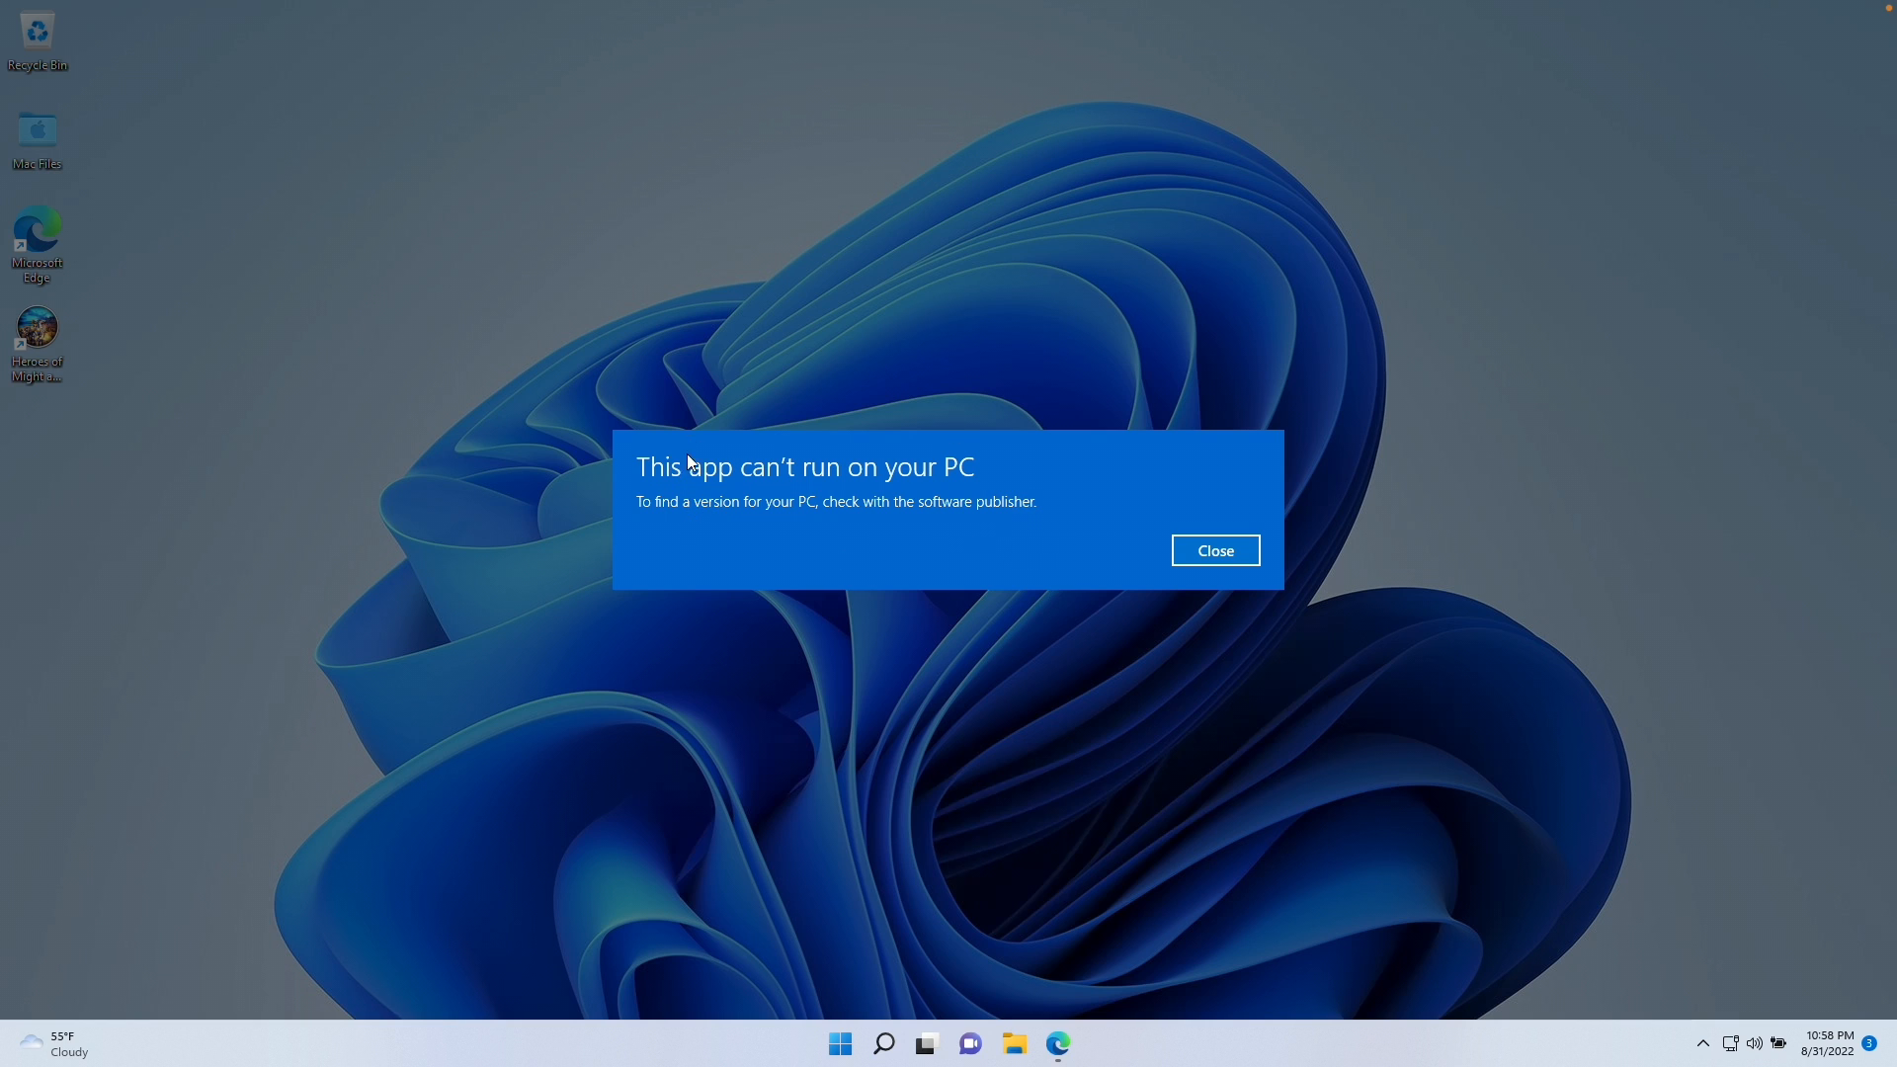
mouse_move(1240, 567)
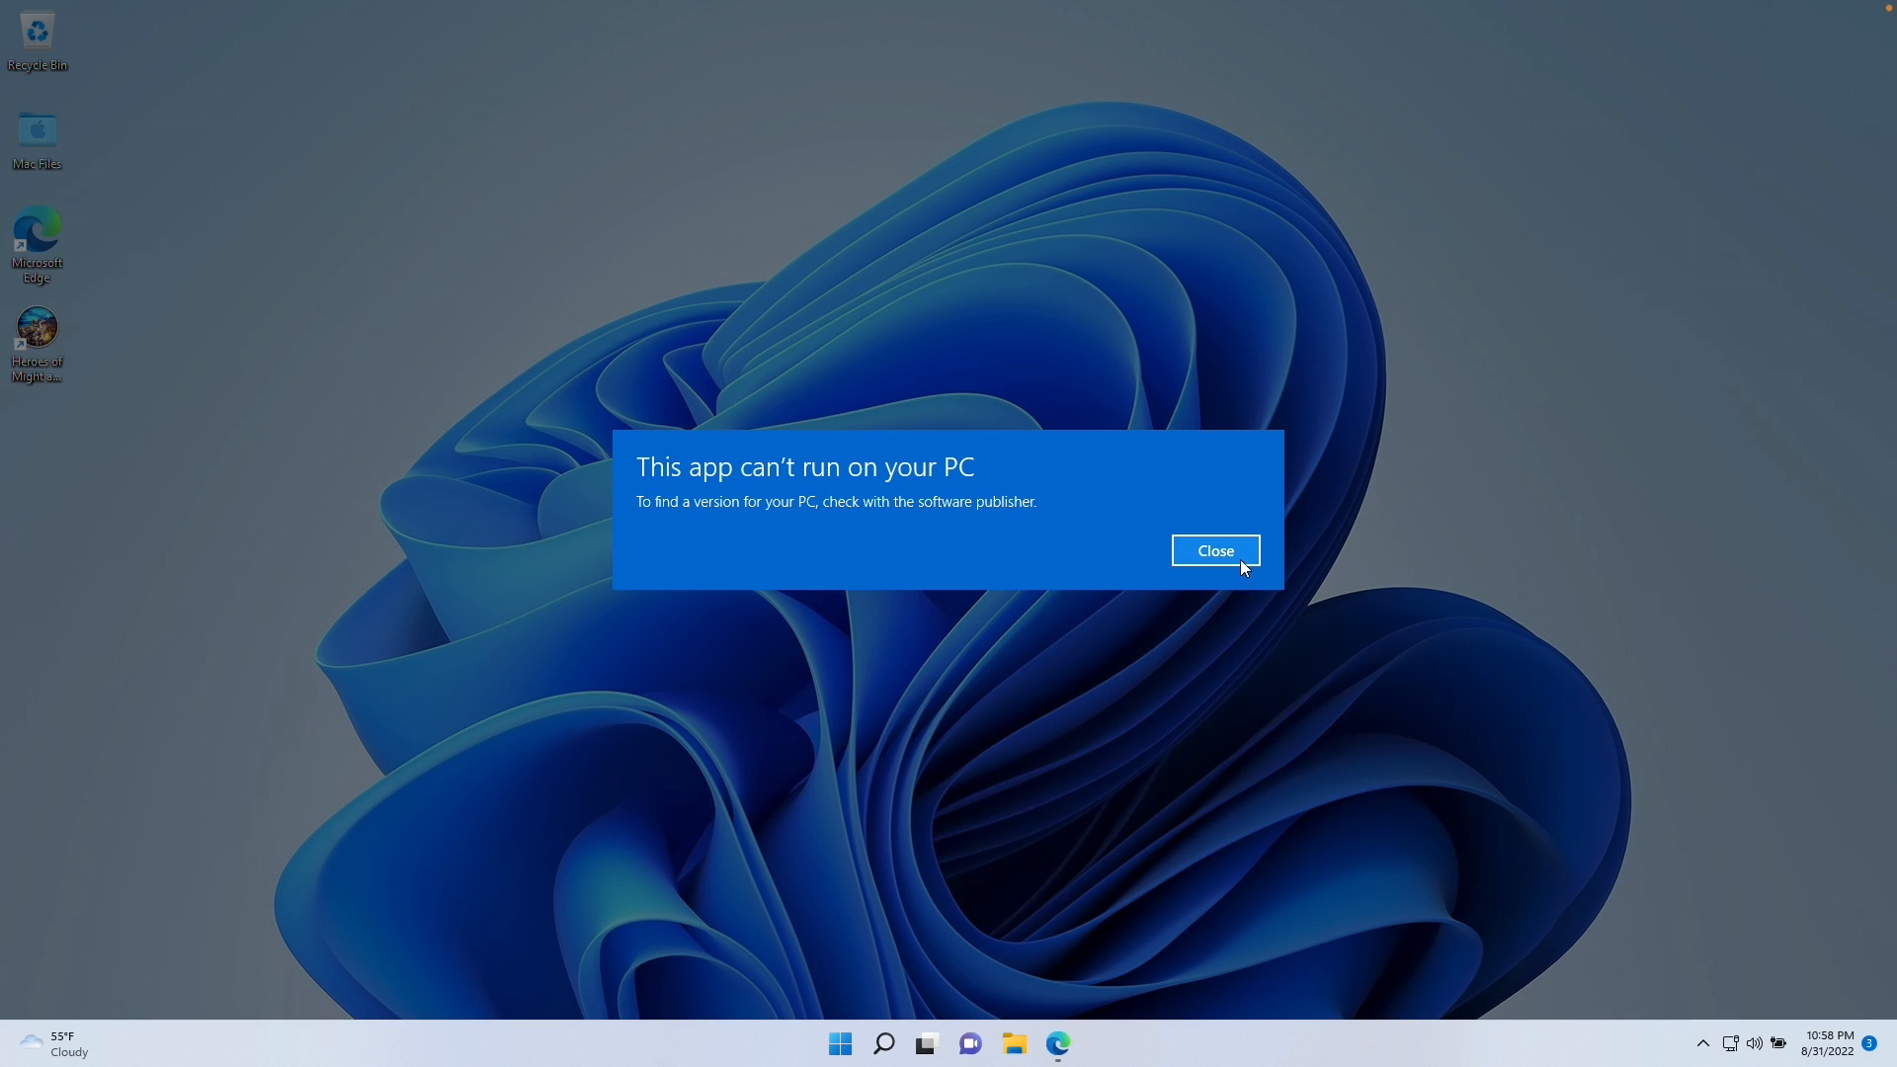
click(1214, 550)
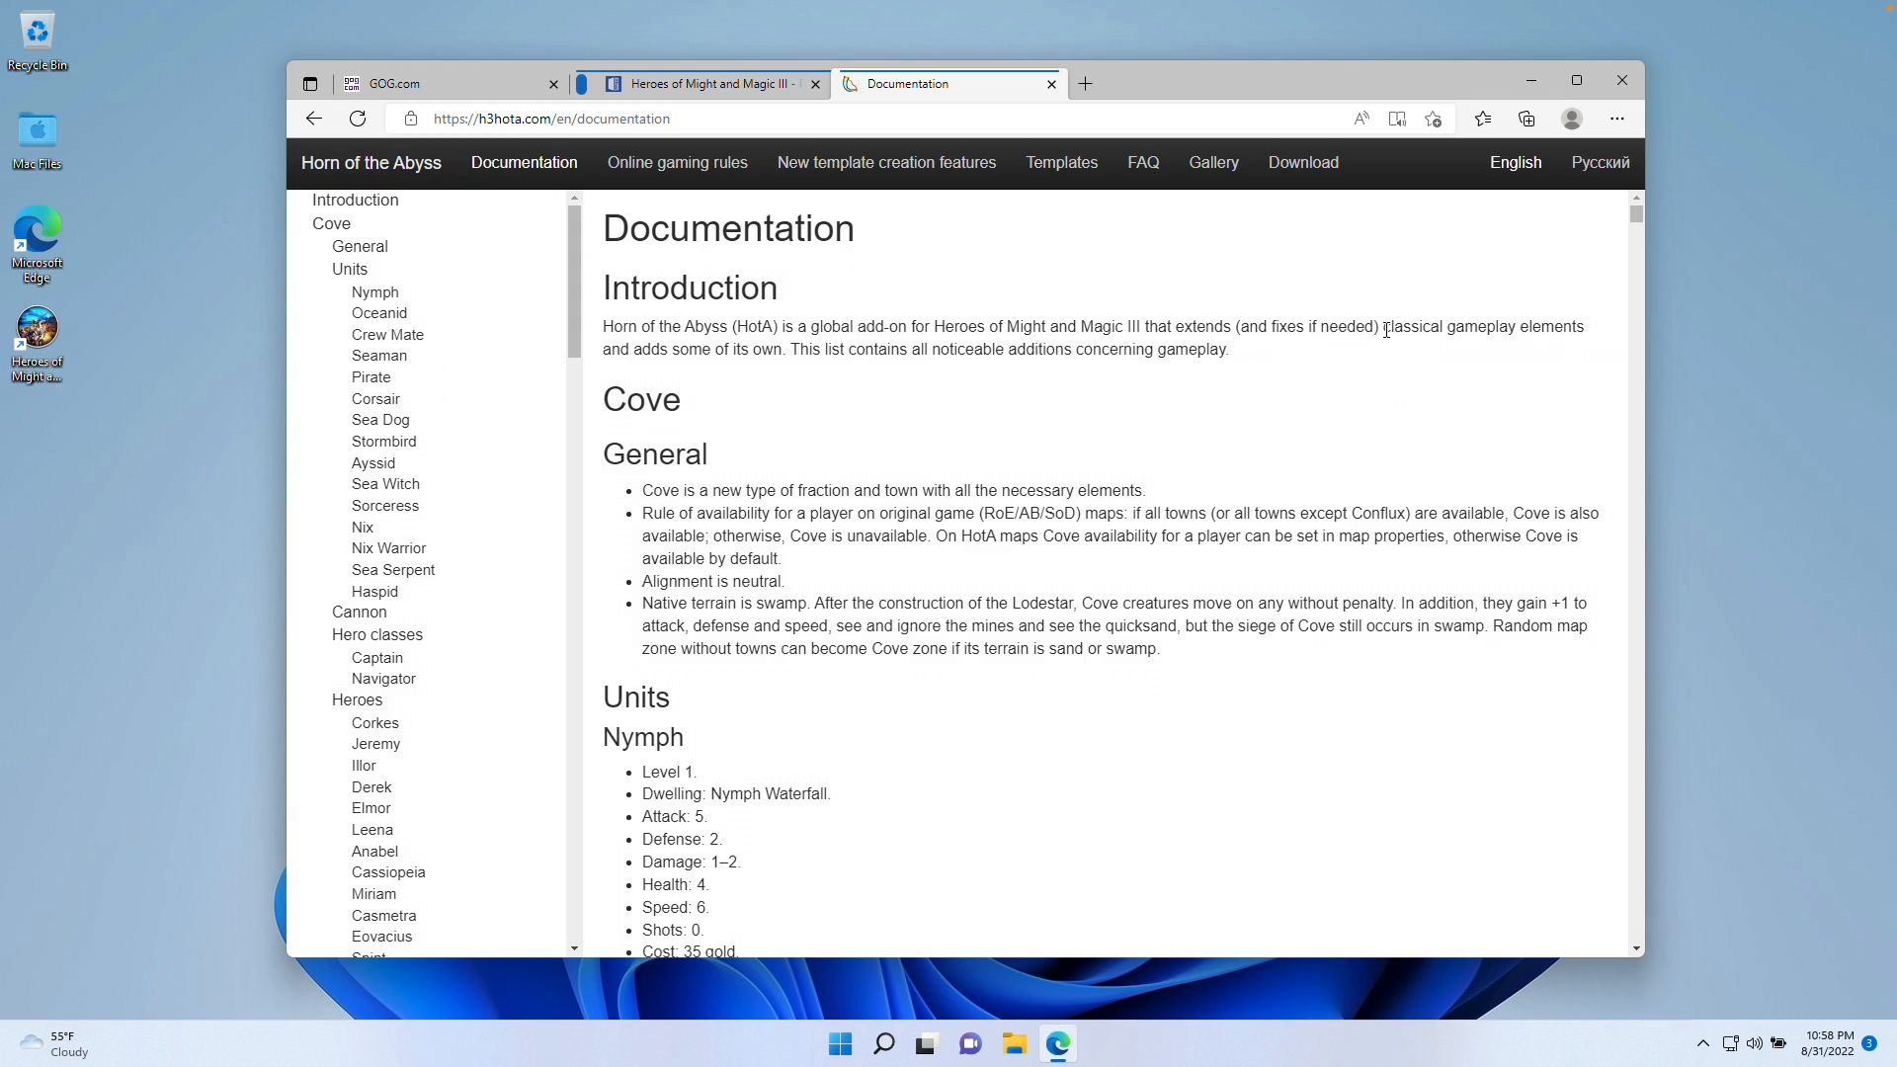
mouse_move(813, 345)
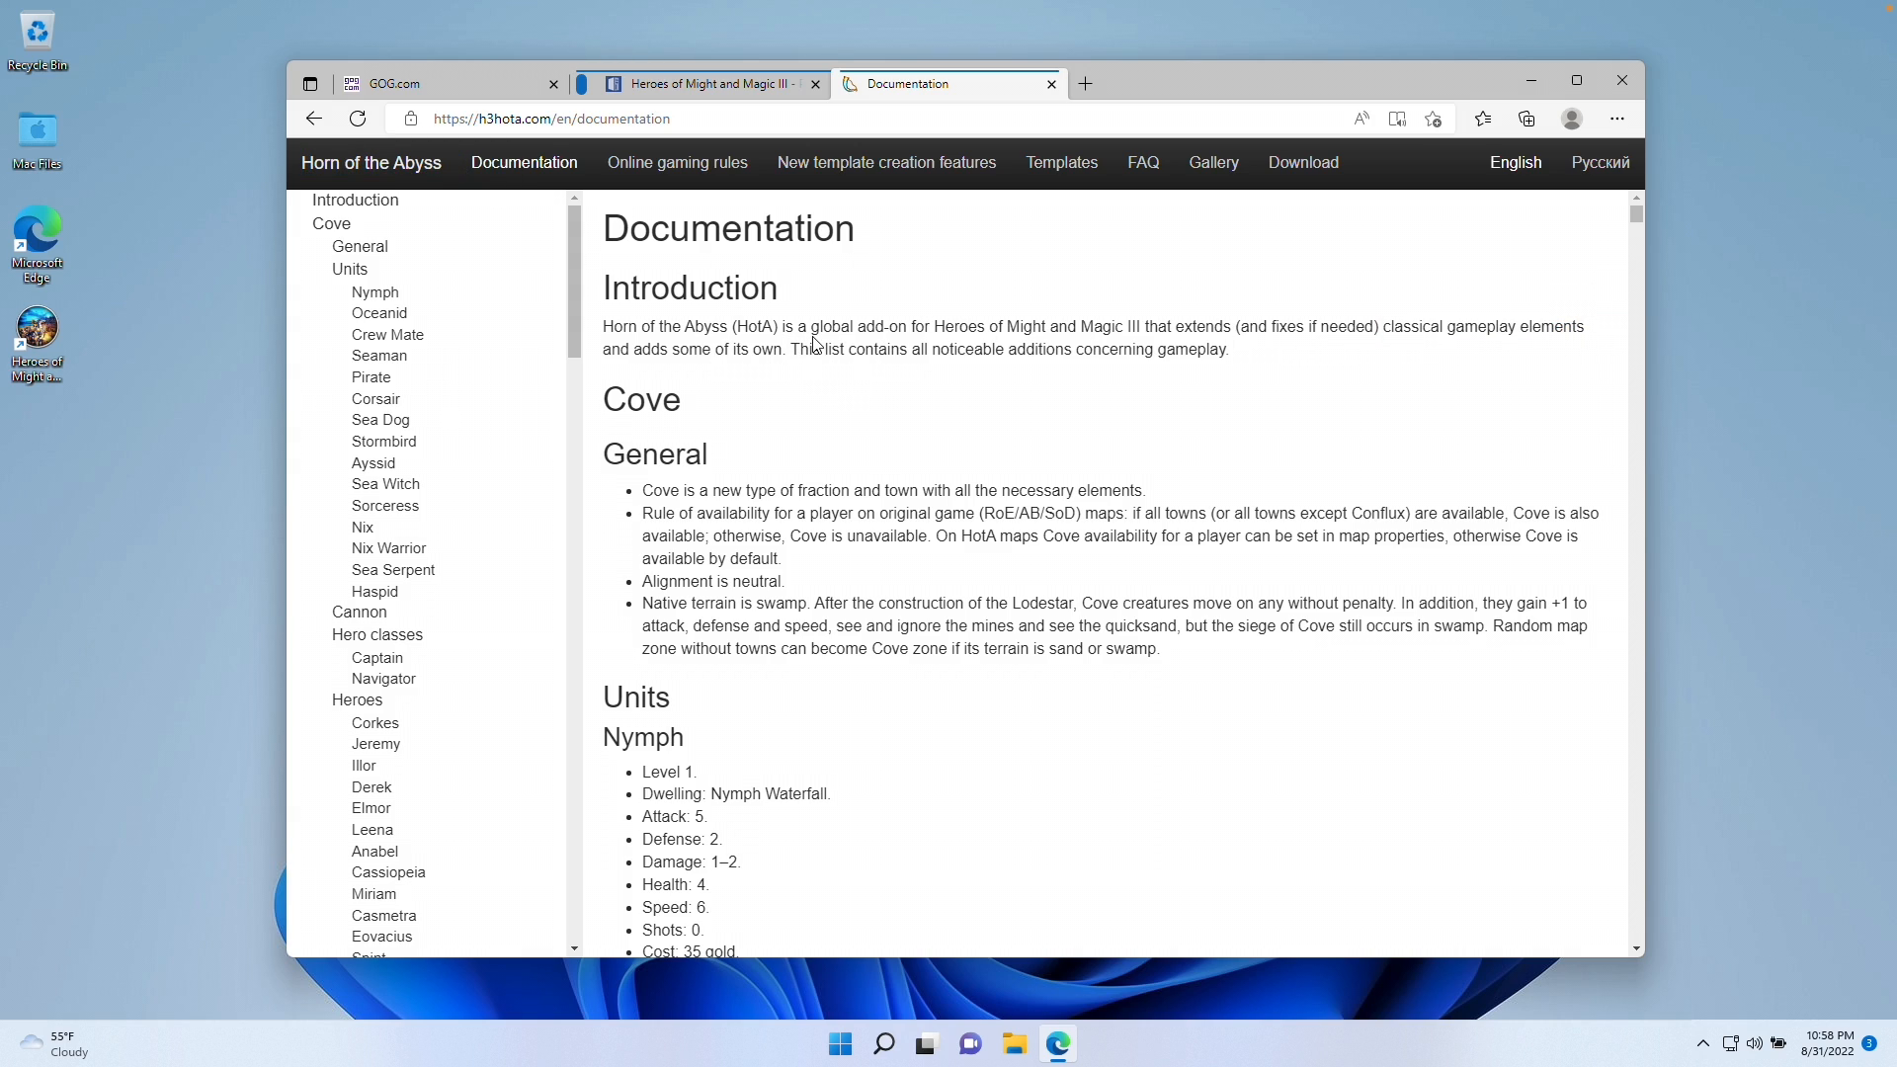
mouse_move(1111, 307)
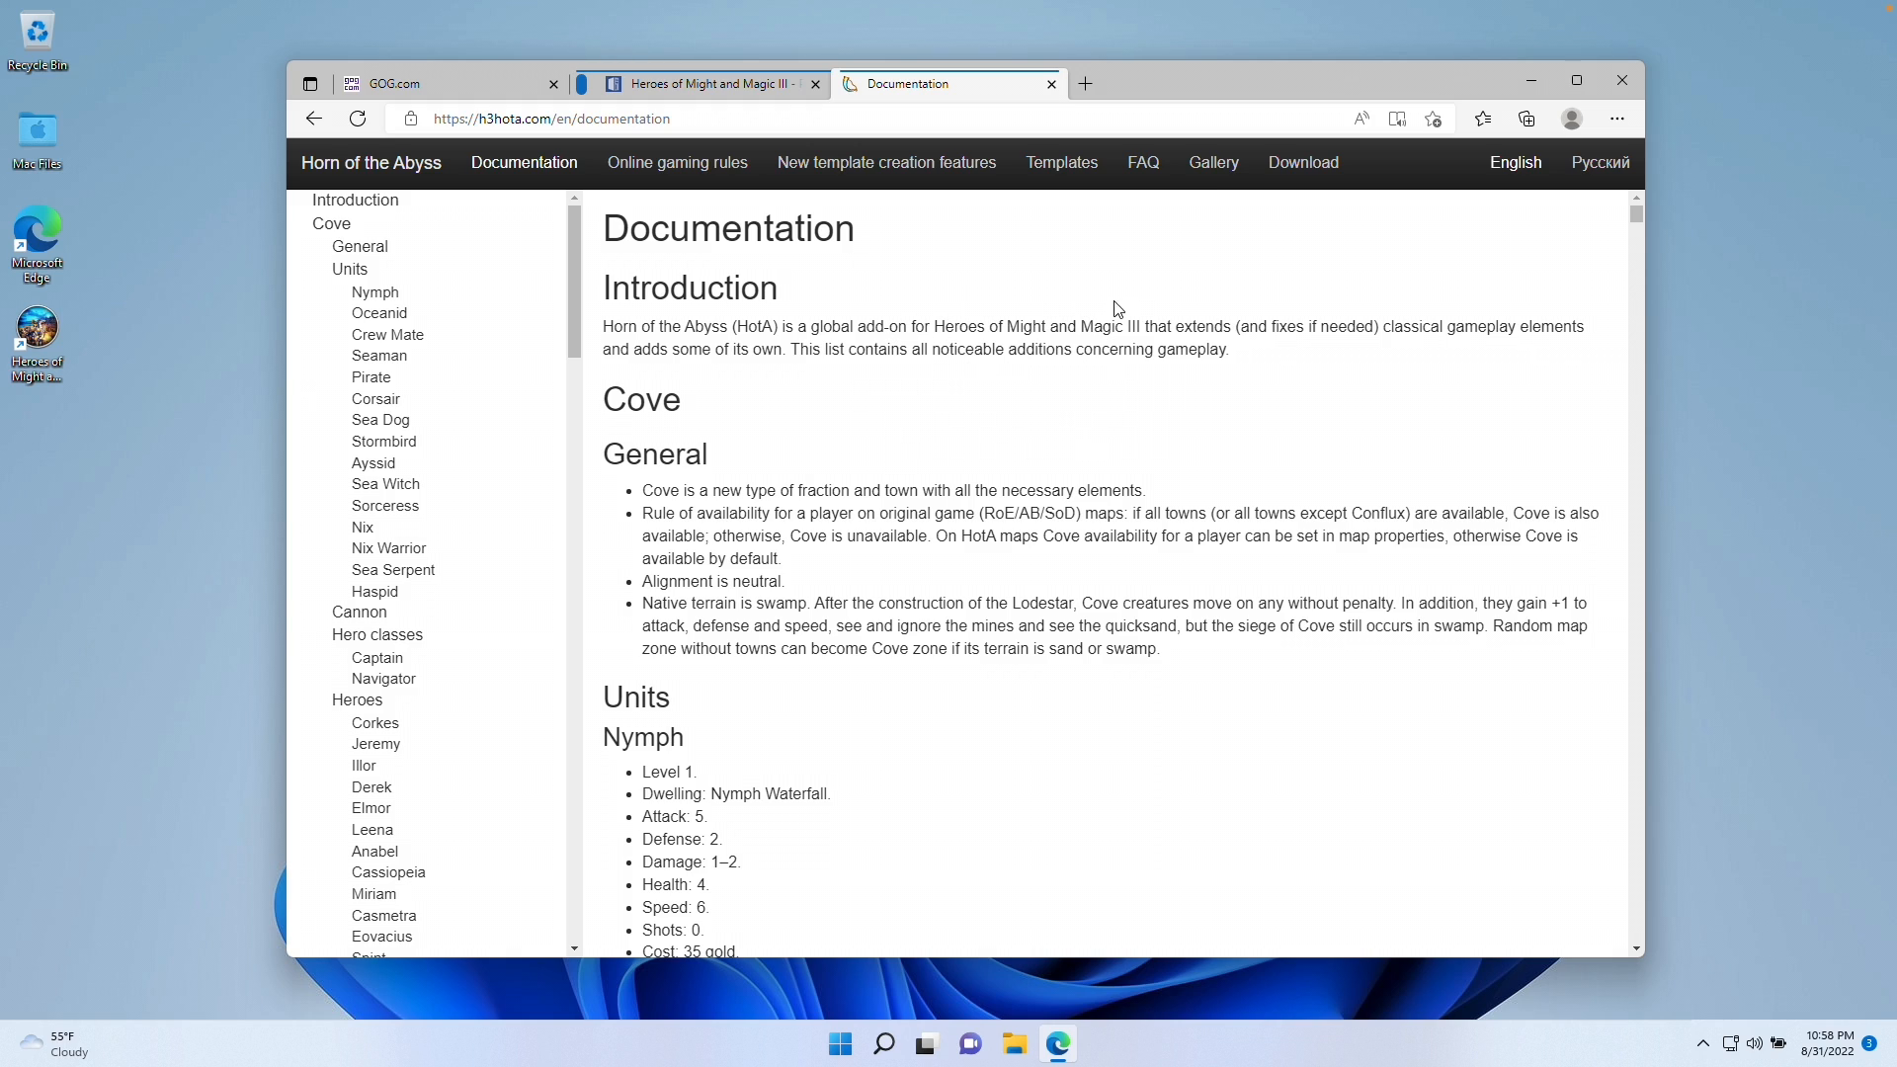
mouse_move(841, 195)
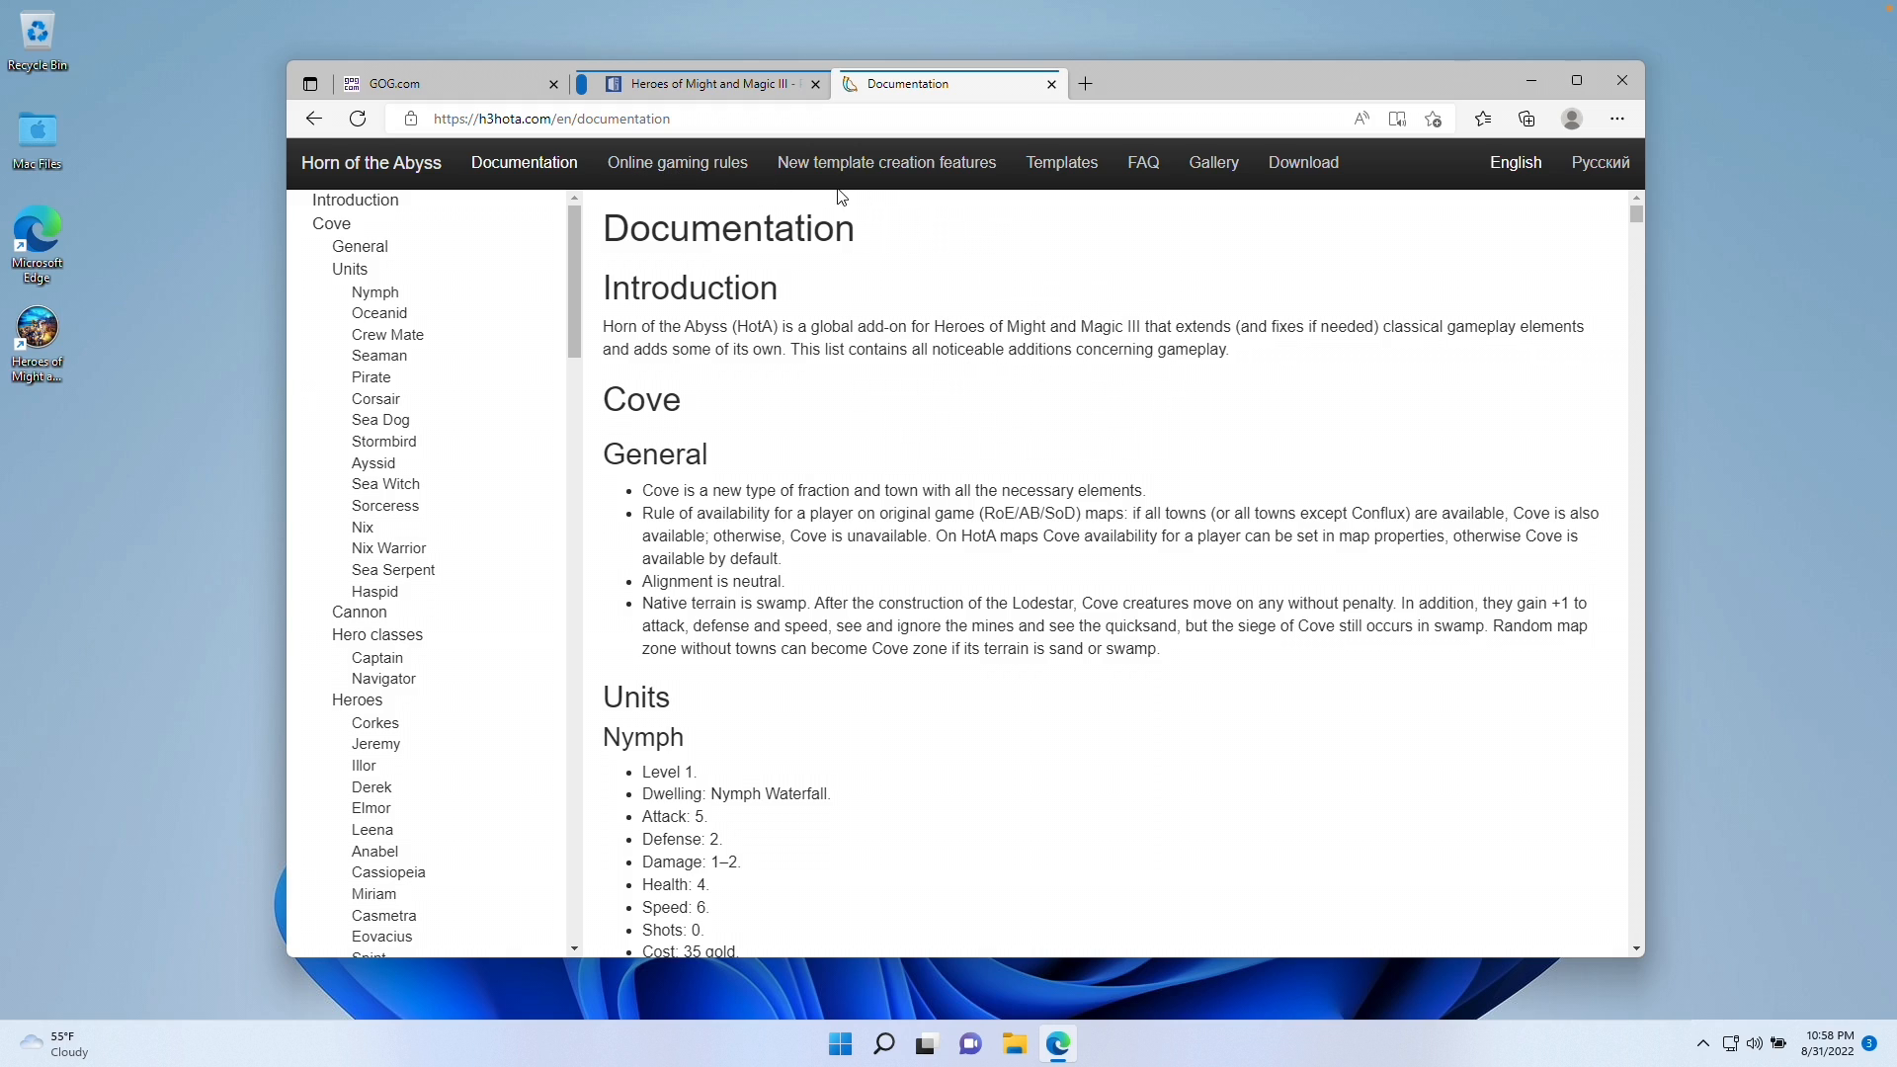
mouse_move(1304, 162)
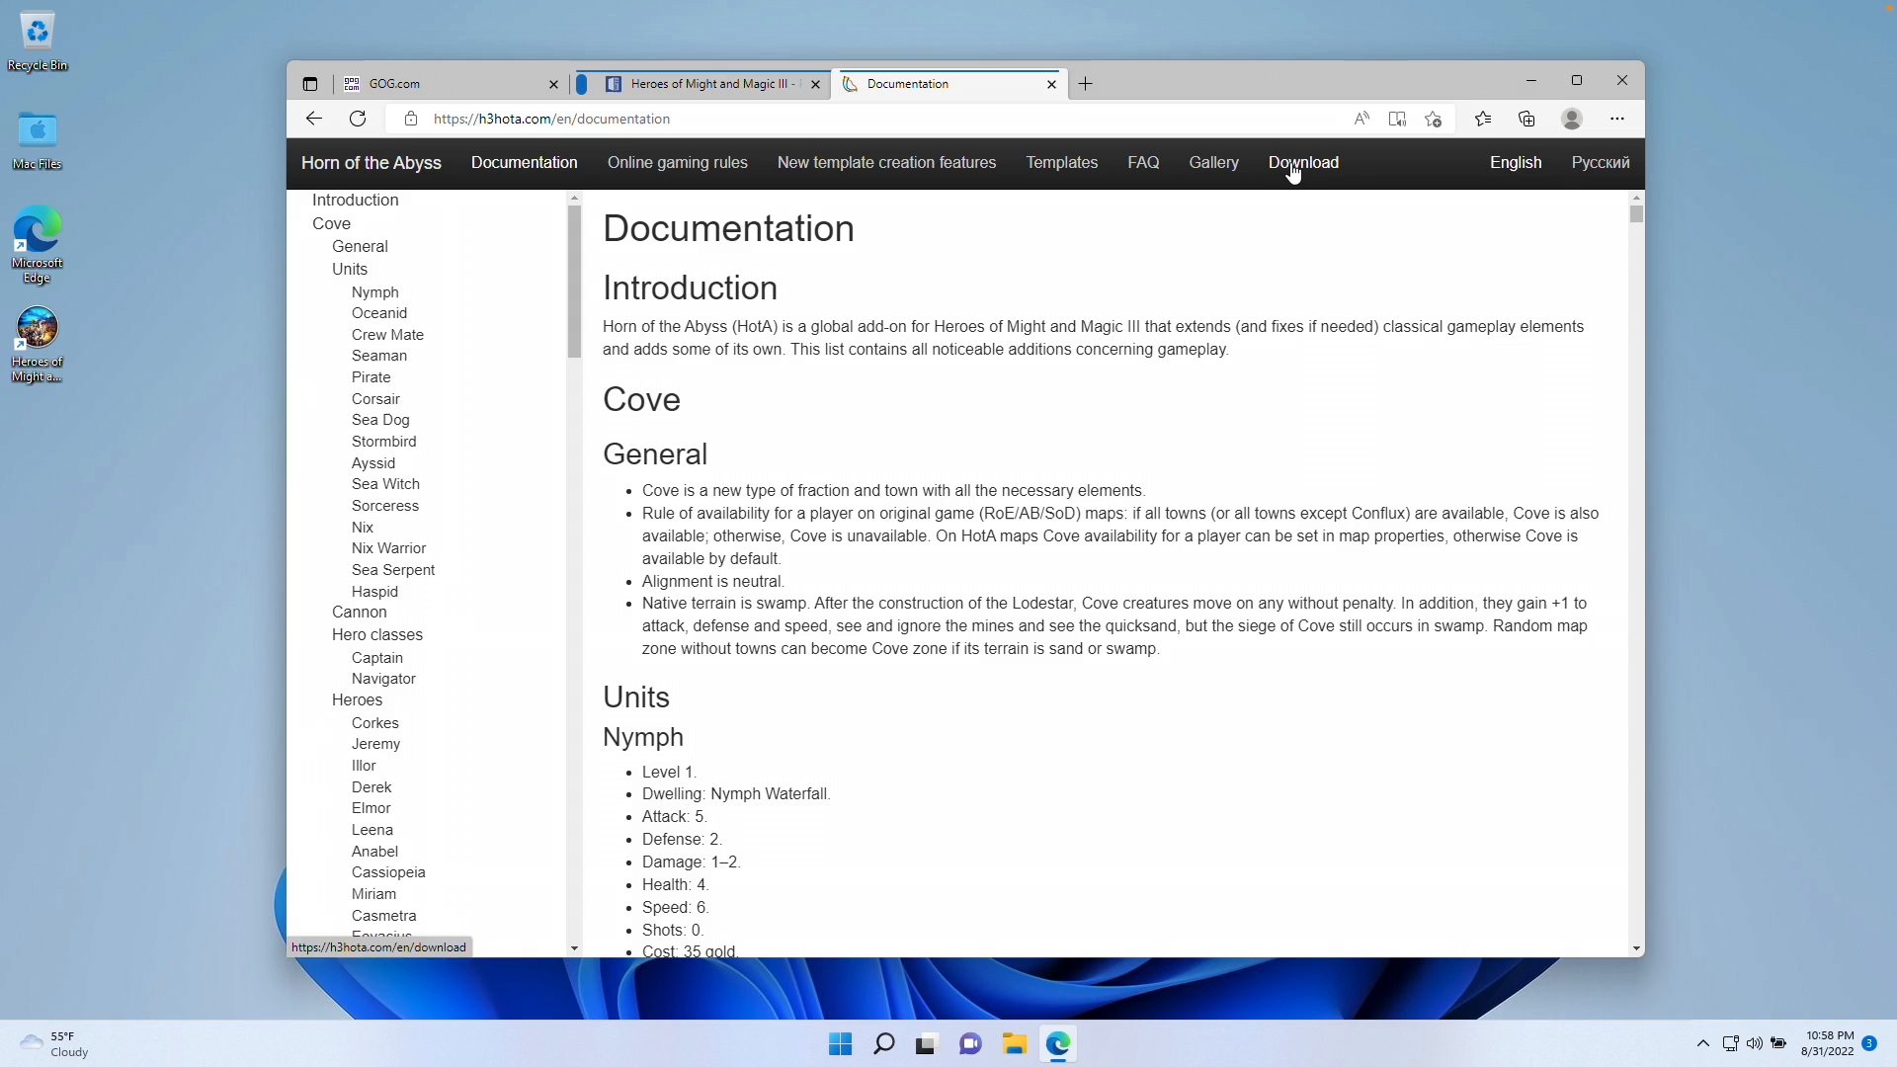
Download HotA_1.6.1_setup.exe from the Horn of the Abyss Download page
click(1303, 162)
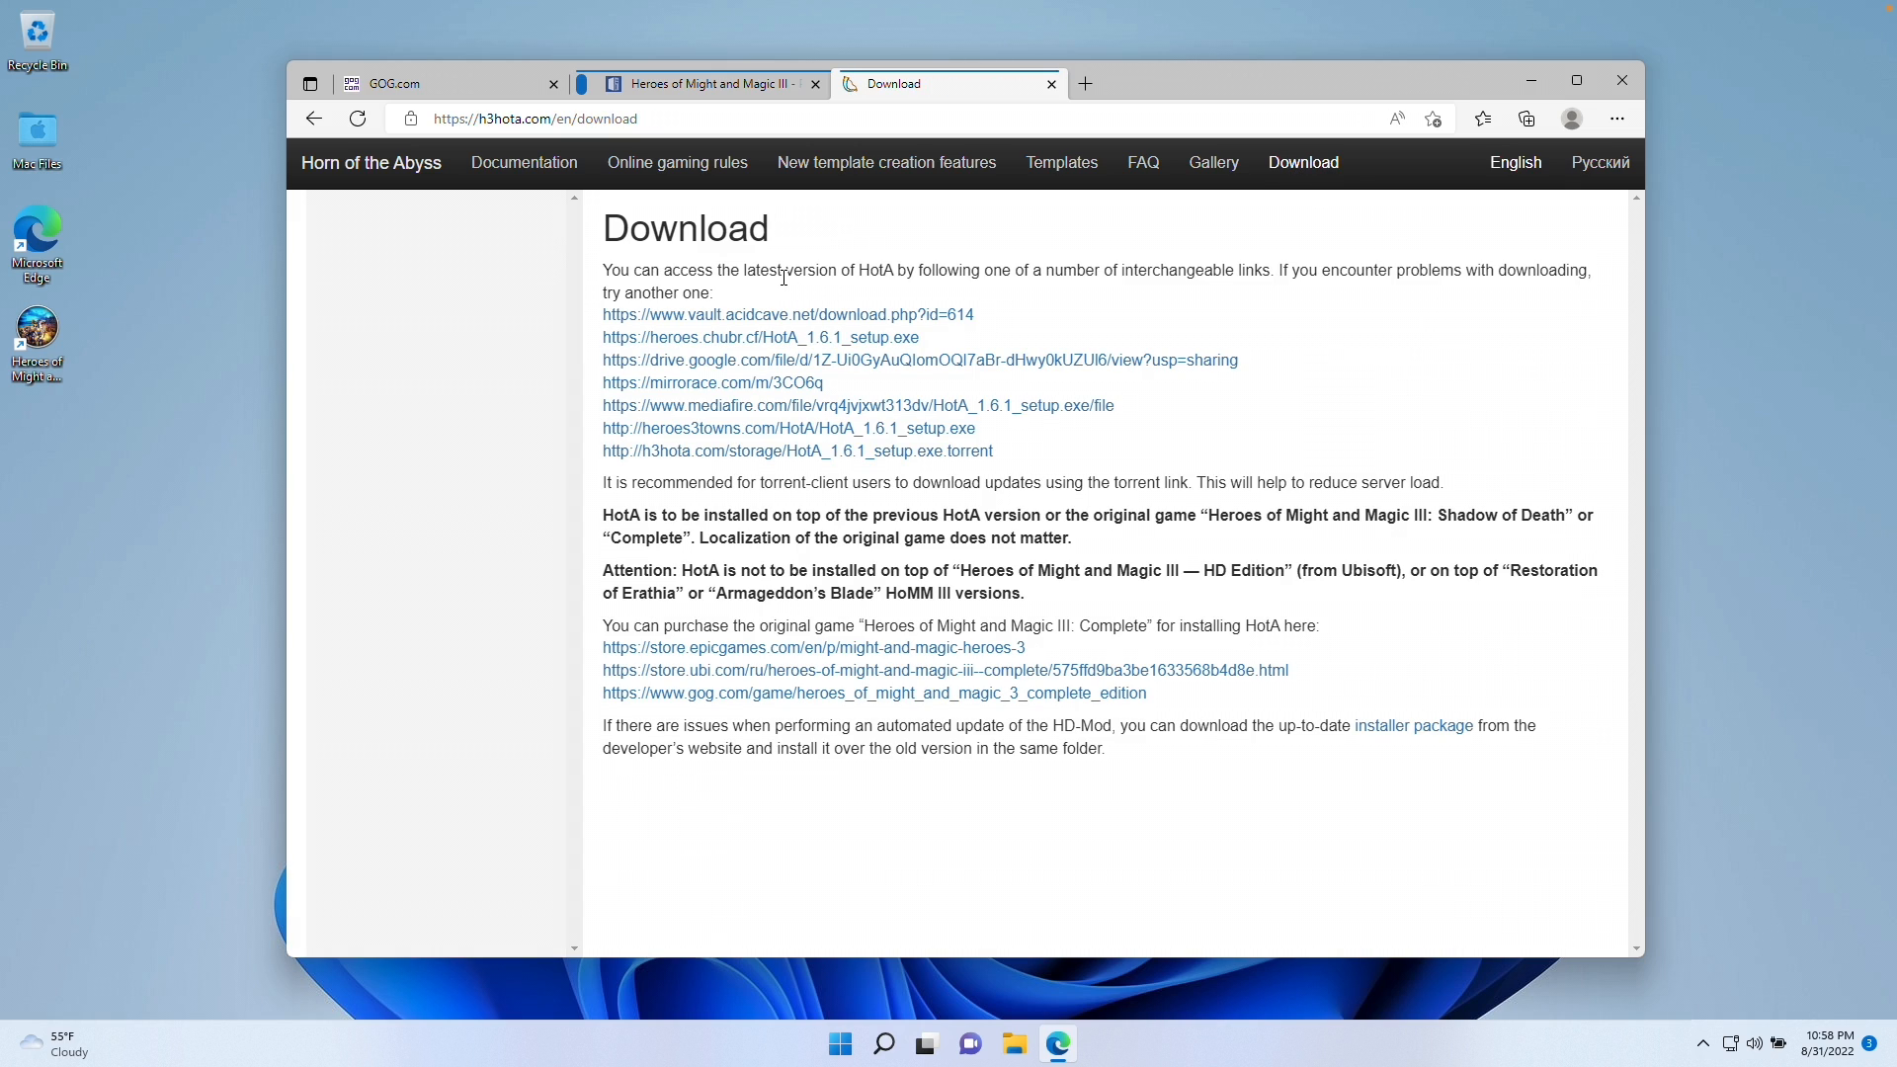
click(1526, 117)
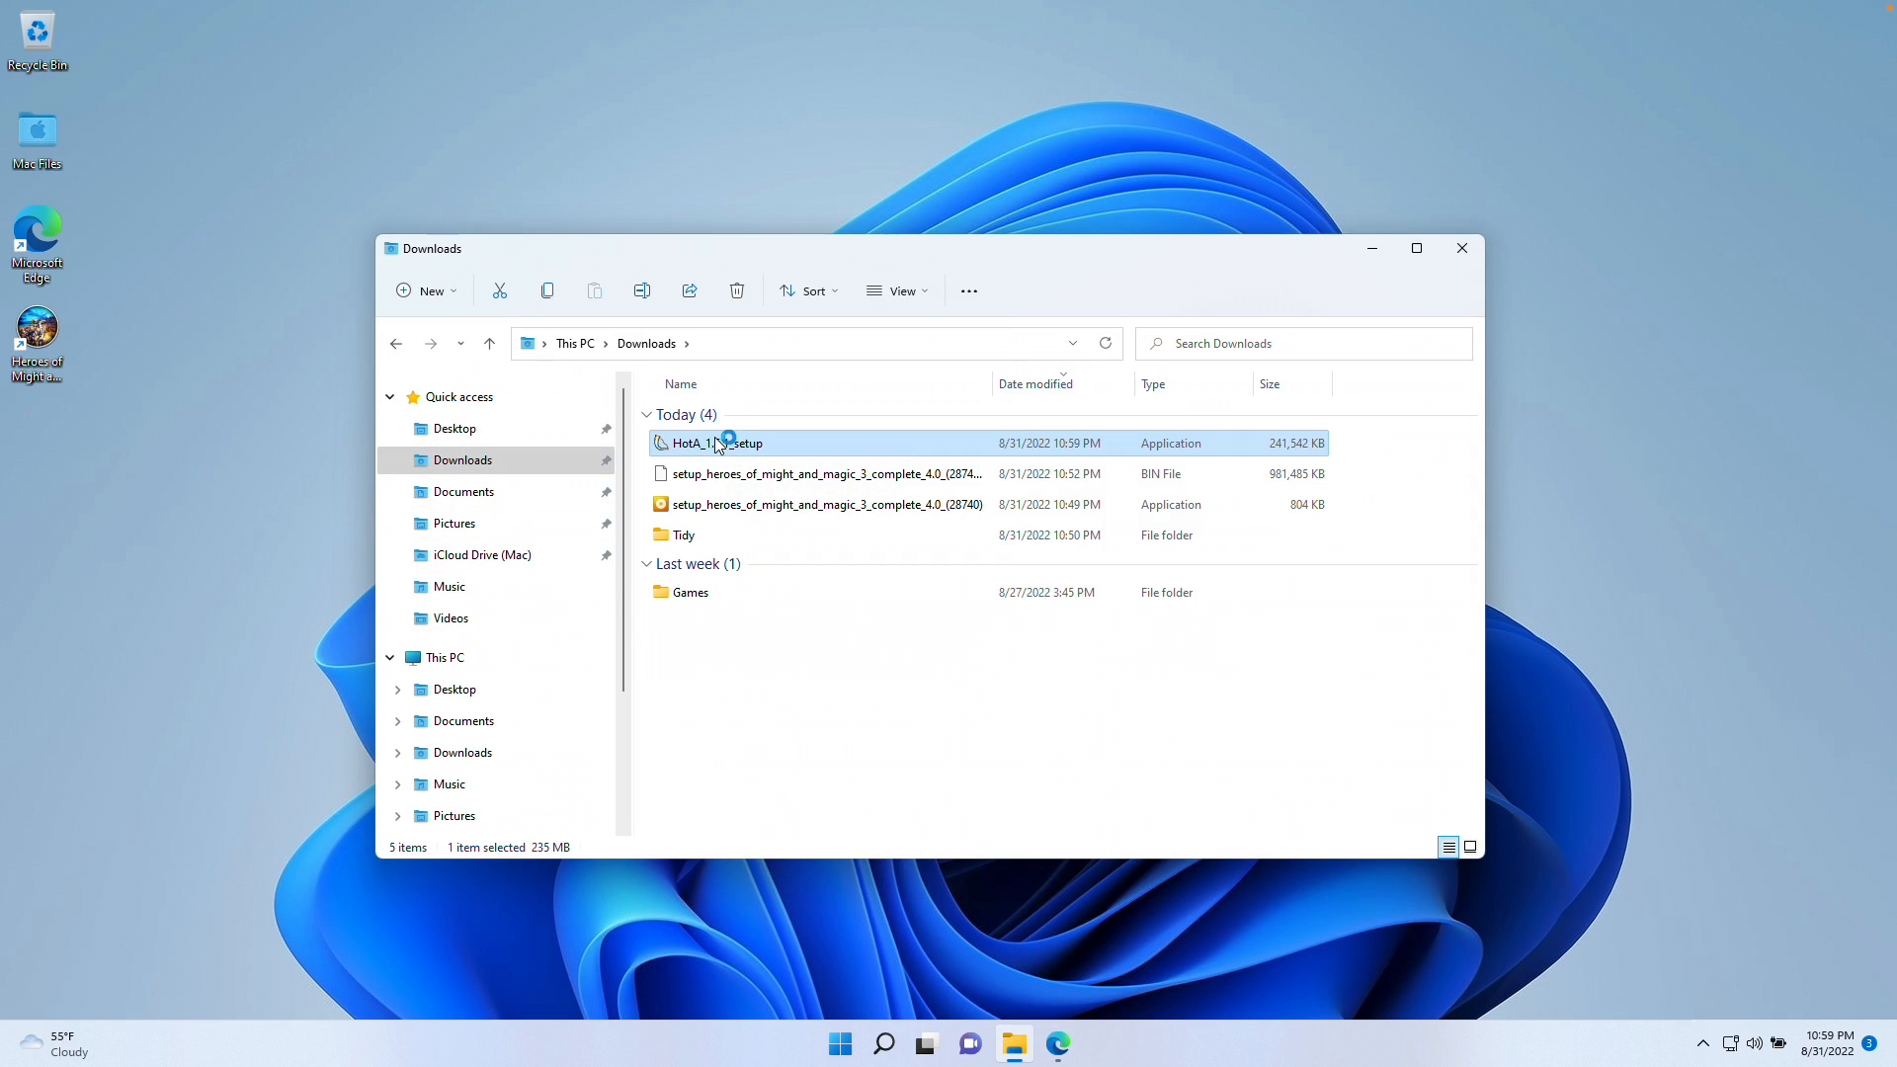
Run HotA_1.6.1_setup in English and set its destination to C:\GOG Games\HoMM 3 Complete
double_click(714, 441)
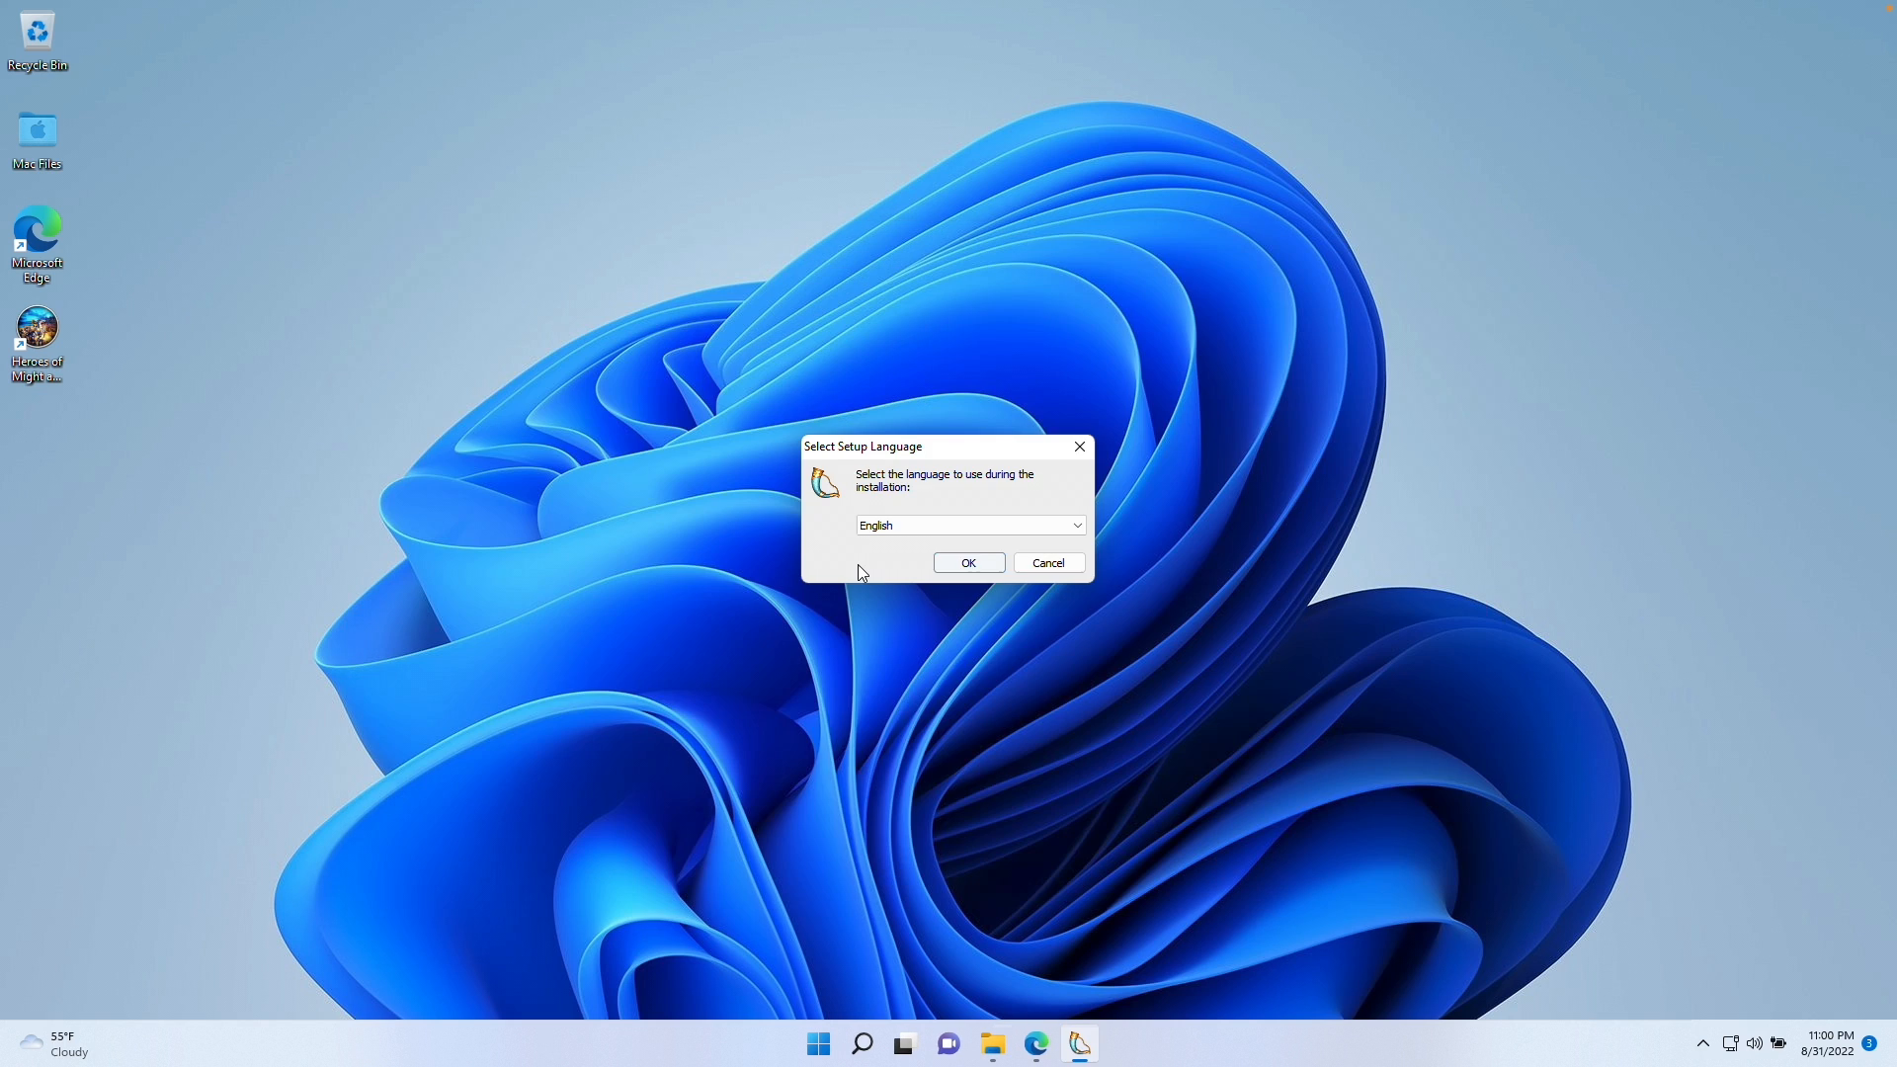
click(968, 561)
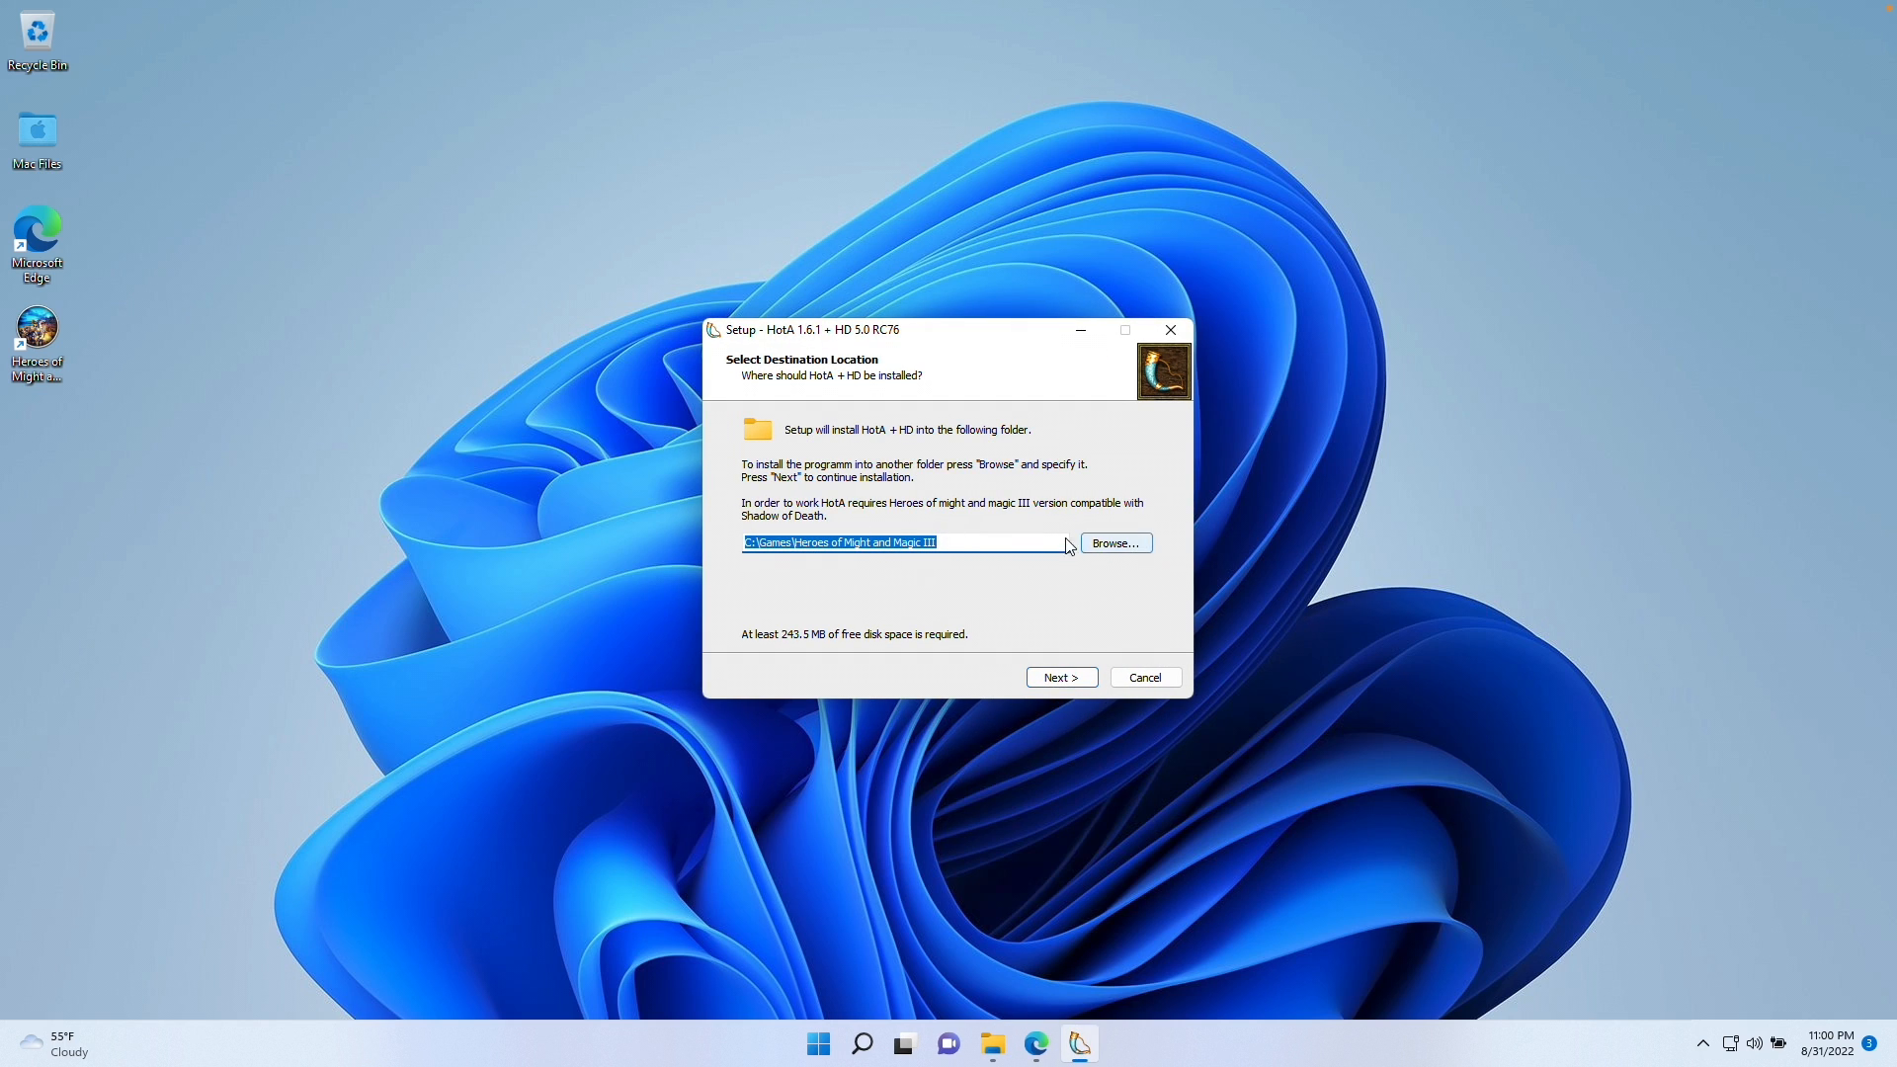
click(1114, 542)
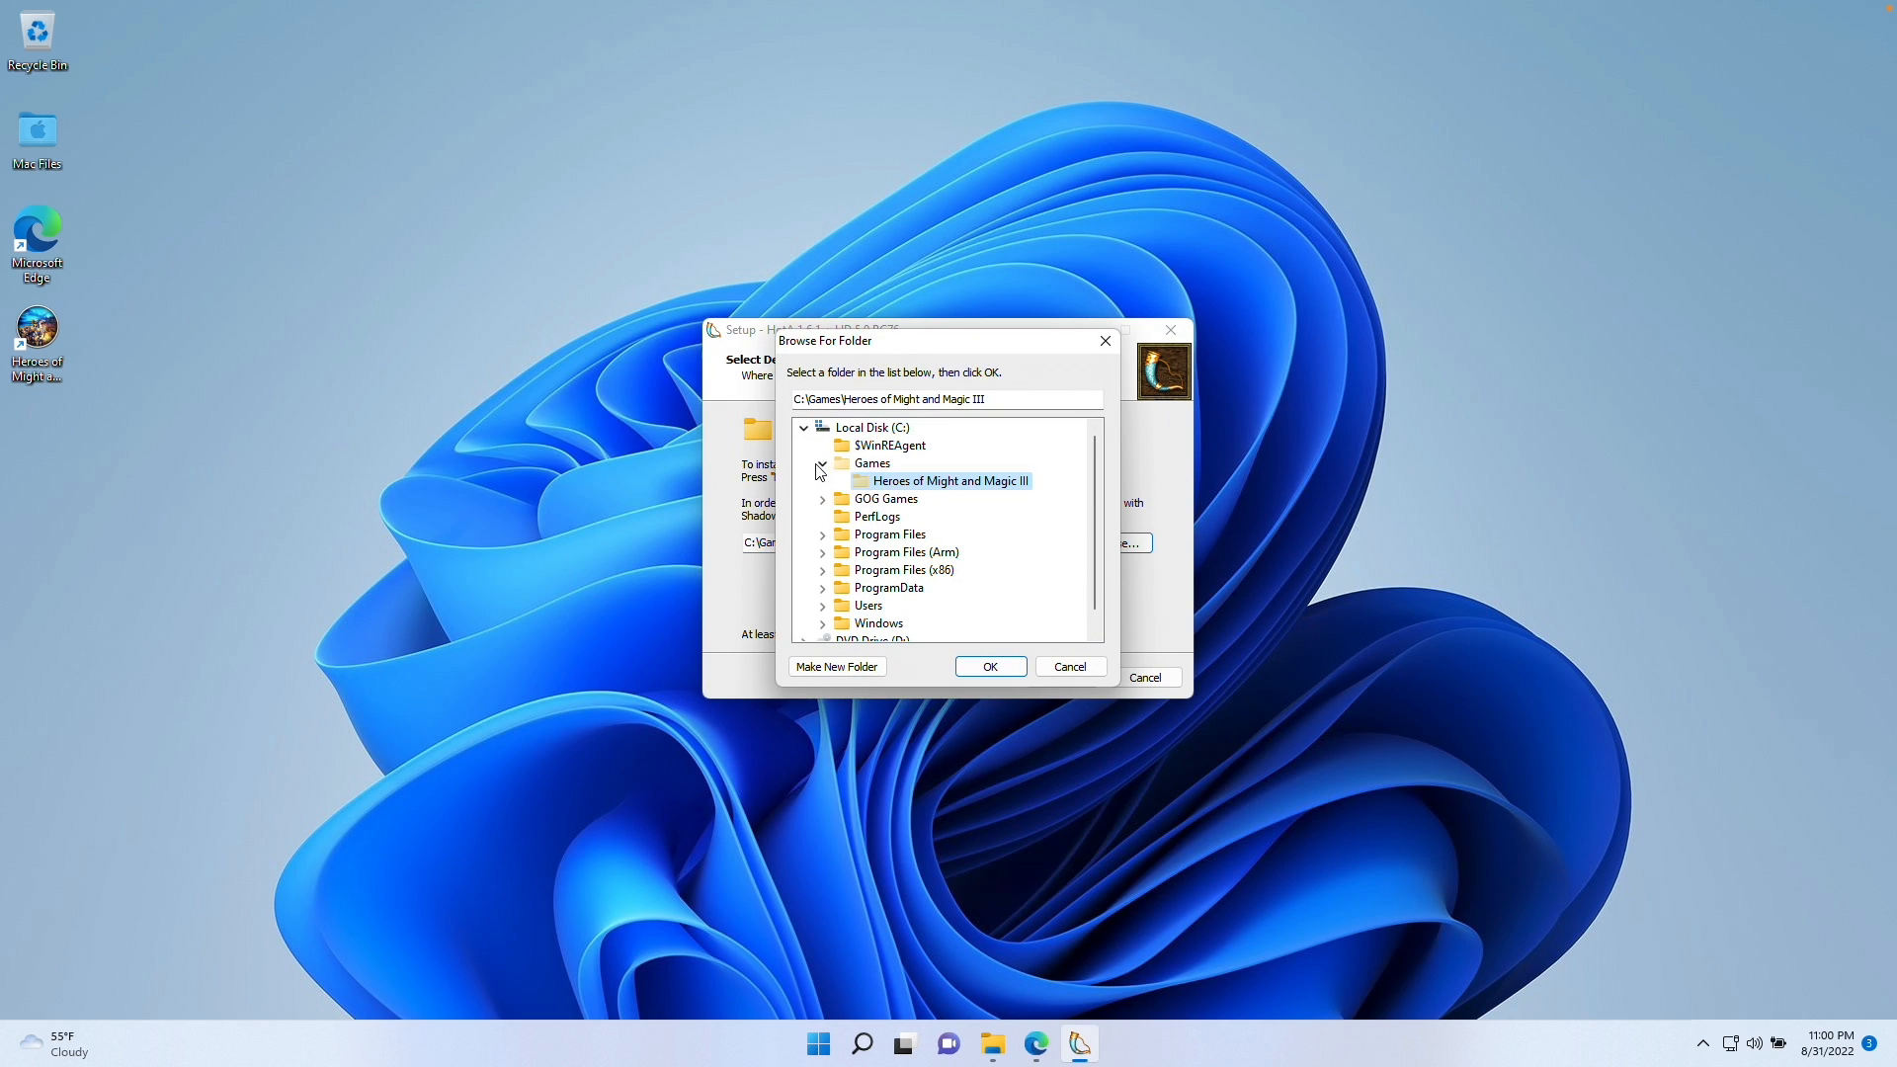
click(886, 498)
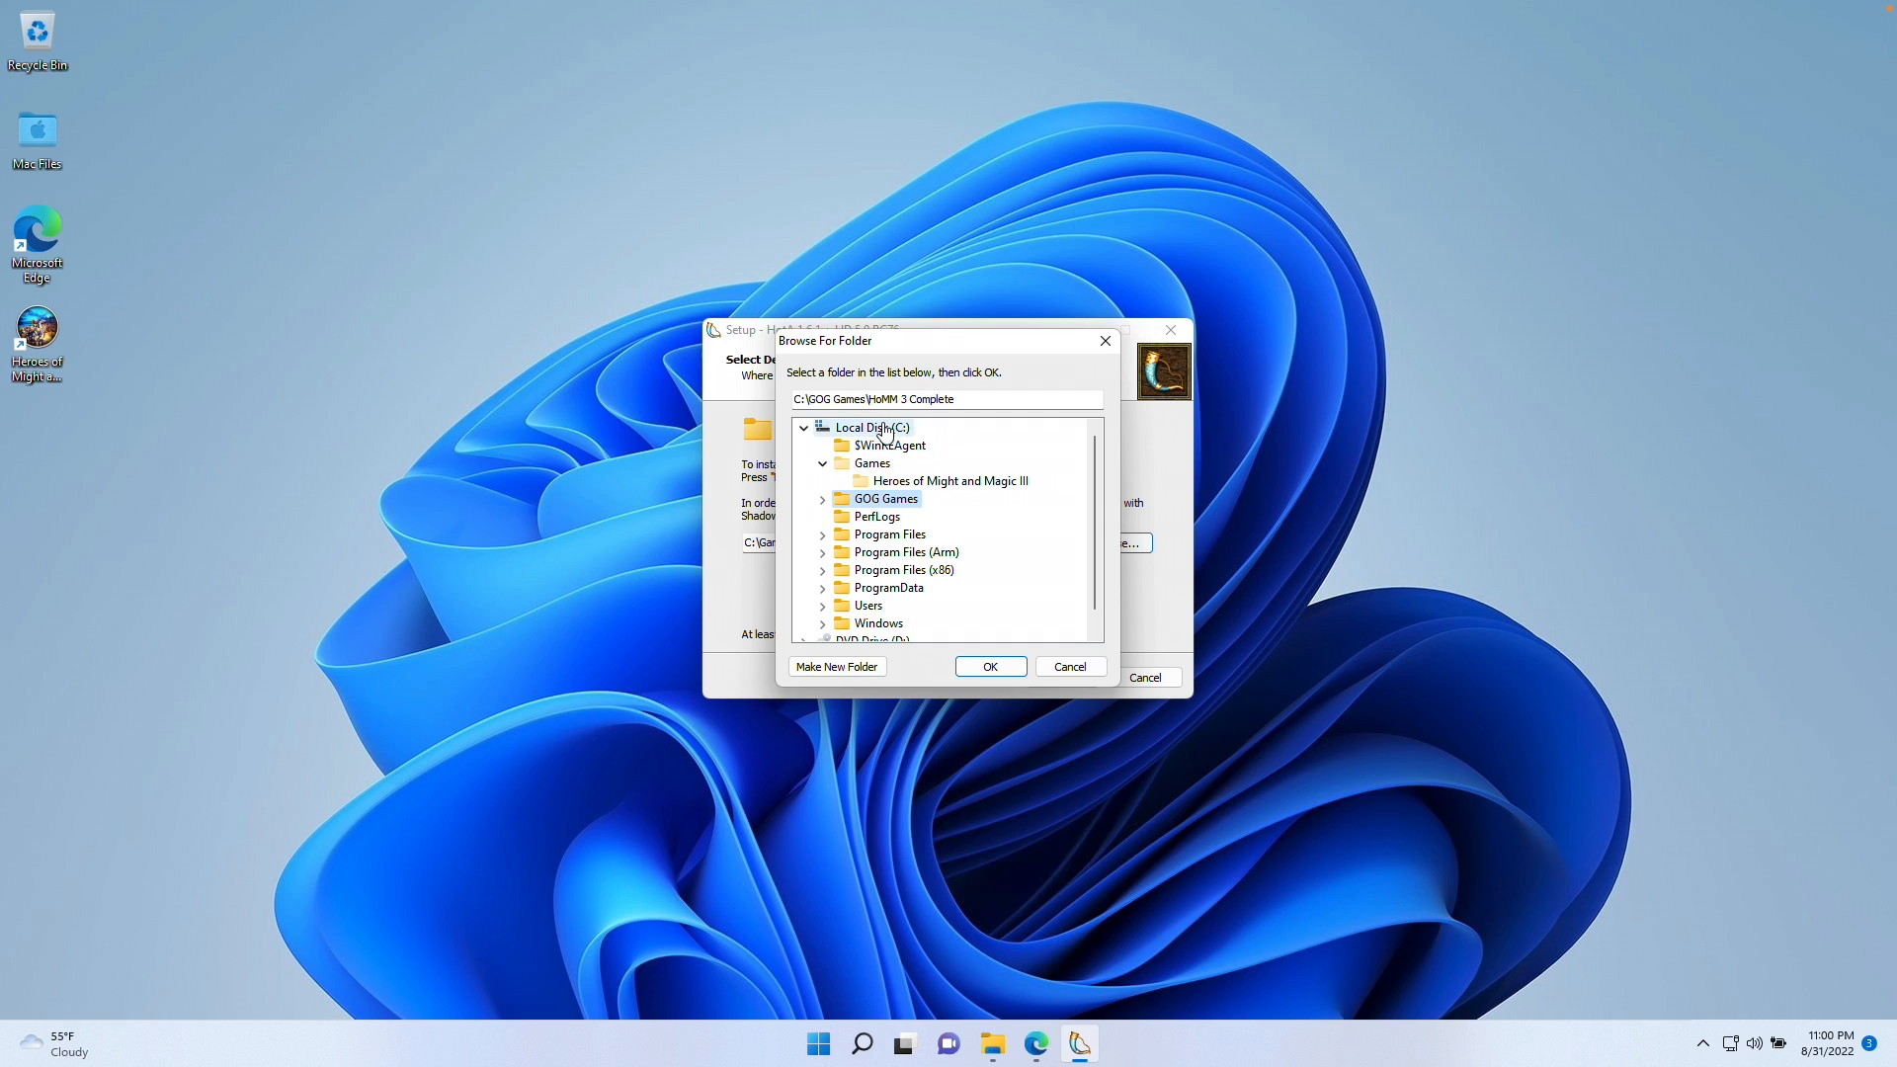
click(823, 498)
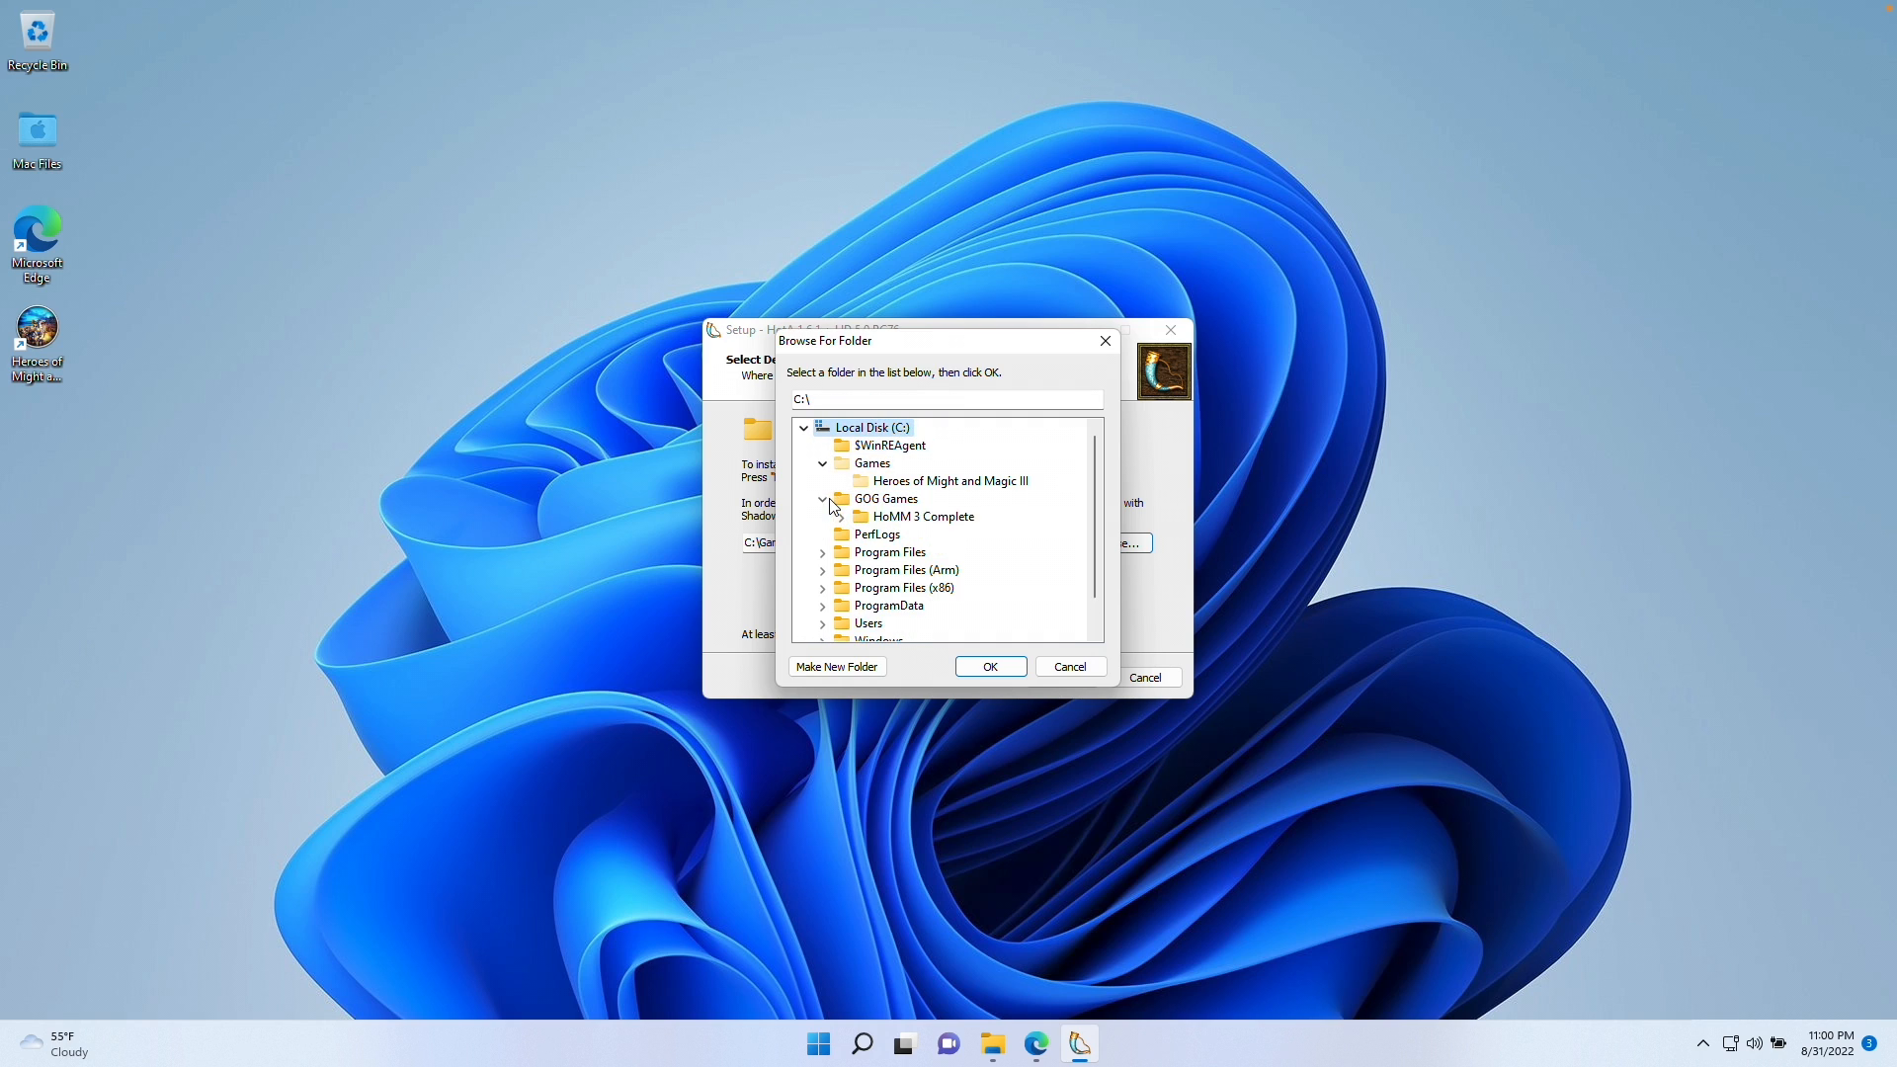
click(922, 516)
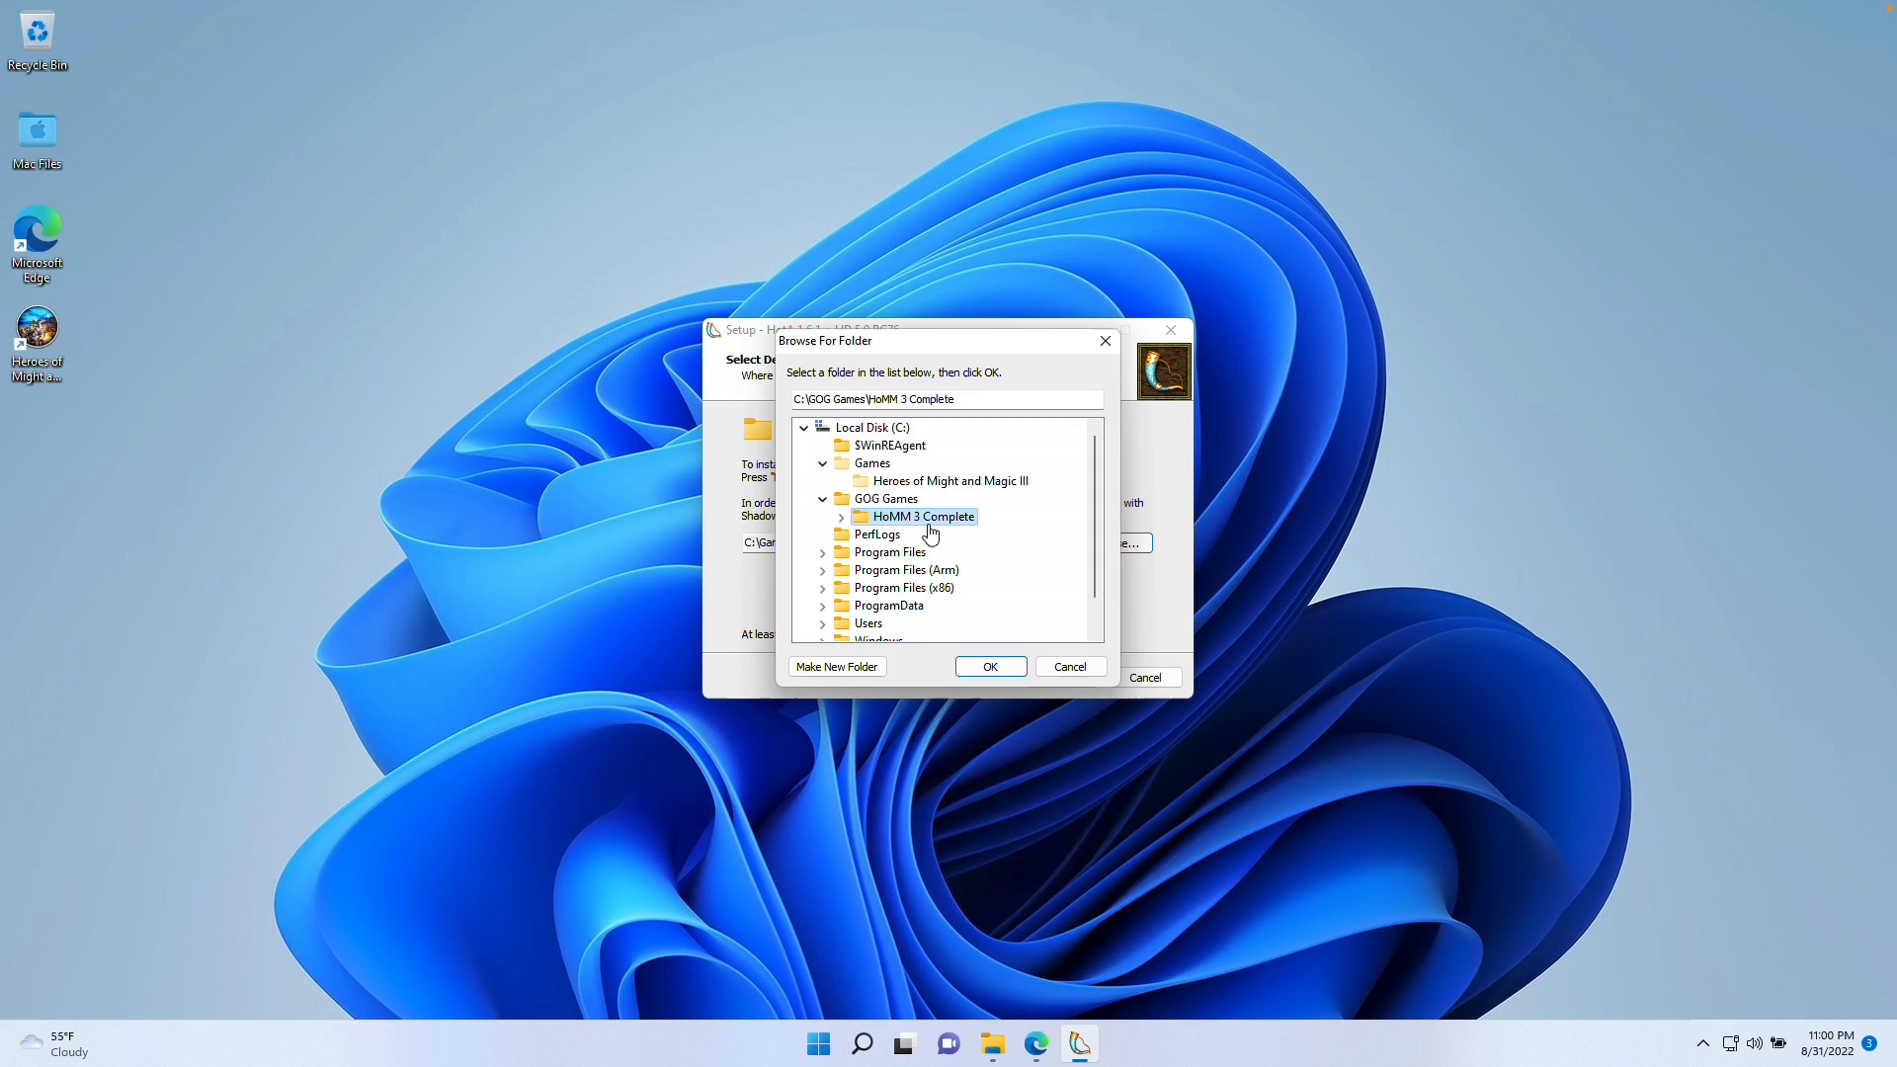
click(988, 665)
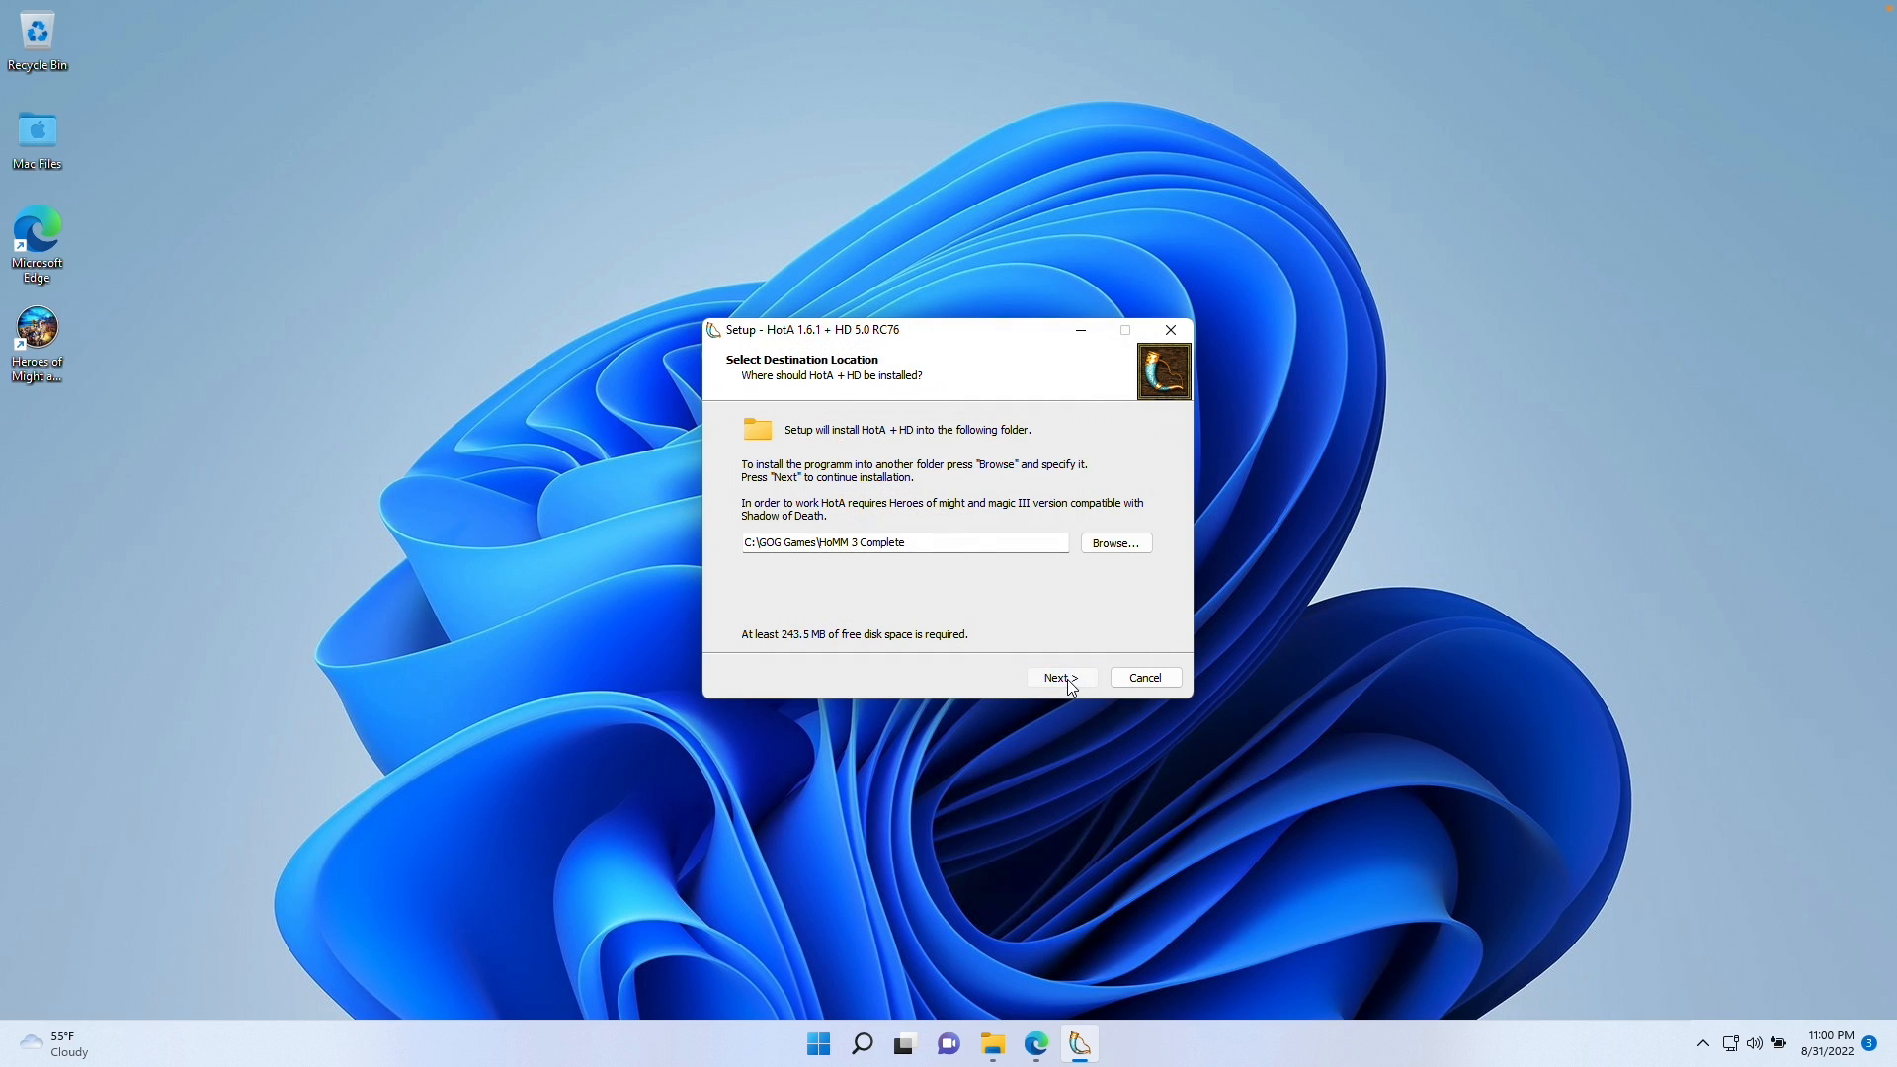
Continue through English localization components and additional tasks to install HotA
click(1060, 678)
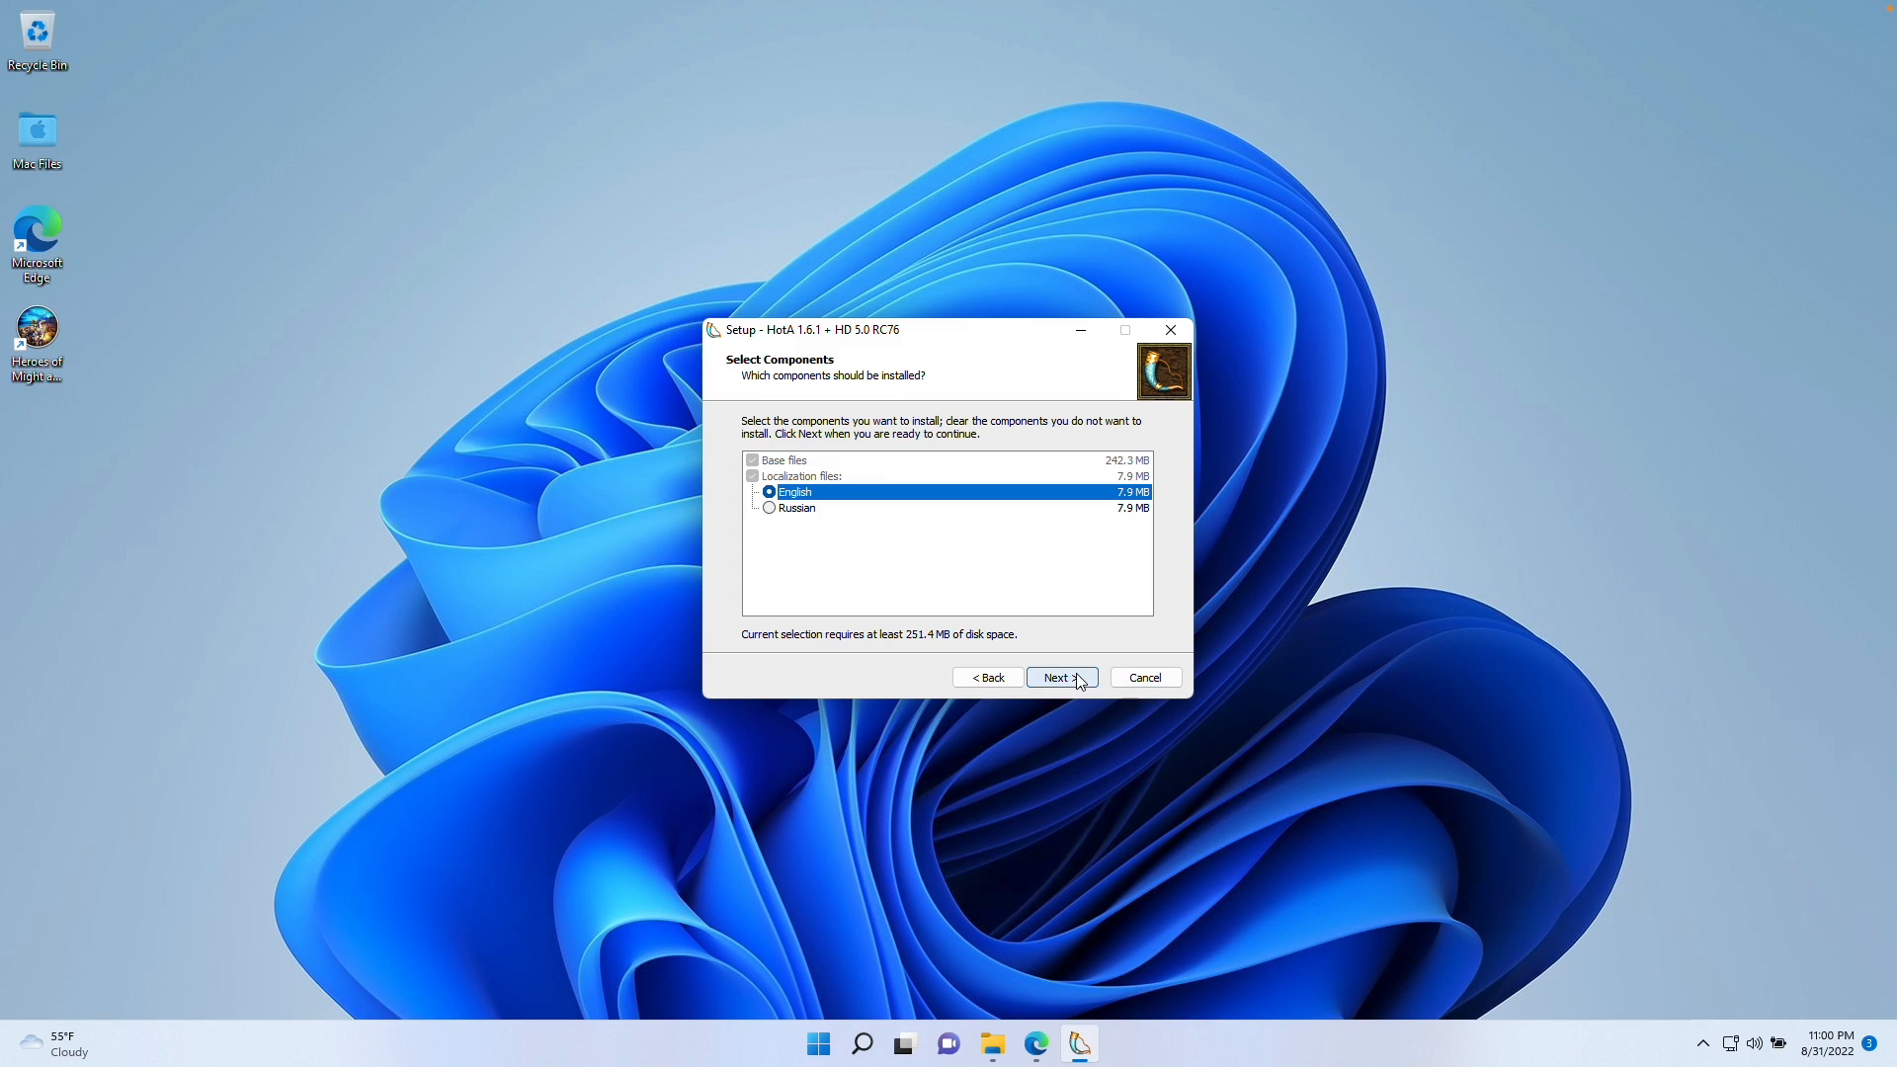
click(1060, 676)
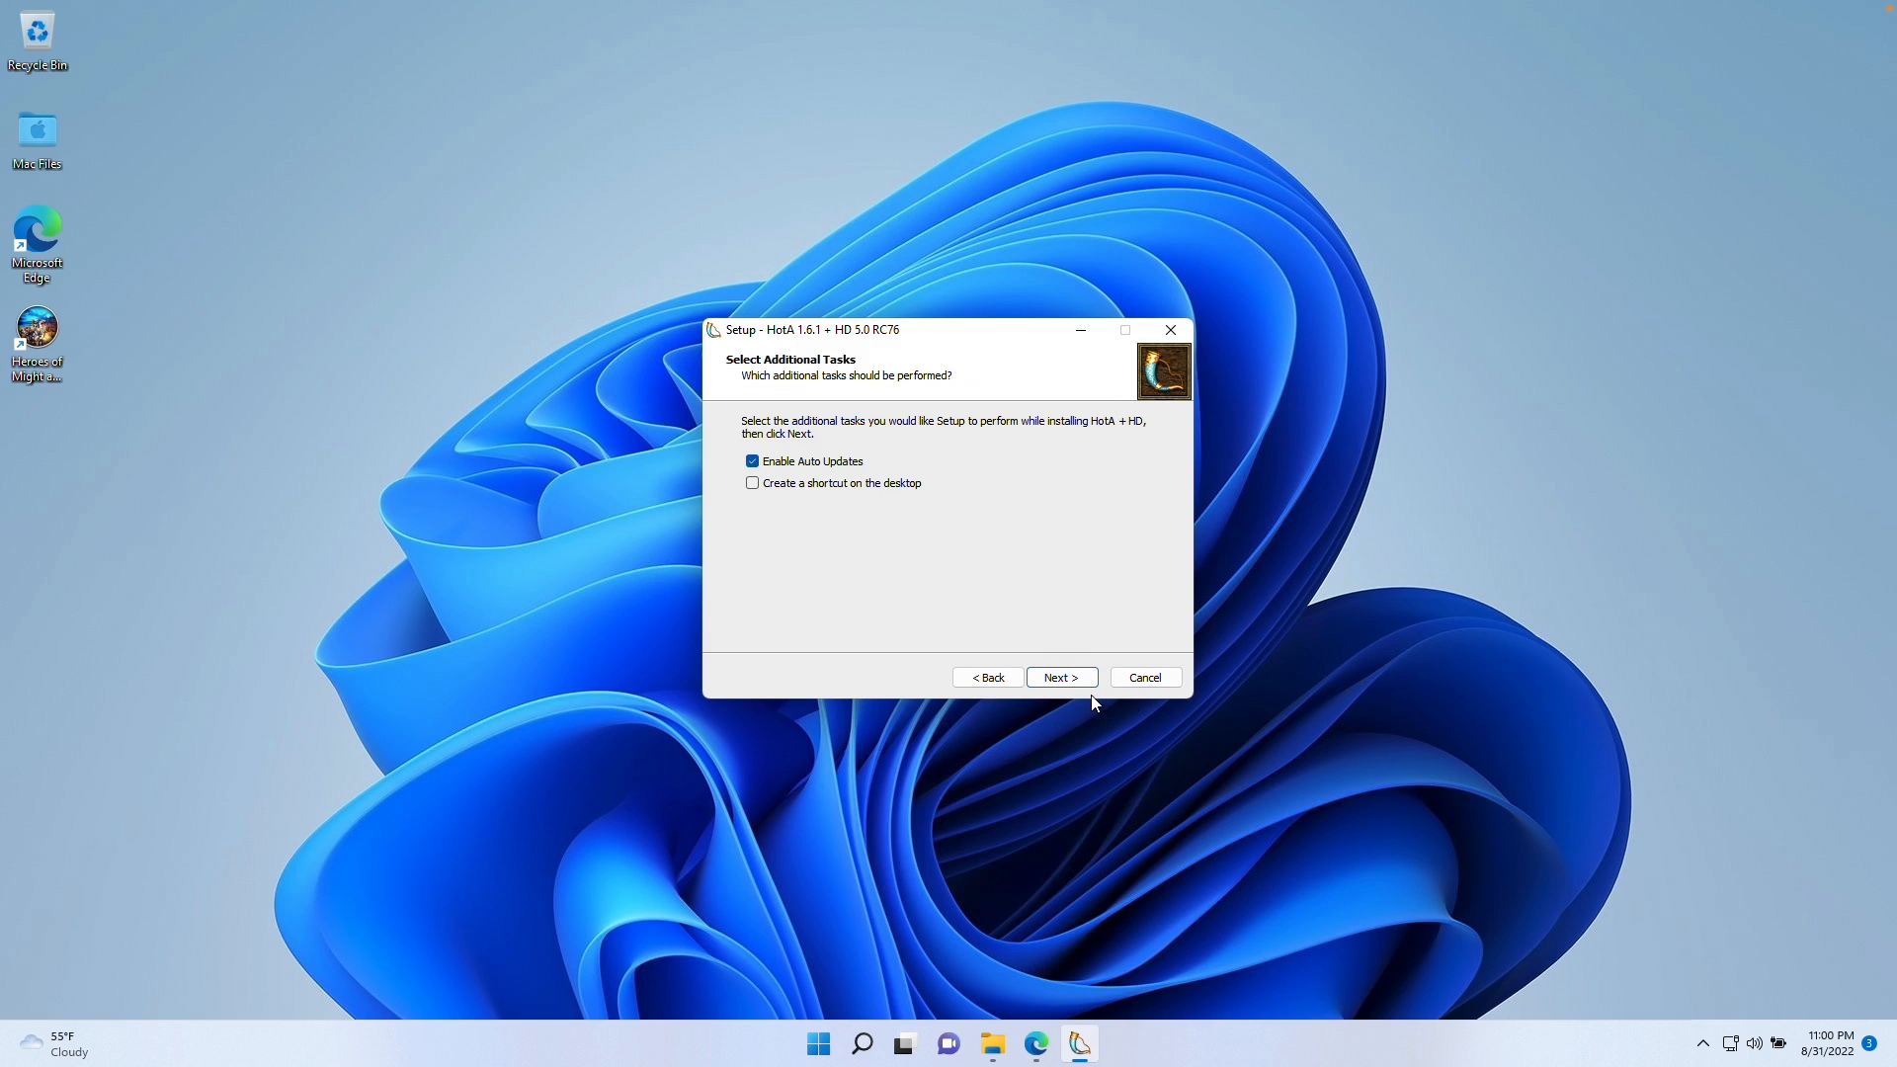
click(1060, 676)
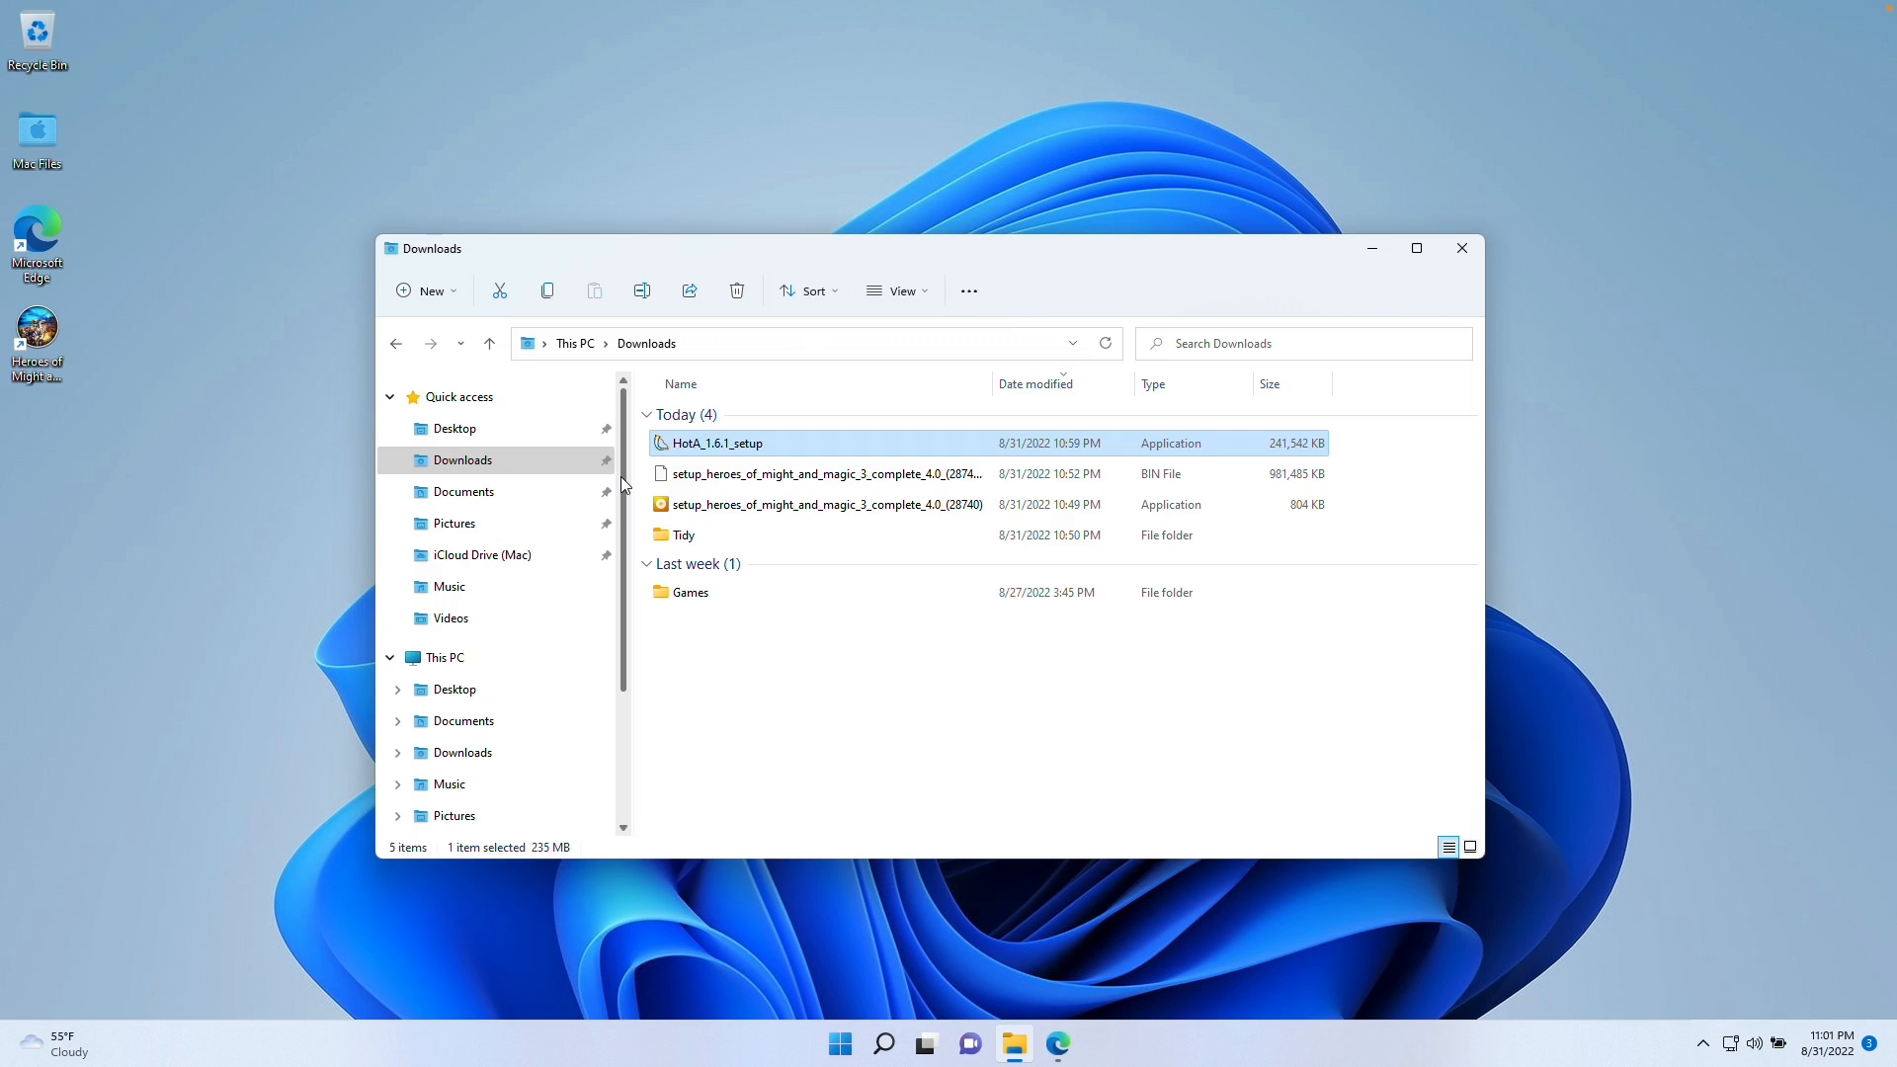
Open C:\GOG Games\HoMM 3 Complete and select the h3hota HD application
scroll(down, 3)
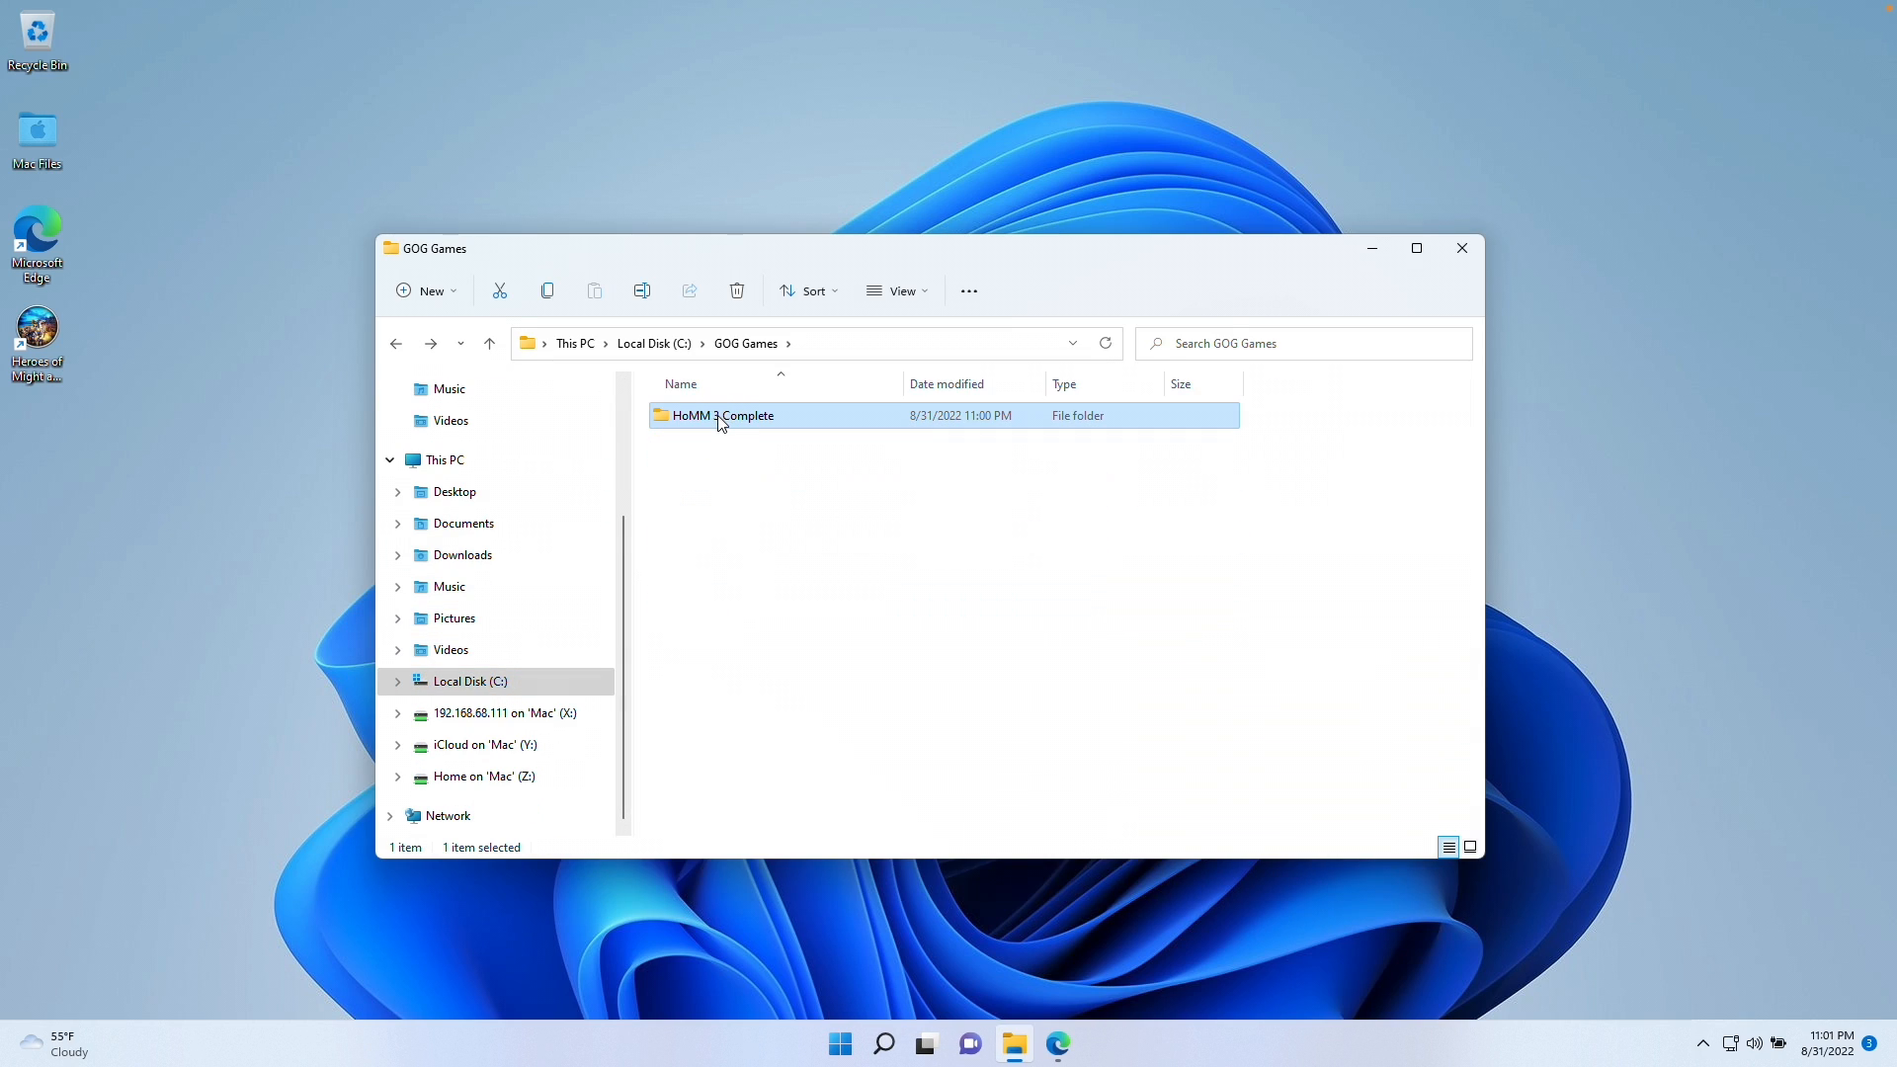
double_click(723, 415)
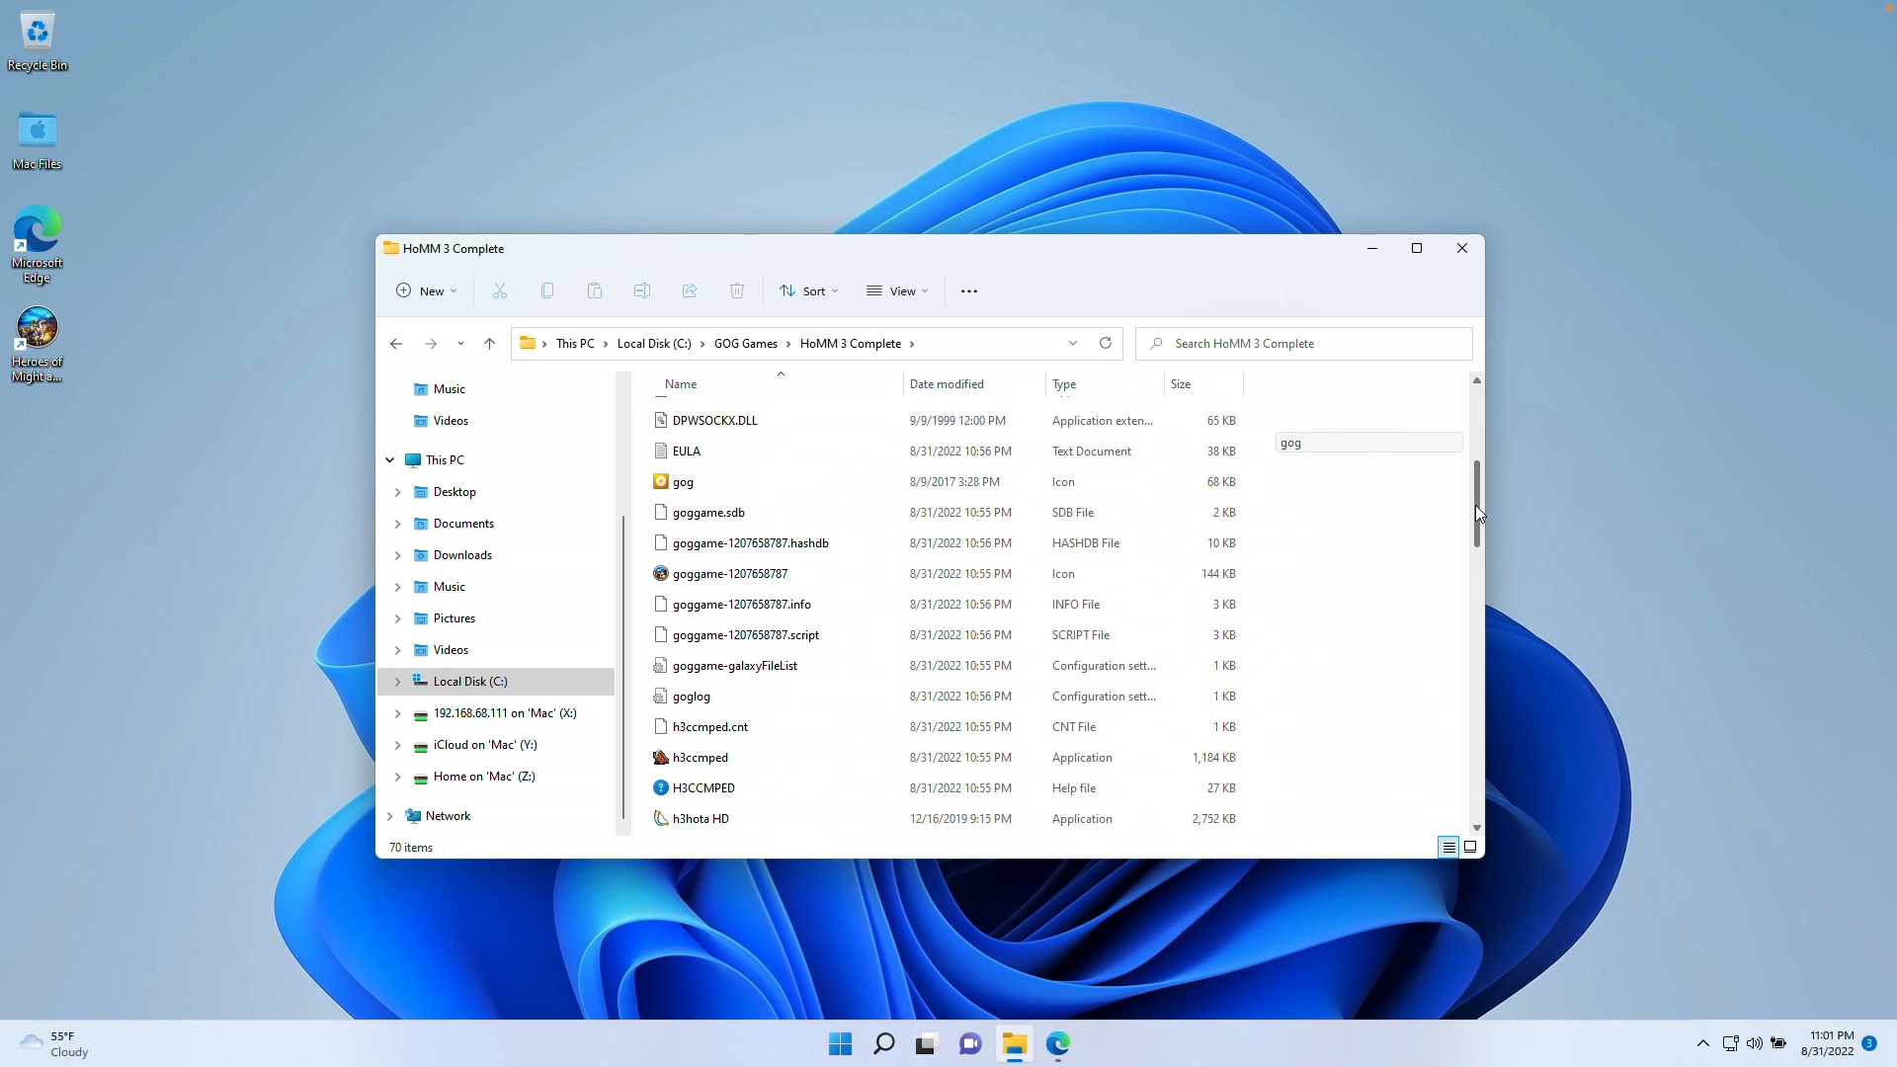
click(698, 608)
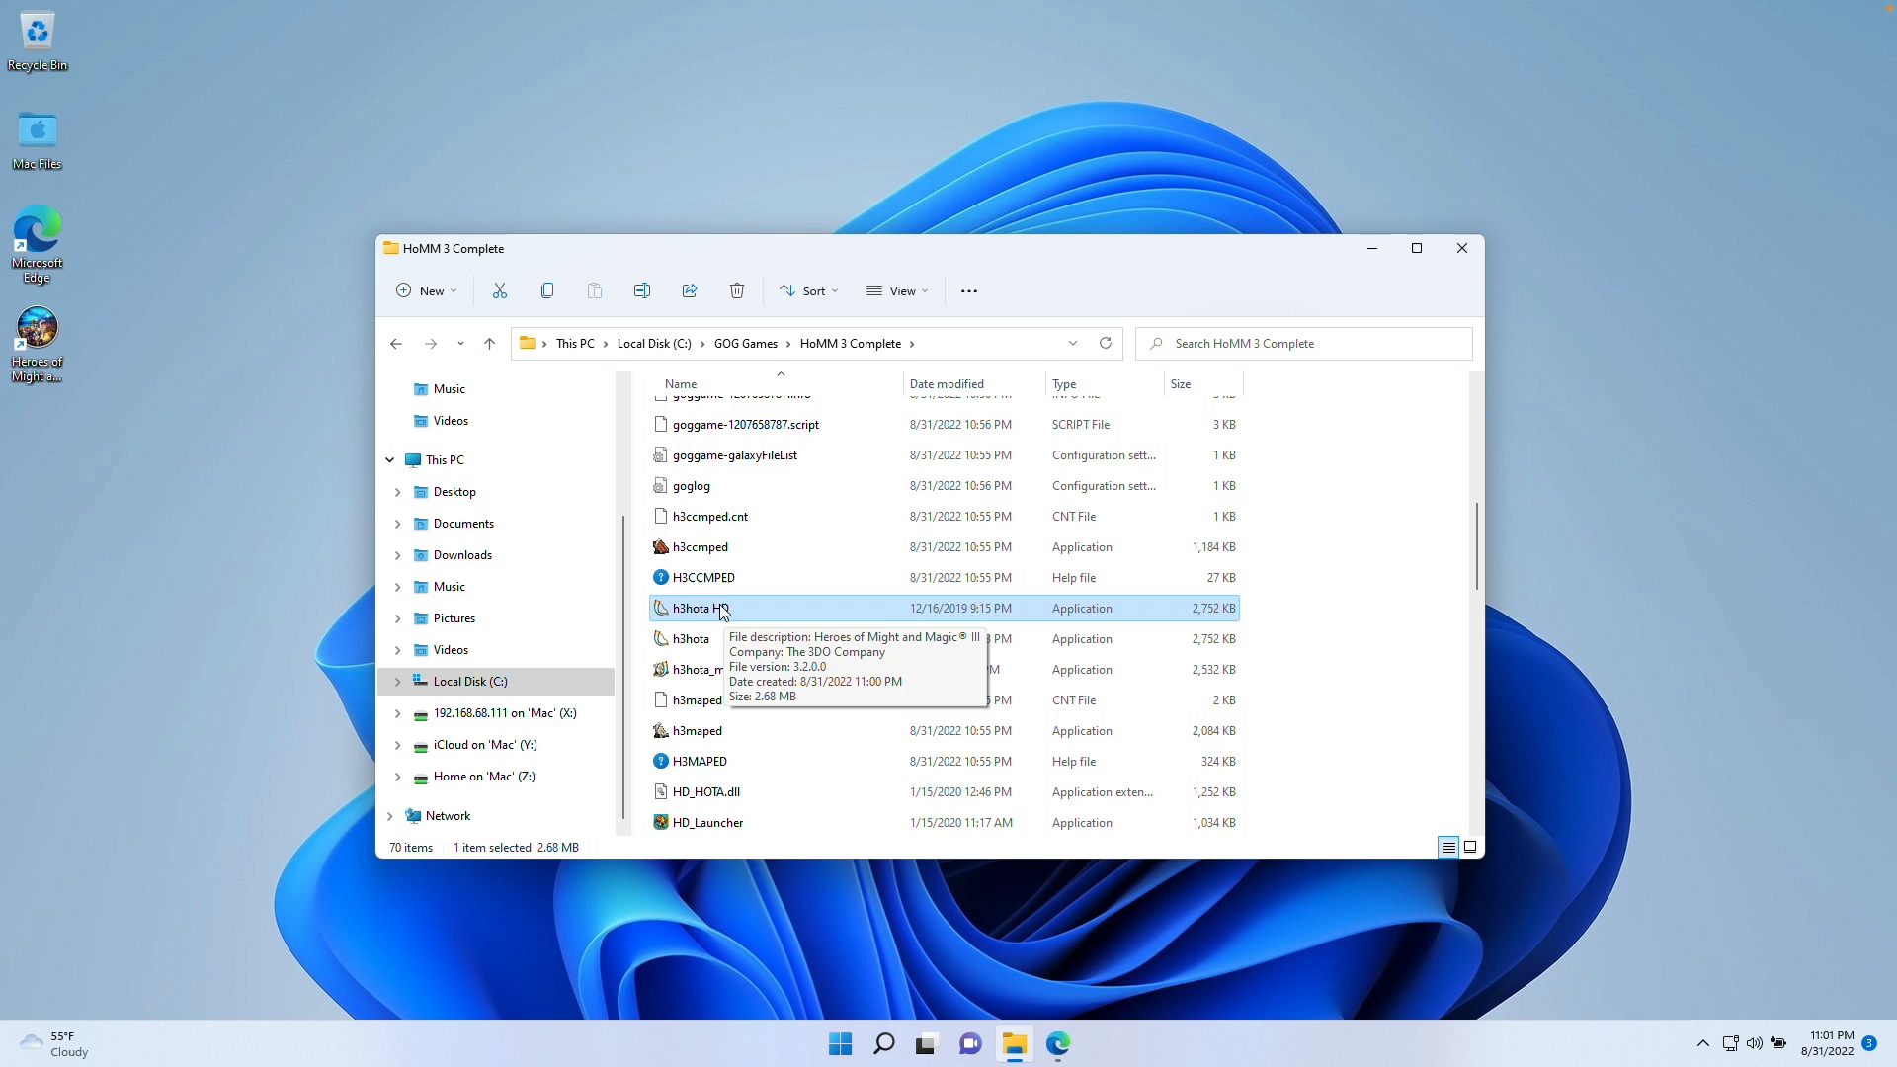
In h3hota HD Properties, enable compatibility mode for Windows 98 / Windows Me
right_click(695, 608)
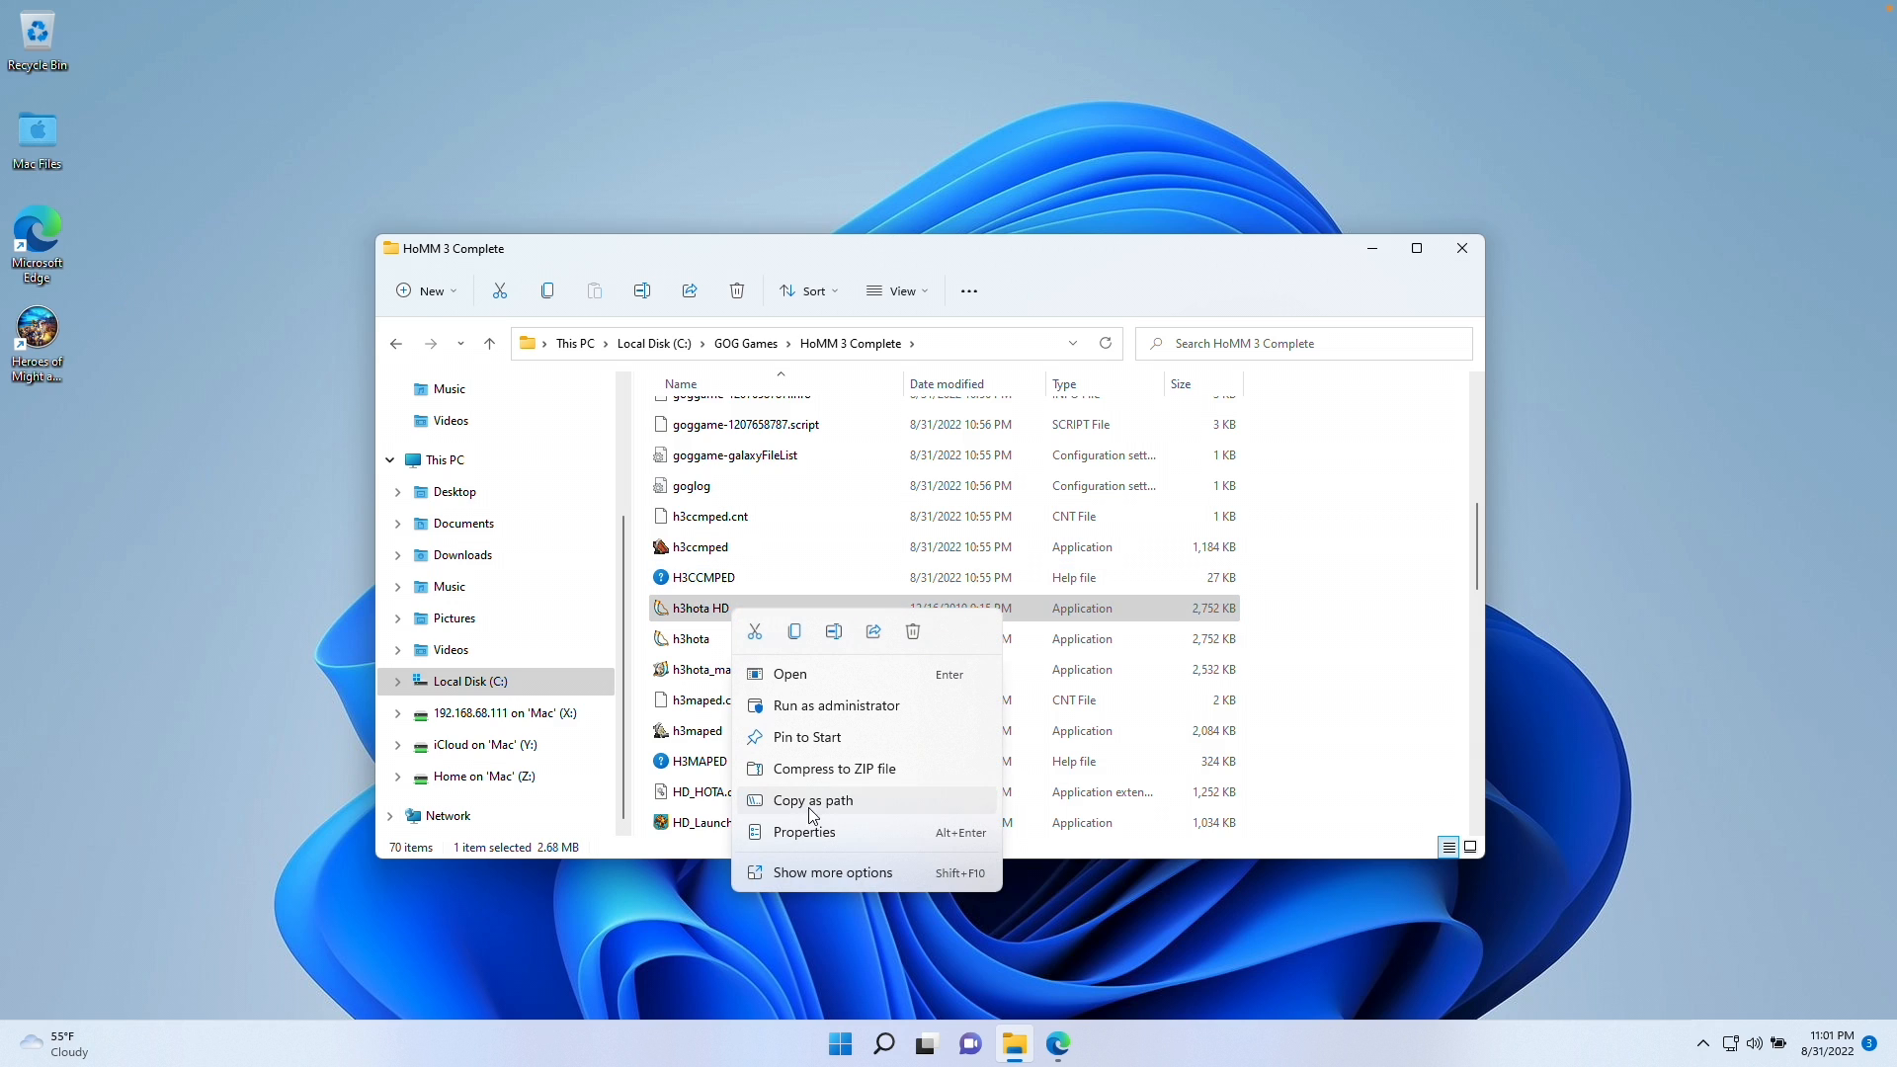
click(802, 831)
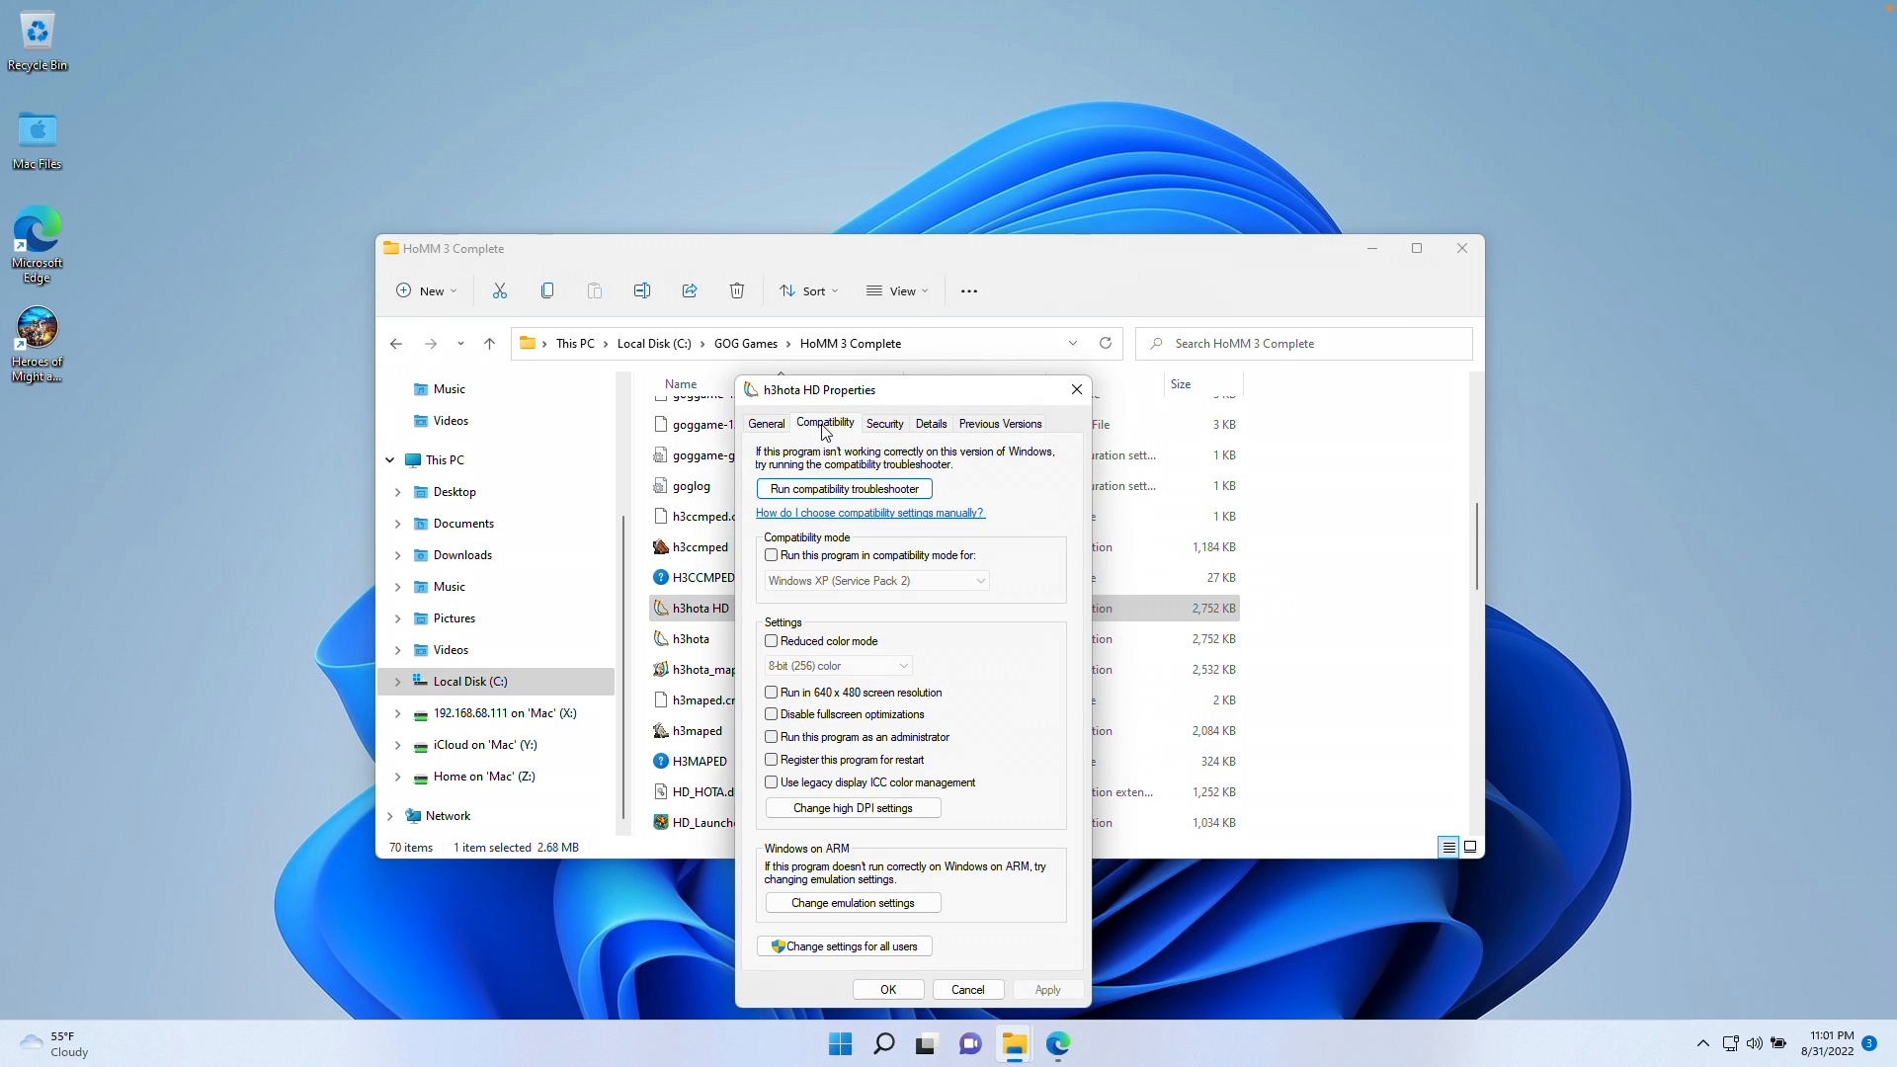
click(771, 556)
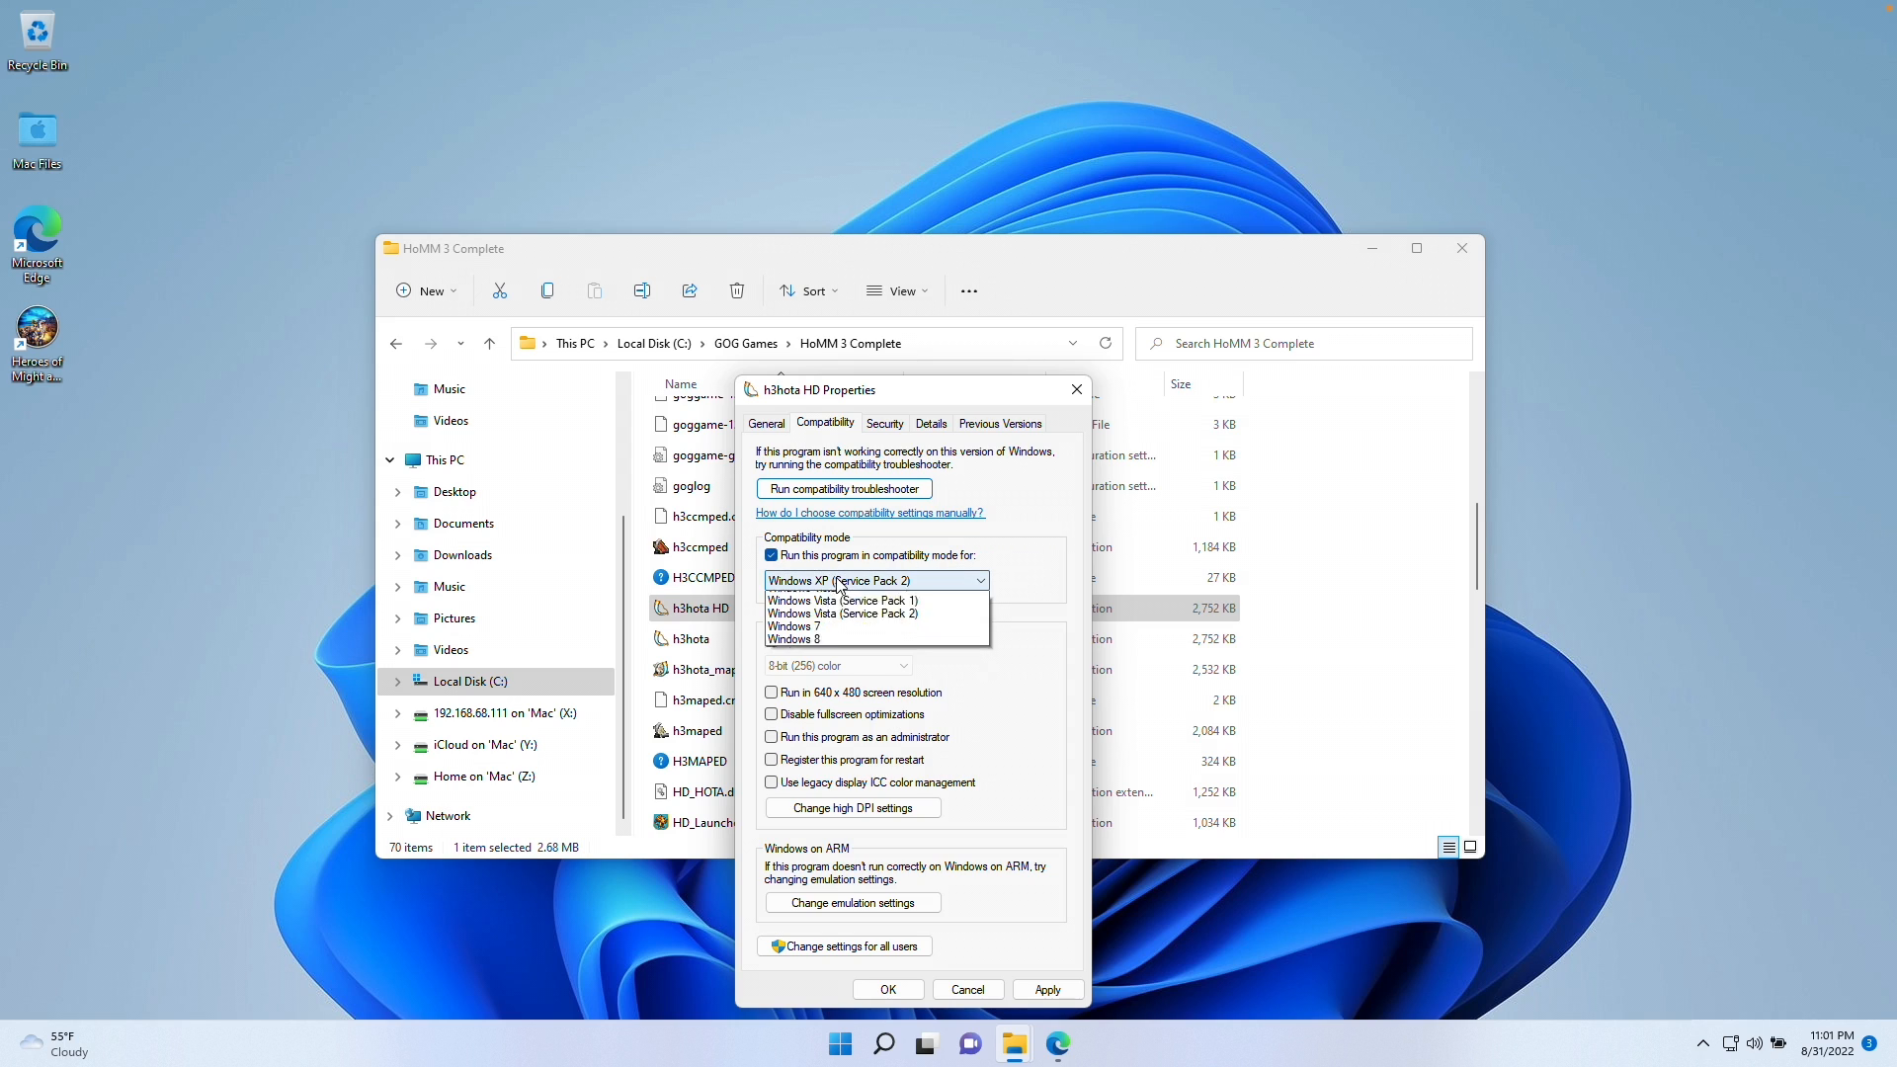
click(840, 581)
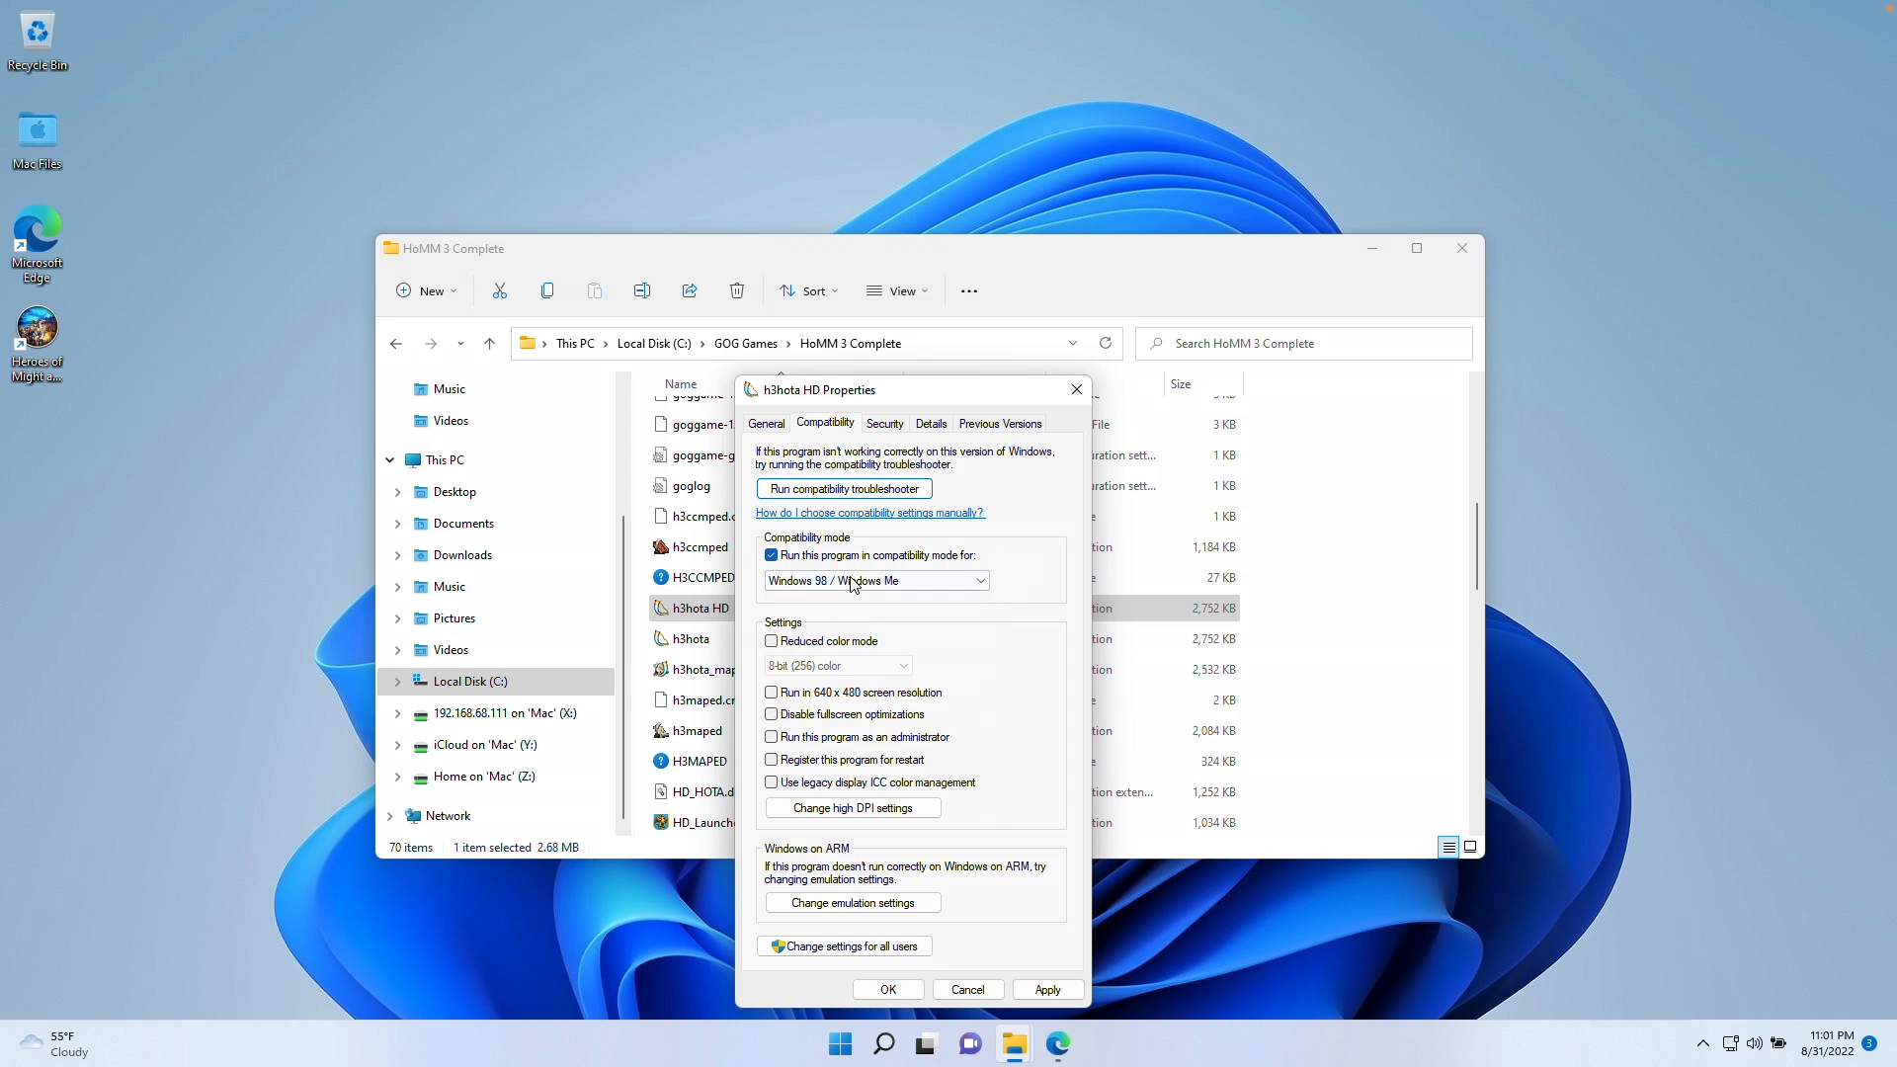
mouse_move(852, 902)
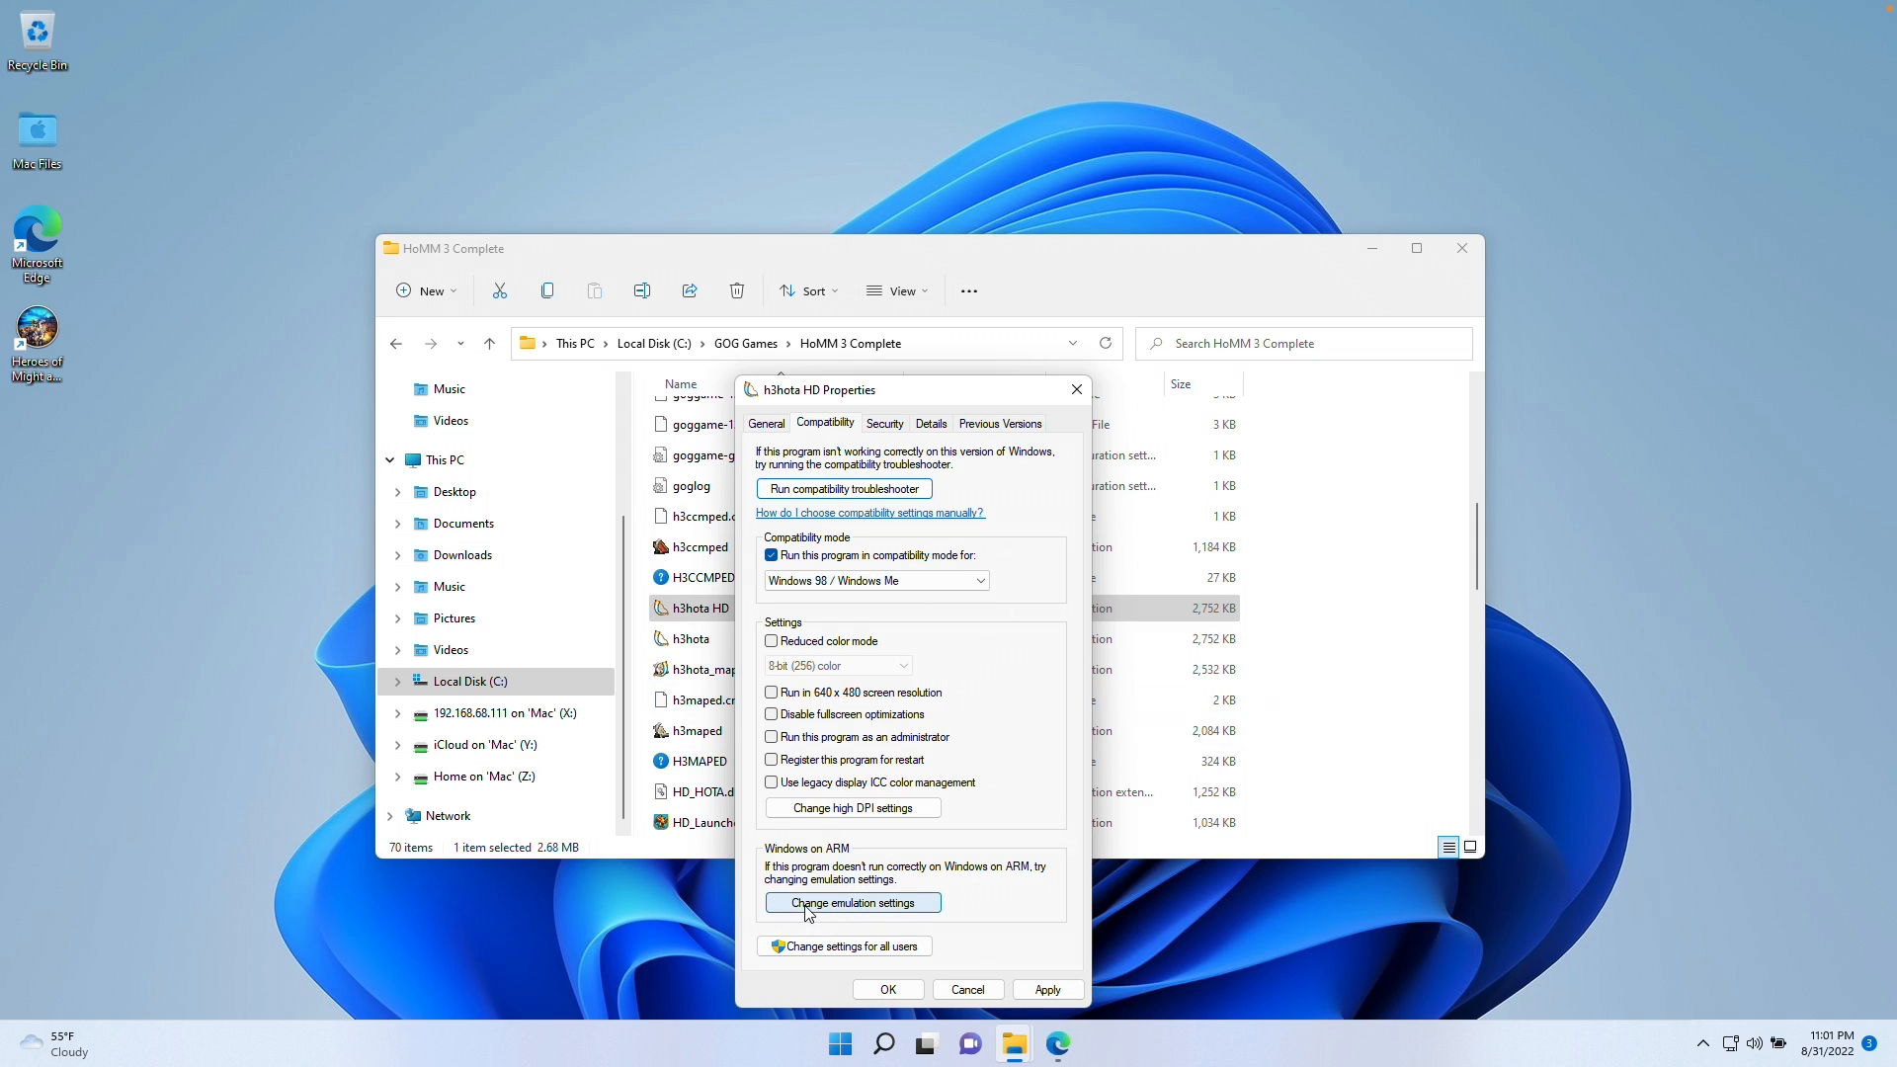
Set h3hota HD's ARM emulation to Safe emulation and confirm both dialogs with OK
click(852, 902)
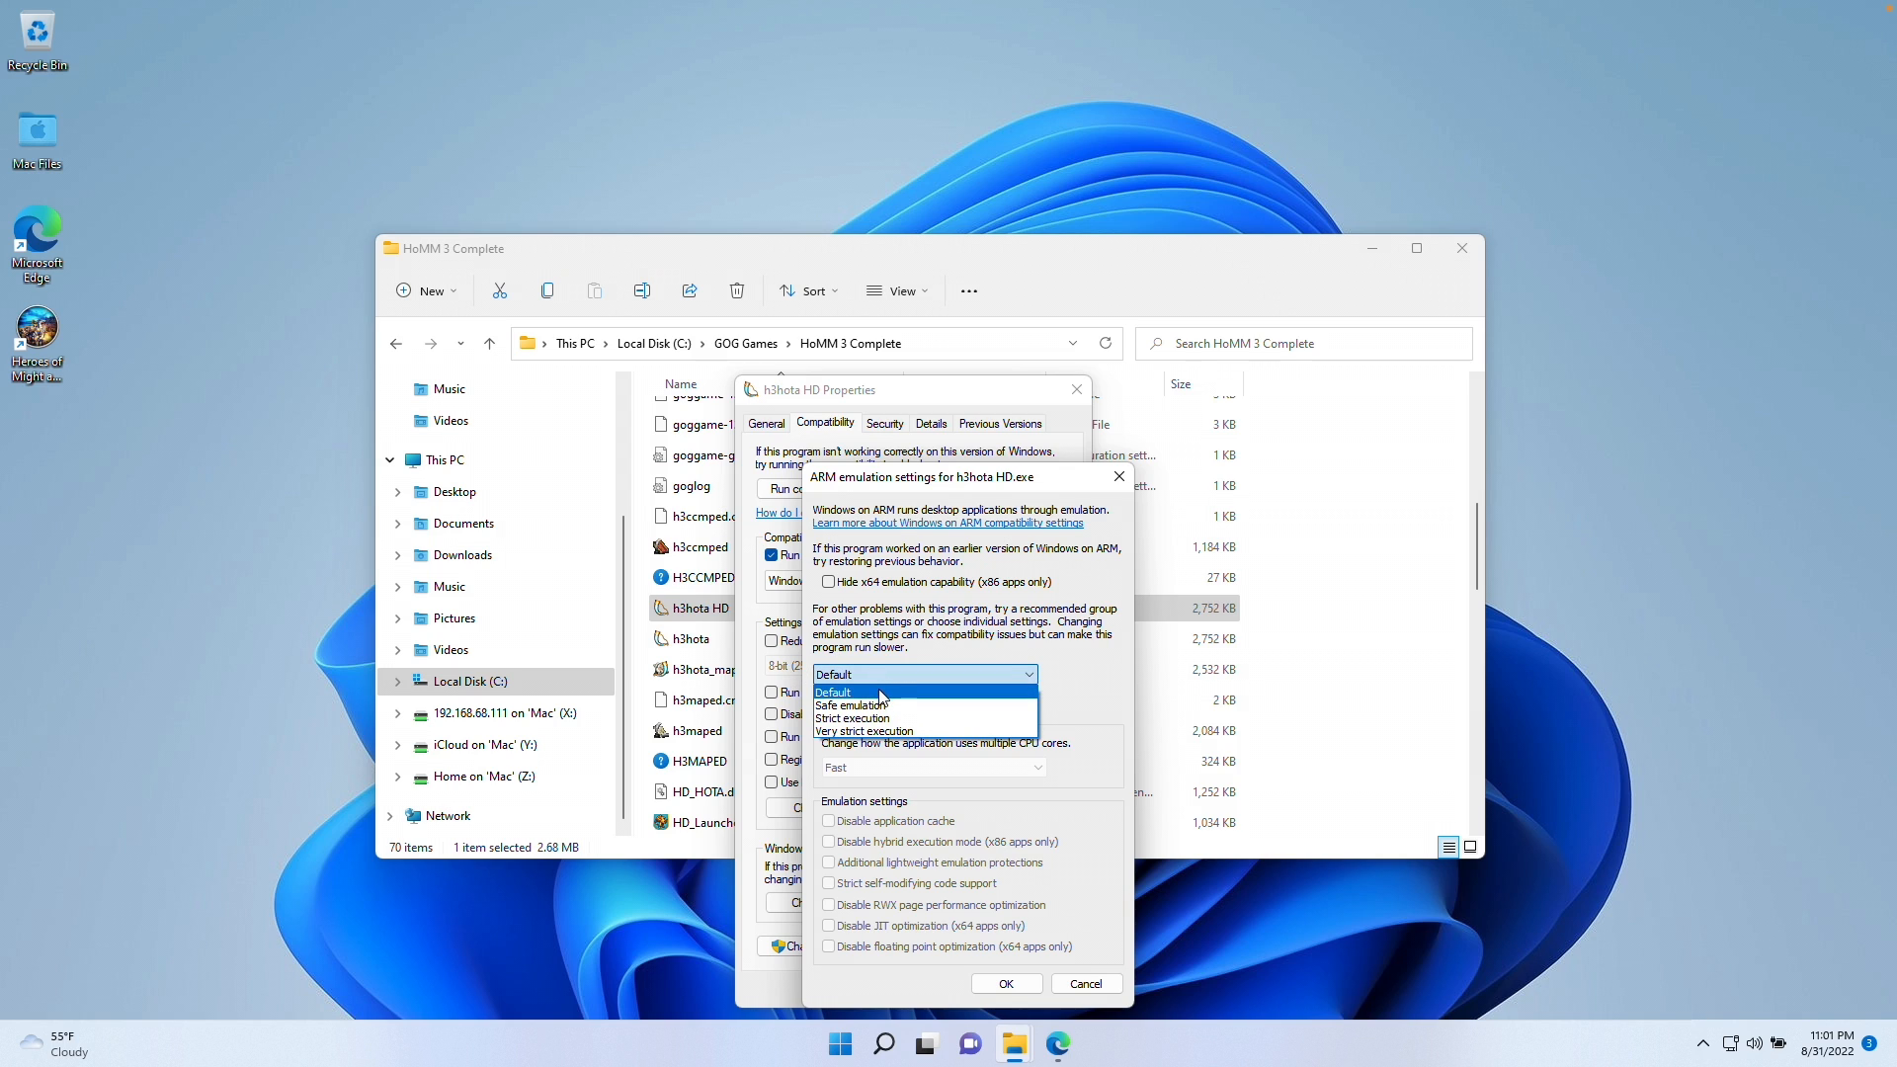
click(851, 705)
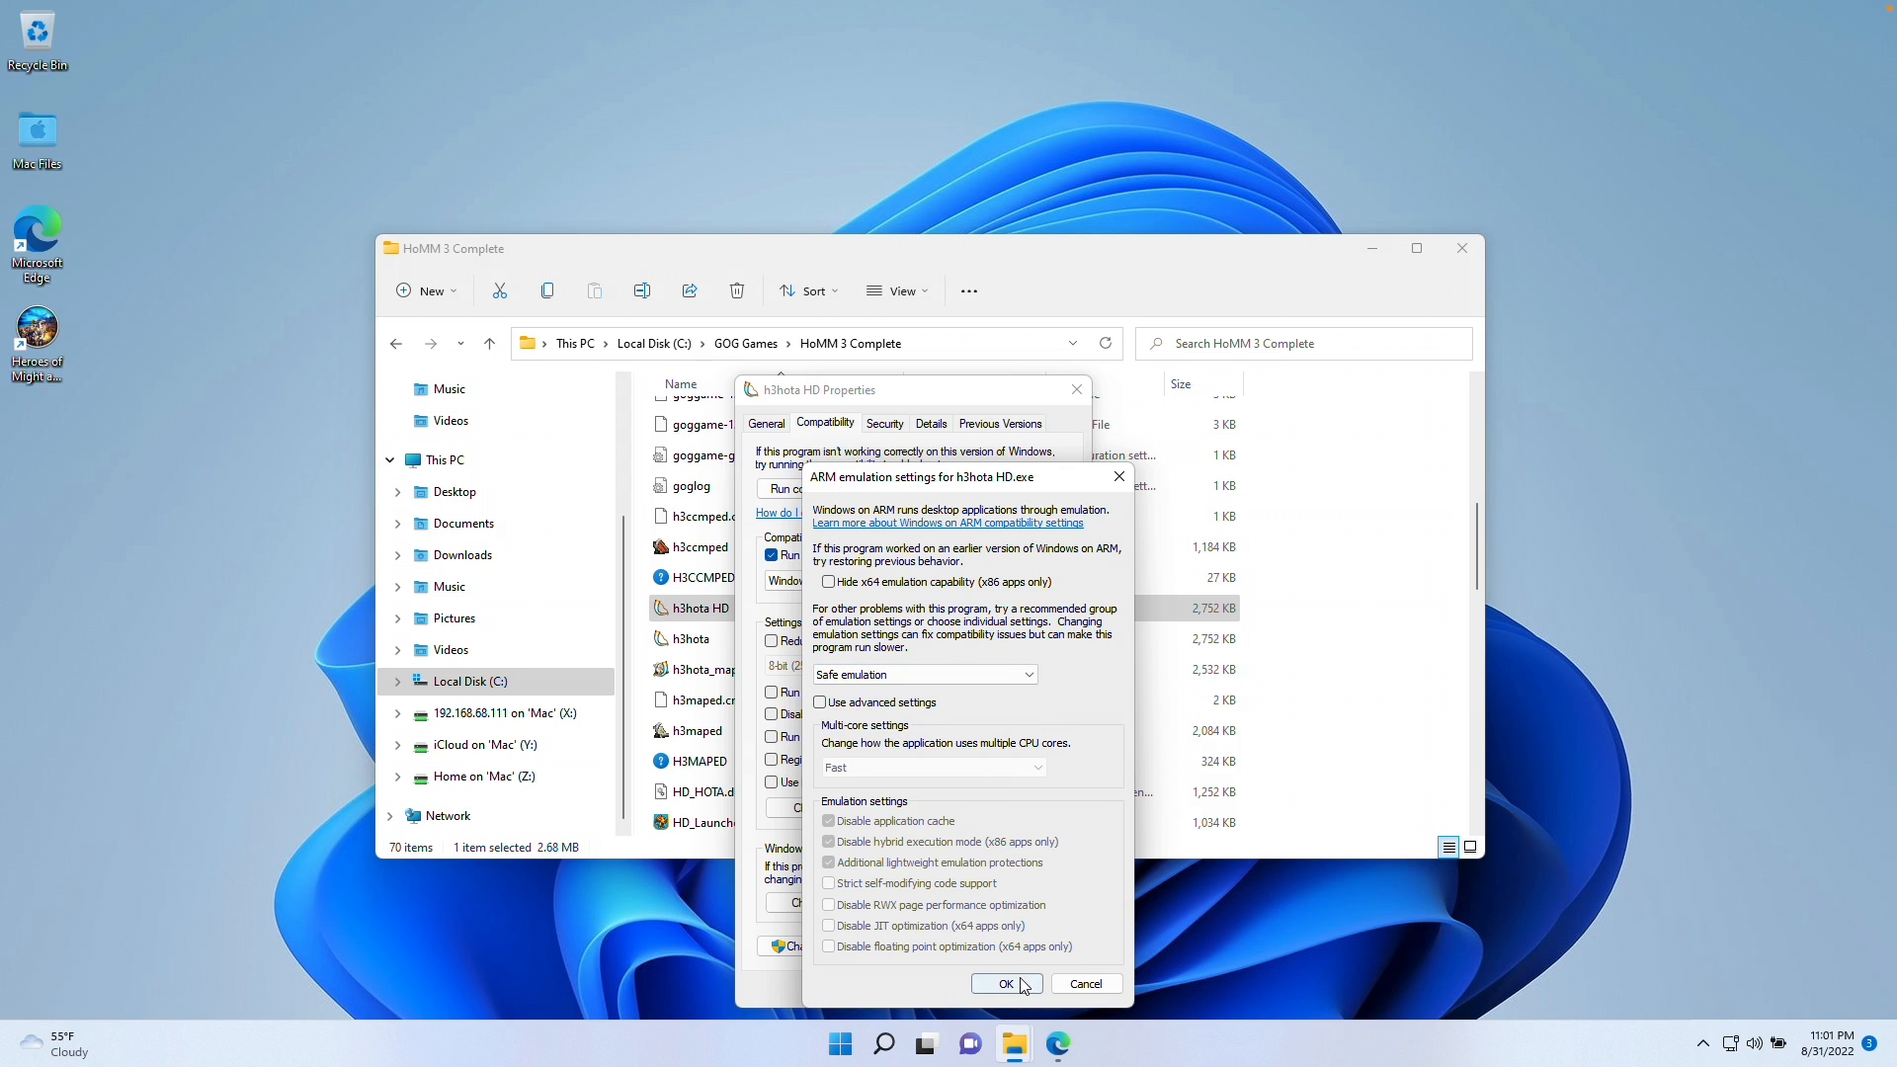
click(1006, 982)
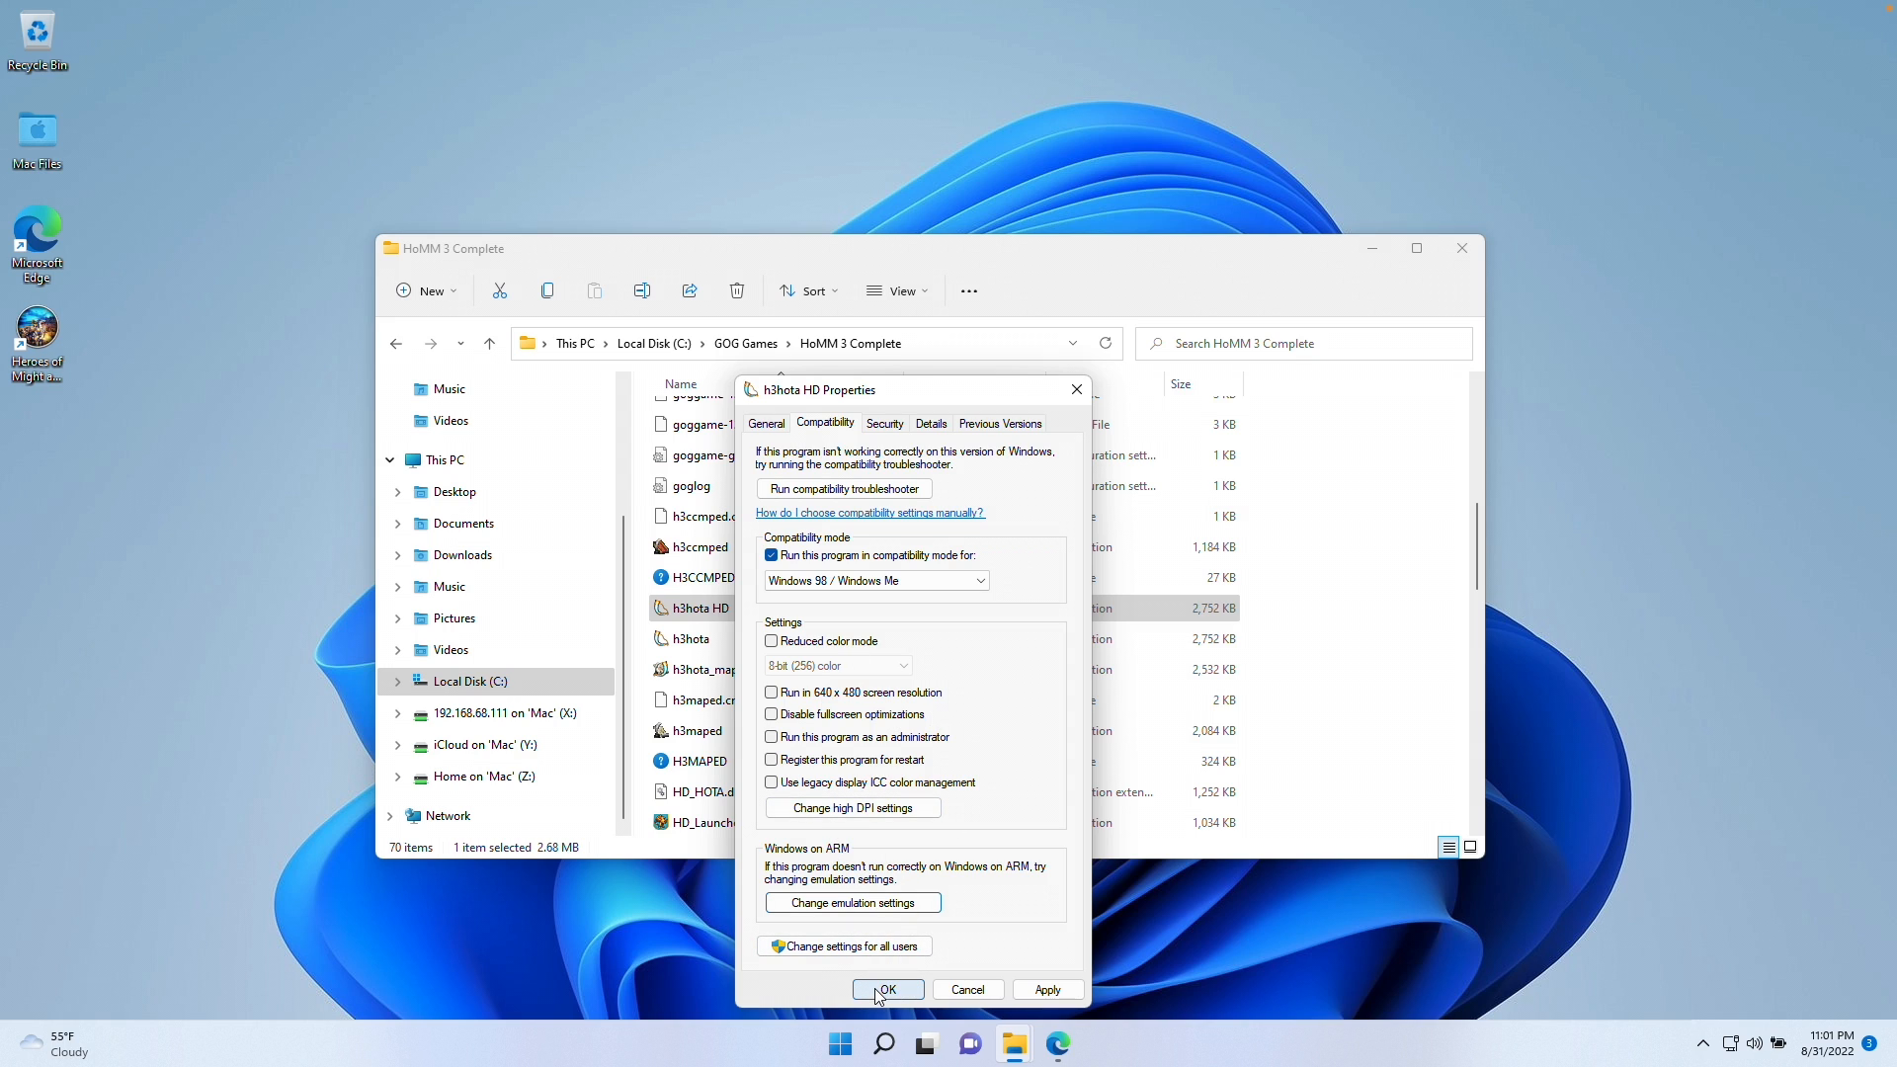
click(887, 988)
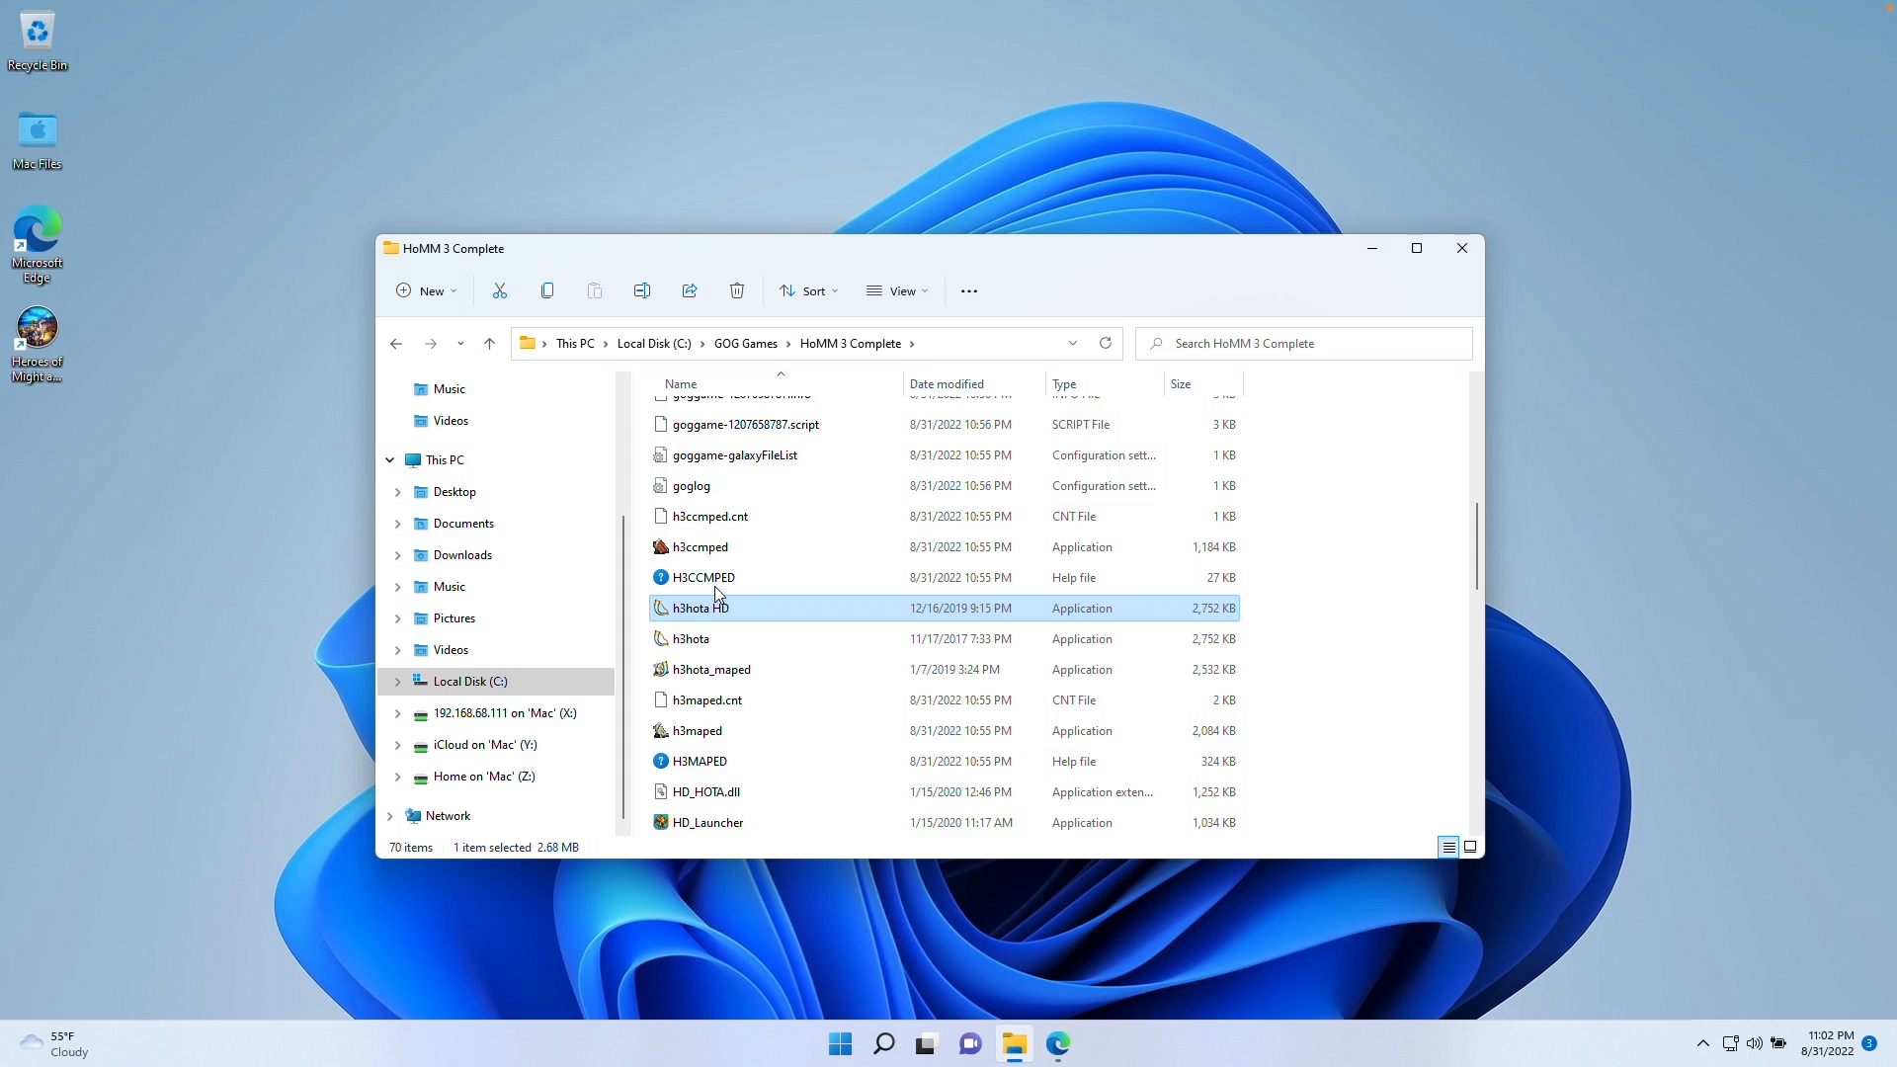
mouse_move(694, 611)
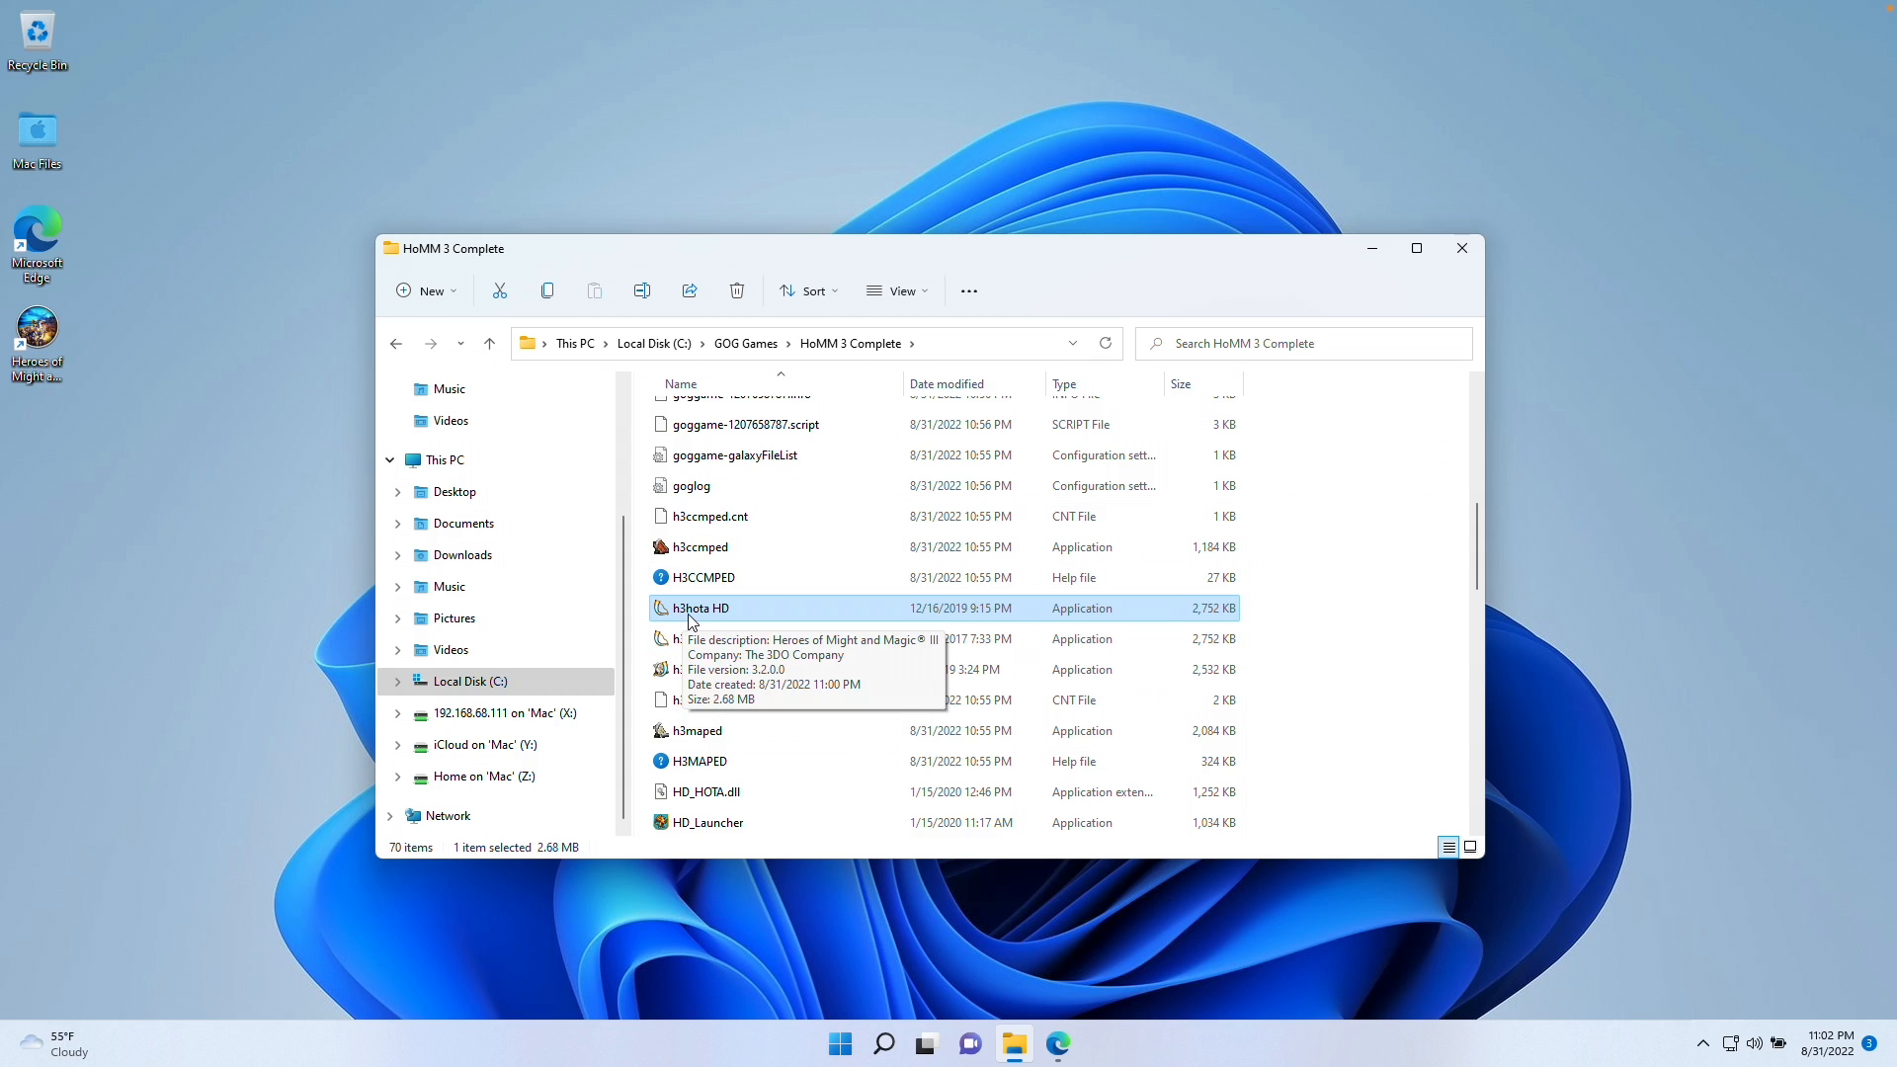
Launch h3hota HD and approve the User Account Control prompt
double_click(699, 608)
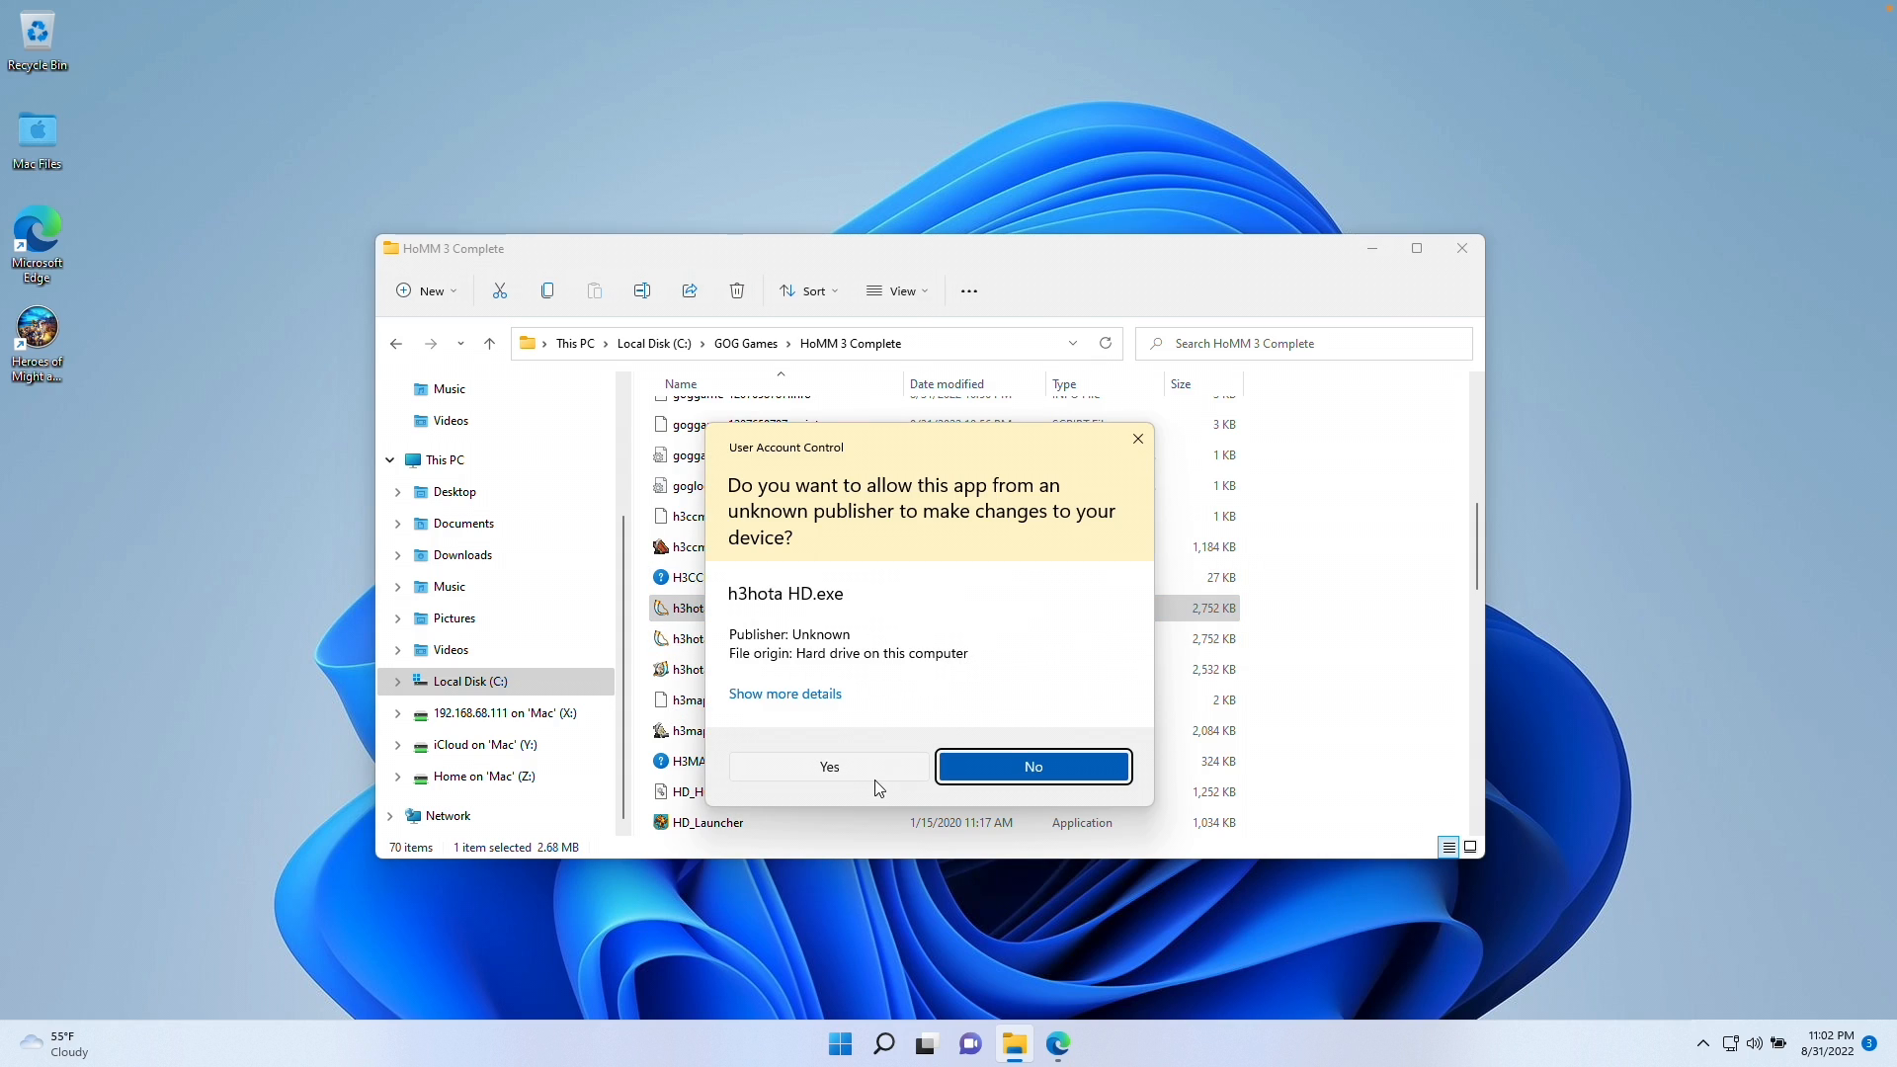
click(1031, 766)
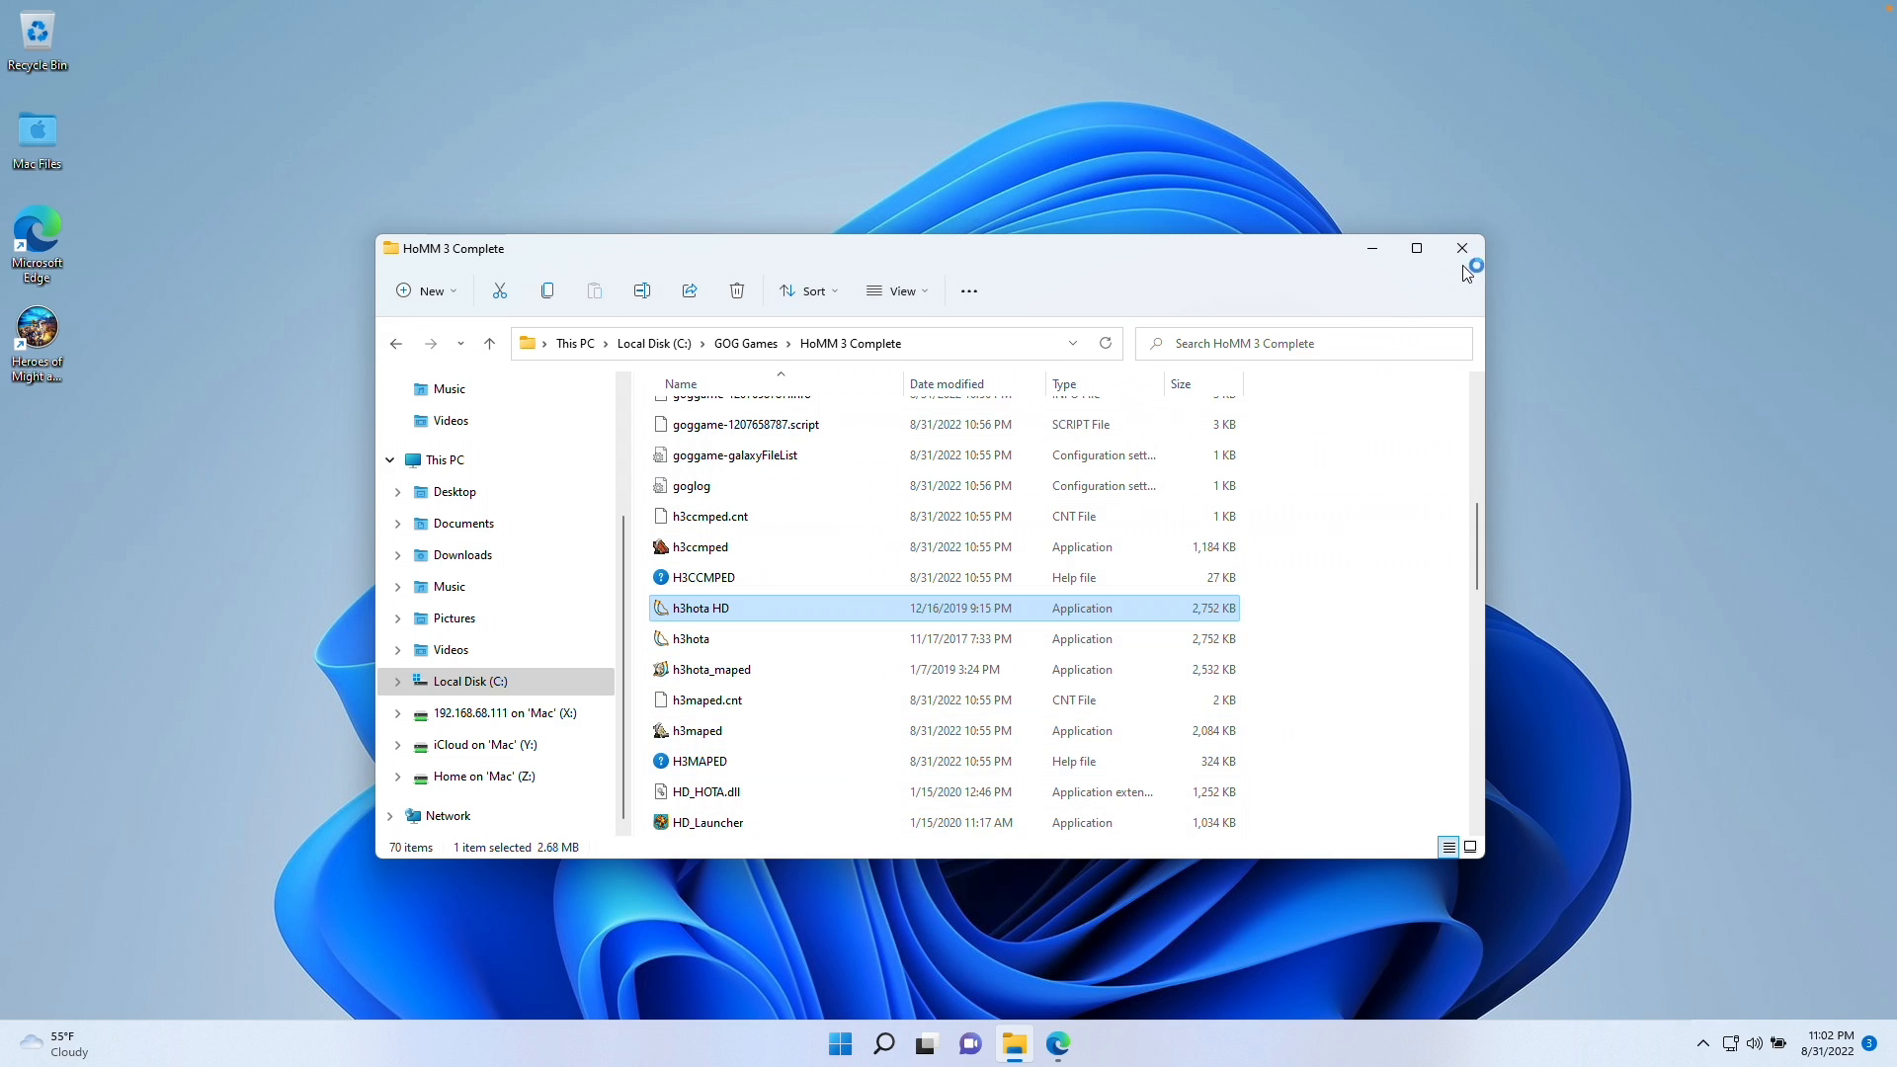
double_click(700, 608)
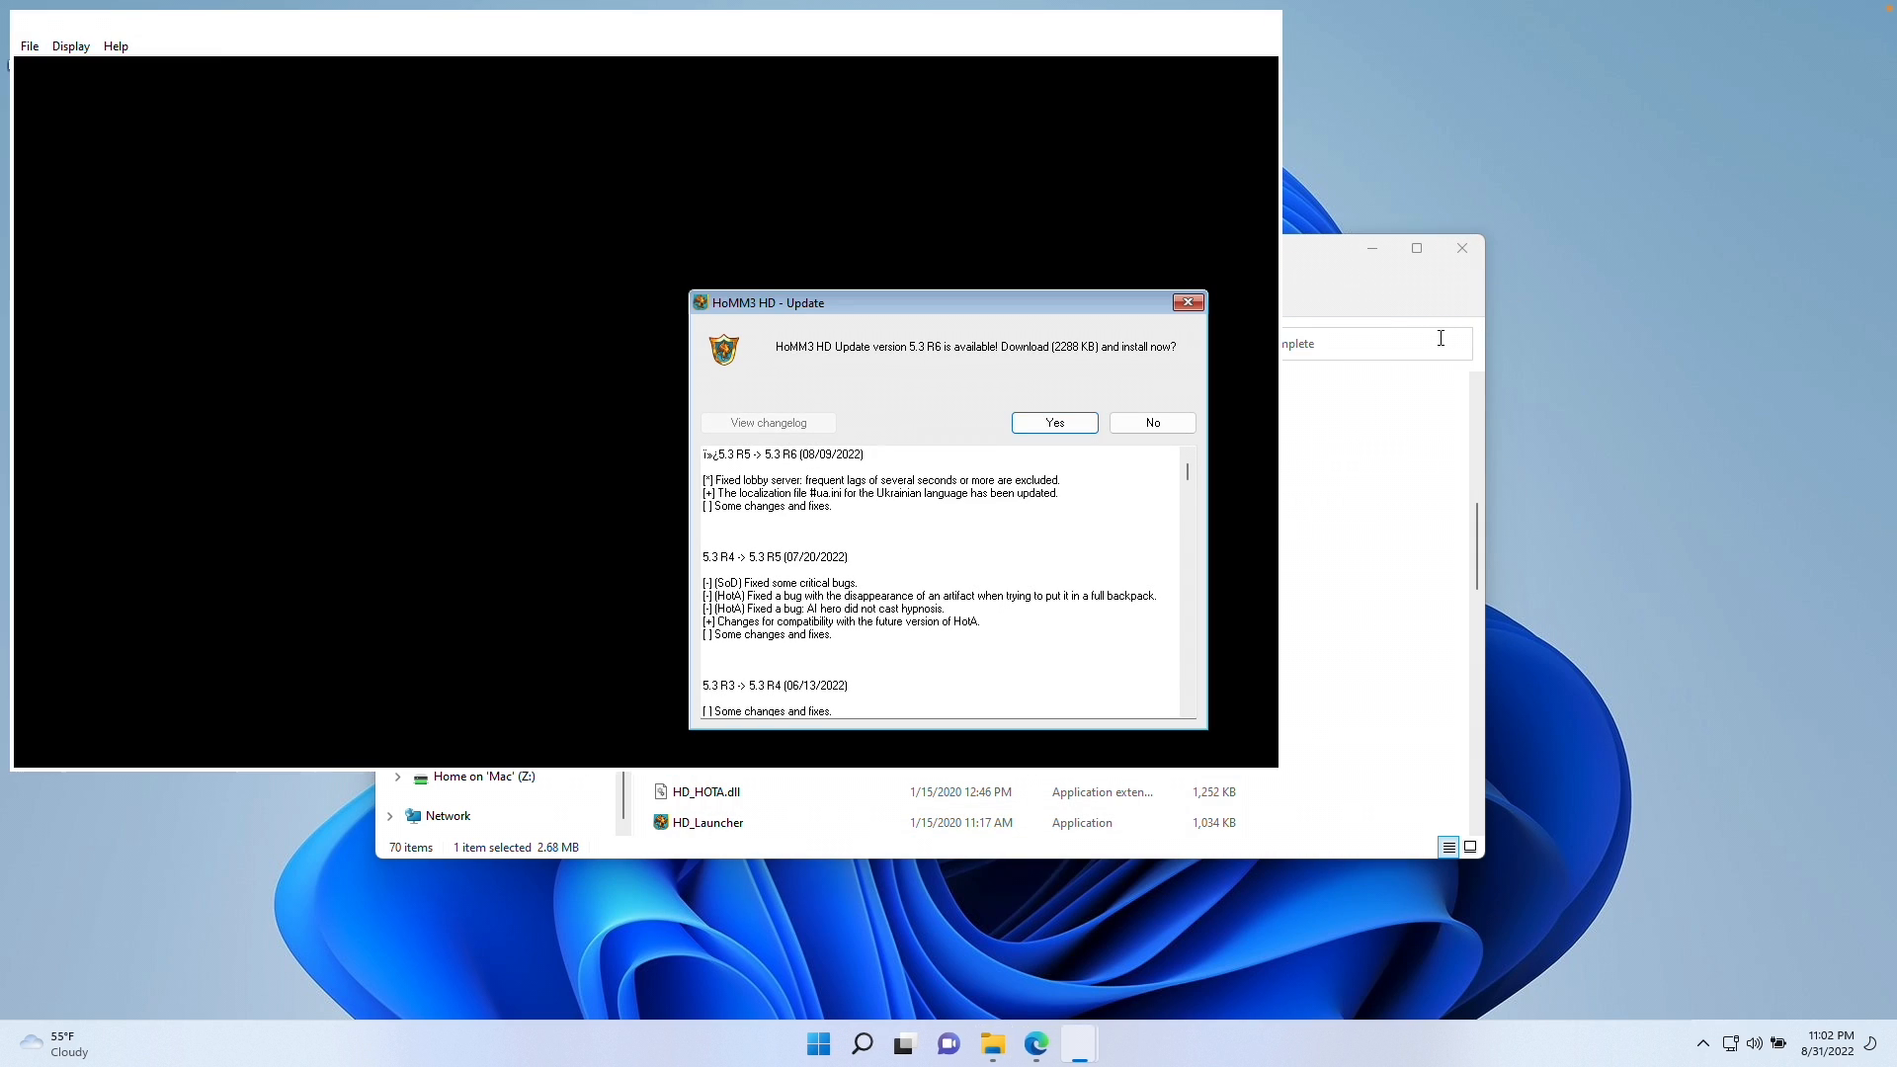
click(1051, 422)
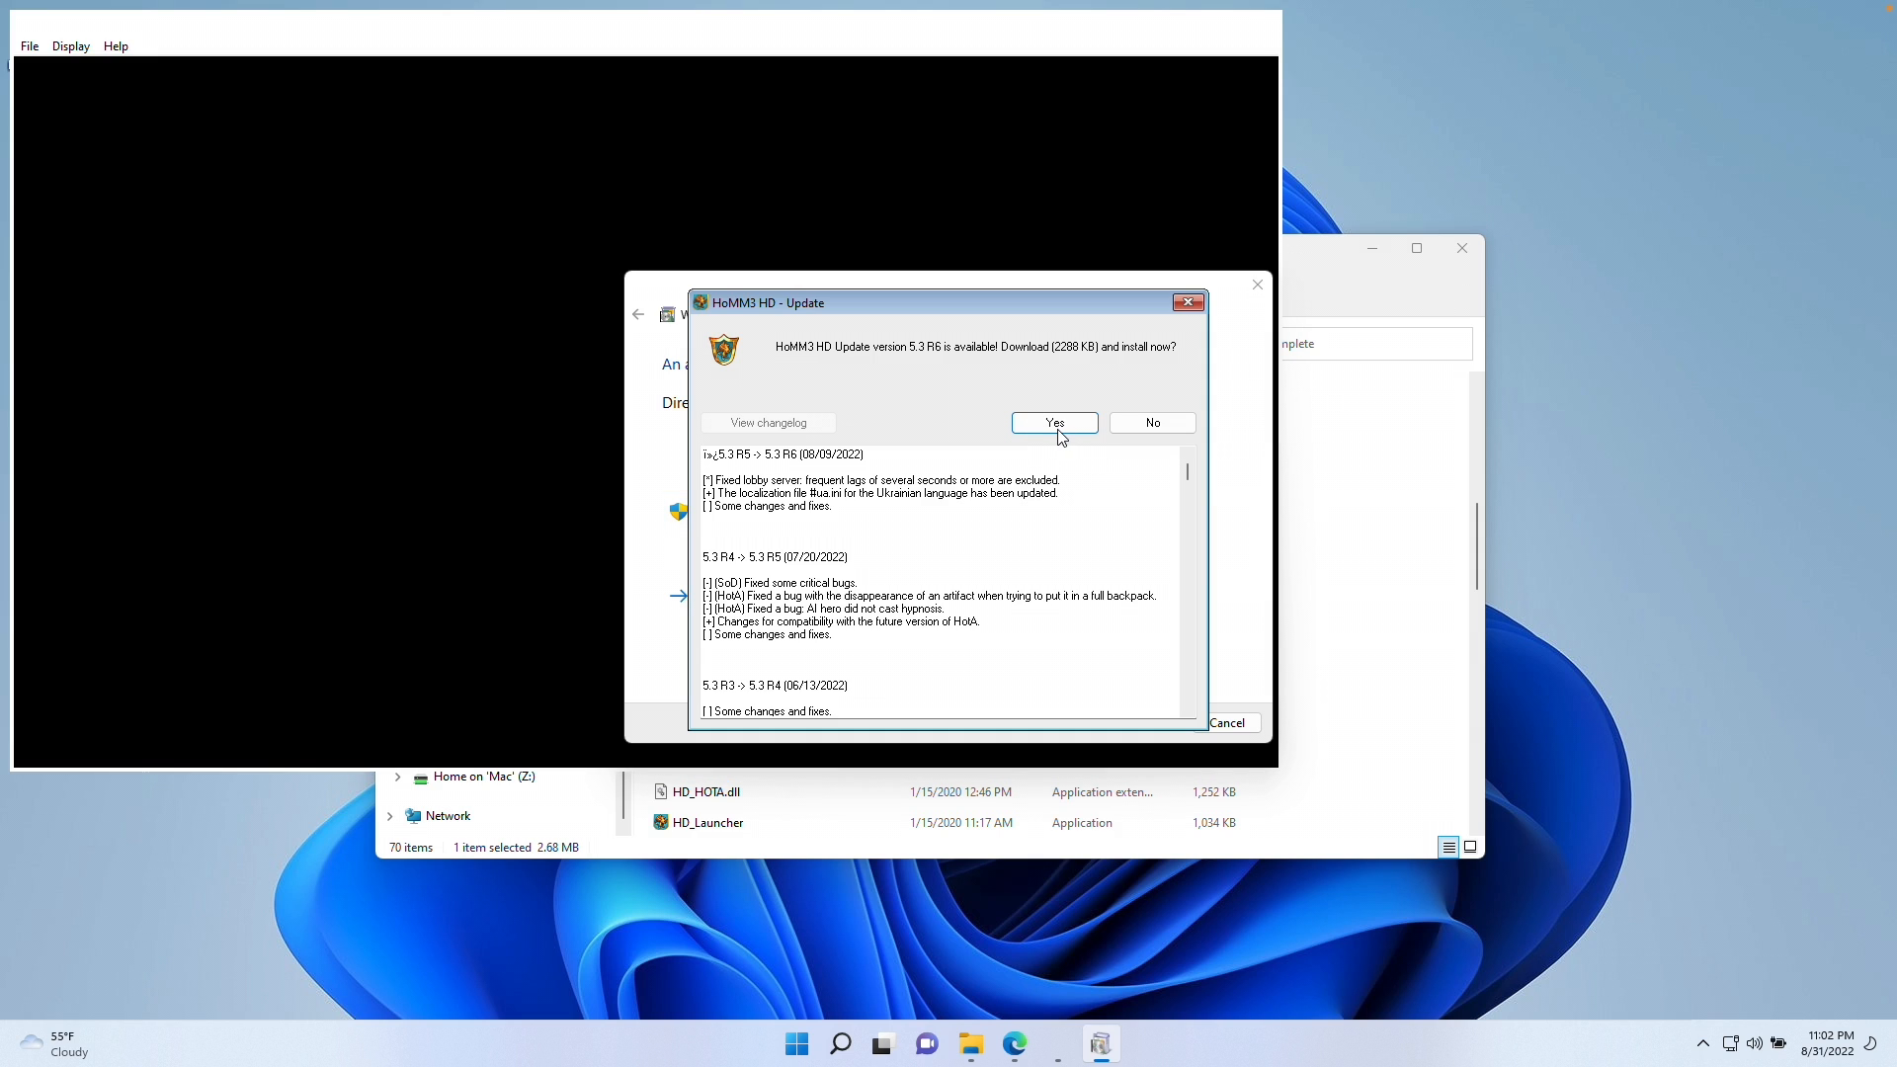
Install the DirectPlay Windows feature and close the success message
click(1053, 422)
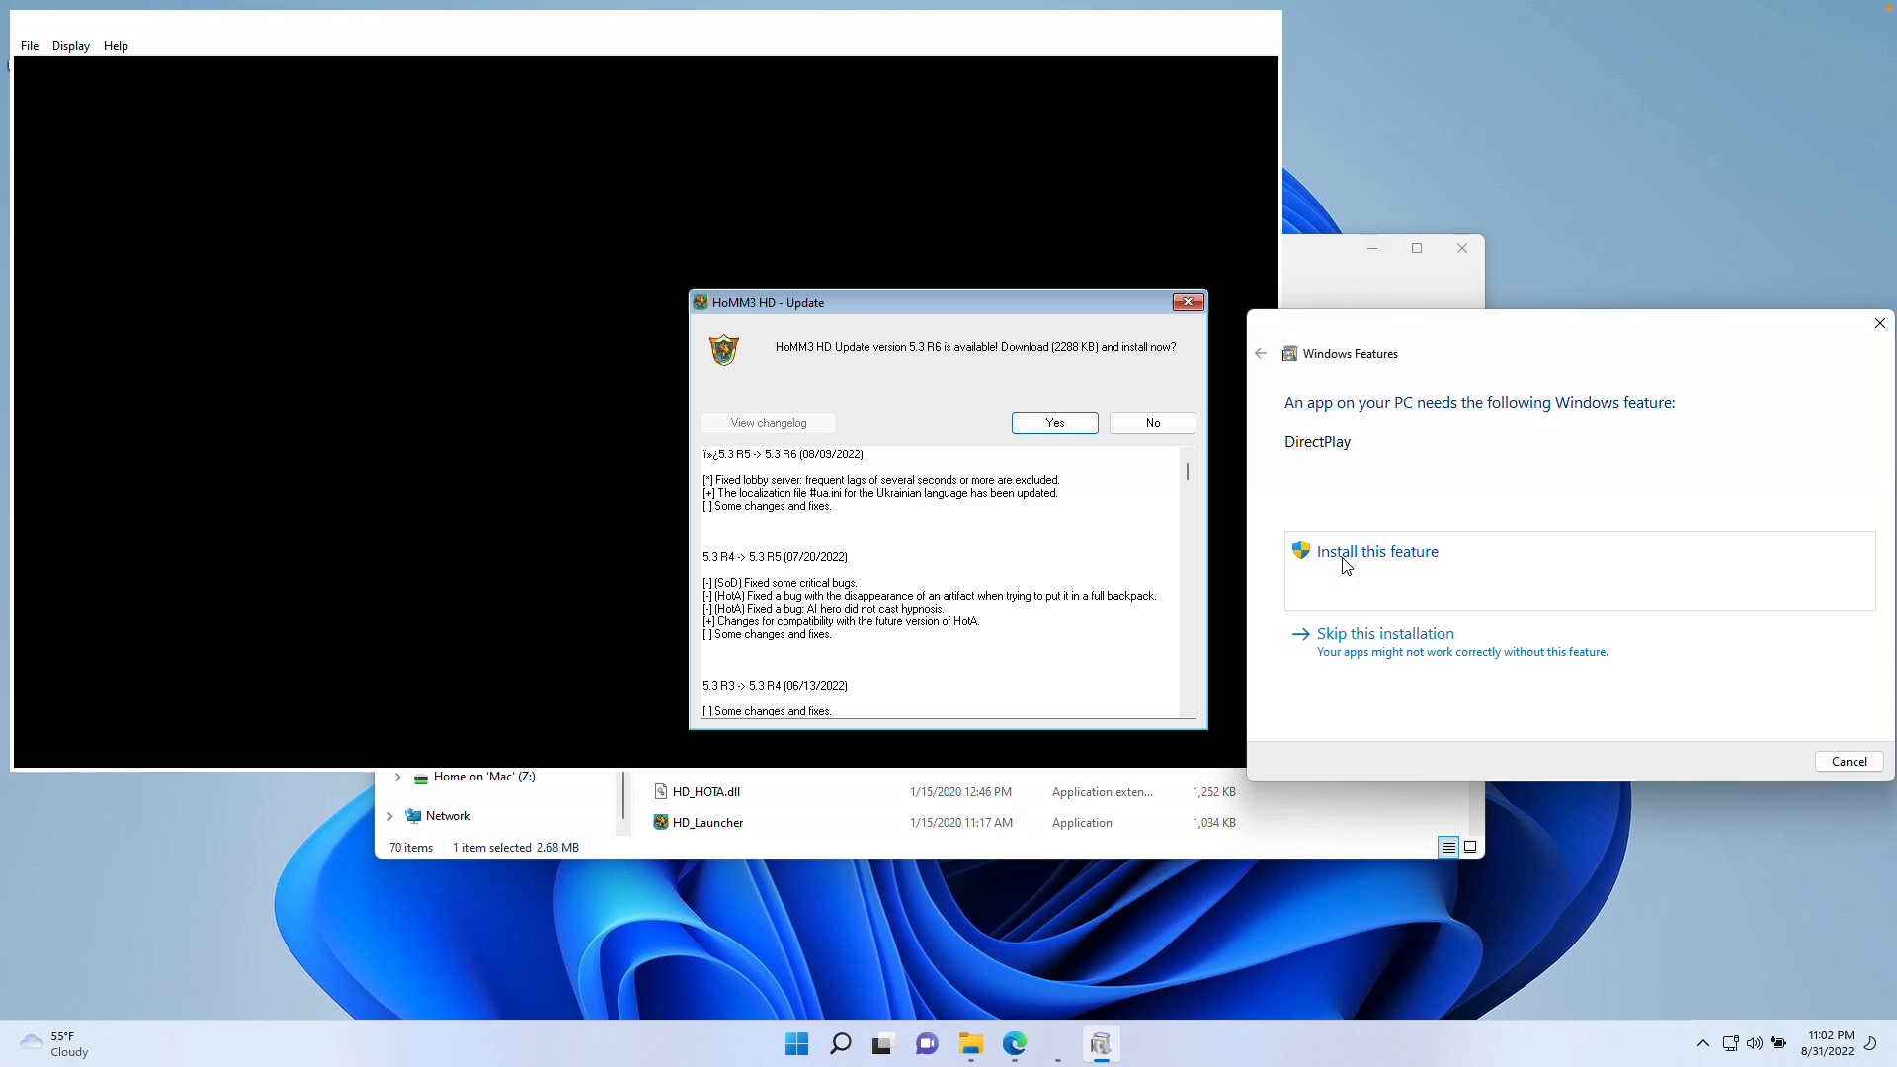
click(1376, 552)
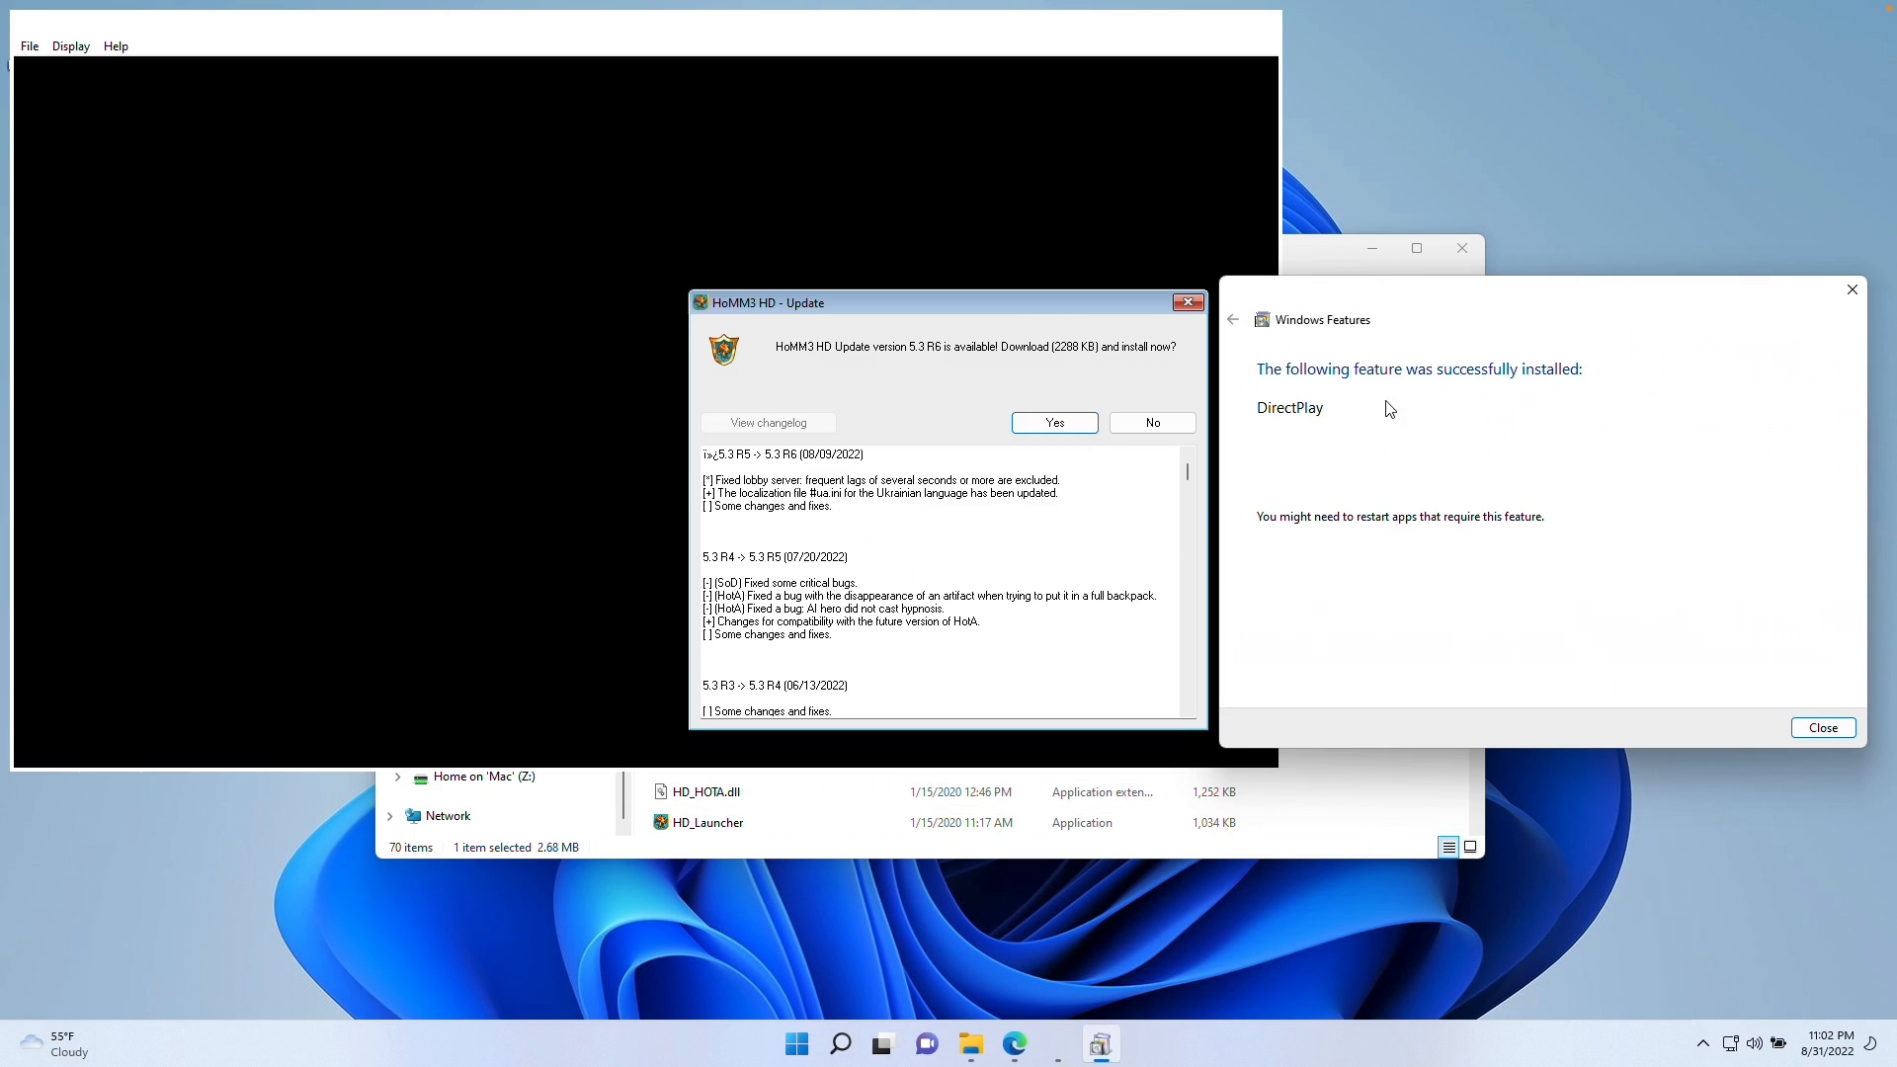
click(1053, 422)
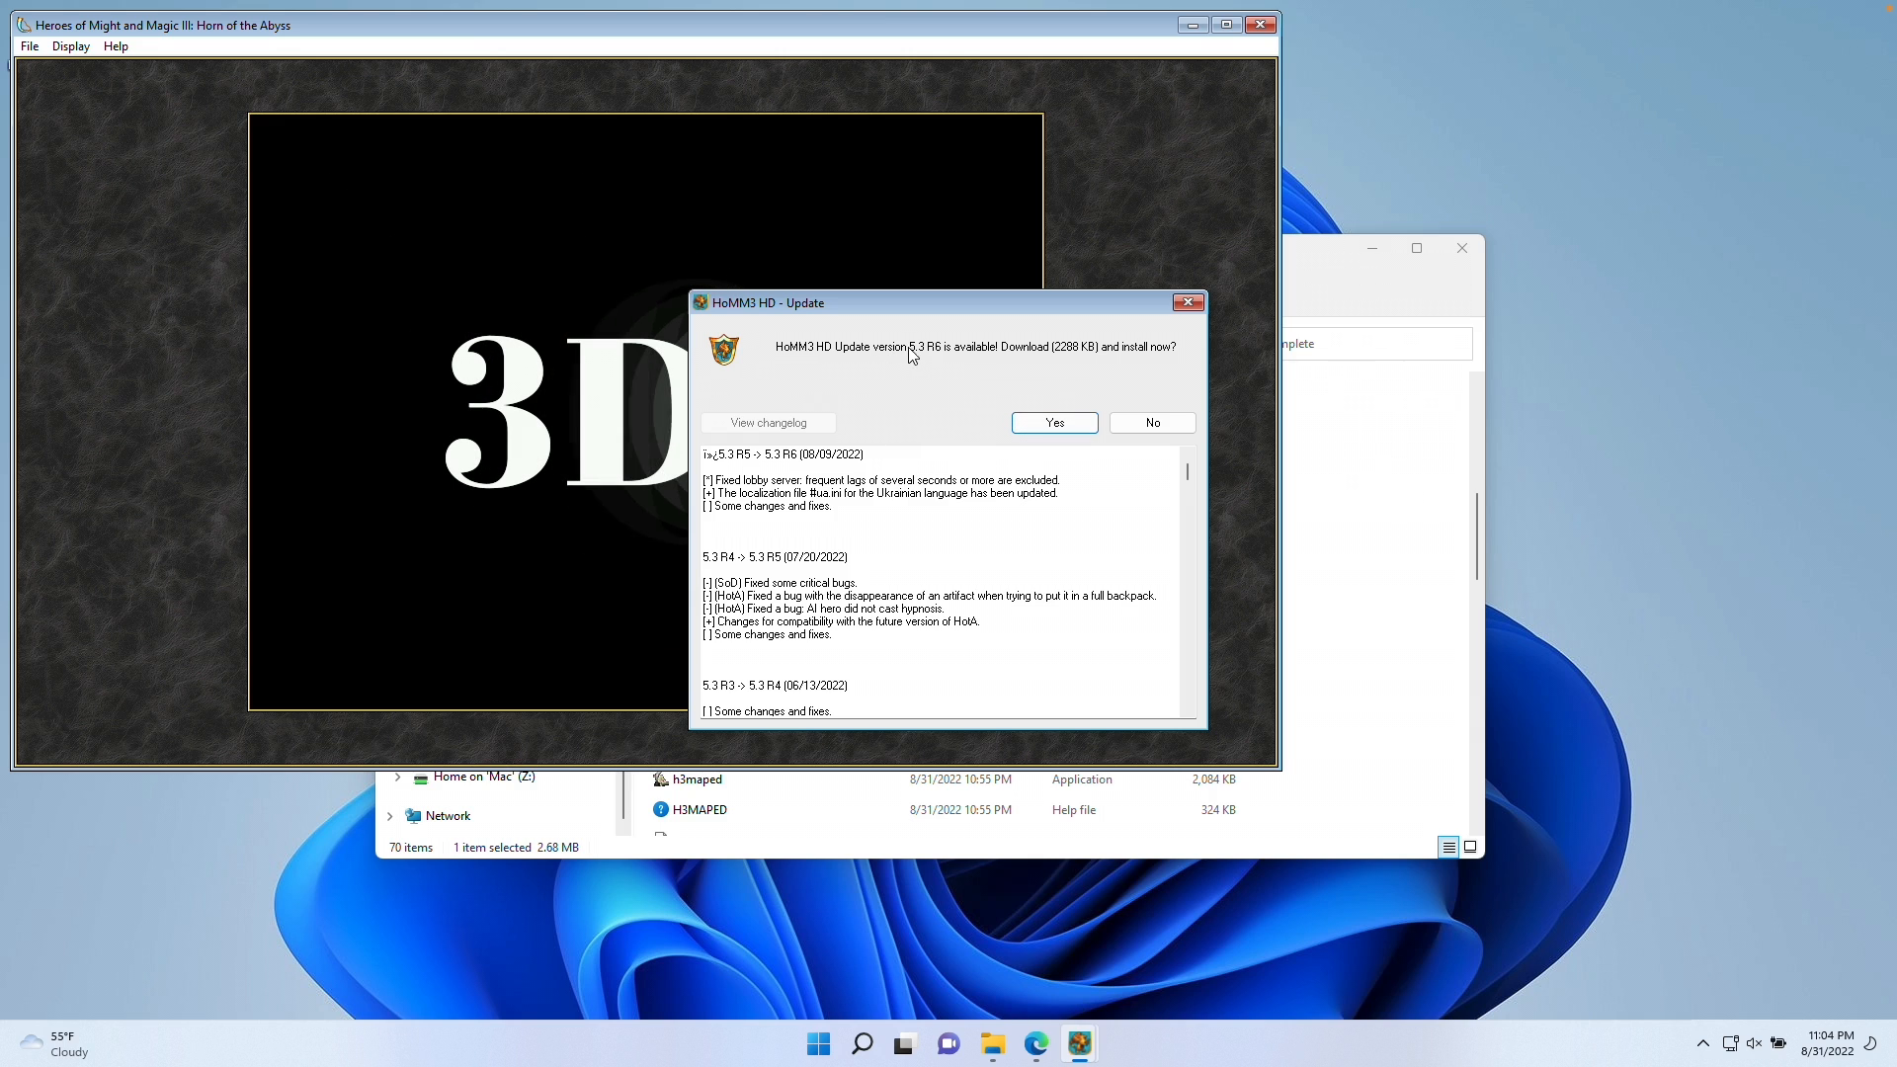
mouse_move(1150, 422)
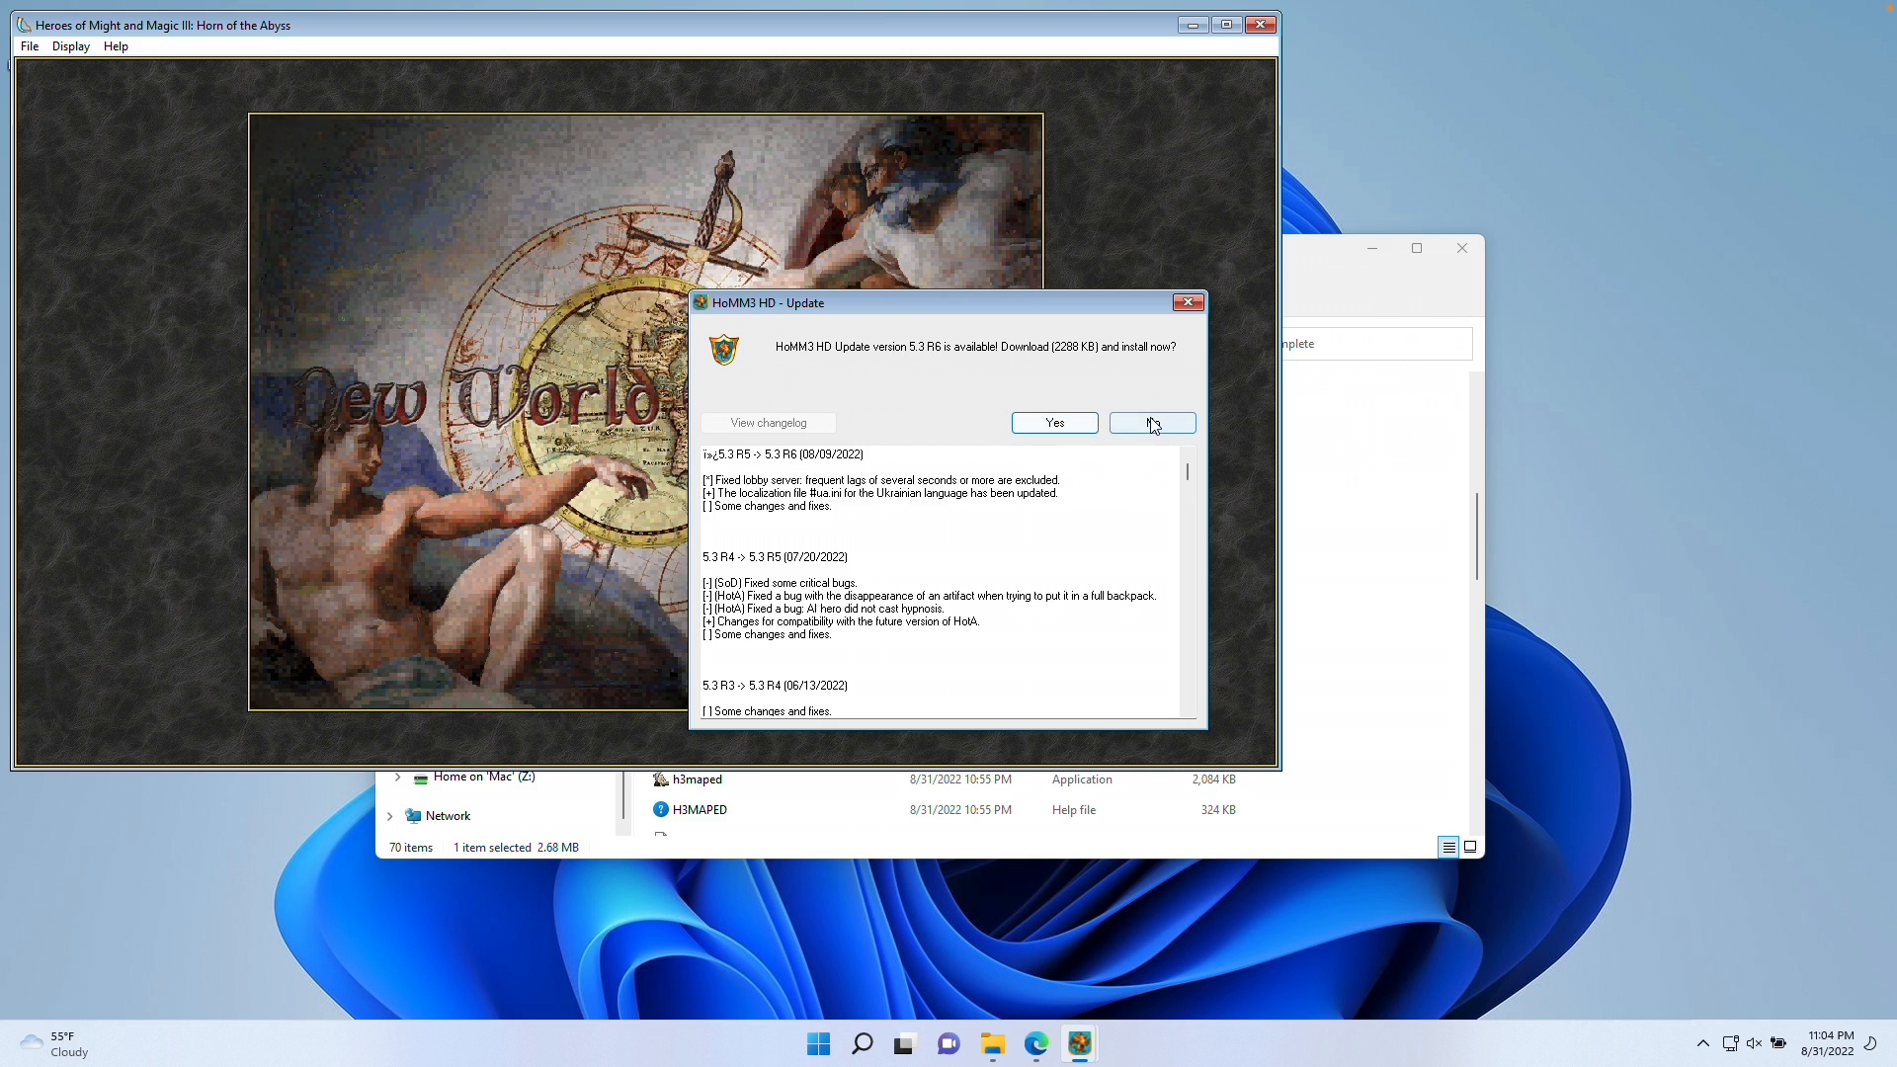
Decline the HD update, maximize the game window, and switch to Display > Full Screen
click(1150, 422)
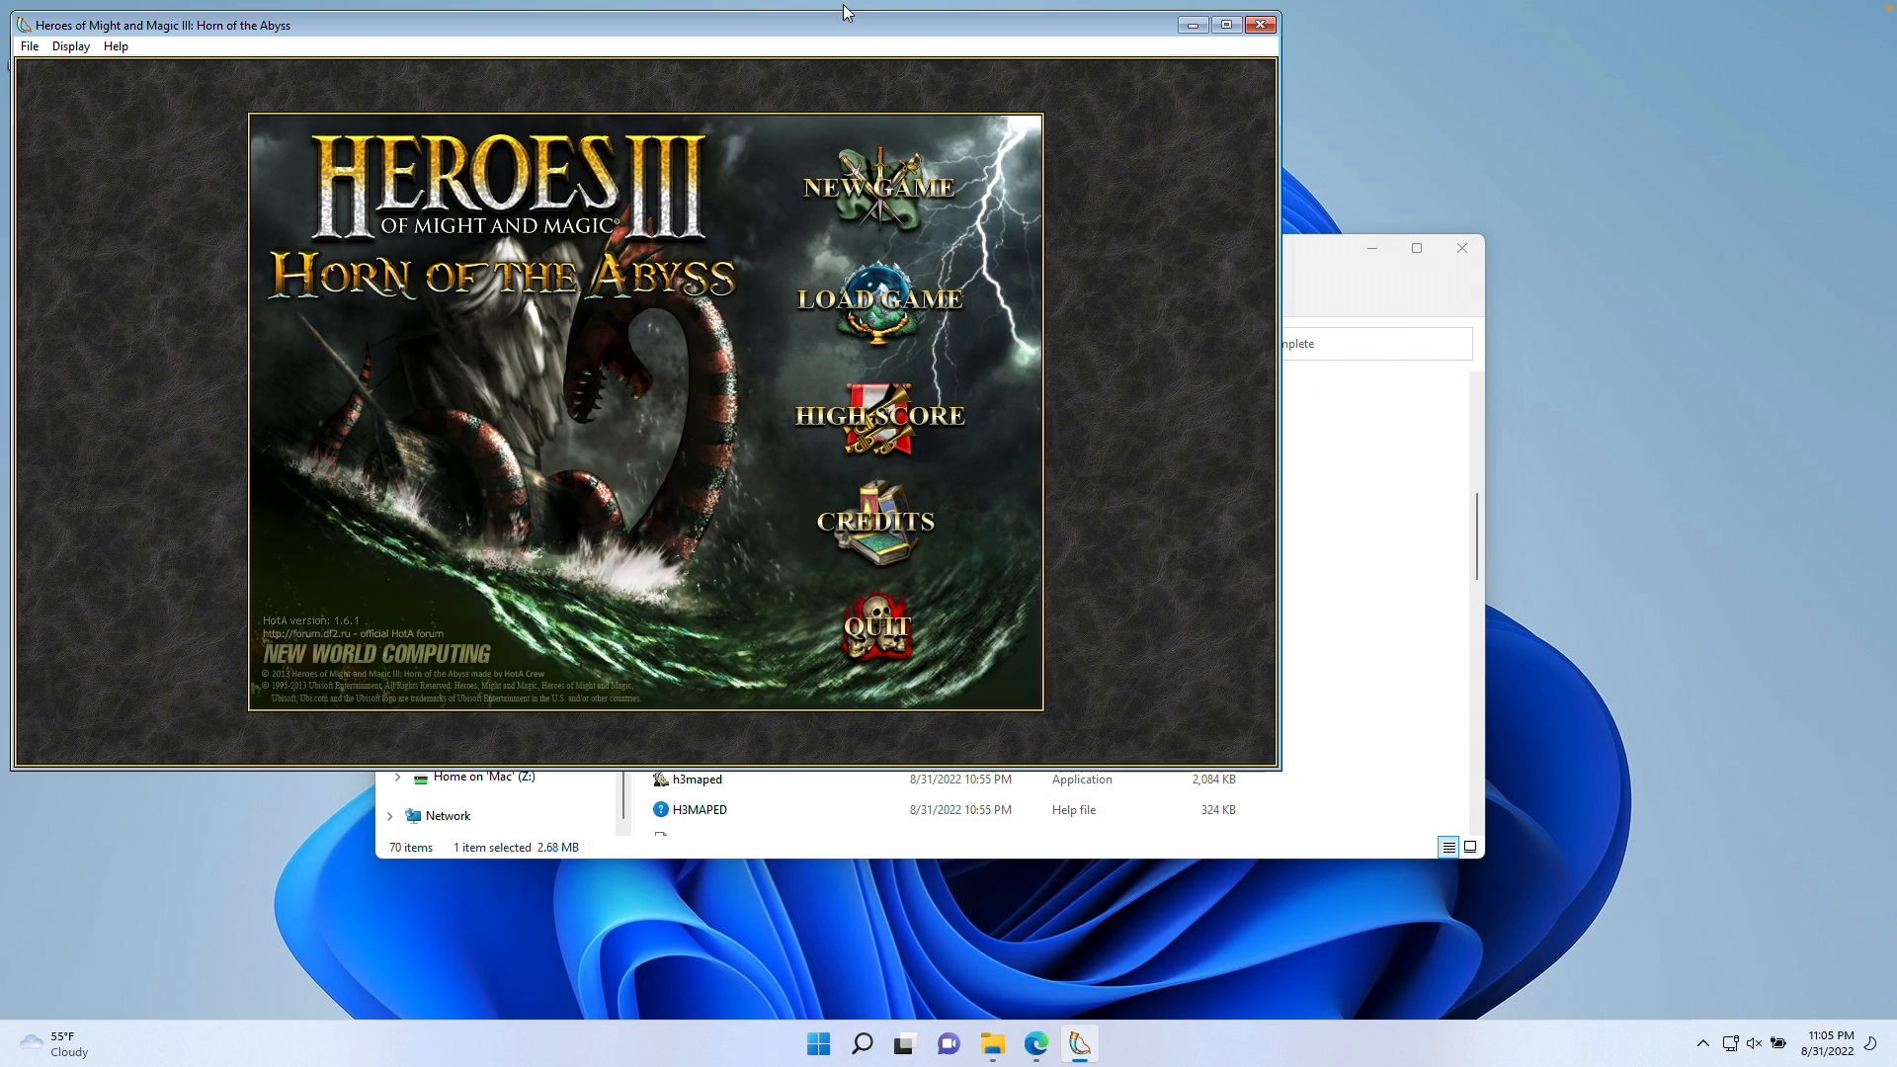
mouse_move(1225, 23)
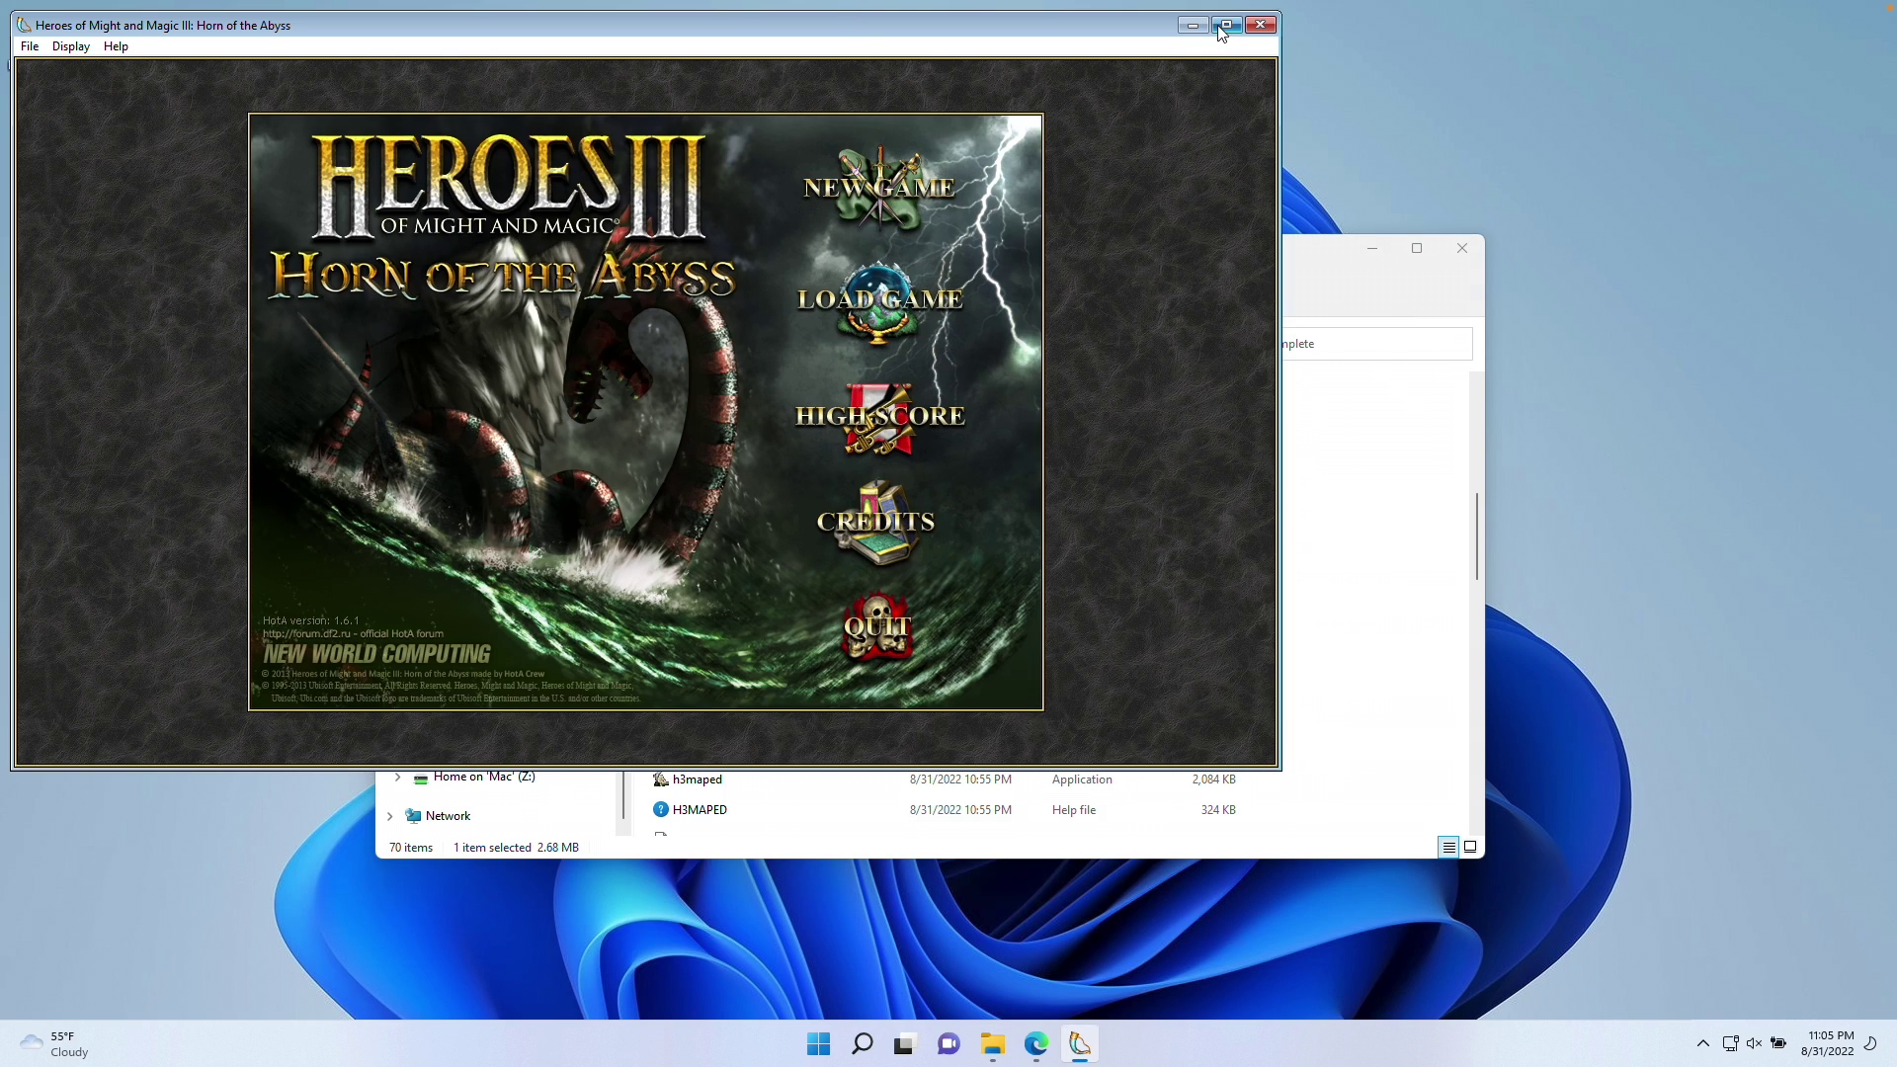
click(1225, 24)
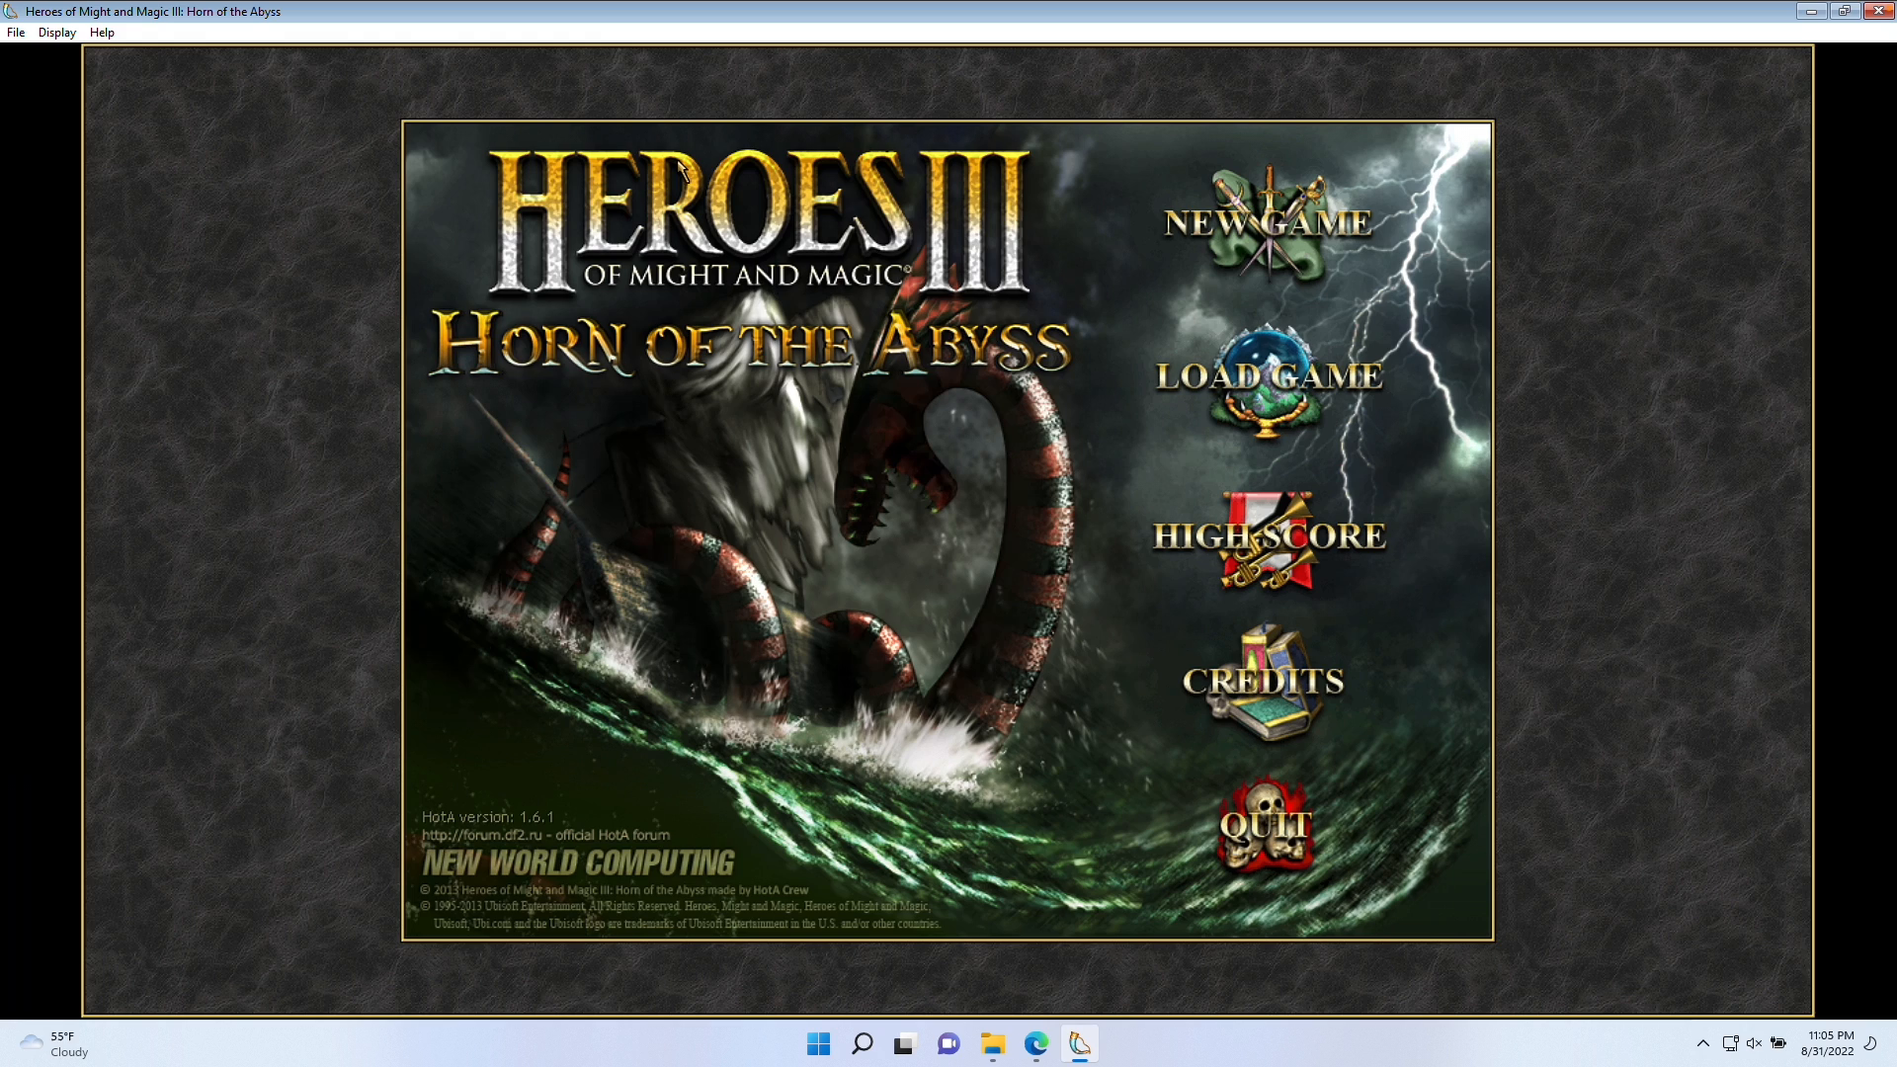
click(55, 32)
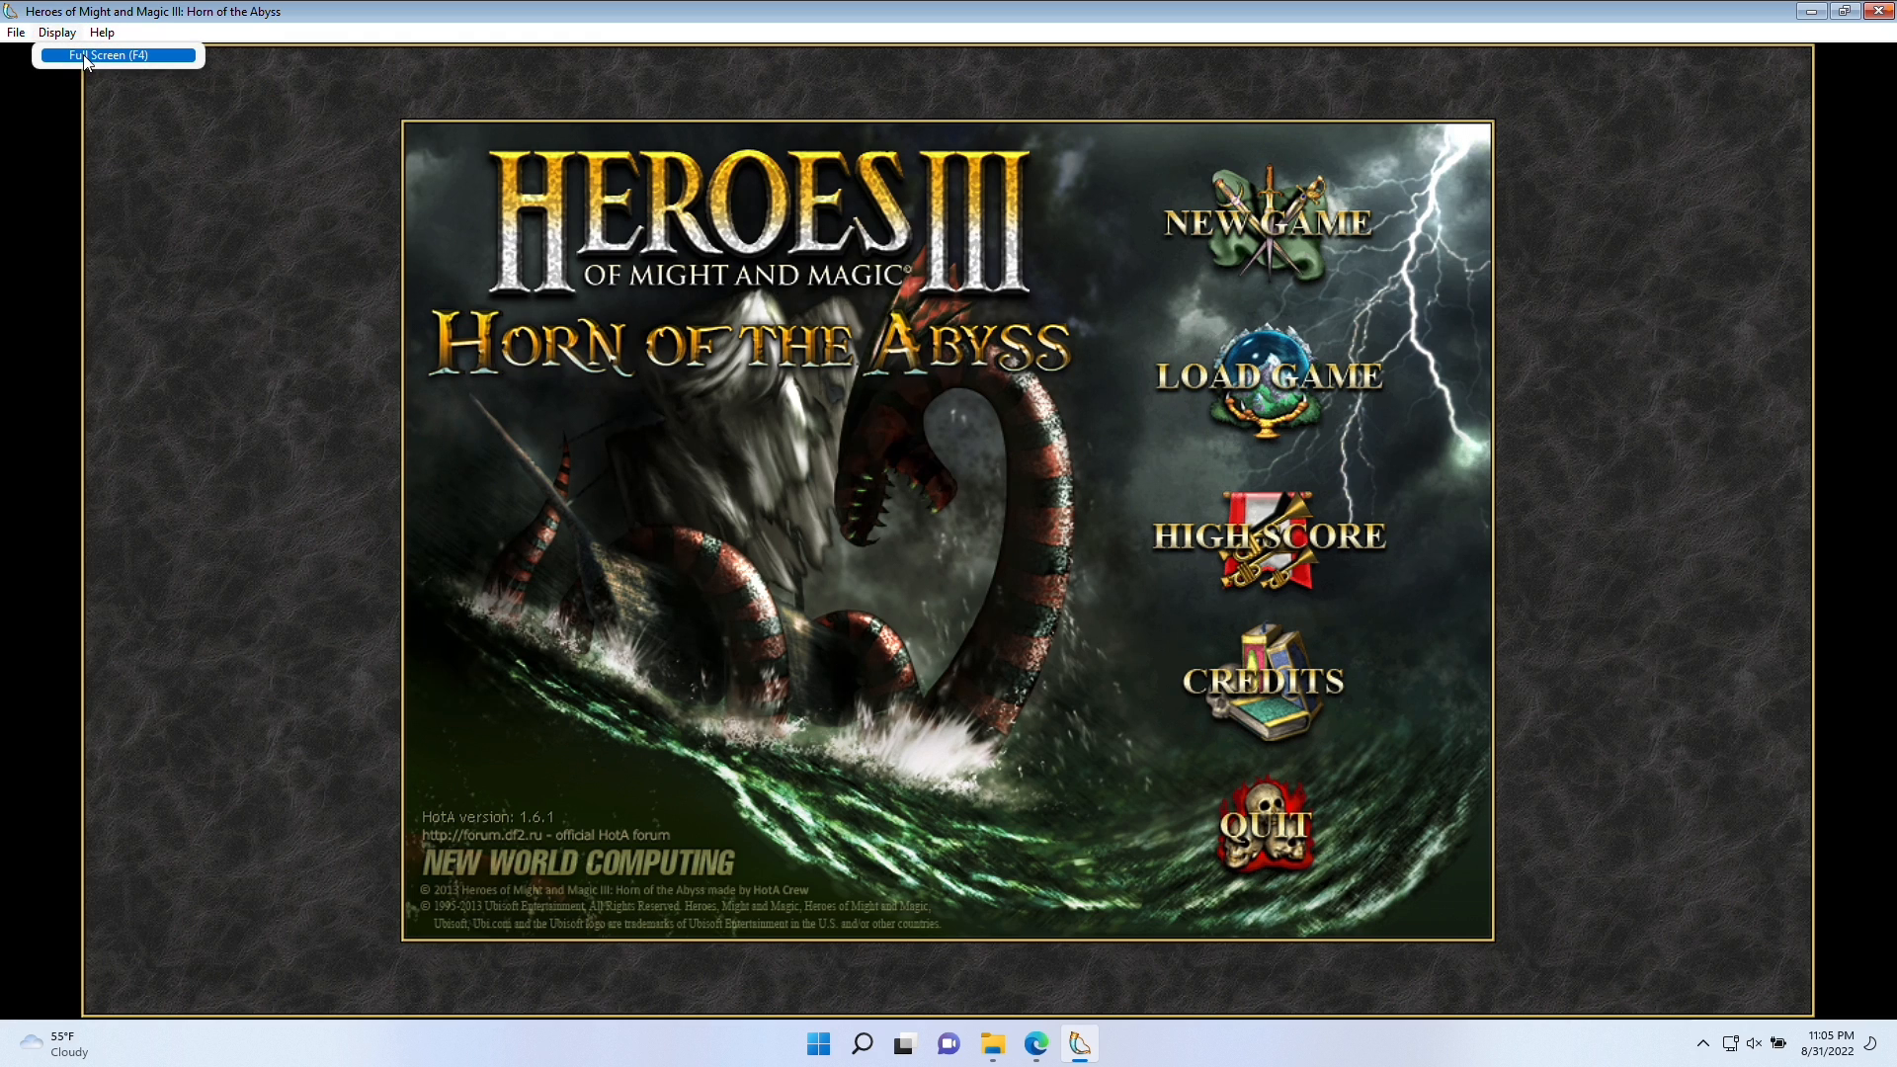
click(109, 54)
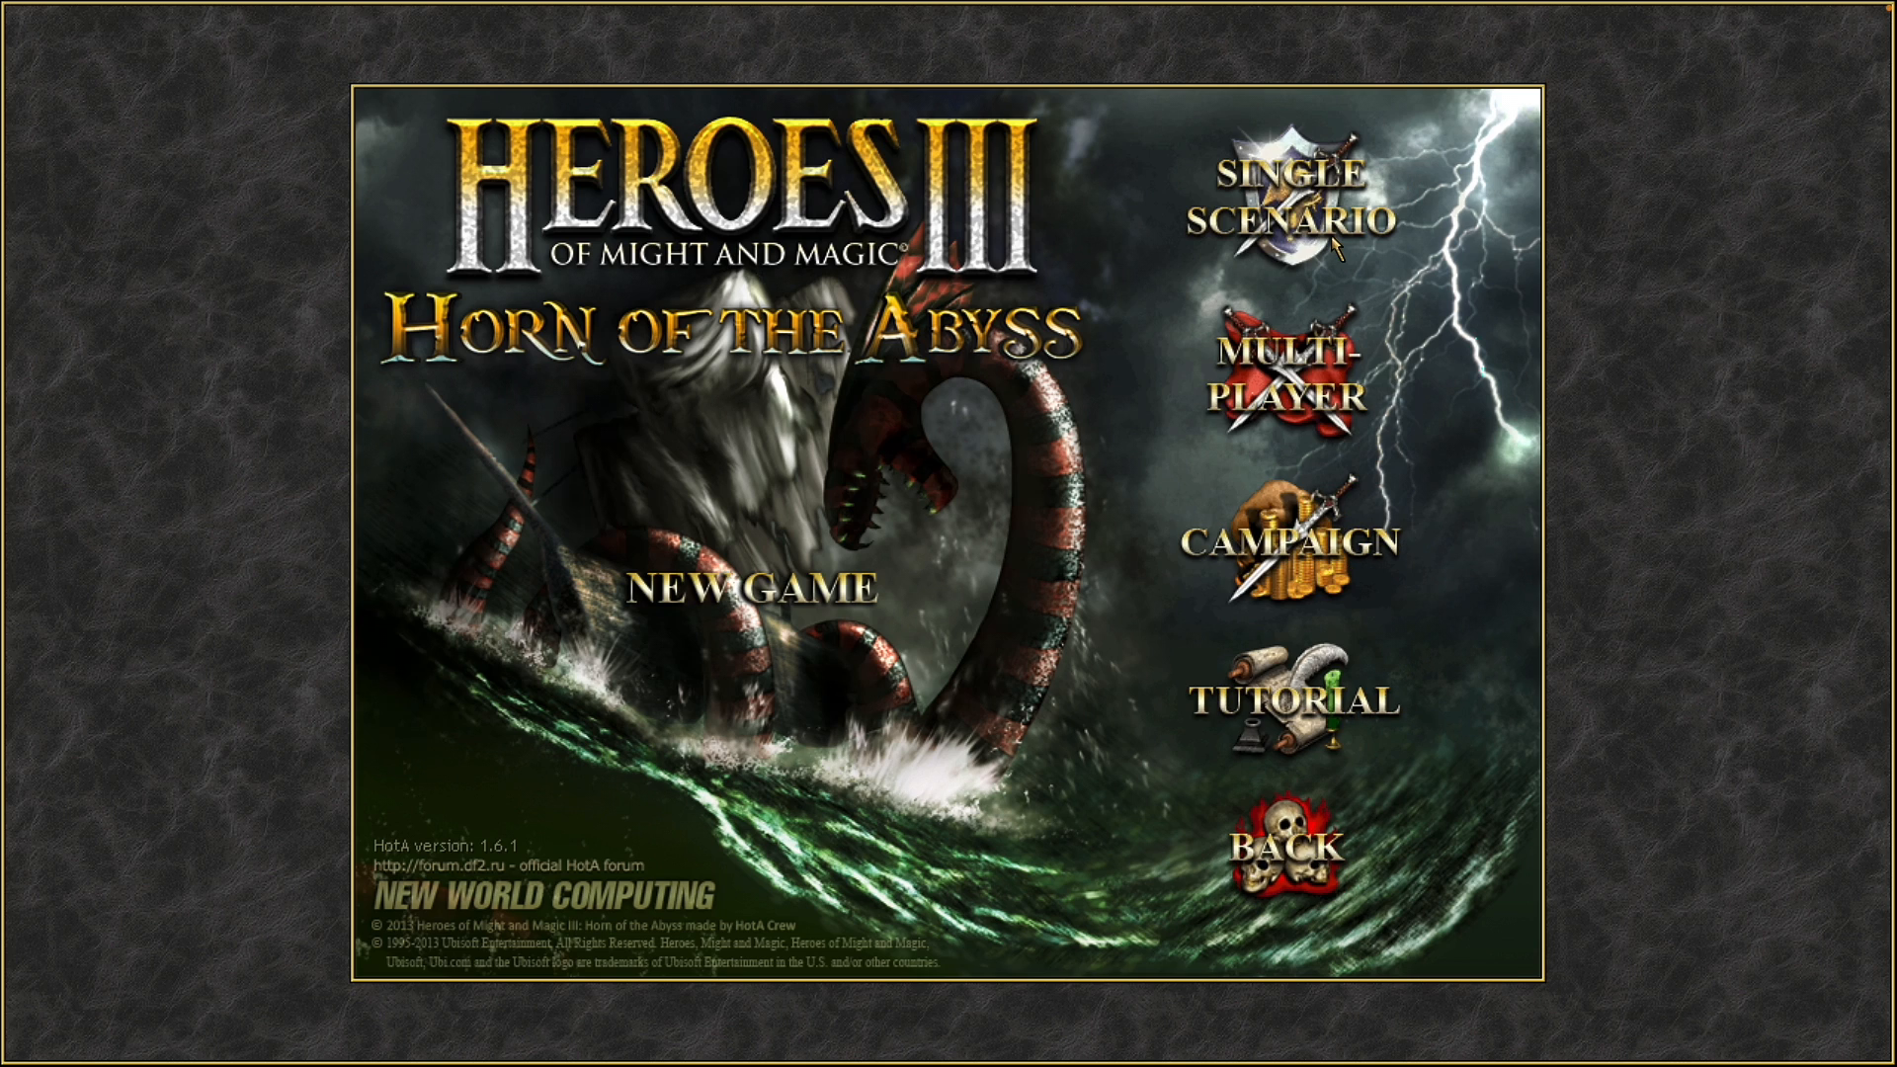
Start a campaign as Lord Haart, end the turn into week 2, and accept the Archangels
click(1291, 543)
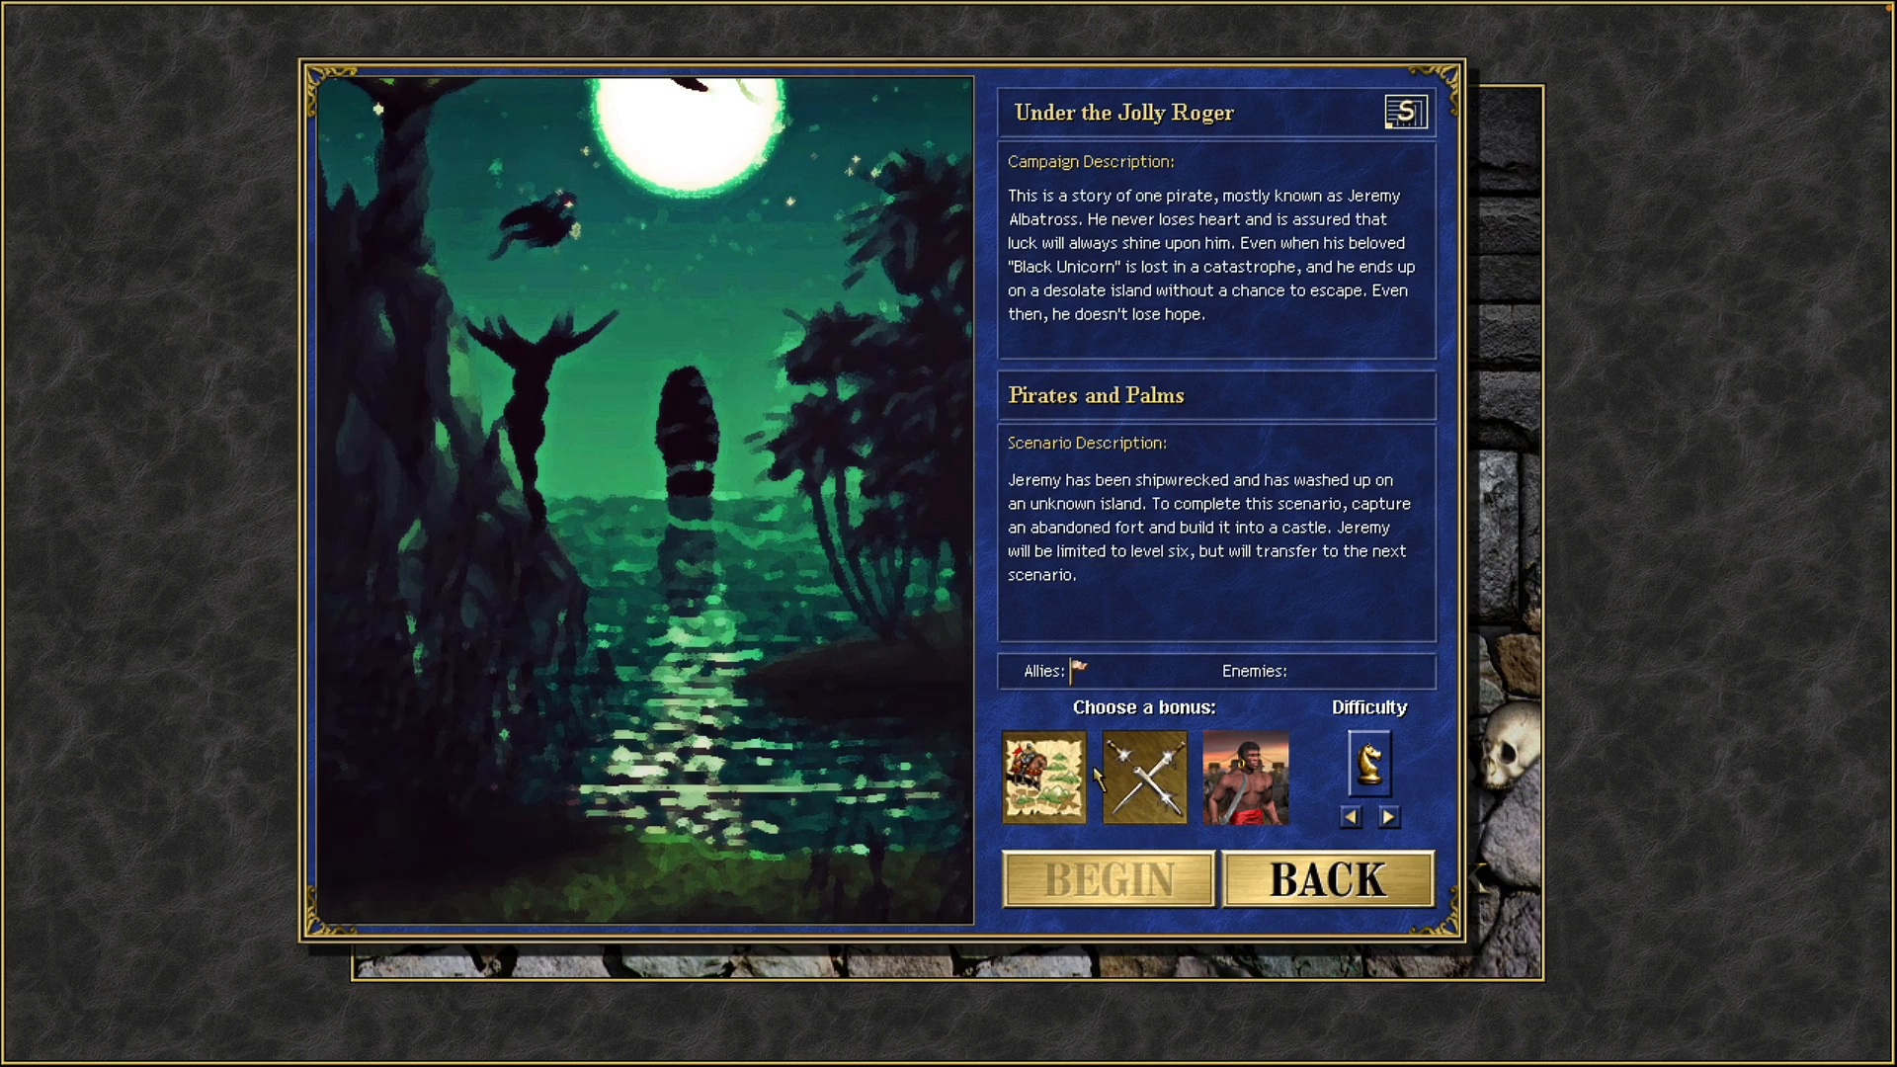
click(1104, 879)
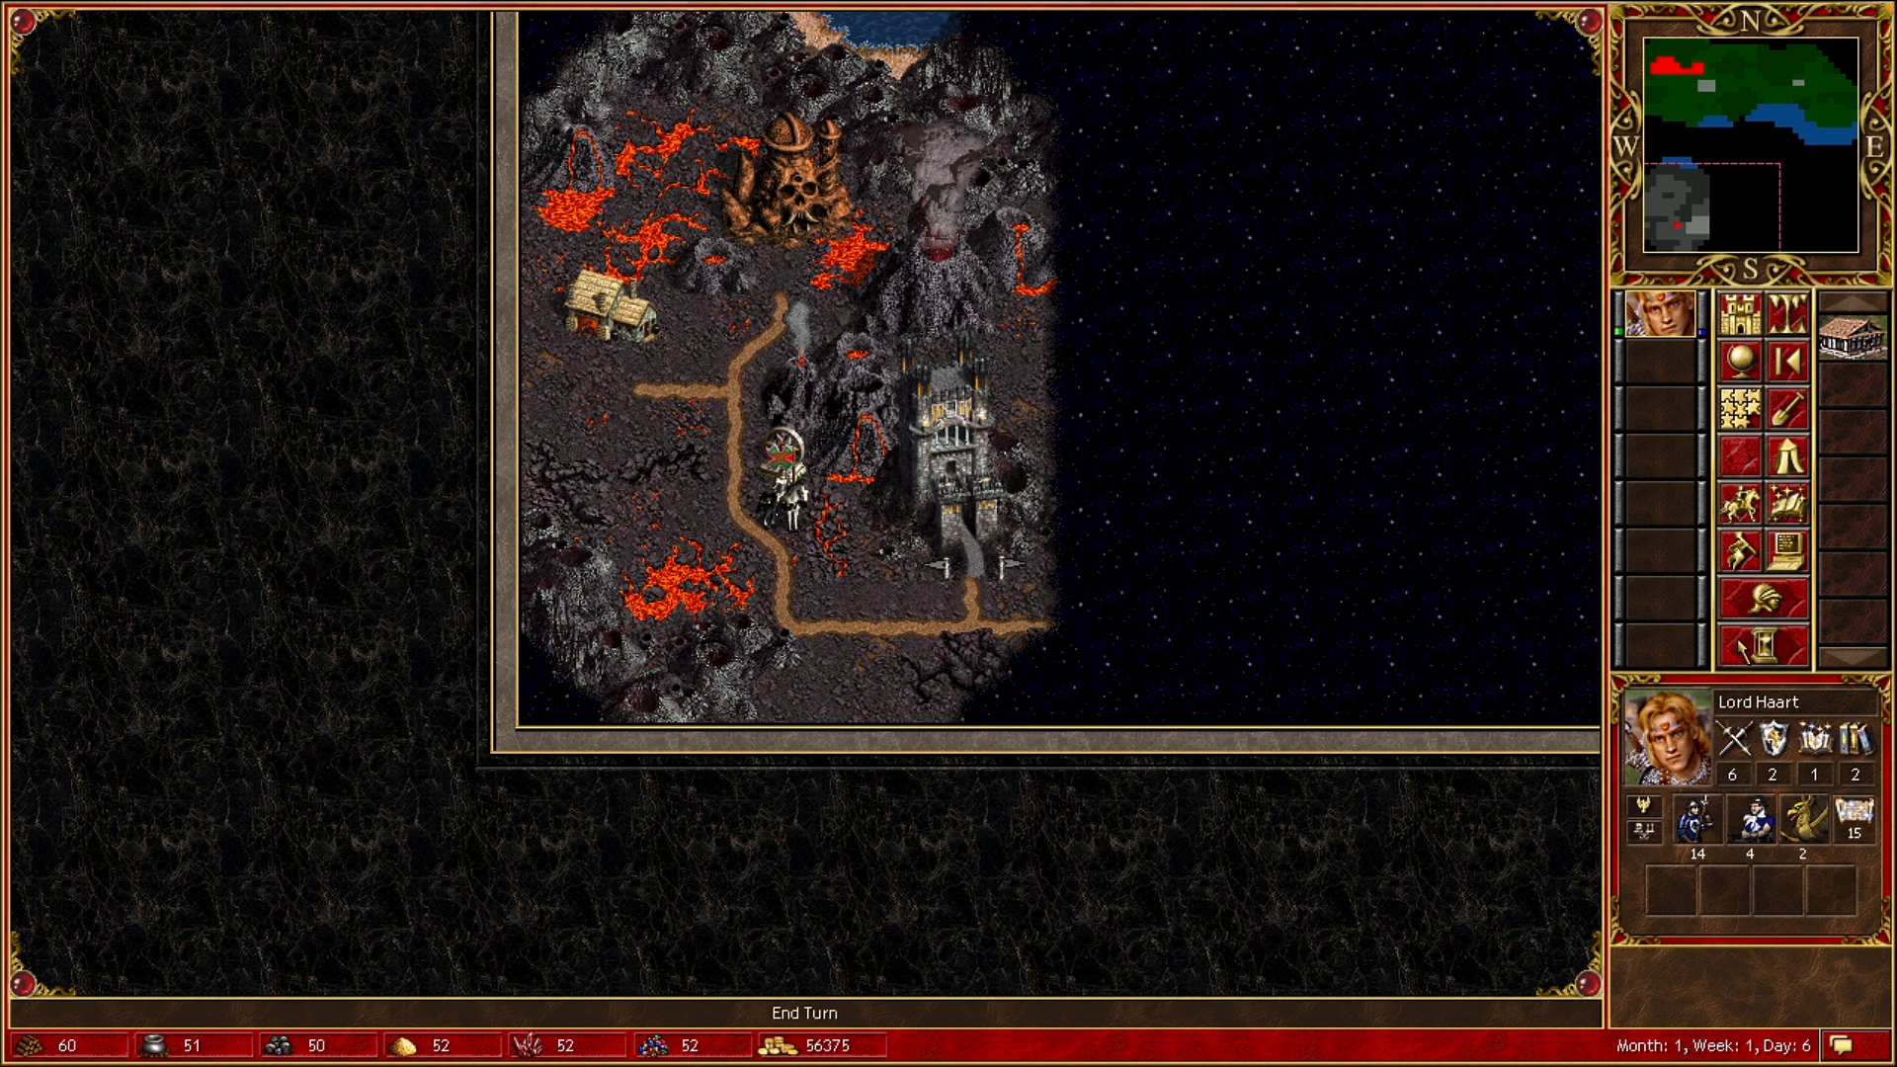
click(803, 1013)
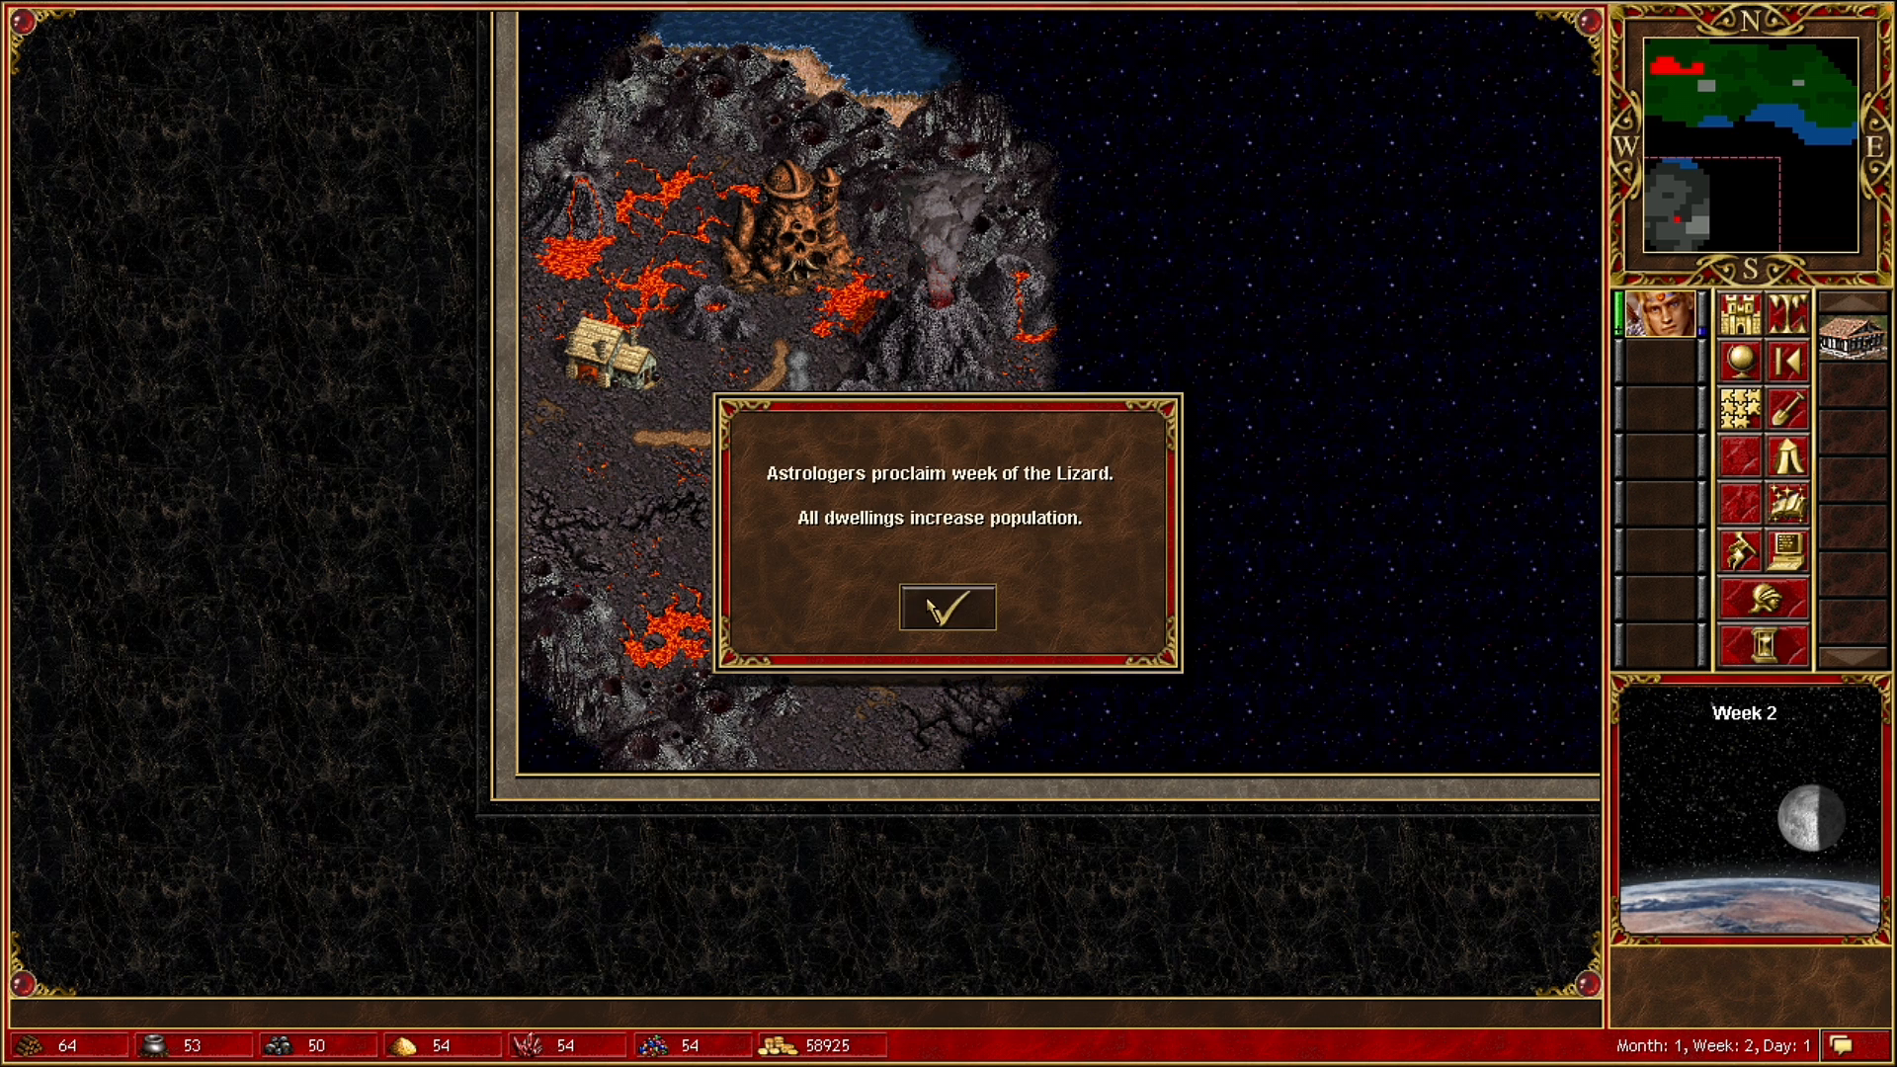
click(947, 606)
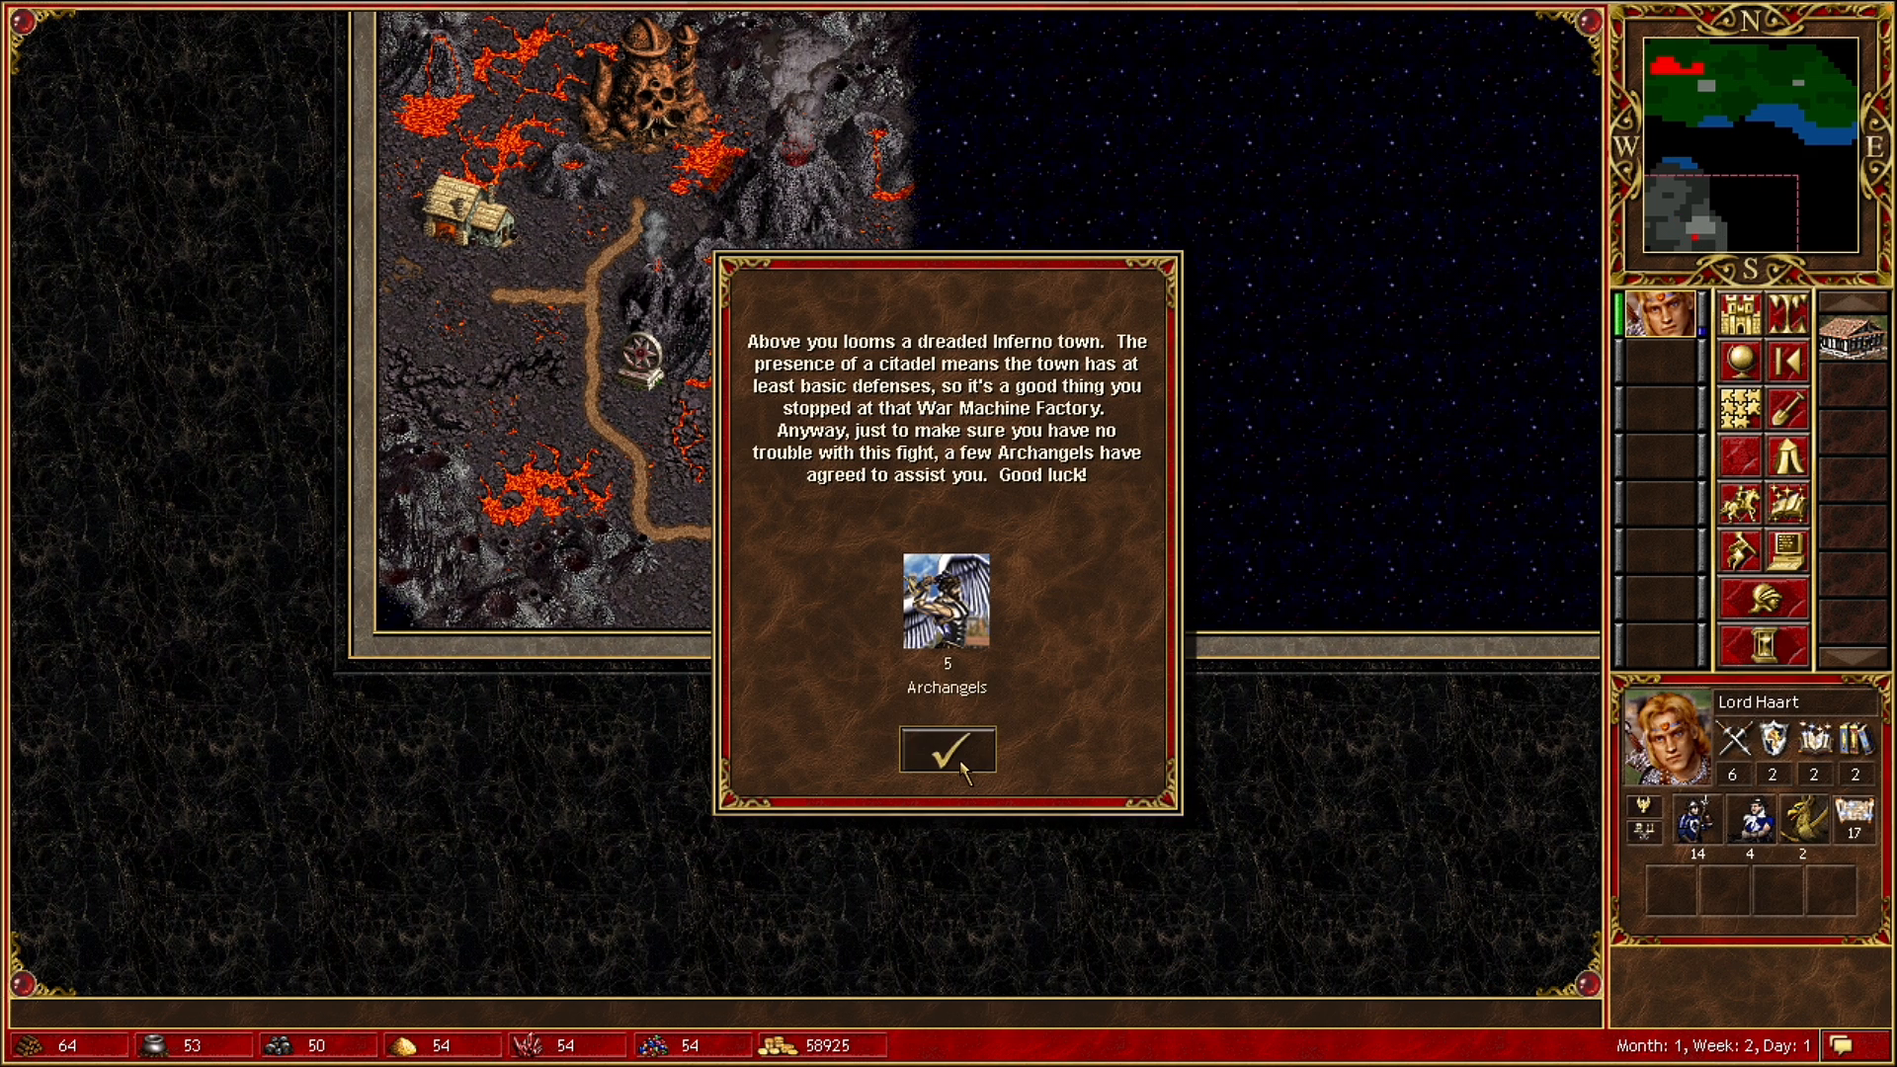
click(947, 750)
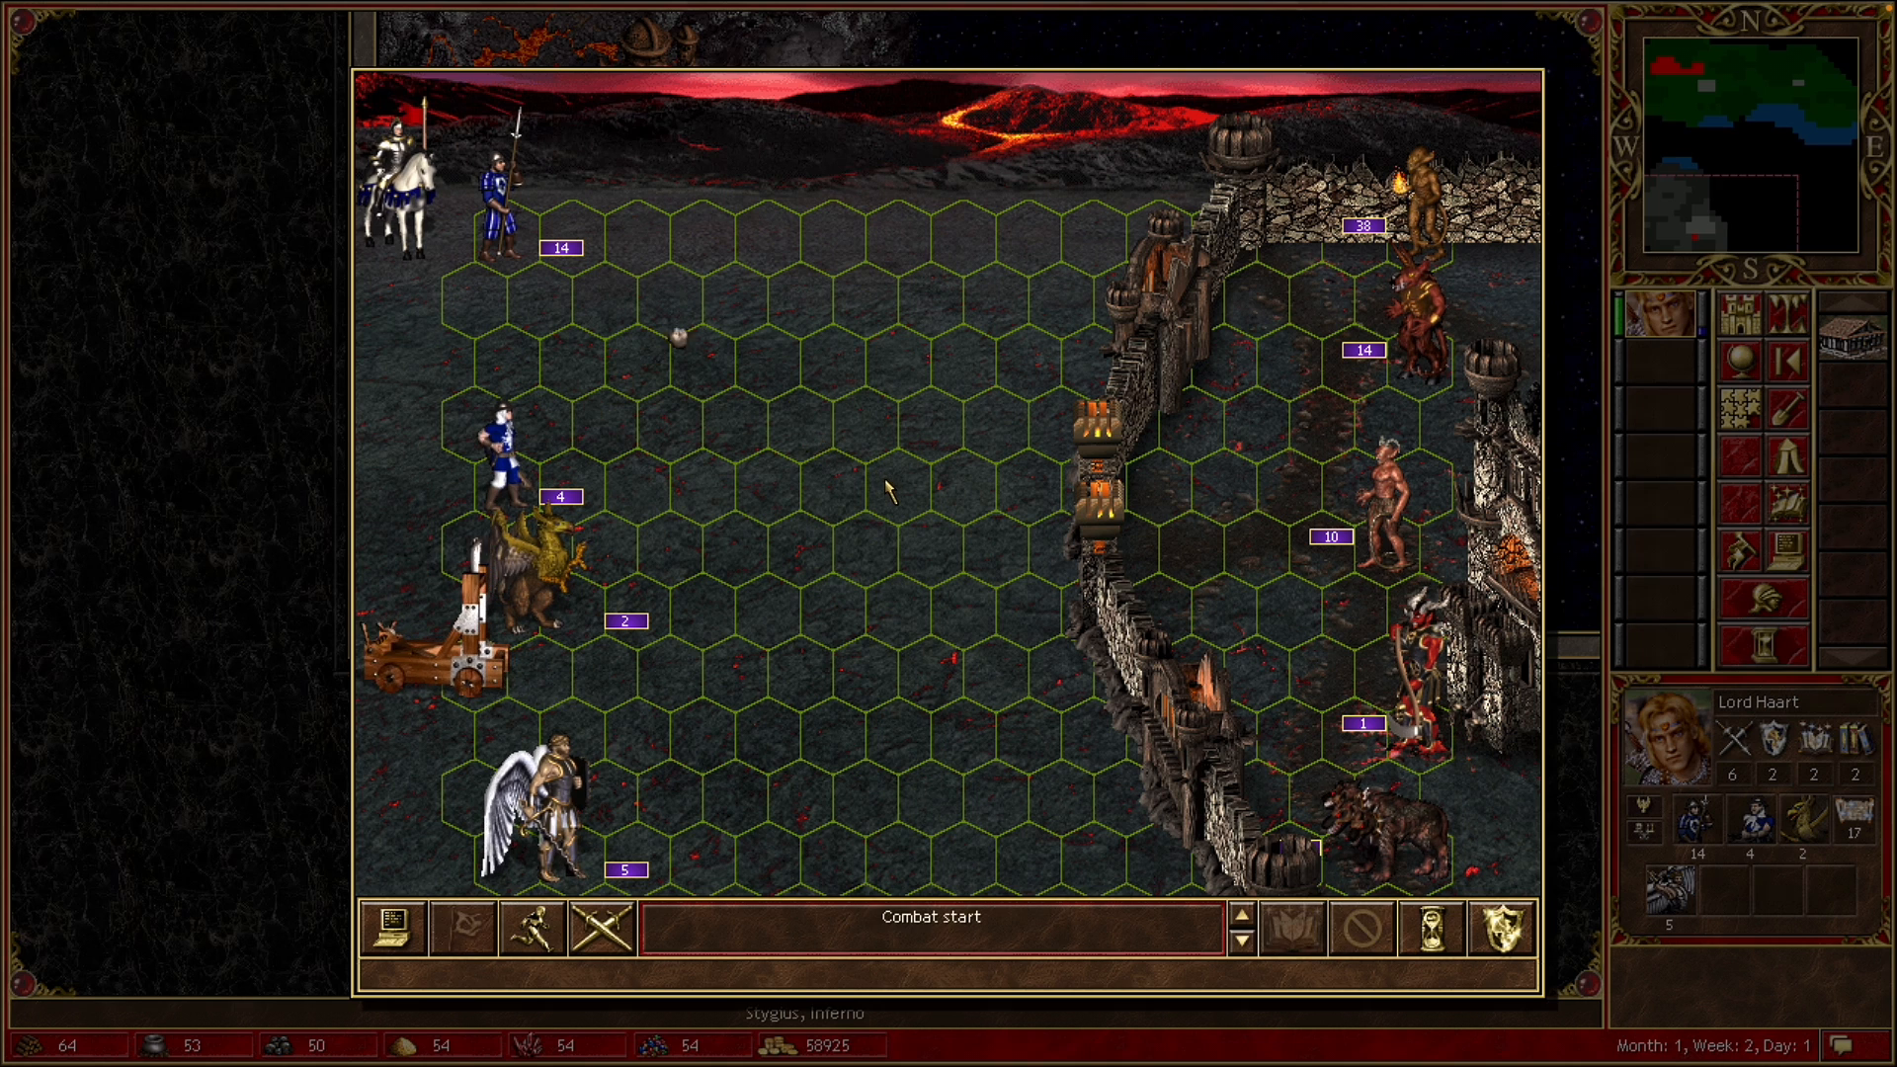
mouse_move(969, 551)
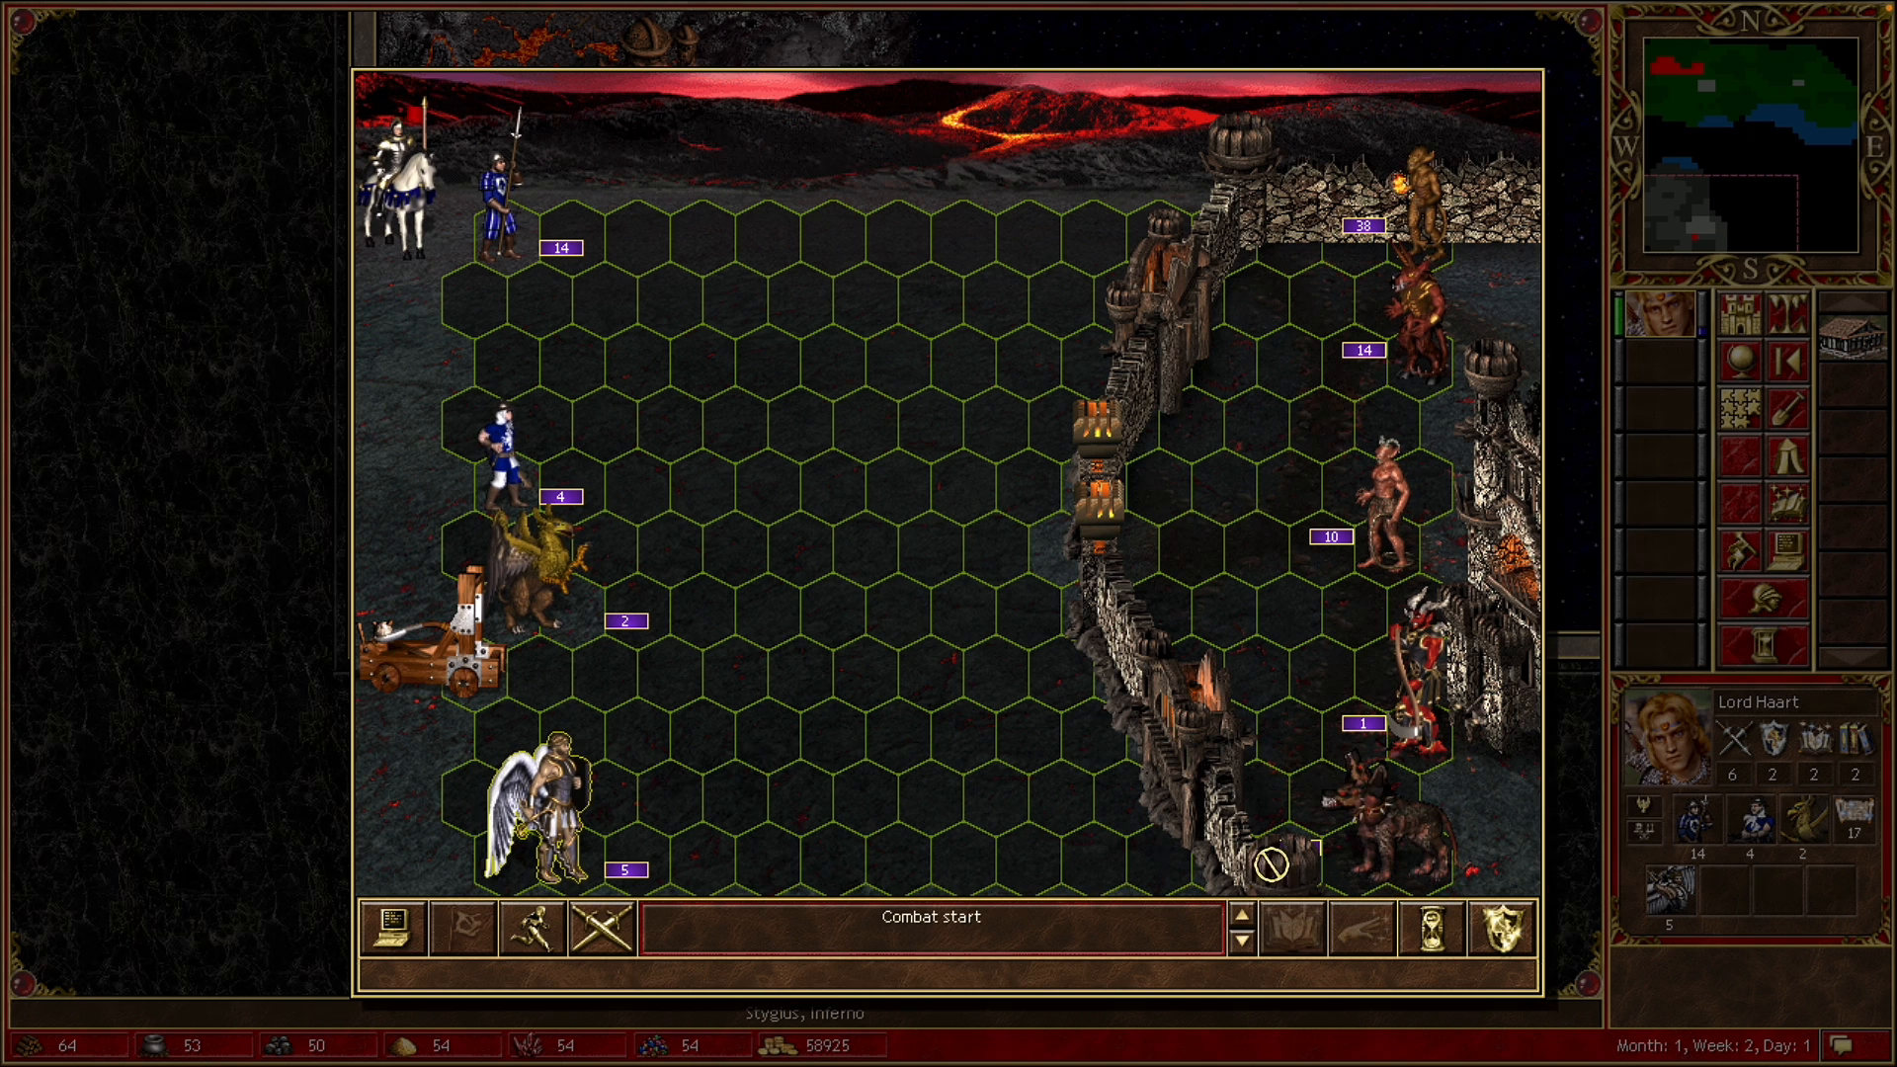
Finish Lord Haart's siege of the Inferno town and accept the victory results
click(1392, 750)
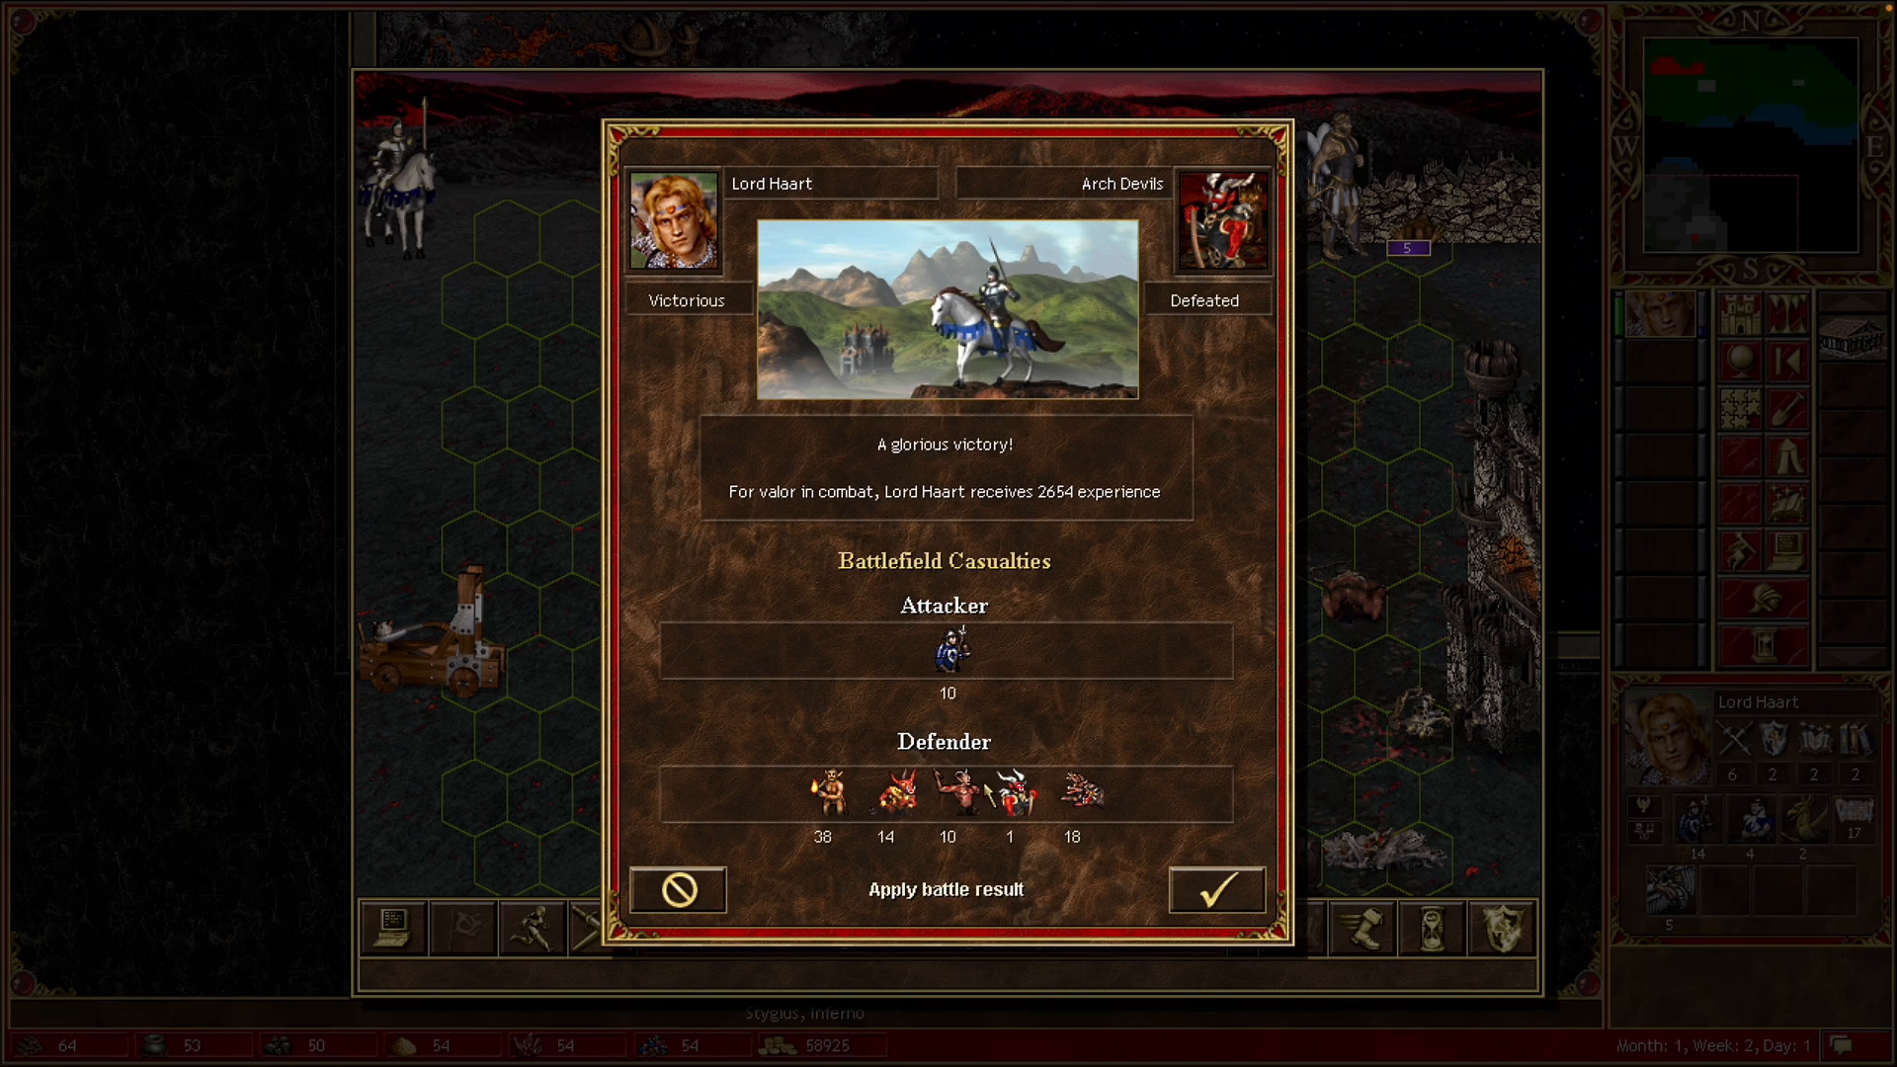
click(1218, 889)
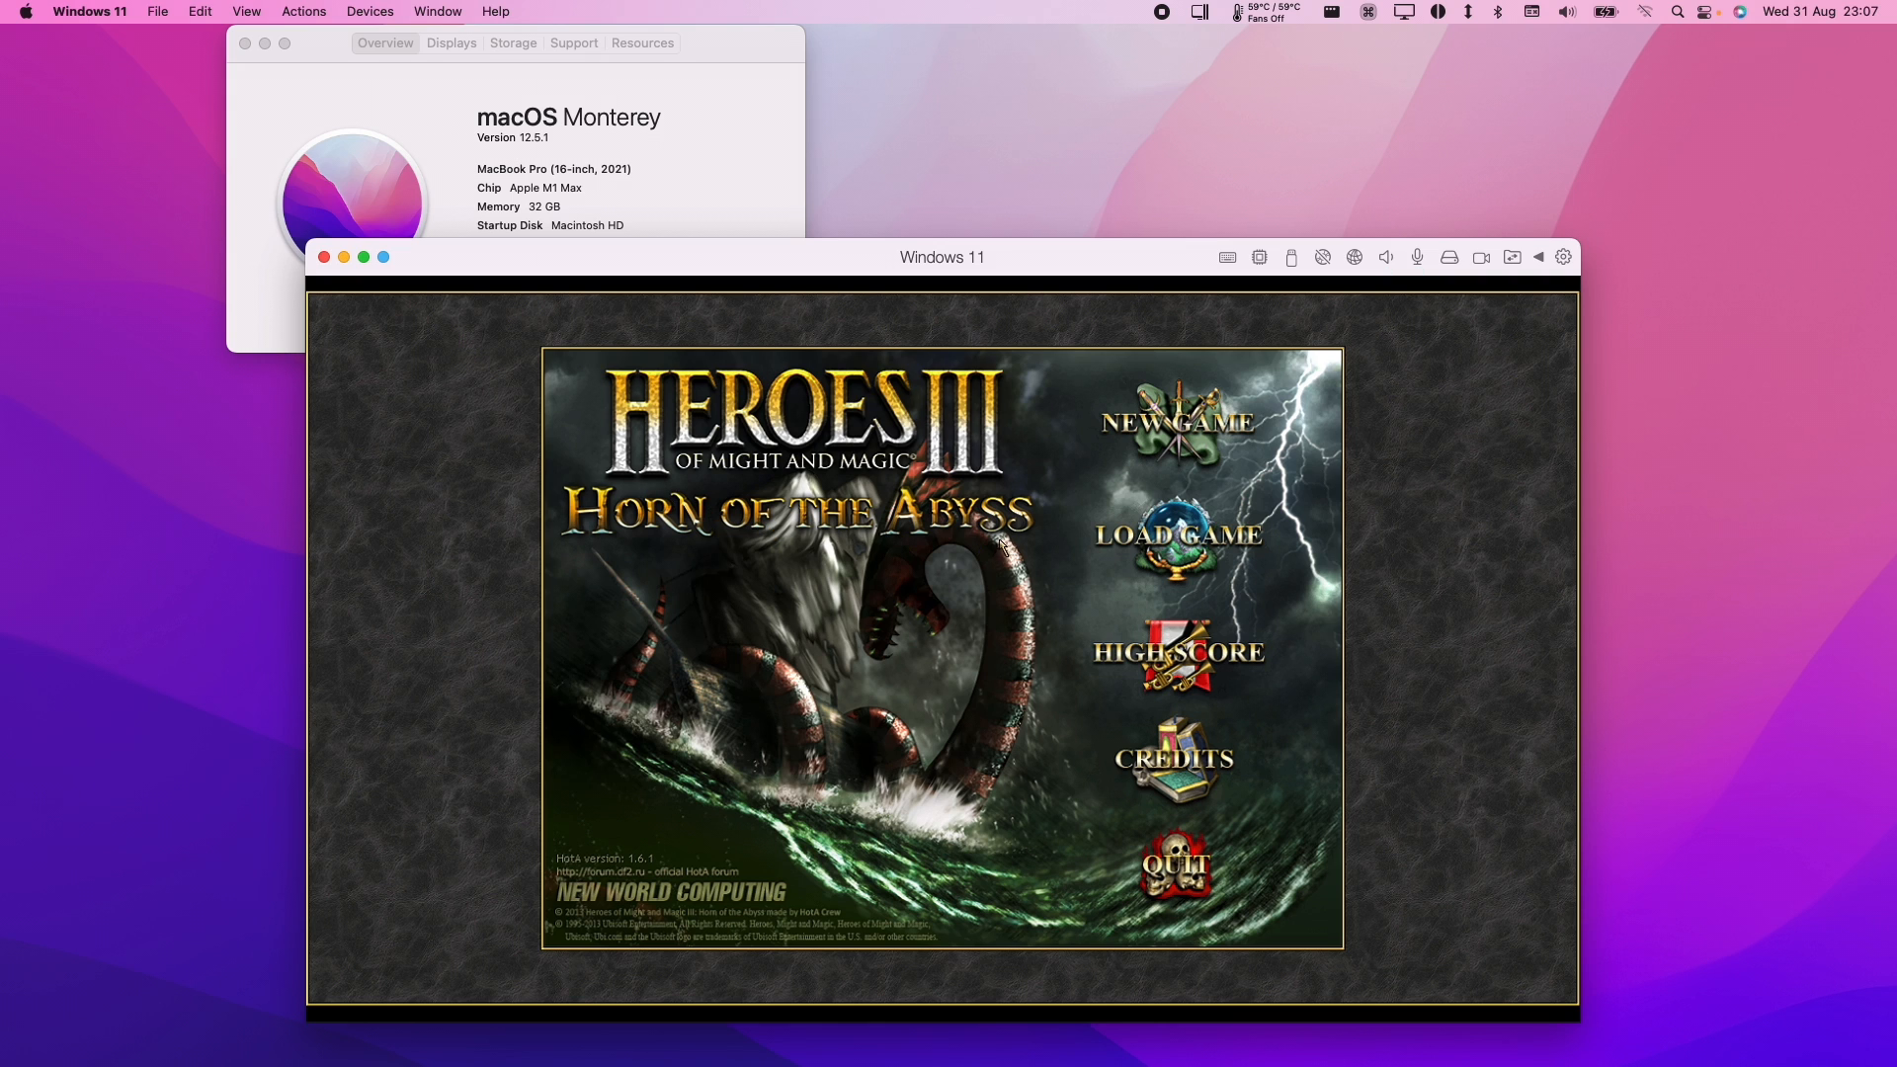
mouse_move(826, 319)
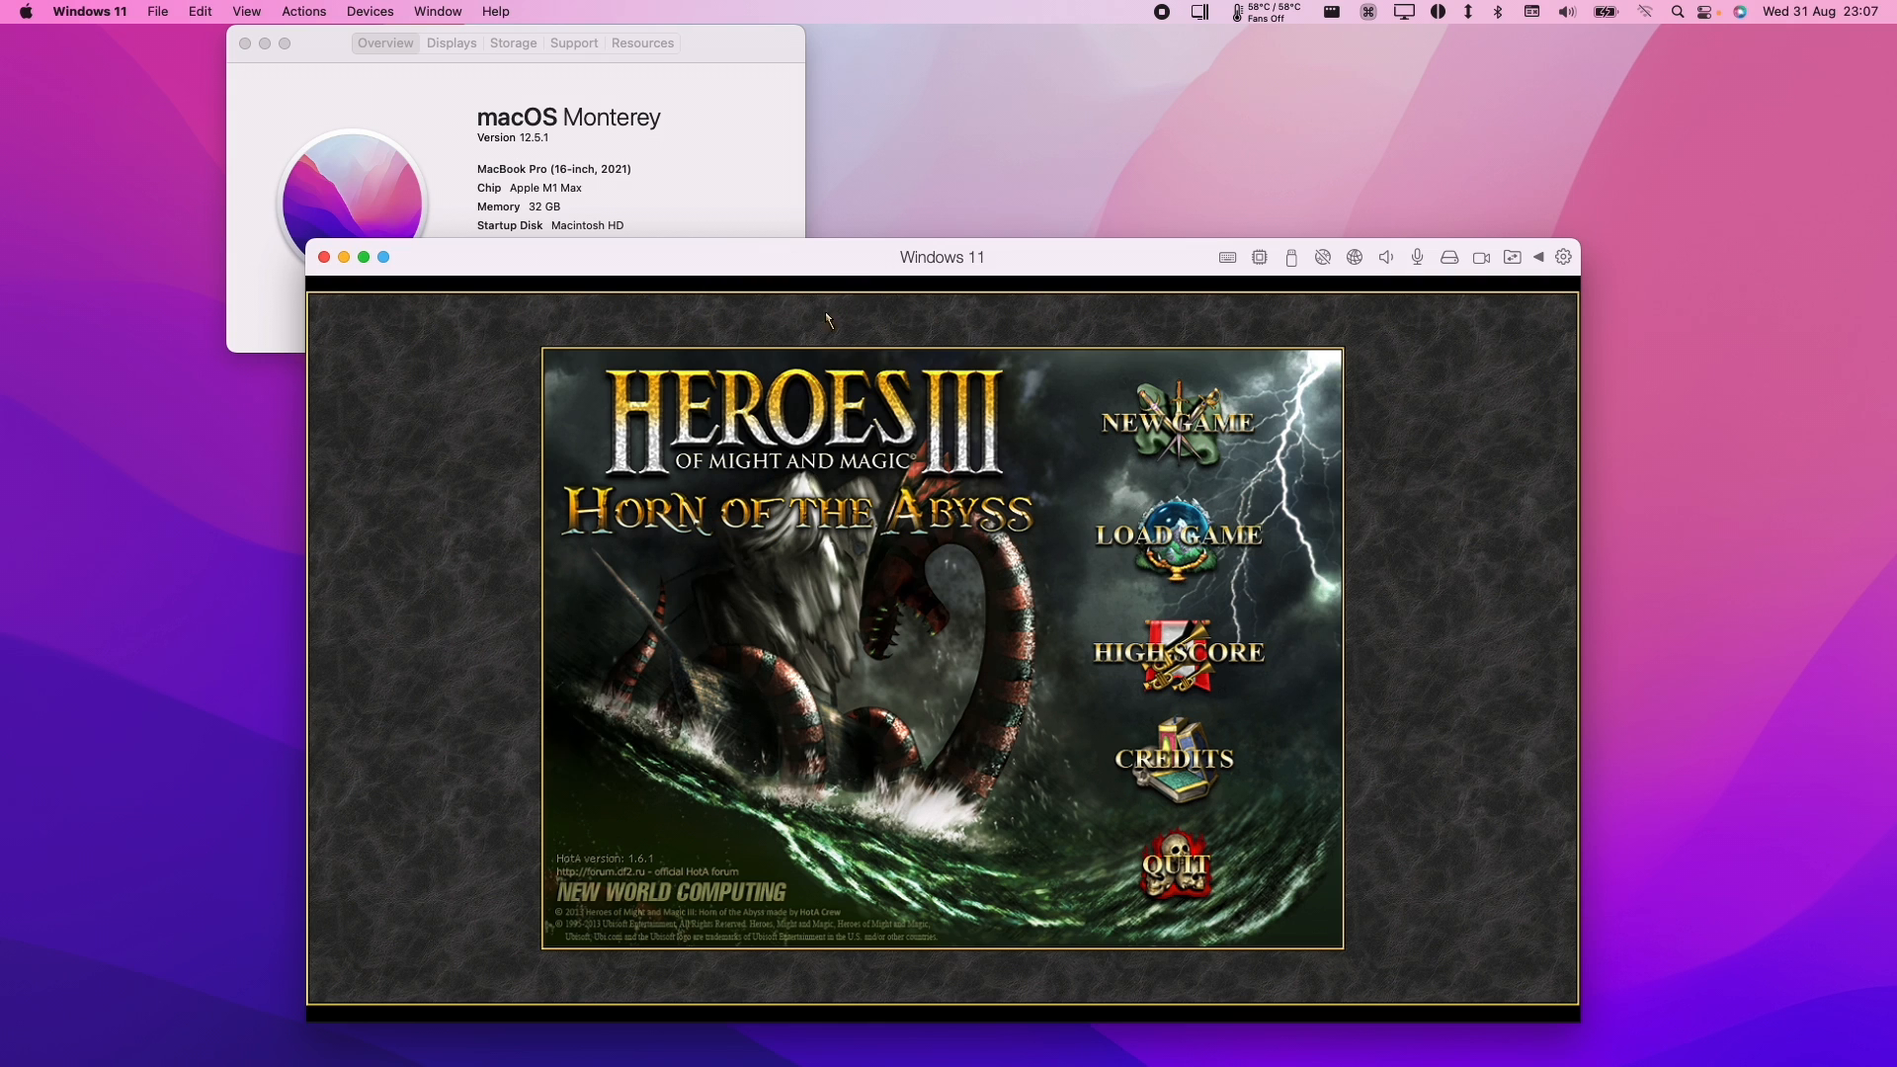